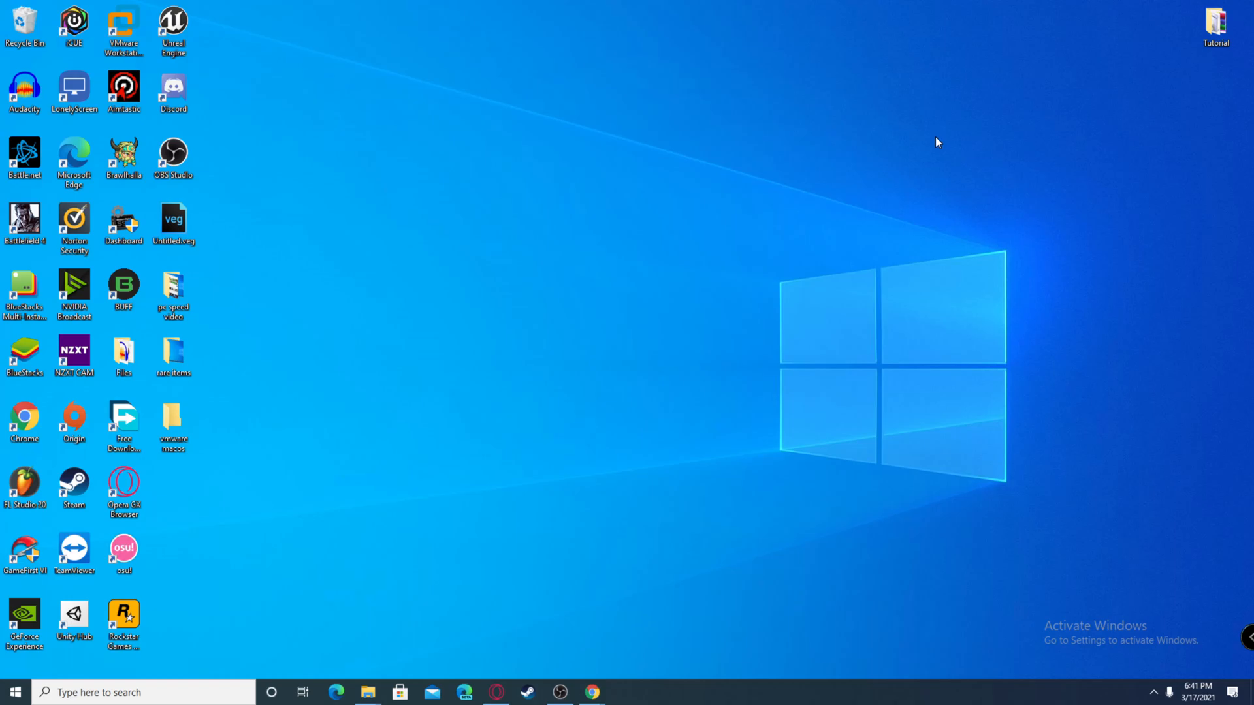
{"action": "mouse_move", "coordinate": [867, 211]}
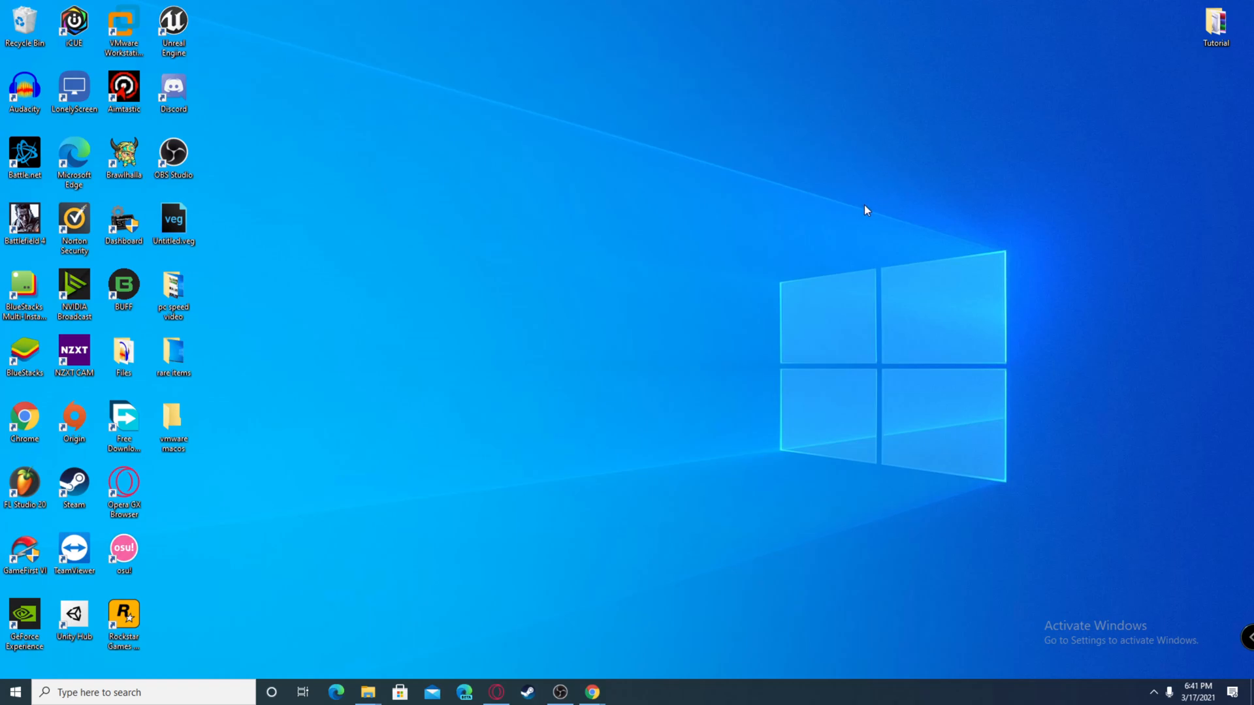
{"action": "mouse_move", "coordinate": [858, 209]}
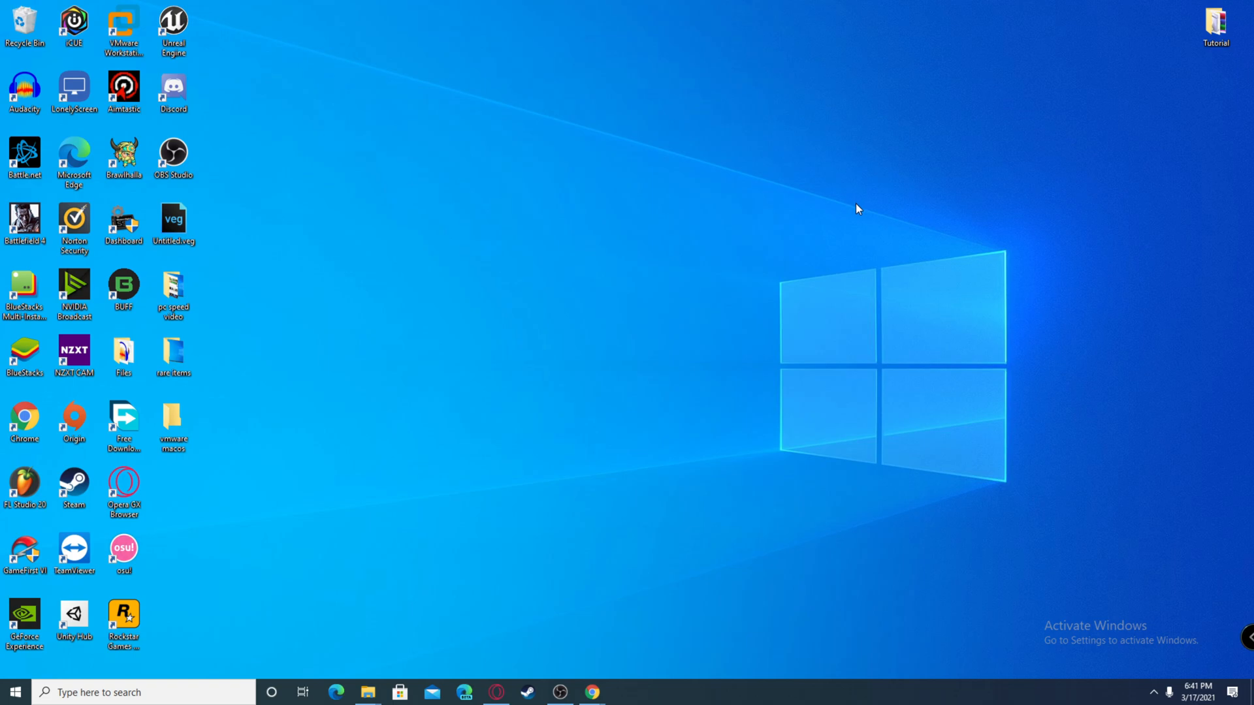
{"action": "mouse_move", "coordinate": [853, 220]}
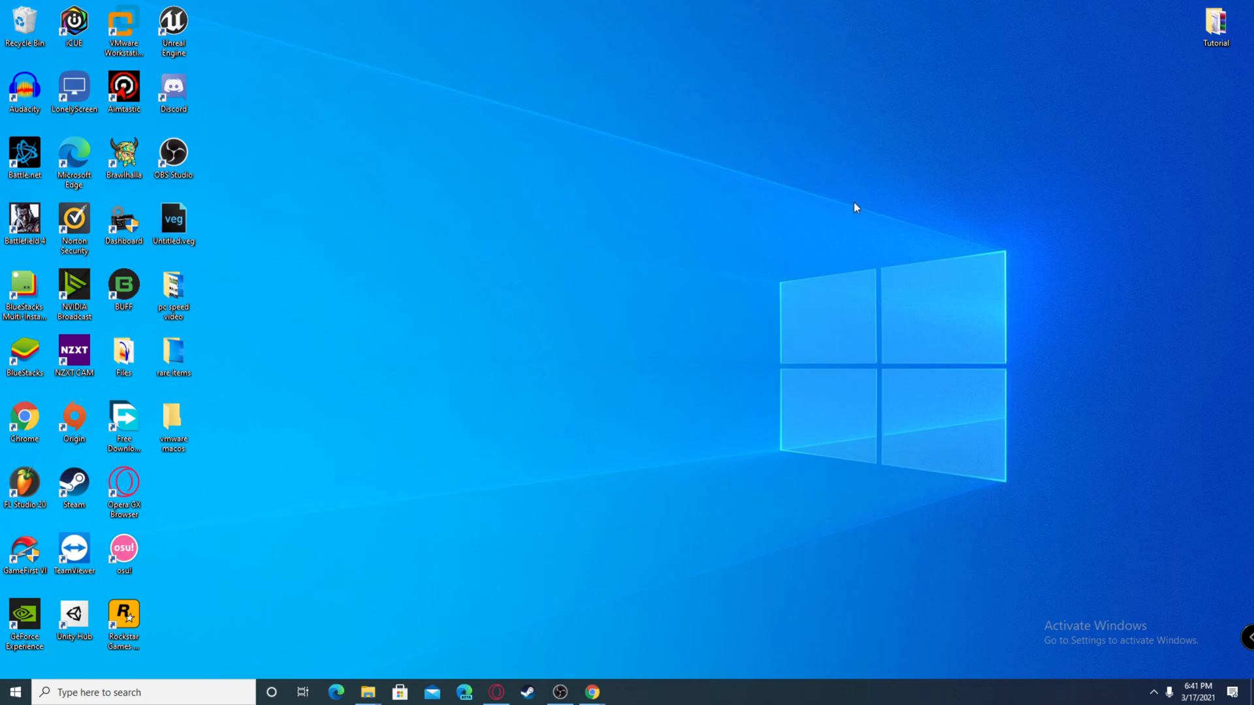
{"action": "mouse_move", "coordinate": [717, 570]}
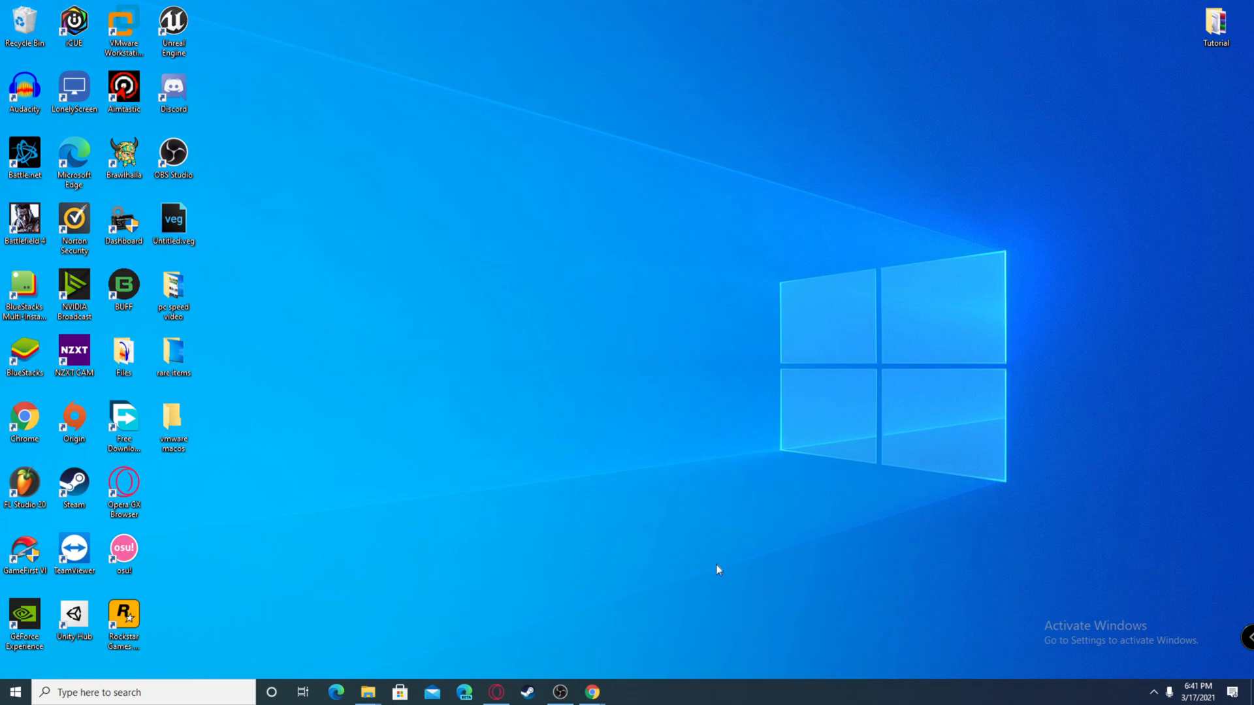
{"action": "mouse_move", "coordinate": [594, 664]}
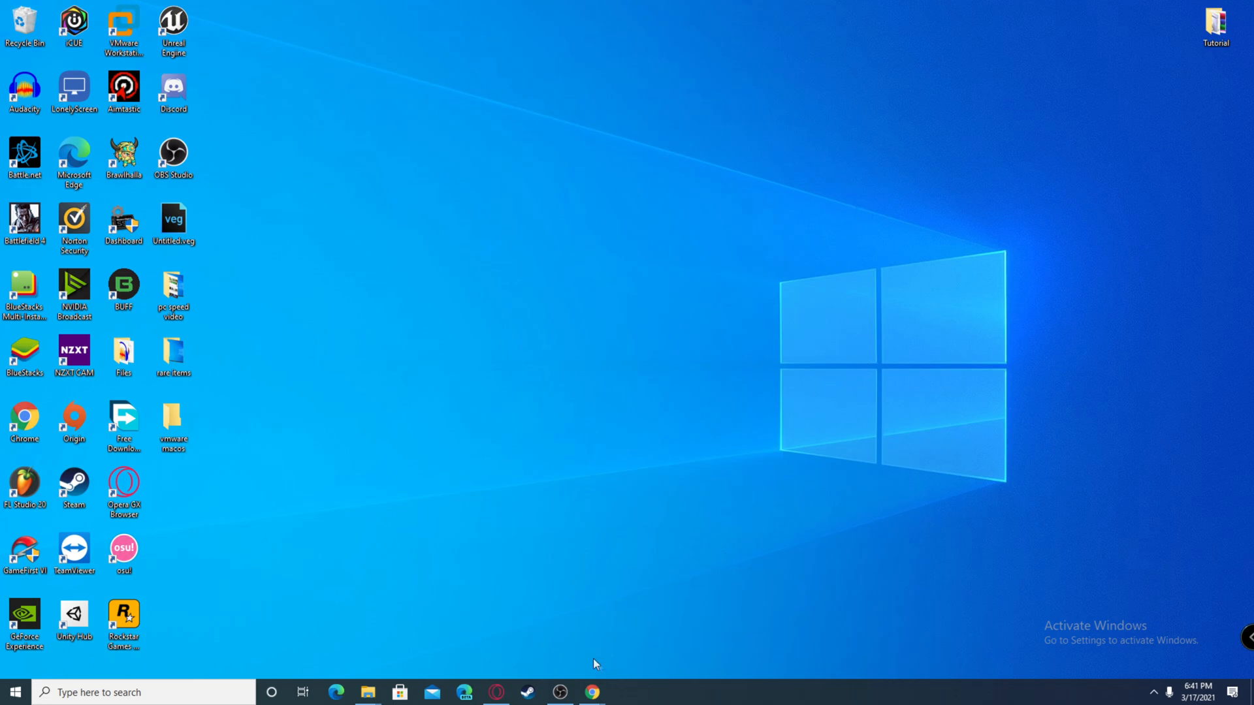
{"action": "mouse_move", "coordinate": [567, 382]}
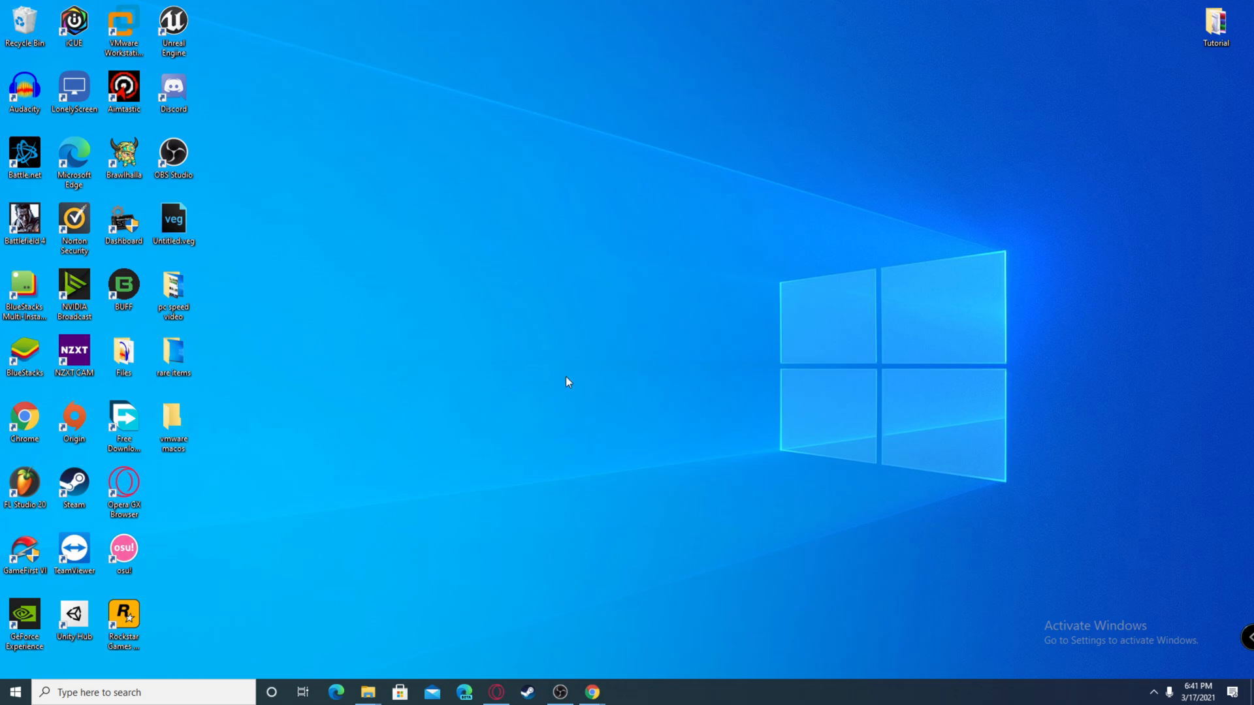
{"action": "mouse_move", "coordinate": [611, 625]}
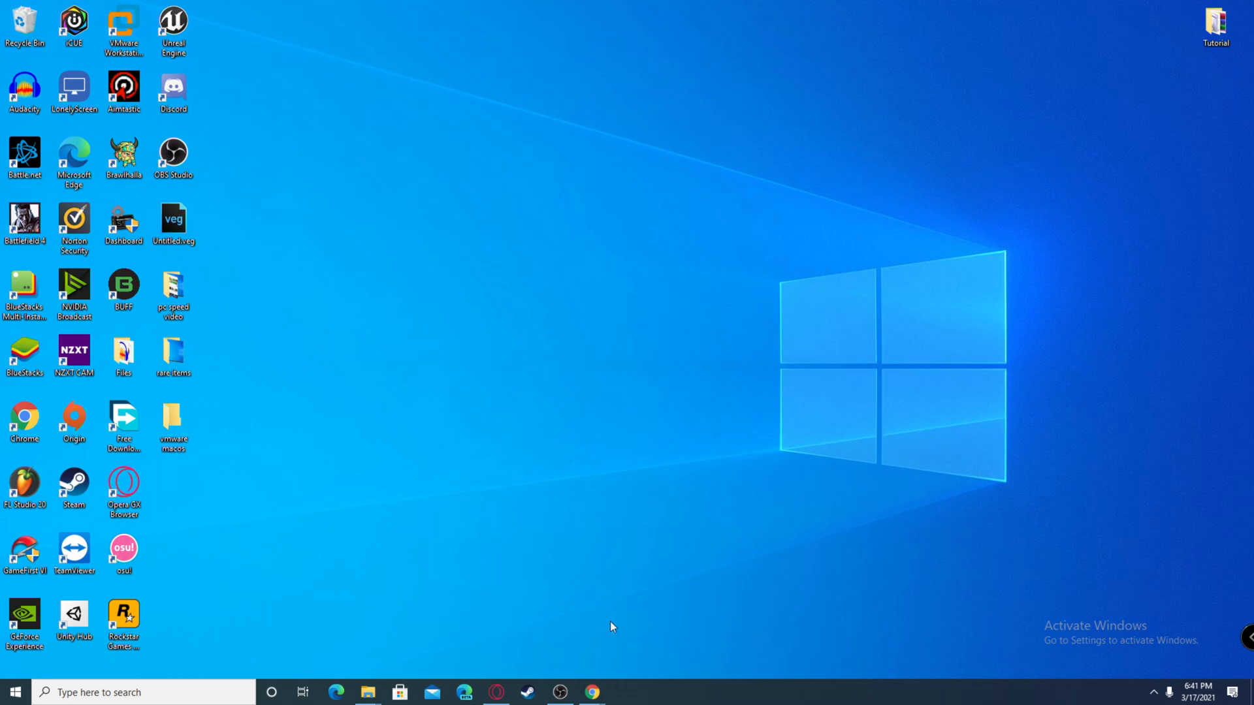
Open the Tutorial folder, then start downloading VMware Workstation 16 Pro for Windows in Chrome
{"action": "left_click", "coordinate": [1215, 23]}
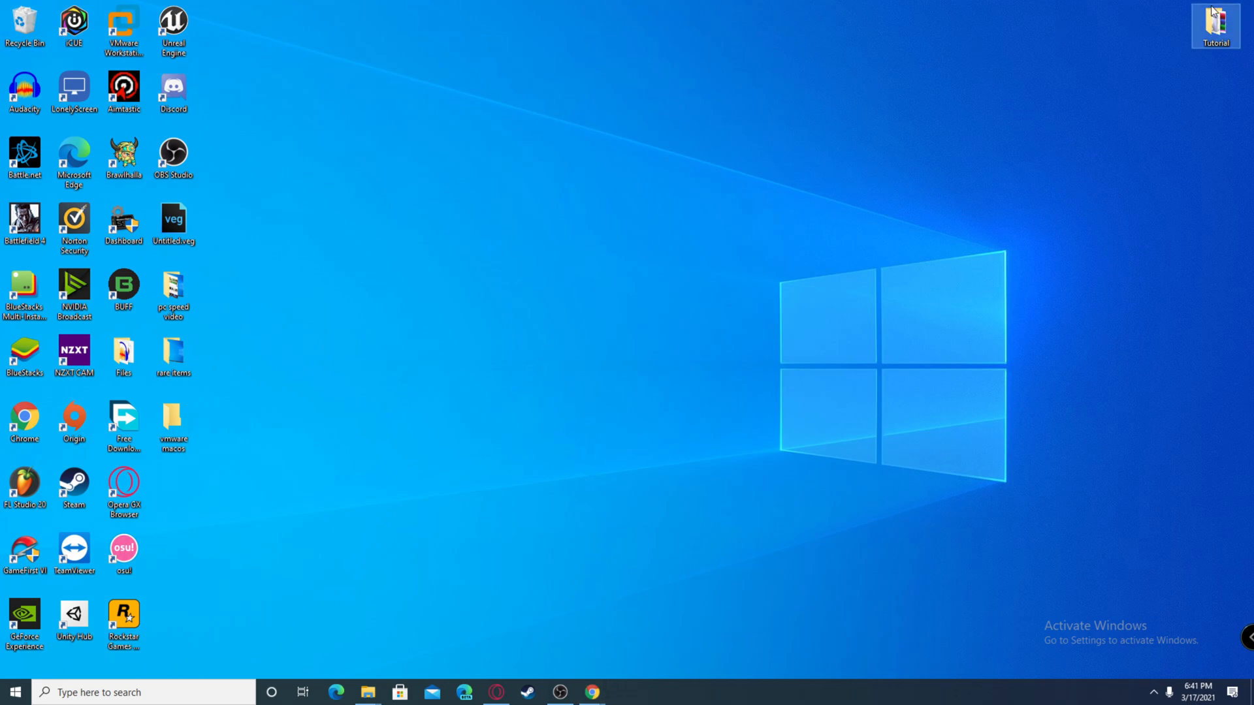
{"action": "double_click", "coordinate": [1215, 26]}
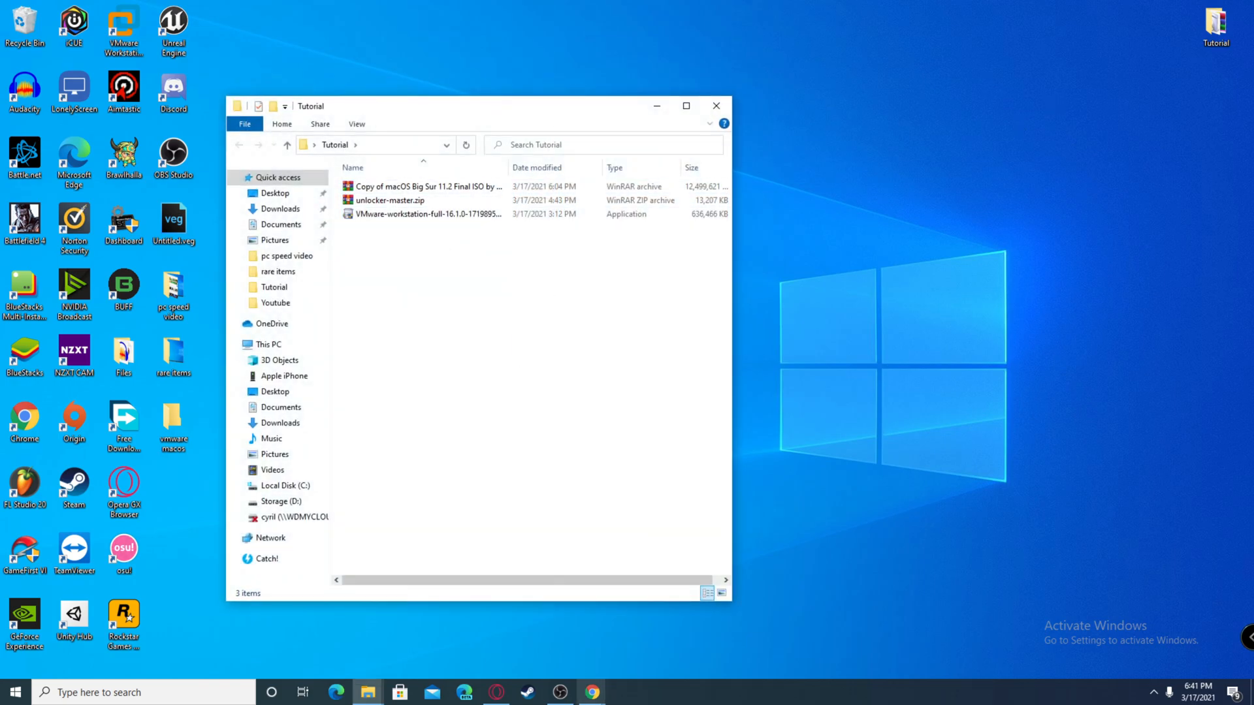
{"action": "left_click", "coordinate": [591, 692]}
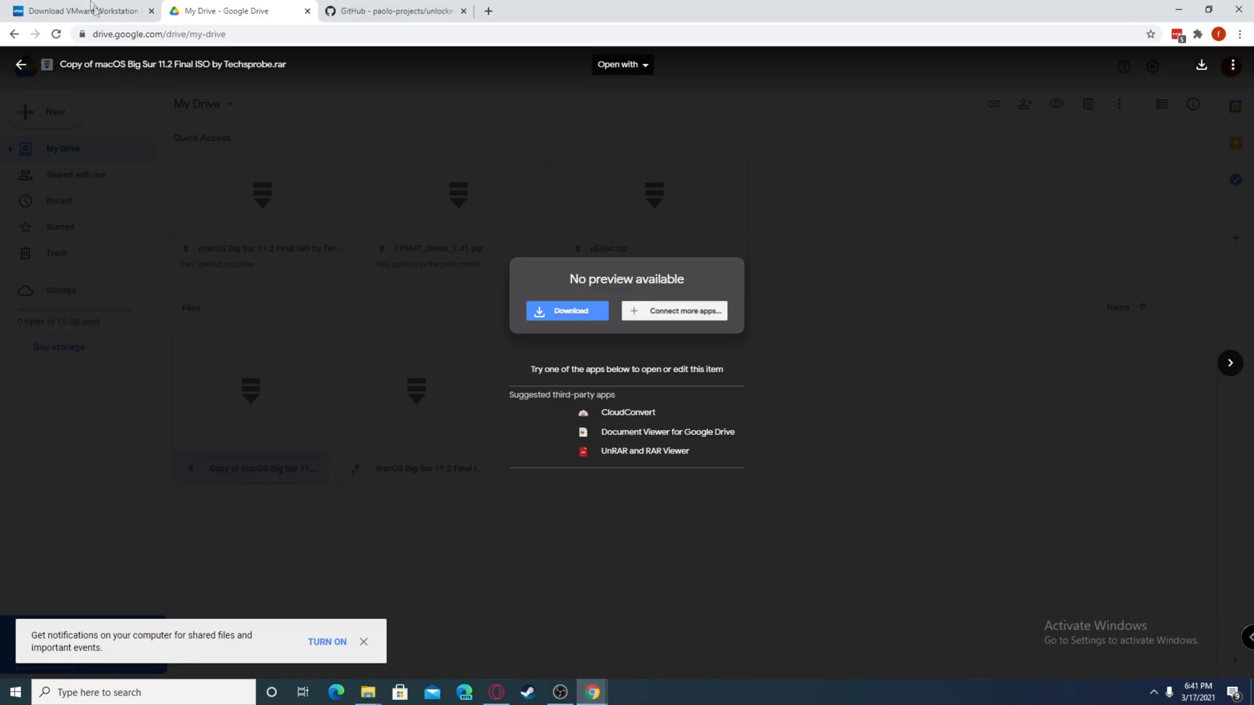
{"action": "left_click", "coordinate": [80, 11]}
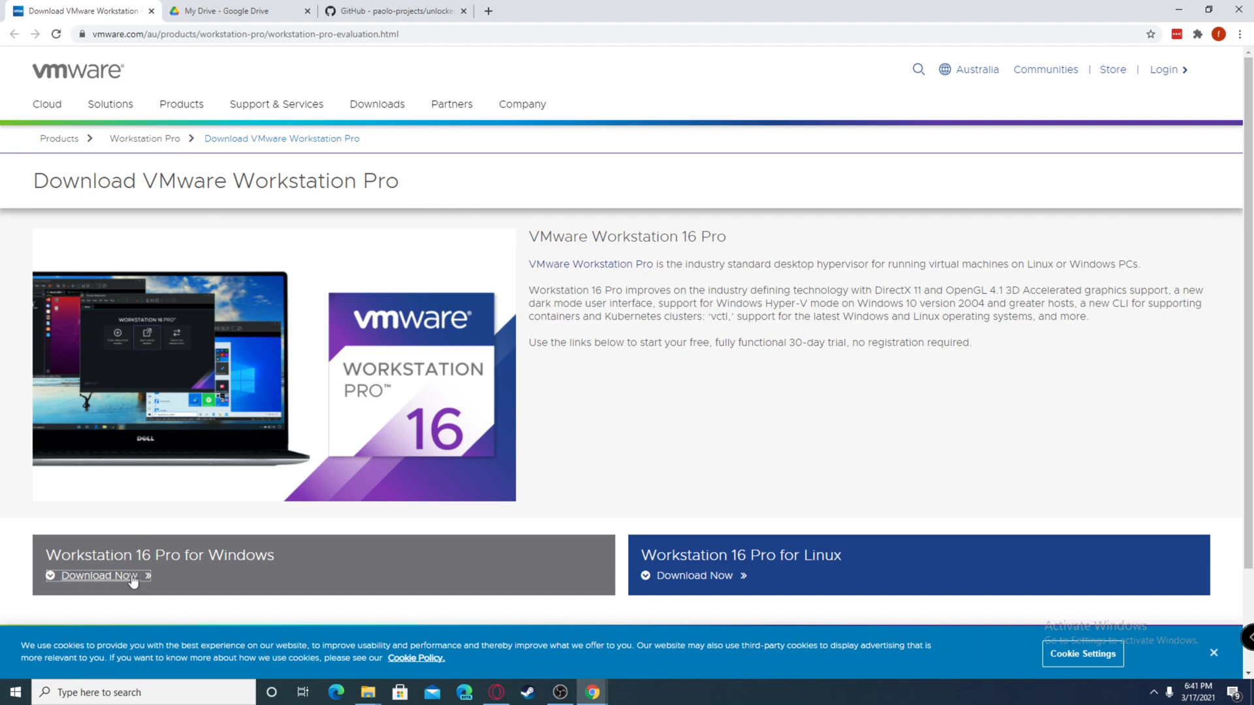
{"action": "left_click", "coordinate": [99, 574]}
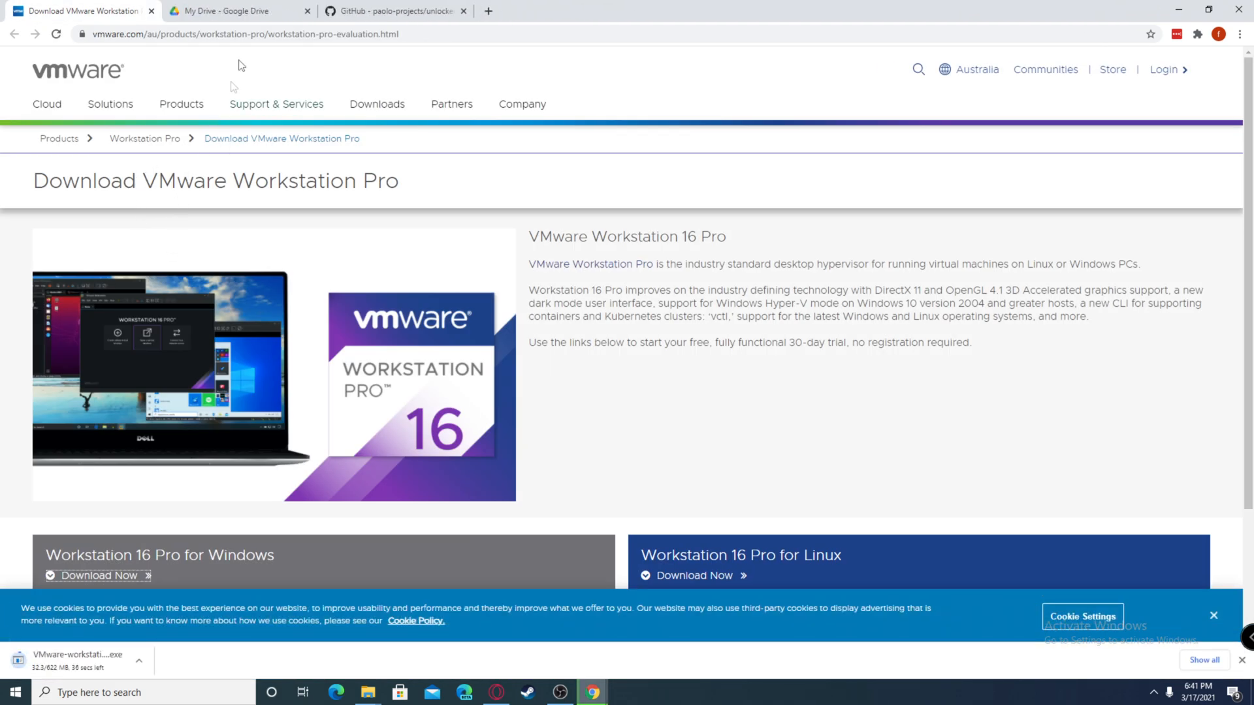
Visit the macOS Big Sur Drive page and download the unlocker GitHub repository as a ZIP
{"action": "left_click", "coordinate": [232, 10]}
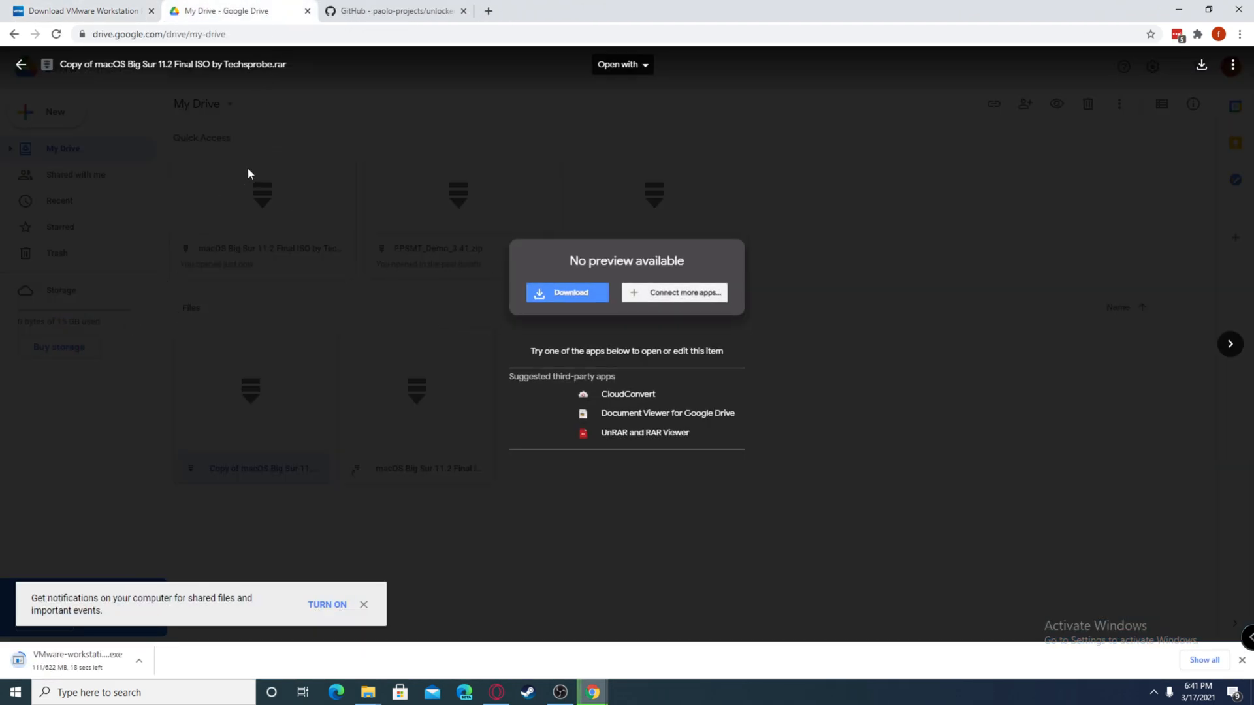
{"action": "left_click", "coordinate": [392, 10]}
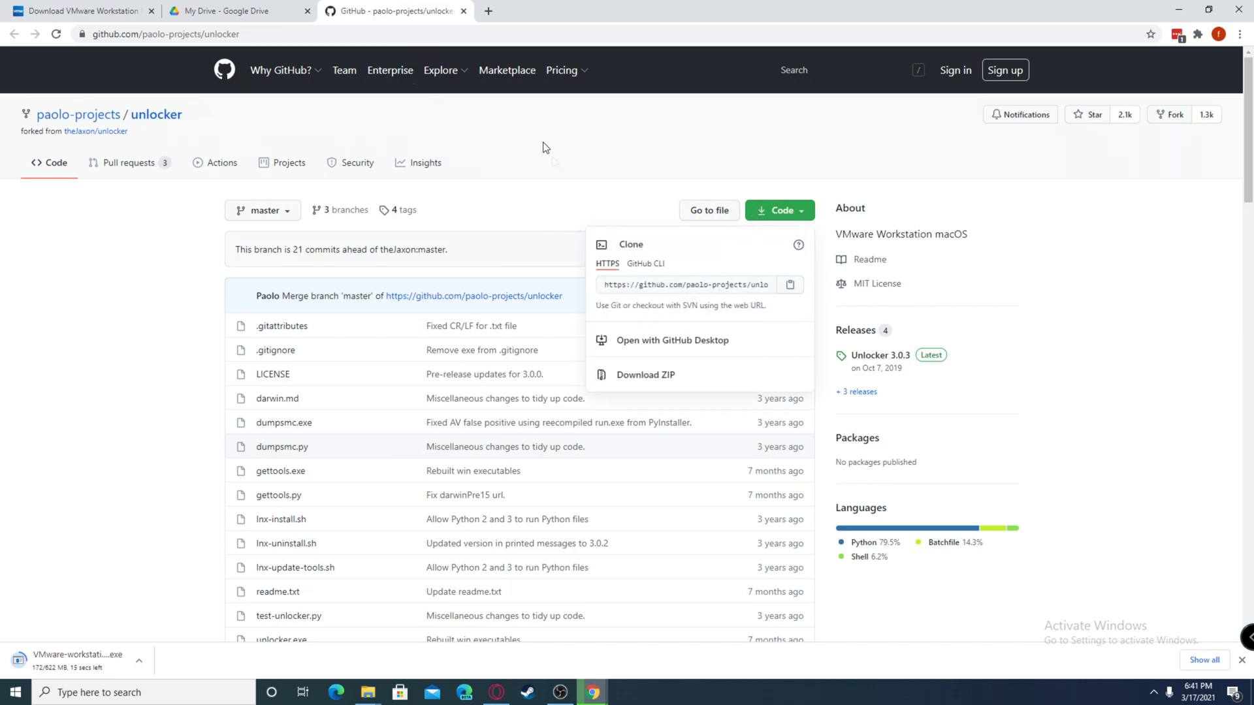
{"action": "left_click", "coordinate": [236, 11]}
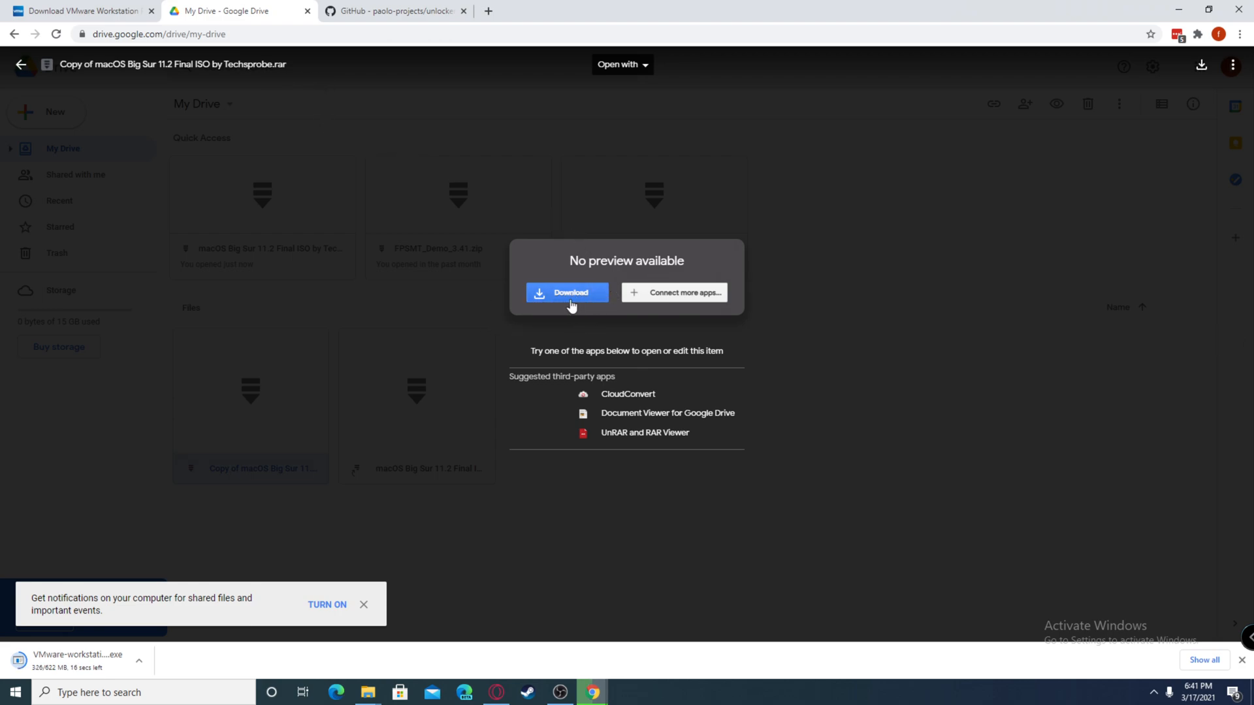
{"action": "mouse_move", "coordinate": [516, 308]}
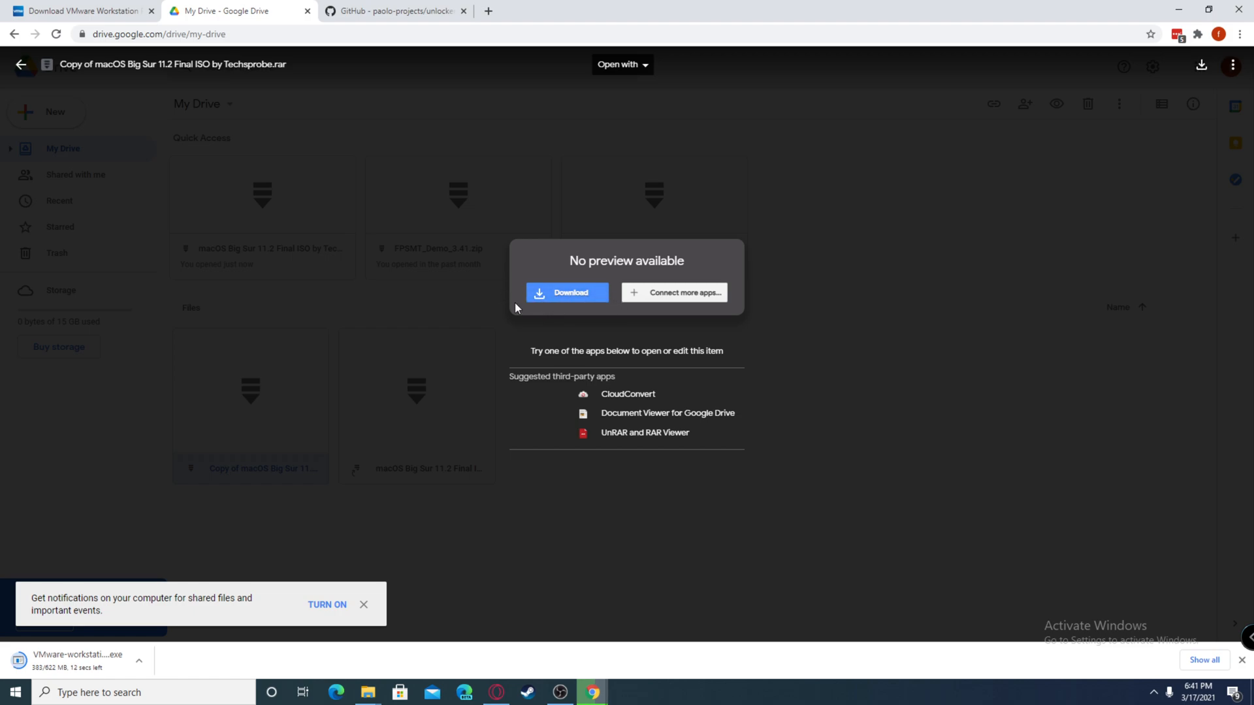
{"action": "mouse_move", "coordinate": [437, 247]}
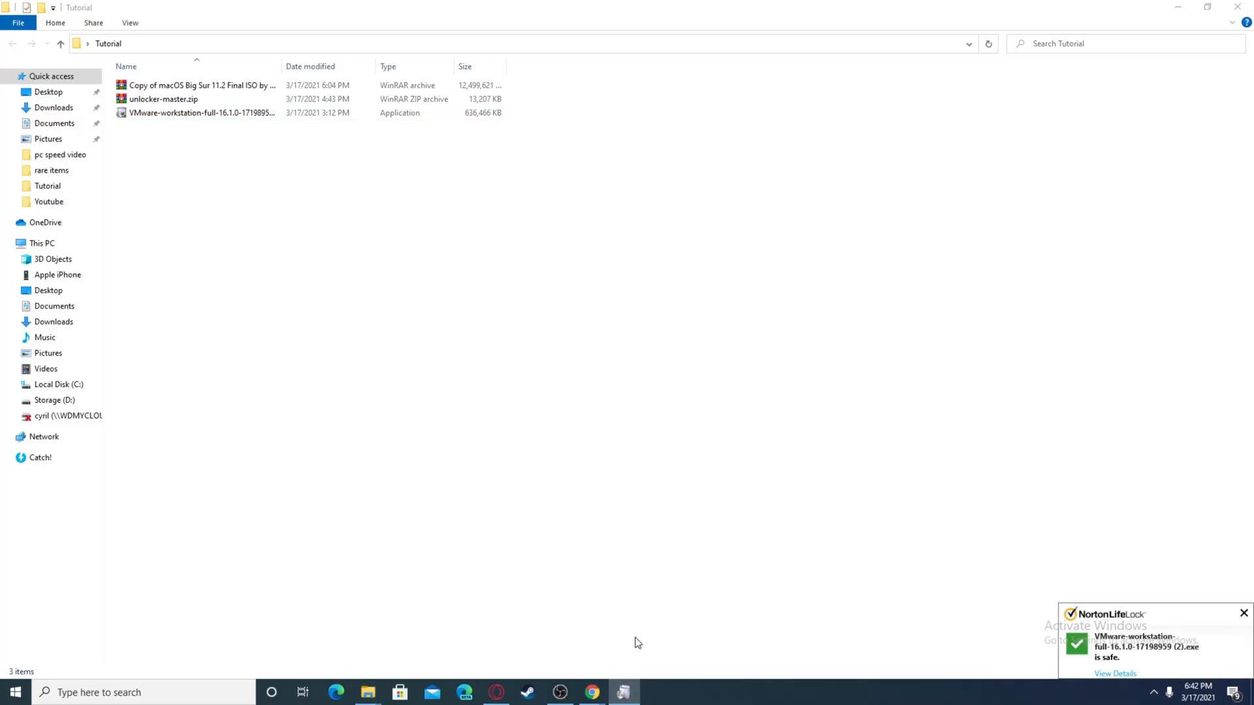
Launch the VMware Workstation installer and continue past the setup welcome screen
{"action": "left_click", "coordinate": [200, 113]}
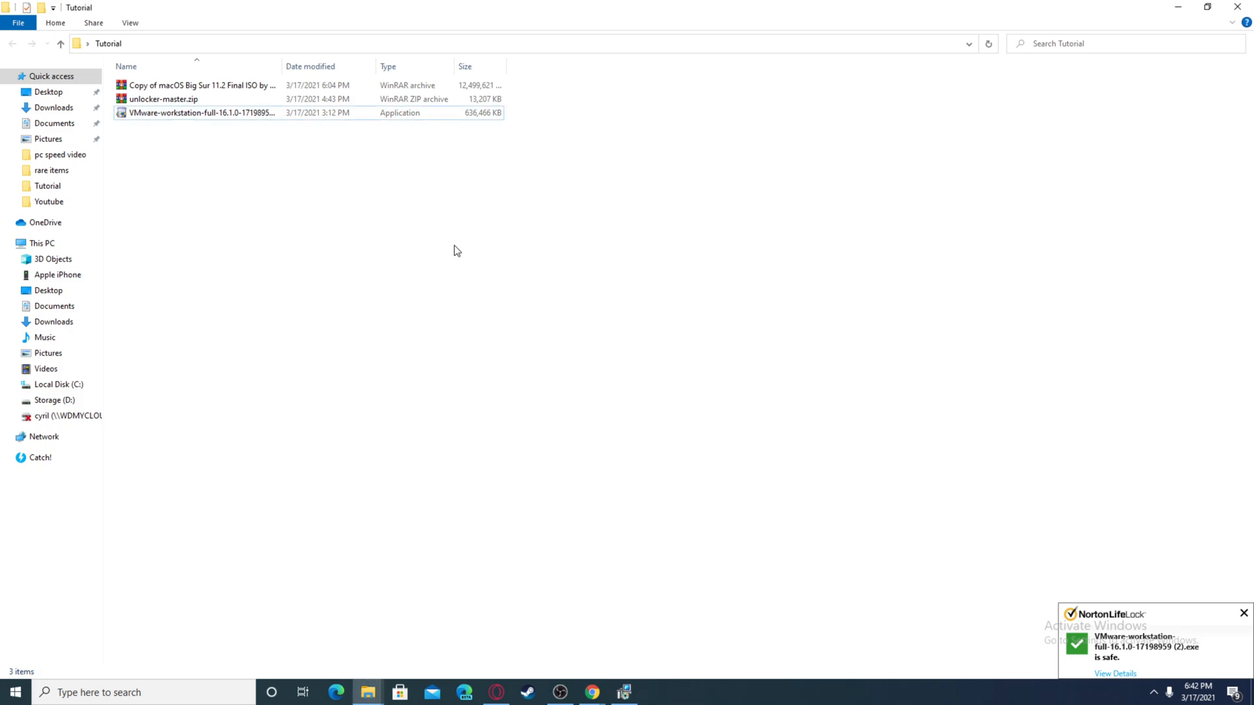
{"action": "double_click", "coordinate": [201, 112]}
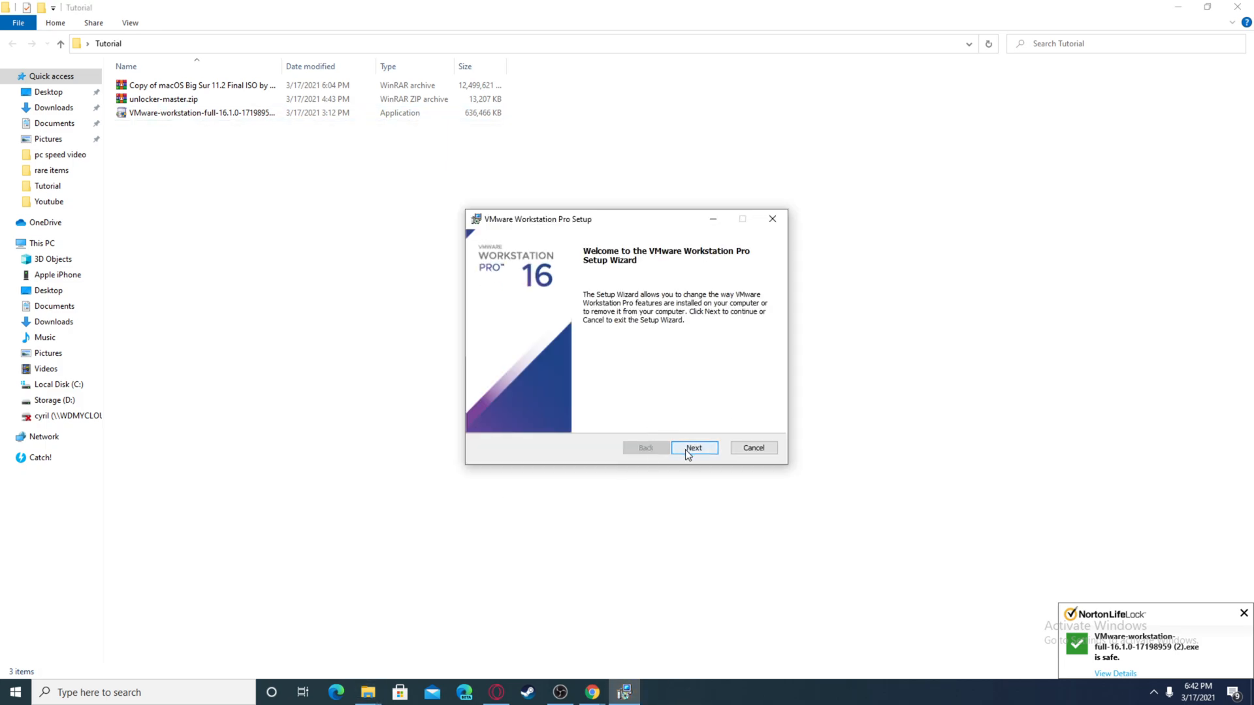
{"action": "left_click", "coordinate": [692, 447]}
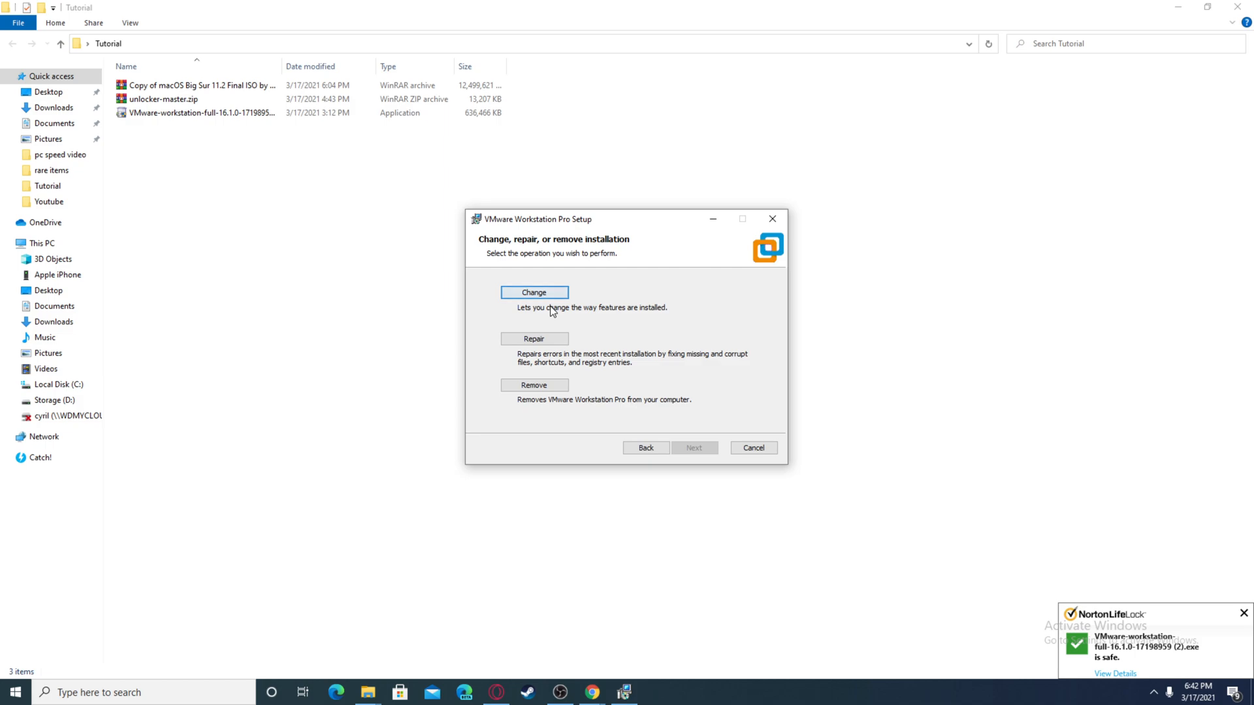
Choose Change for the existing installation and start applying the modification
{"action": "left_click", "coordinate": [533, 291]}
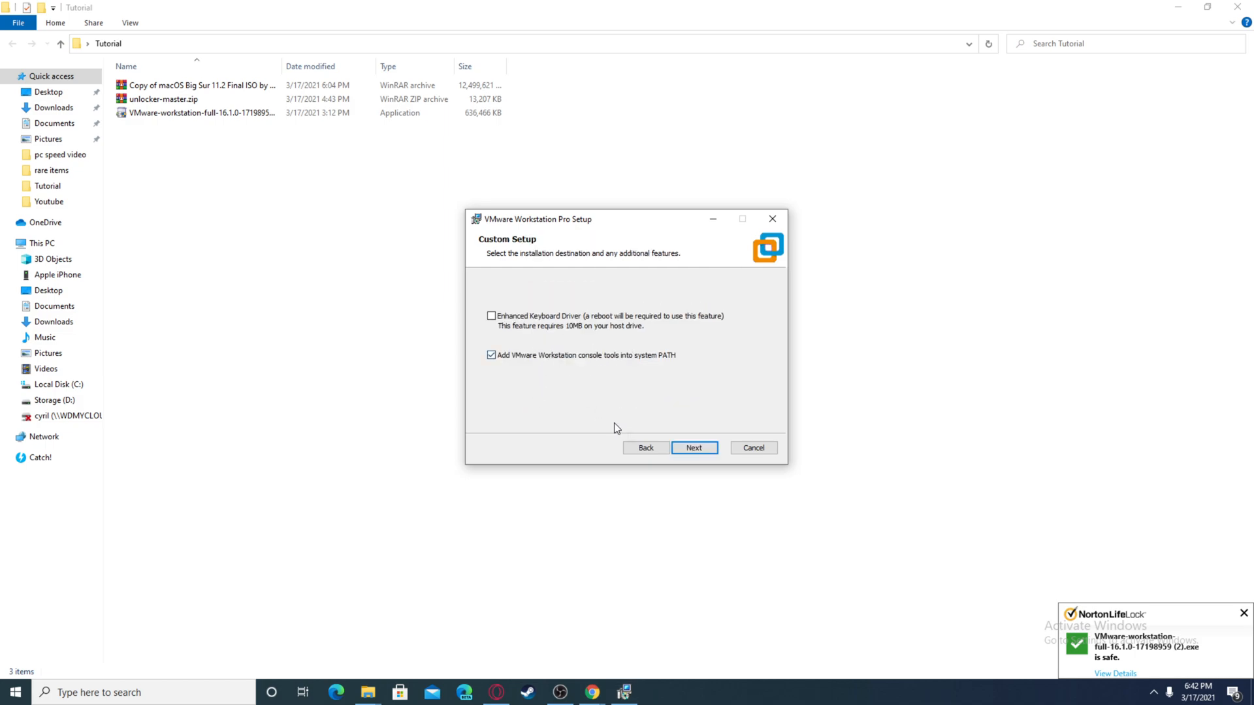
{"action": "mouse_move", "coordinate": [563, 376]}
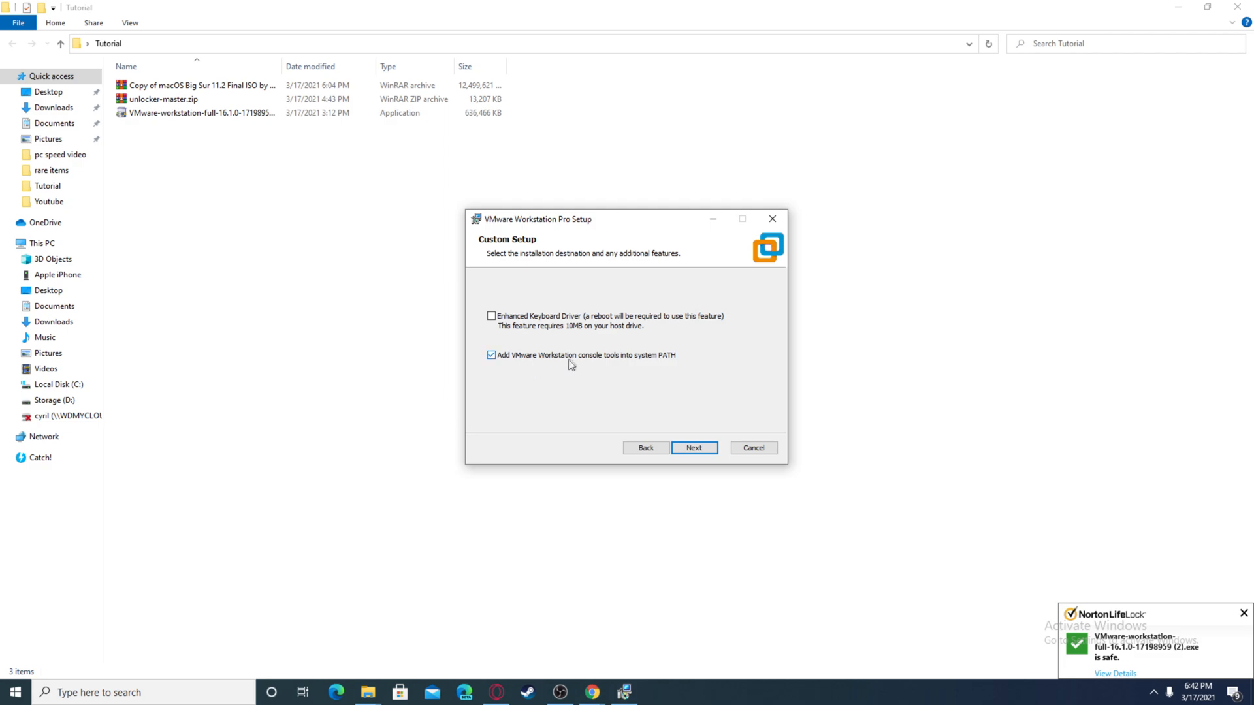
{"action": "left_click", "coordinate": [694, 446]}
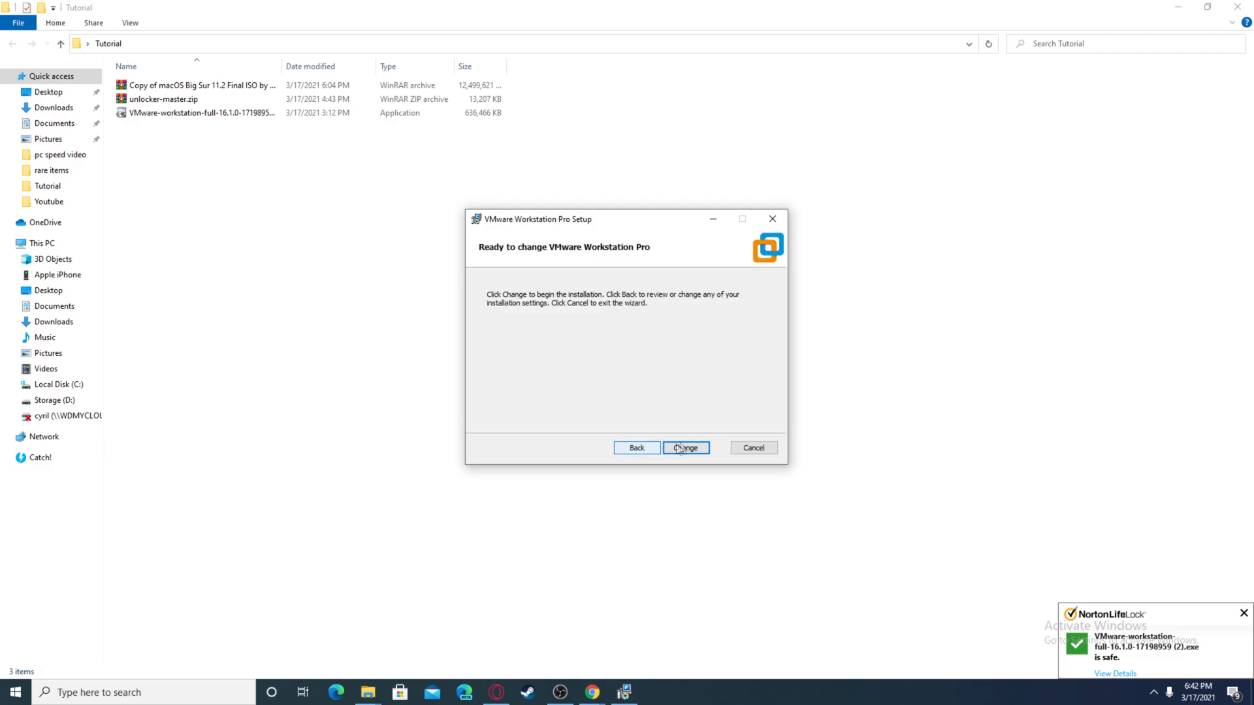
{"action": "left_click", "coordinate": [684, 447]}
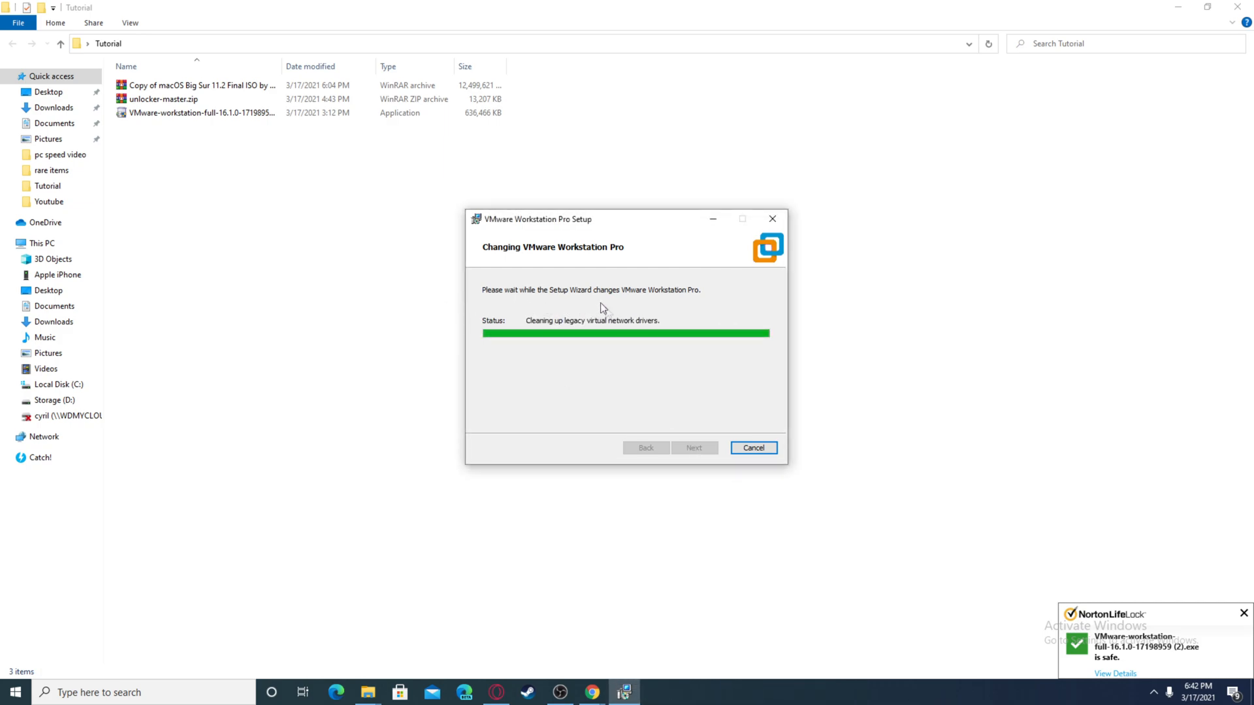
Extract unlocker-master.zip into a folder, open the inner unlocker-master folder, and restore the setup wizard
{"action": "right_click", "coordinate": [165, 98]}
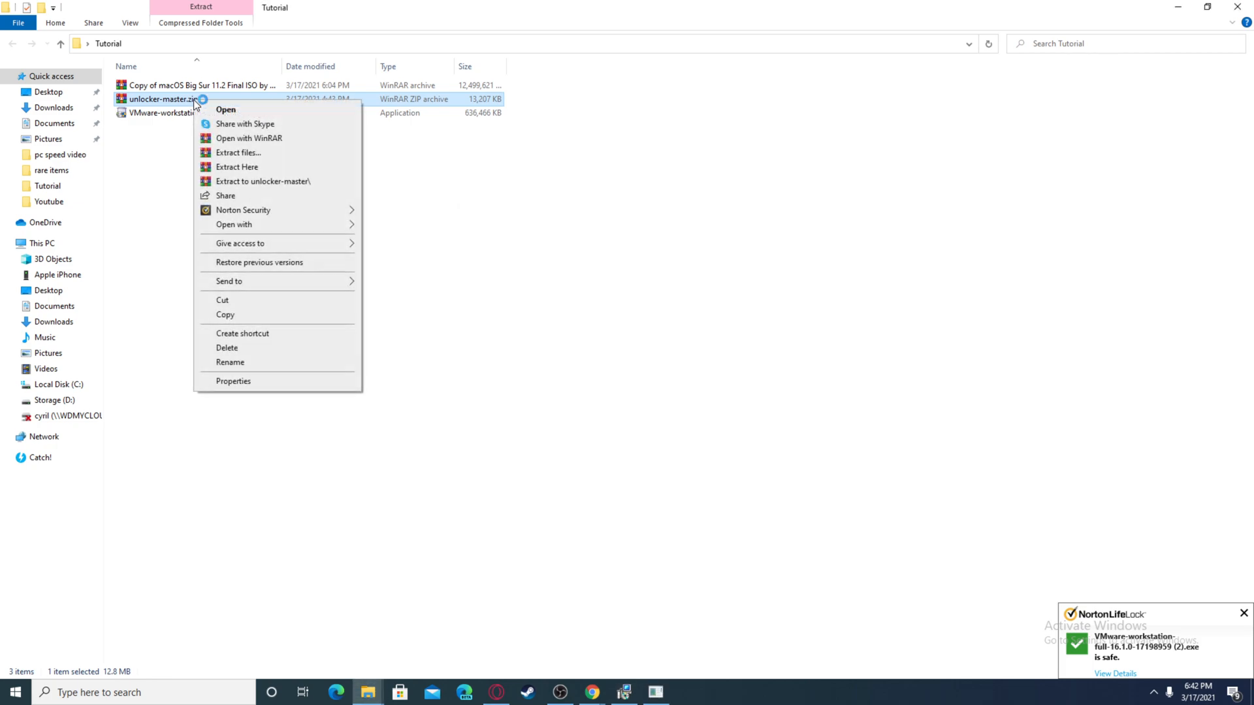
{"action": "mouse_move", "coordinate": [287, 180]}
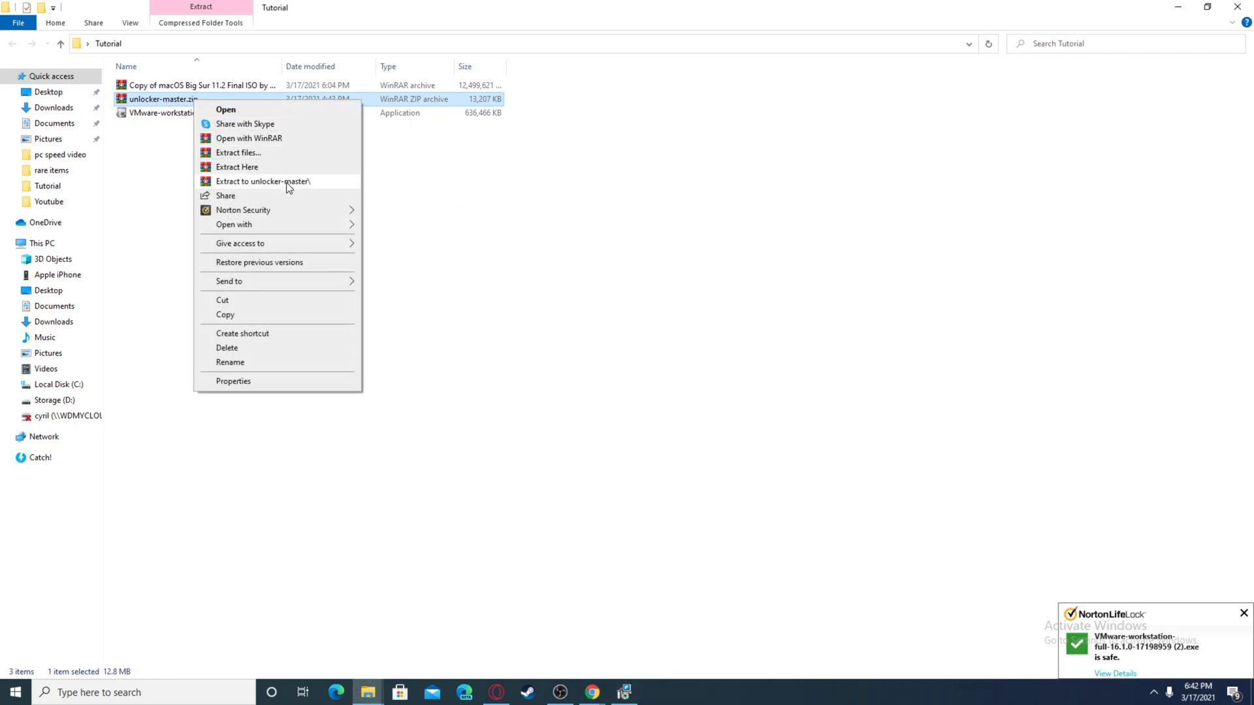
{"action": "left_click", "coordinate": [263, 180]}
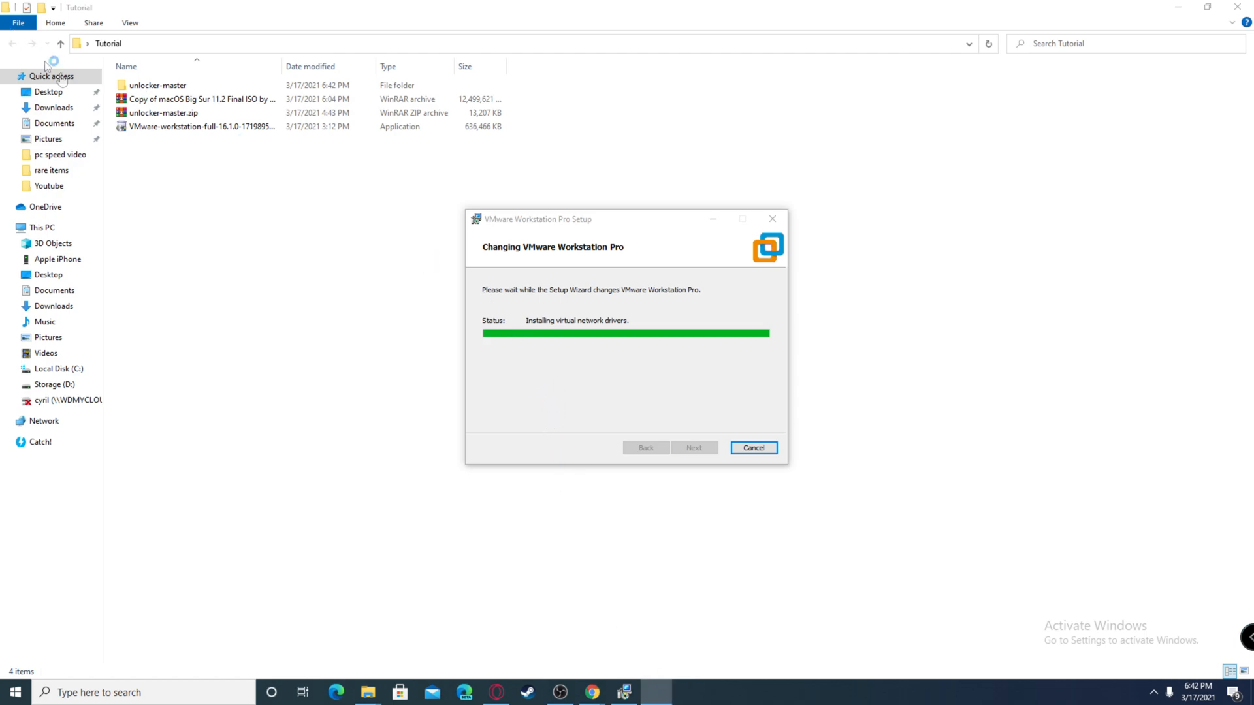
{"action": "left_click", "coordinate": [158, 86]}
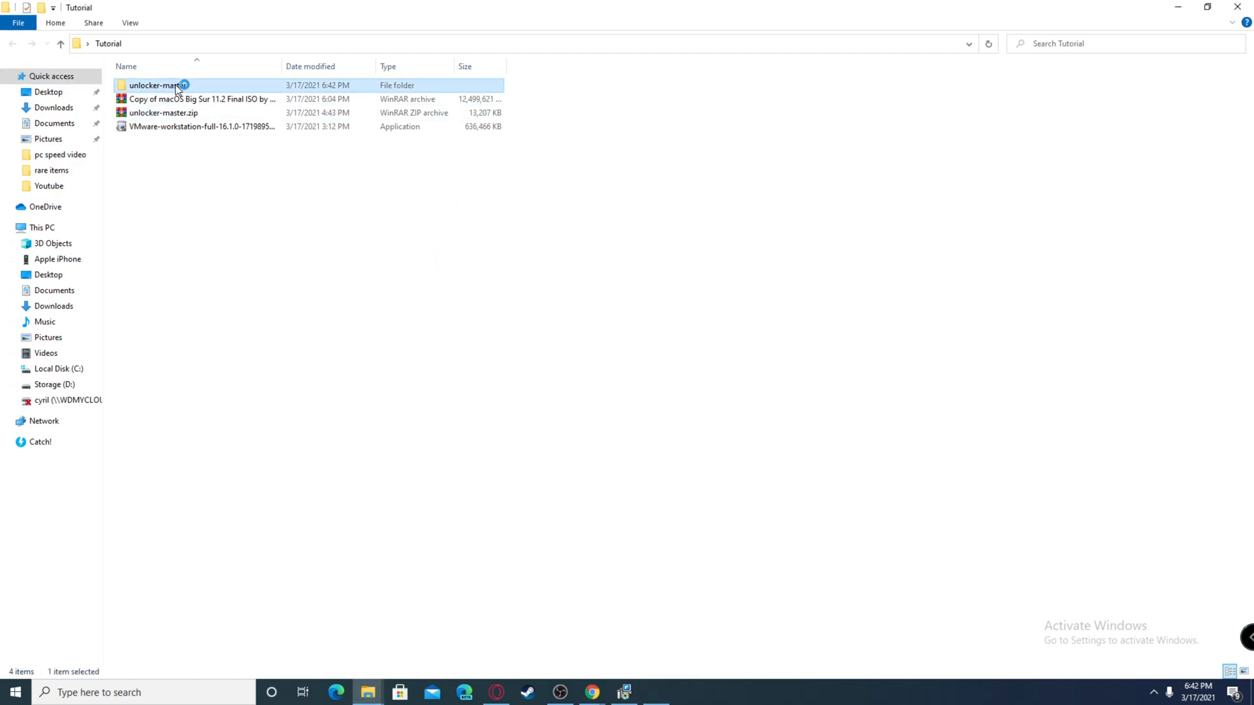
{"action": "double_click", "coordinate": [158, 86]}
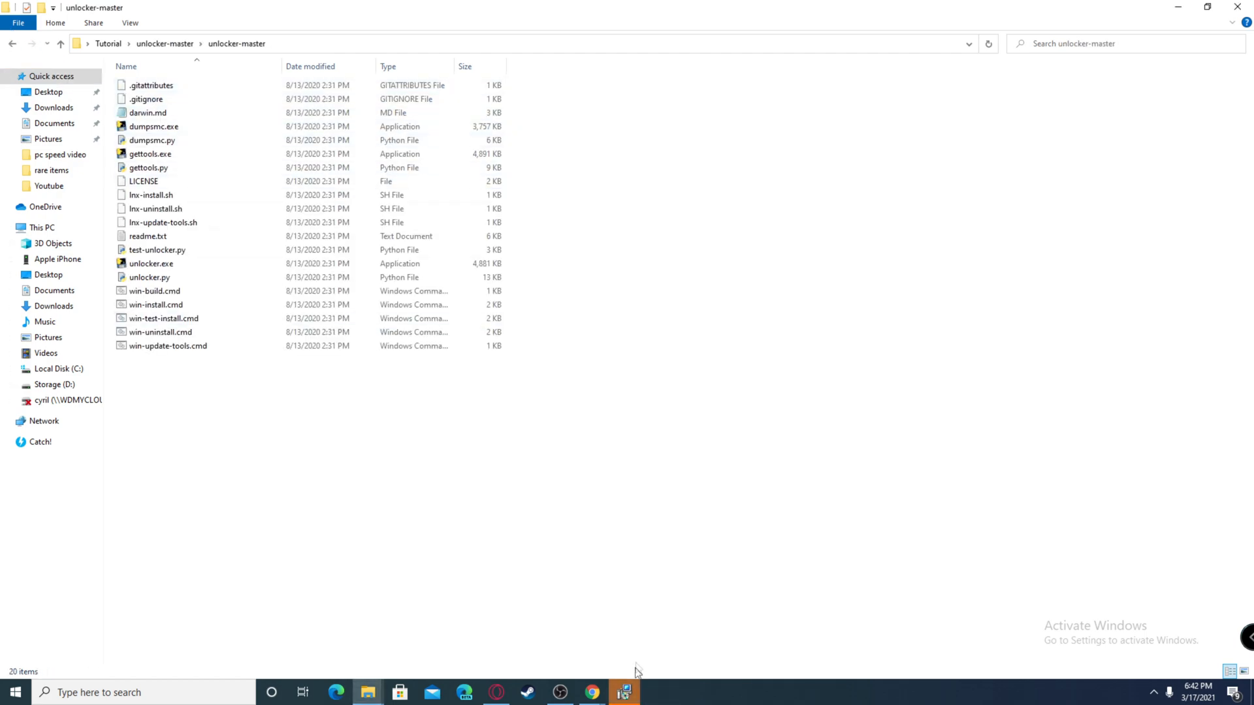
{"action": "left_click", "coordinate": [623, 693]}
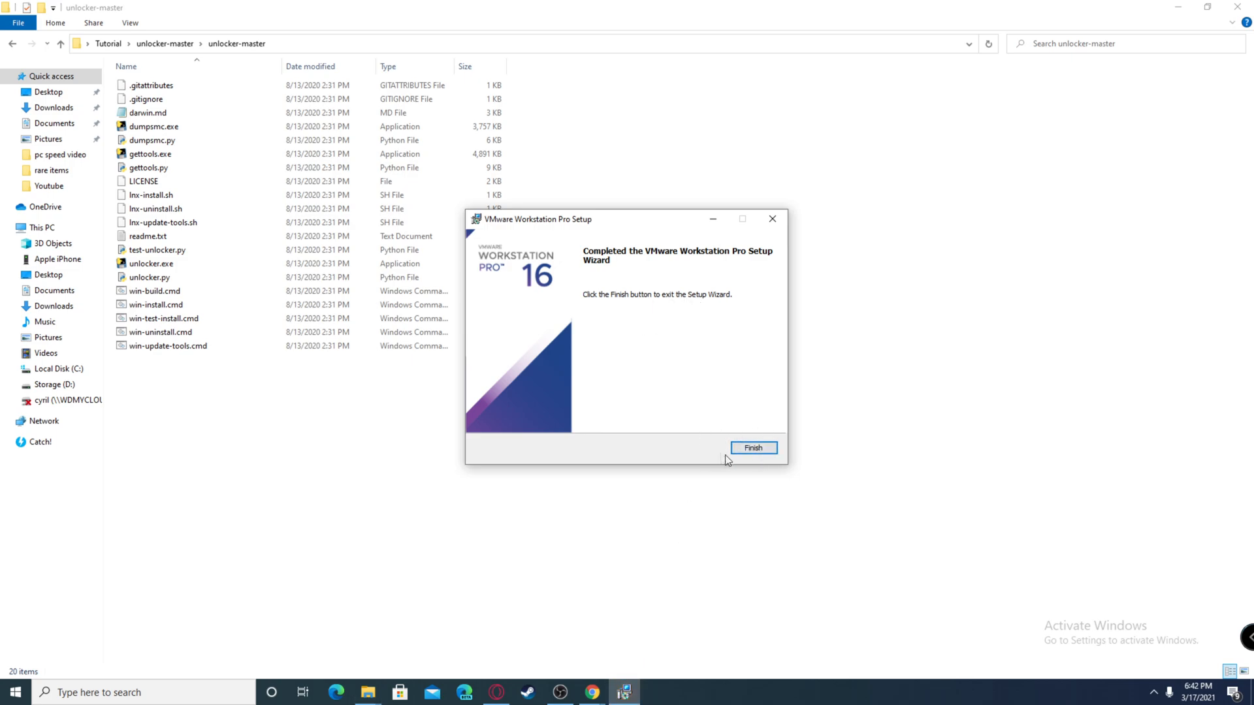
Finish the VMware setup, run win-install.cmd as administrator, and close its console when done
{"action": "left_click", "coordinate": [752, 448]}
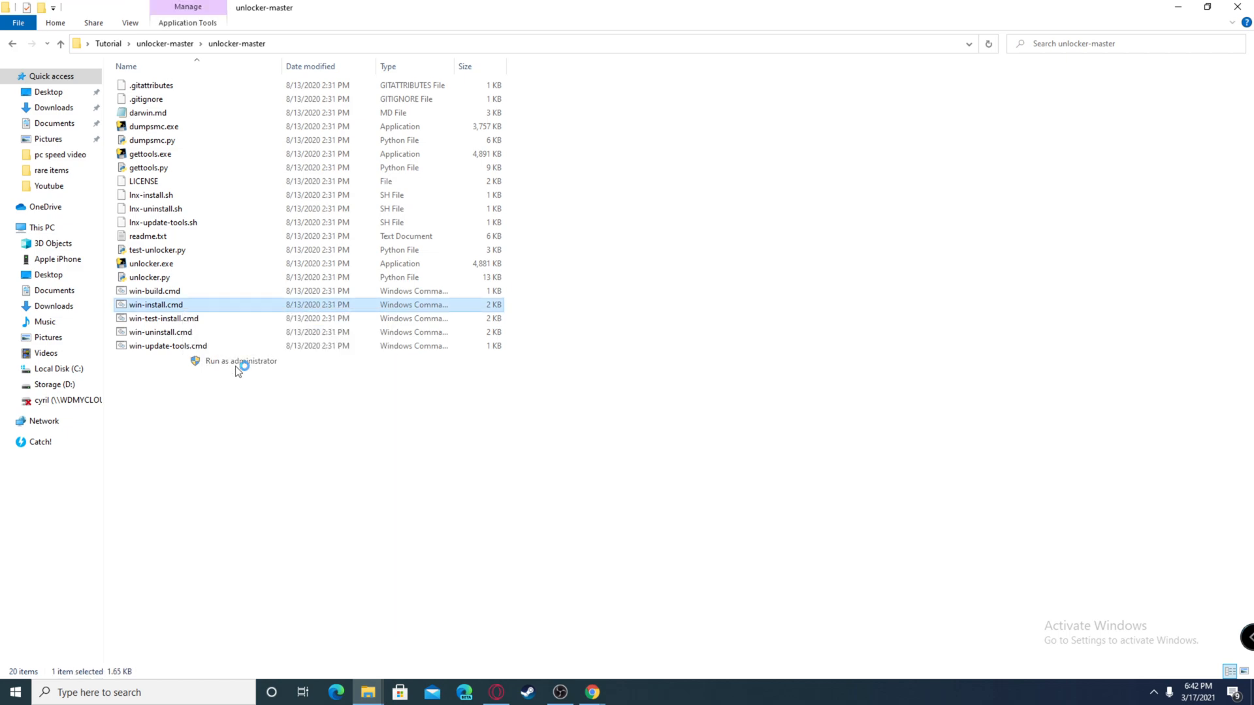
{"action": "left_click", "coordinate": [238, 361]}
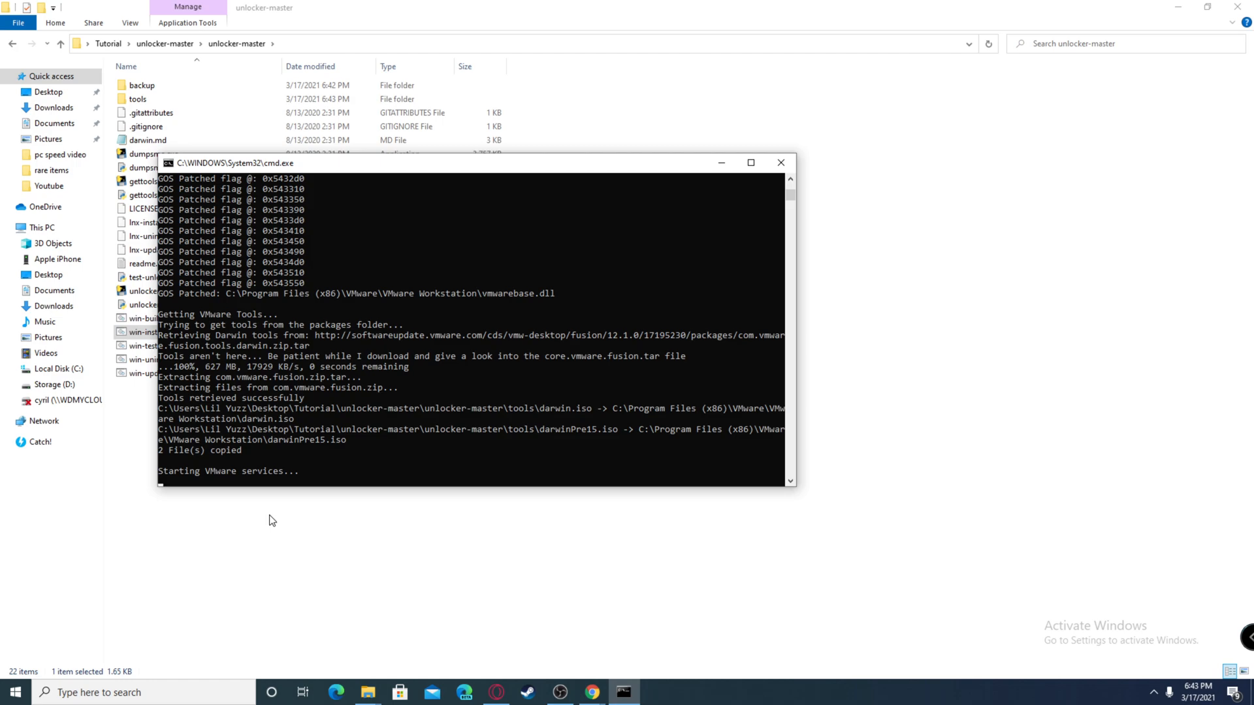
{"action": "left_click", "coordinate": [780, 162]}
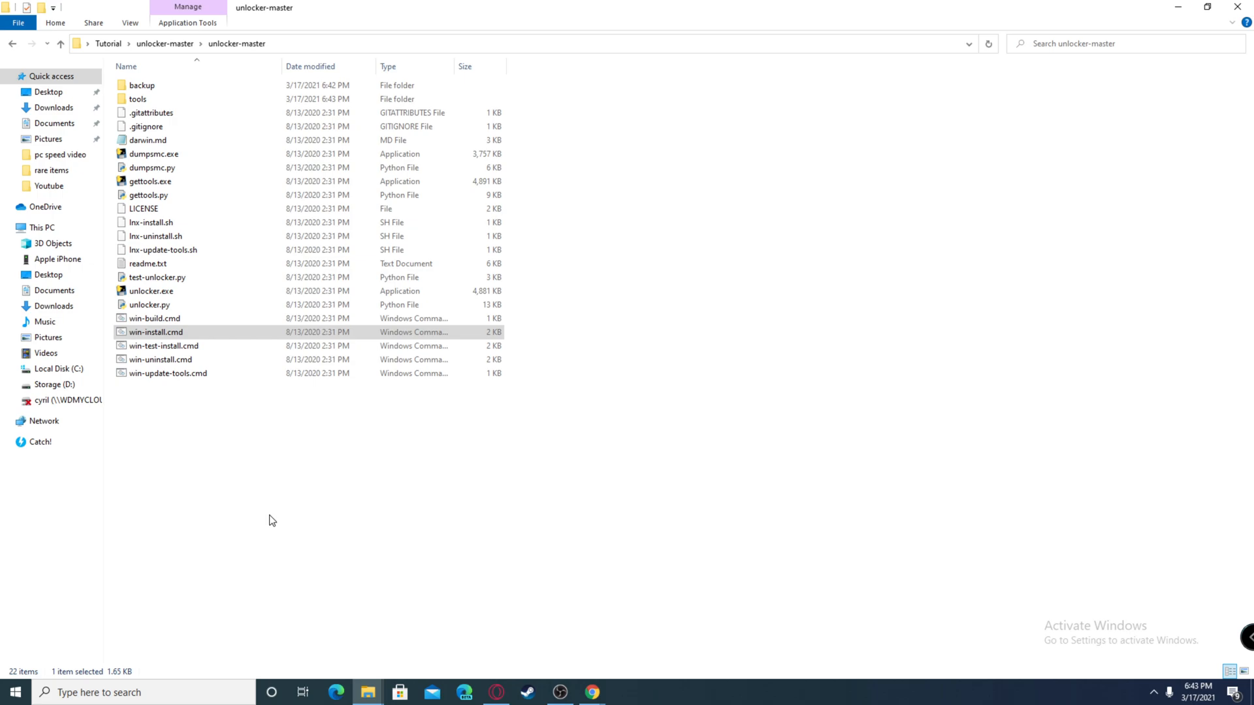
Extract the macOS Big Sur .rar archive into the Tutorial folder
{"action": "left_click", "coordinate": [59, 43]}
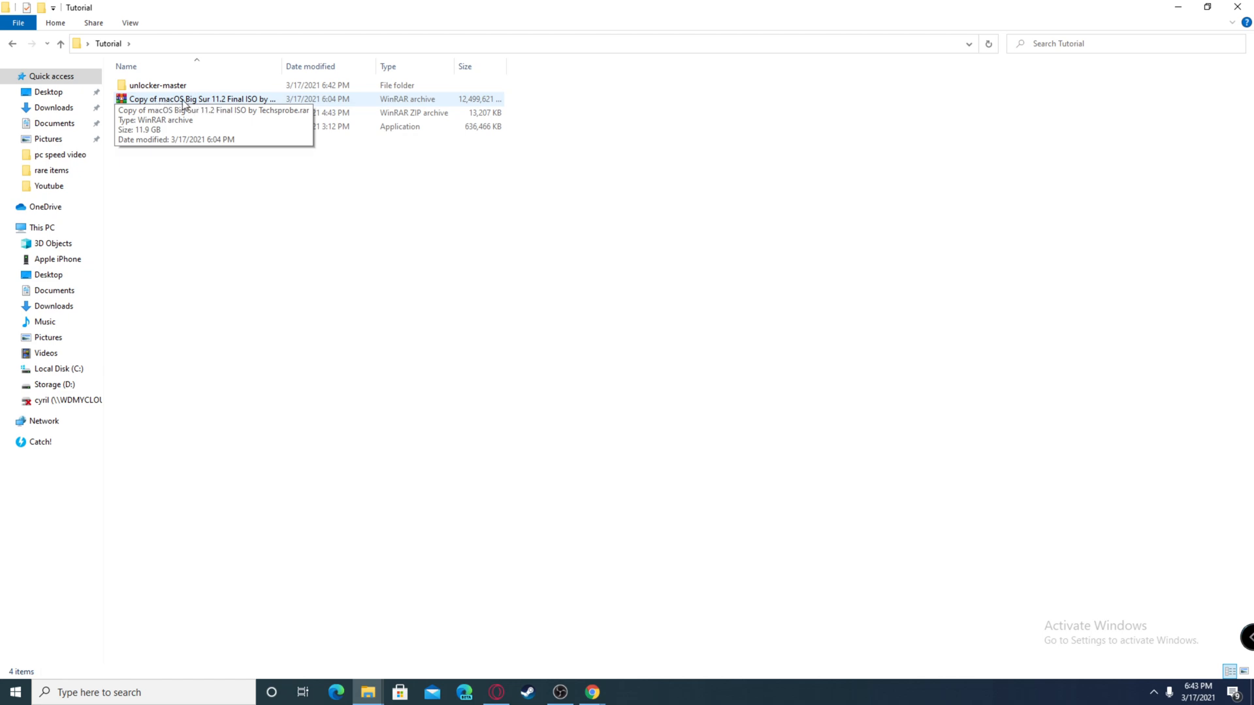
{"action": "right_click", "coordinate": [200, 98]}
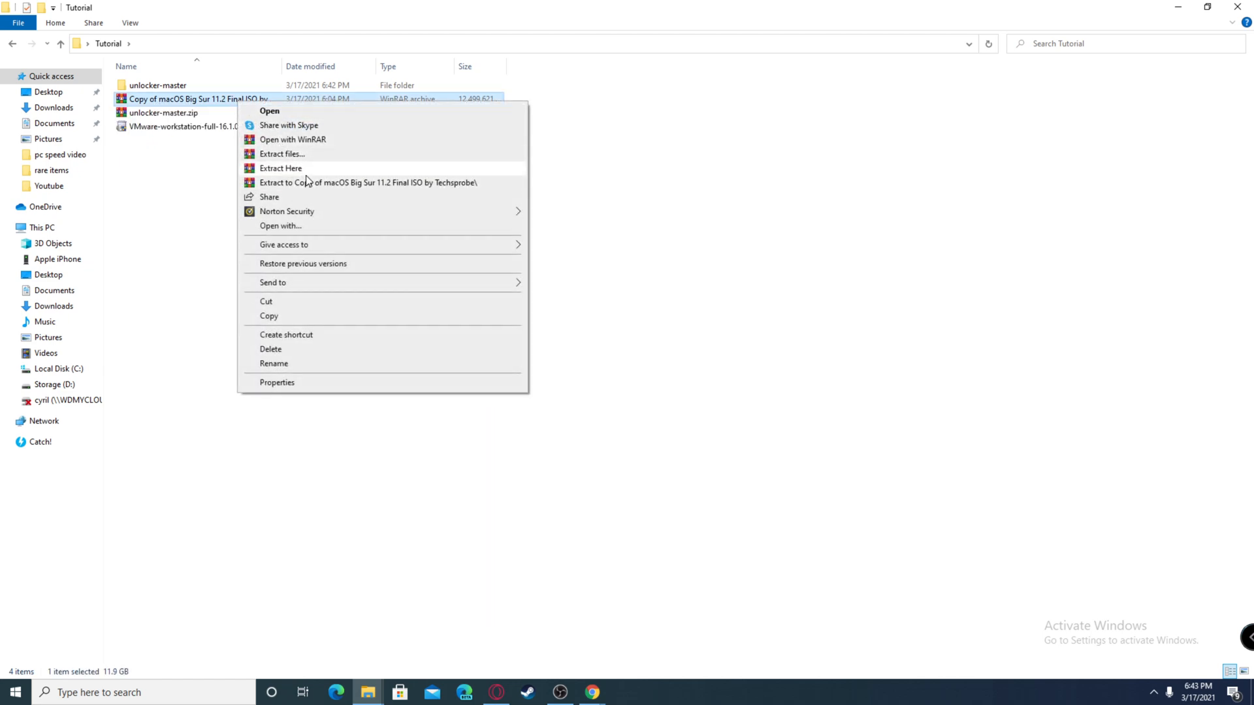
{"action": "left_click", "coordinate": [281, 168]}
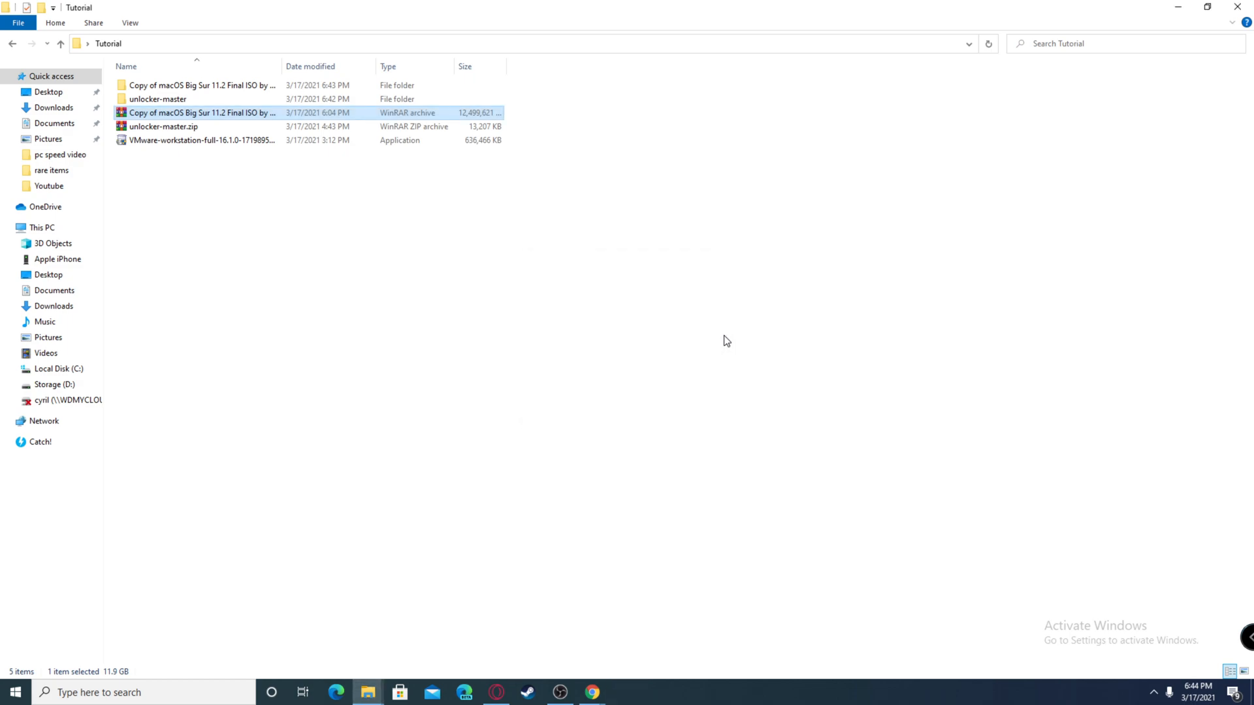
Open the extracted macOS Big Sur folders down to the one holding the 11.1.0 ISO file
{"action": "double_click", "coordinate": [203, 85]}
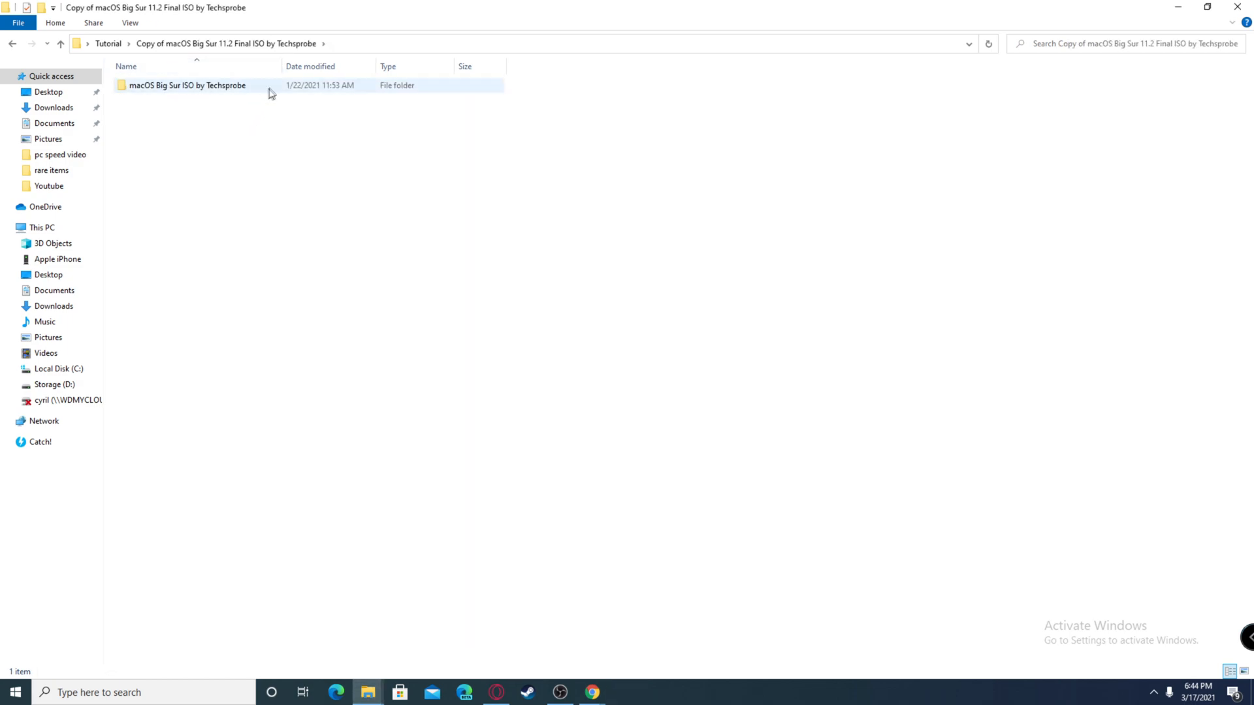
{"action": "double_click", "coordinate": [186, 85]}
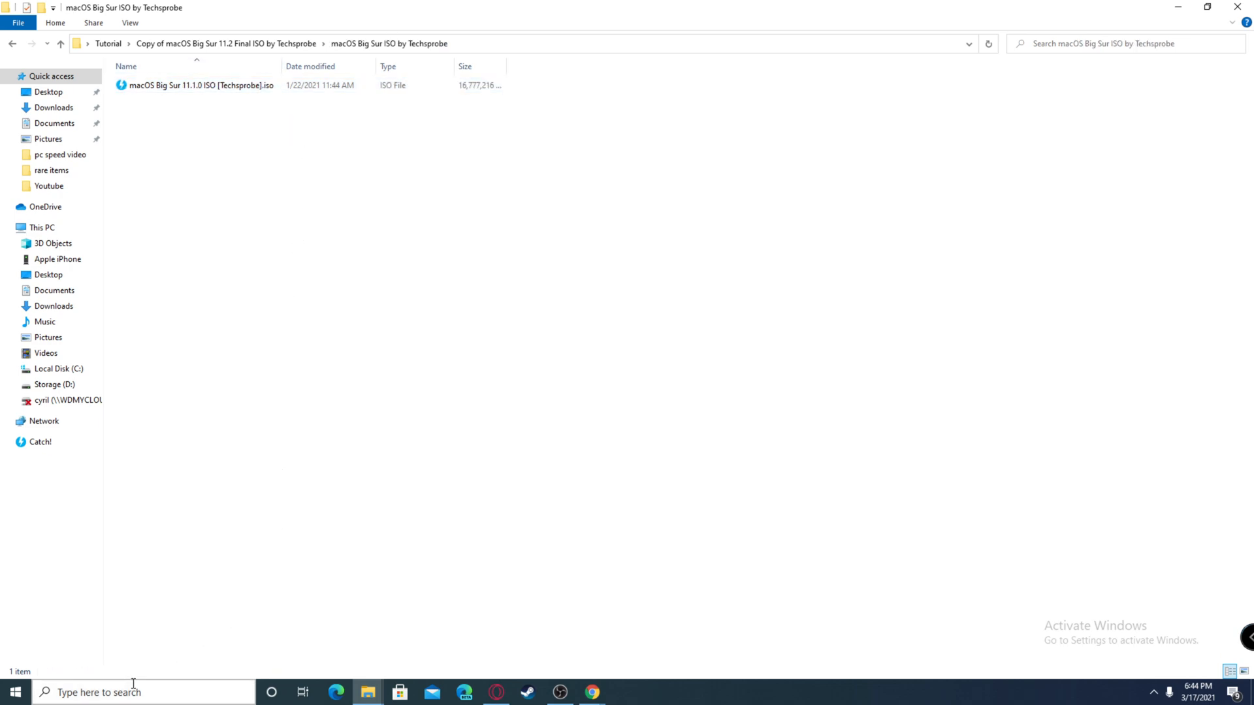
{"action": "left_click", "coordinate": [144, 693]}
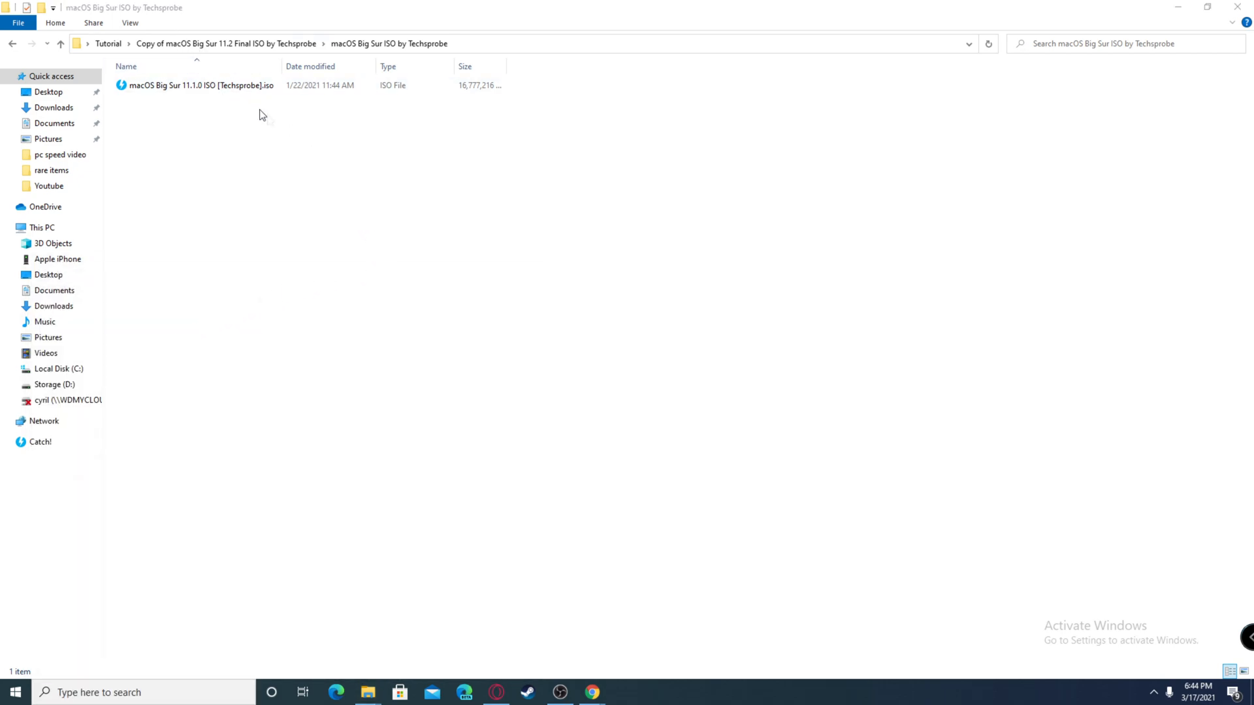
Start a new Typical virtual machine, installing the OS later, with Apple macOS 11.1 as guest
{"action": "left_click", "coordinate": [623, 693]}
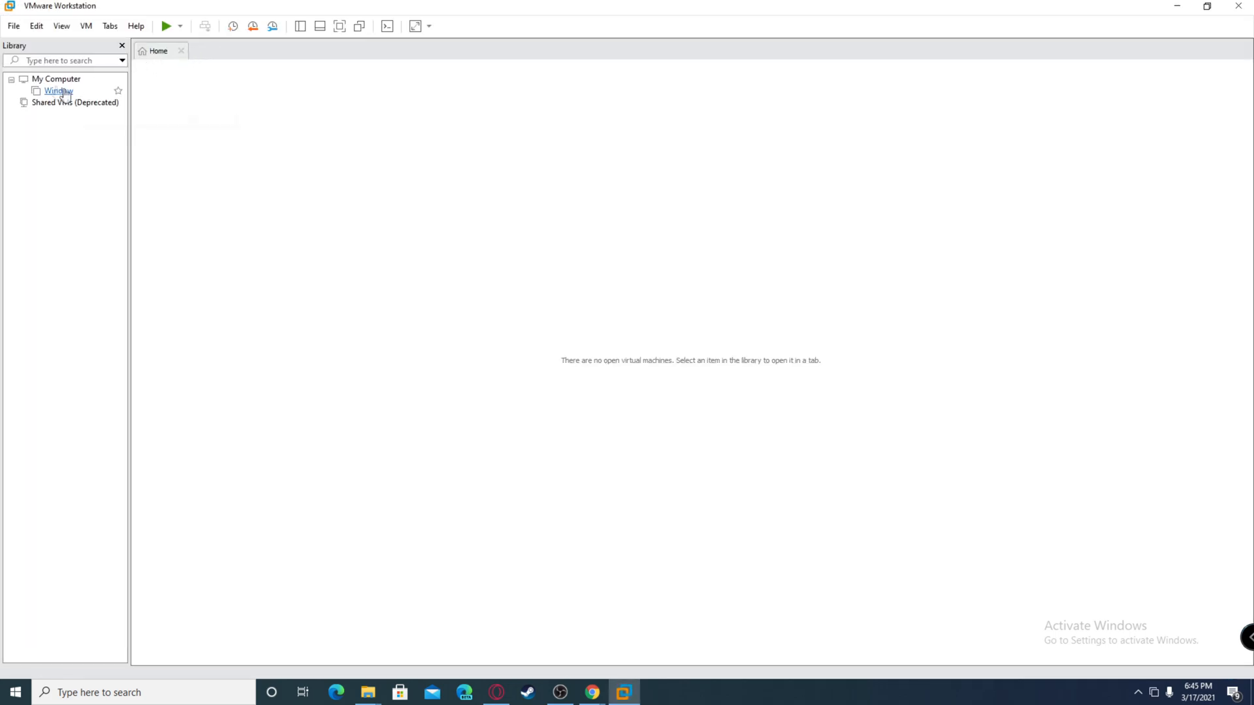
{"action": "double_click", "coordinate": [57, 90]}
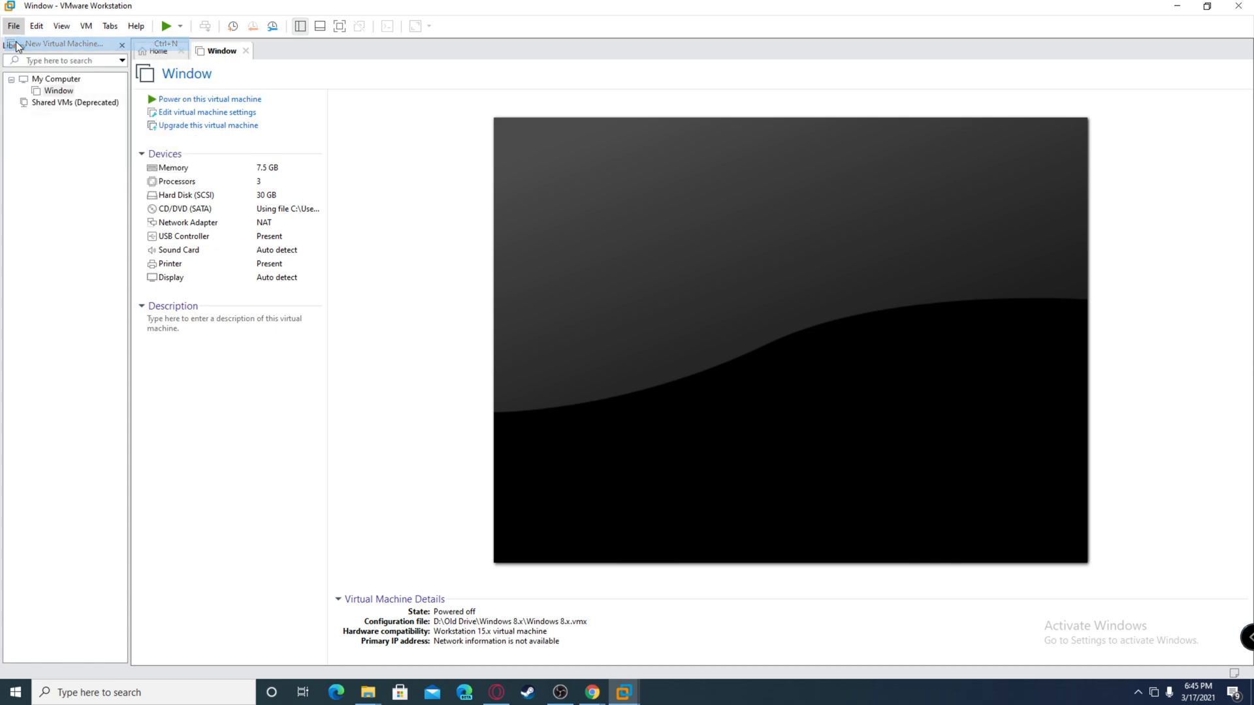
{"action": "left_click", "coordinate": [60, 43]}
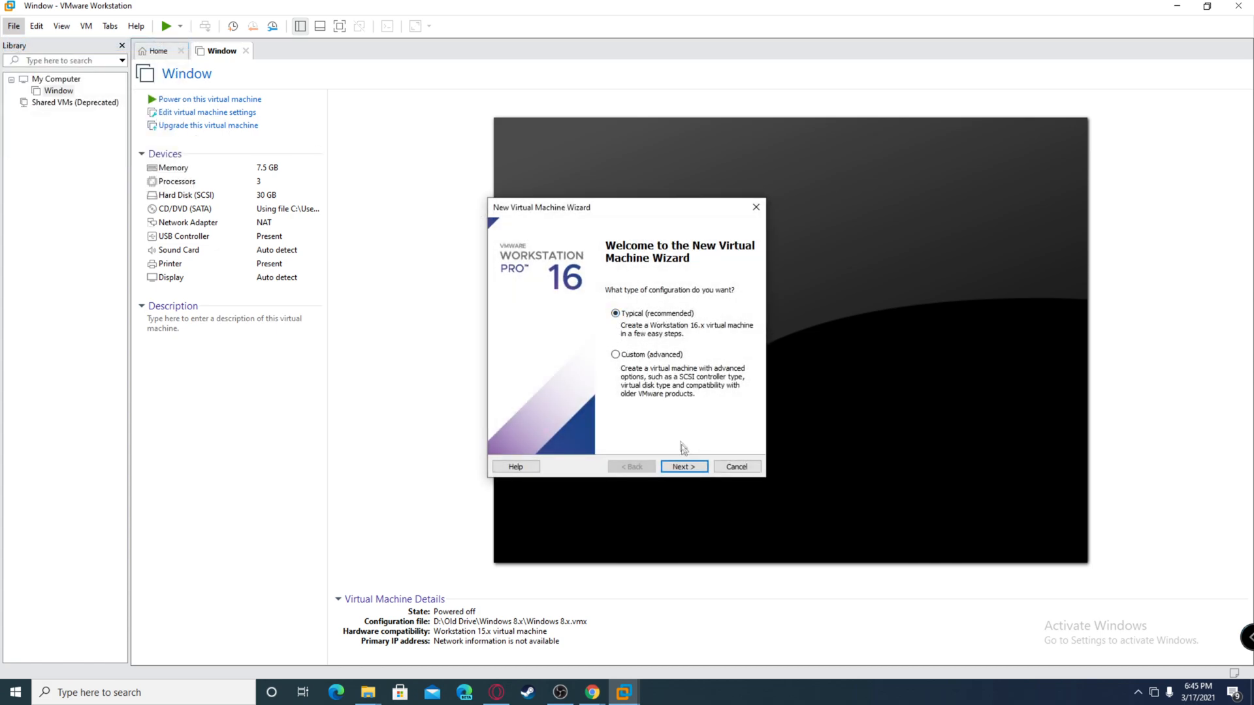
{"action": "left_click", "coordinate": [683, 466]}
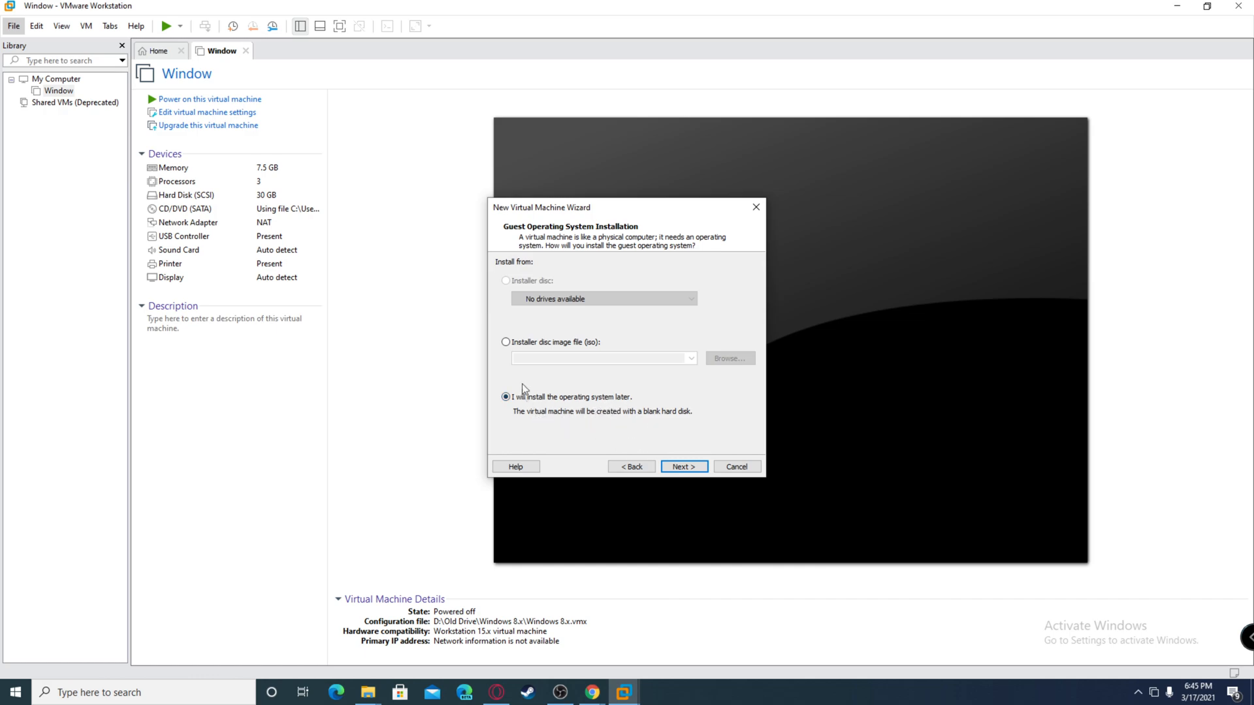
{"action": "left_click", "coordinate": [683, 466]}
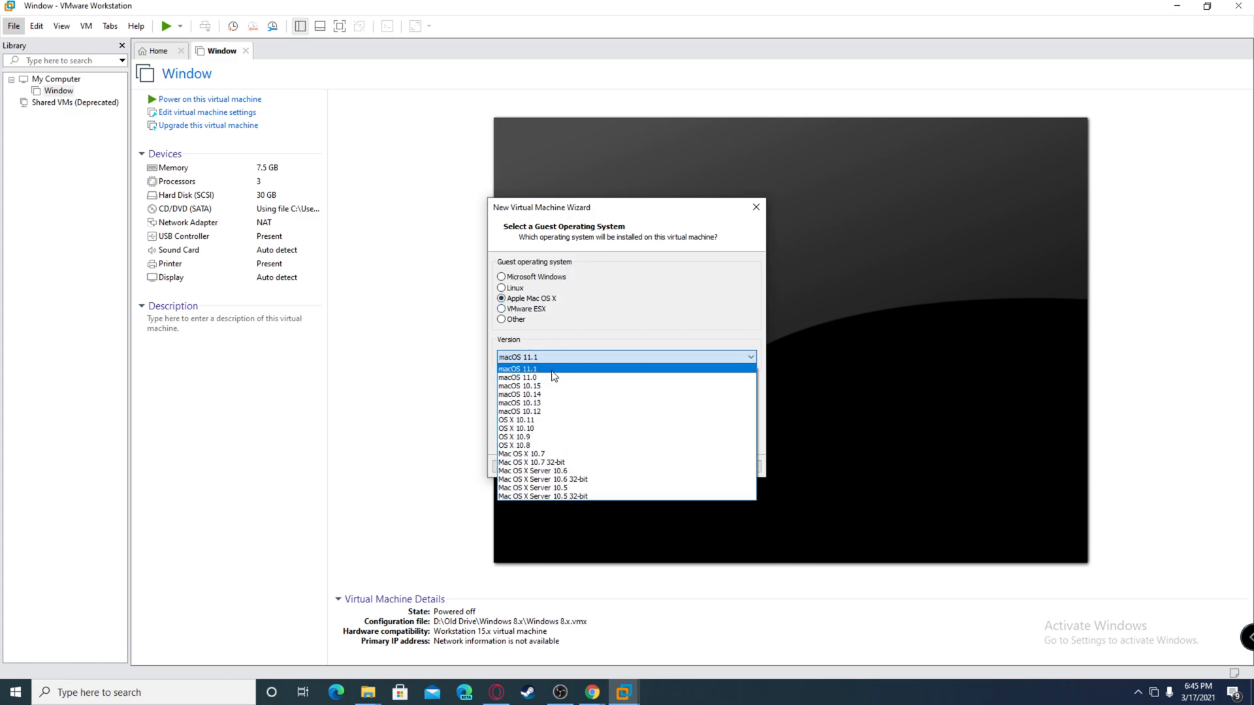
{"action": "left_click", "coordinate": [518, 368]}
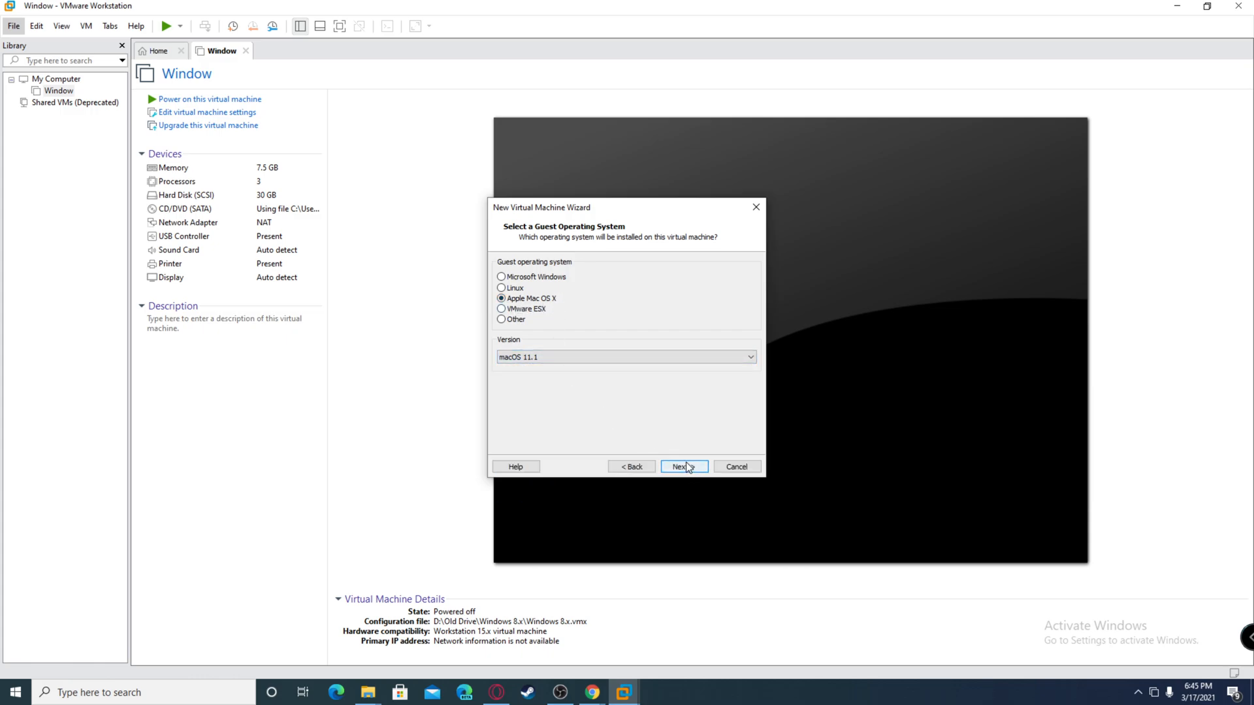
{"action": "left_click", "coordinate": [683, 466]}
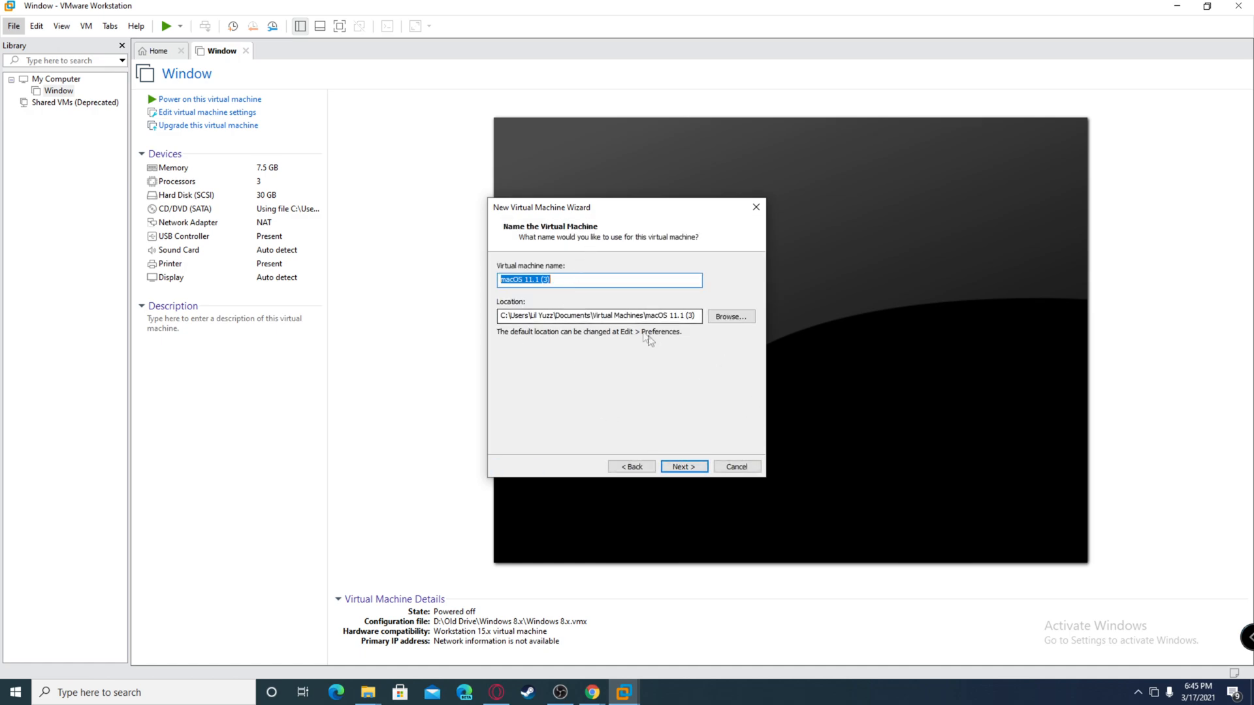
Name the virtual machine macOS, keep the 80 GB single-file disk, and finish creating it
{"action": "type", "text": "macO"}
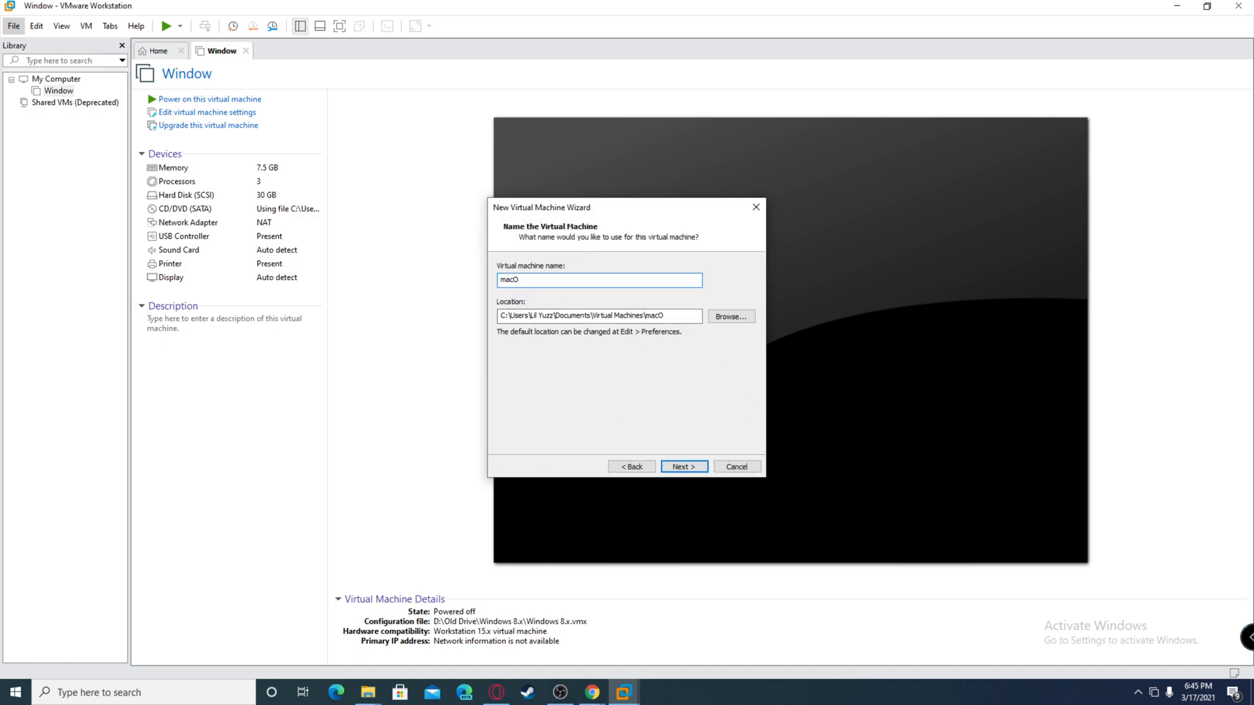
{"action": "left_click", "coordinate": [682, 466]}
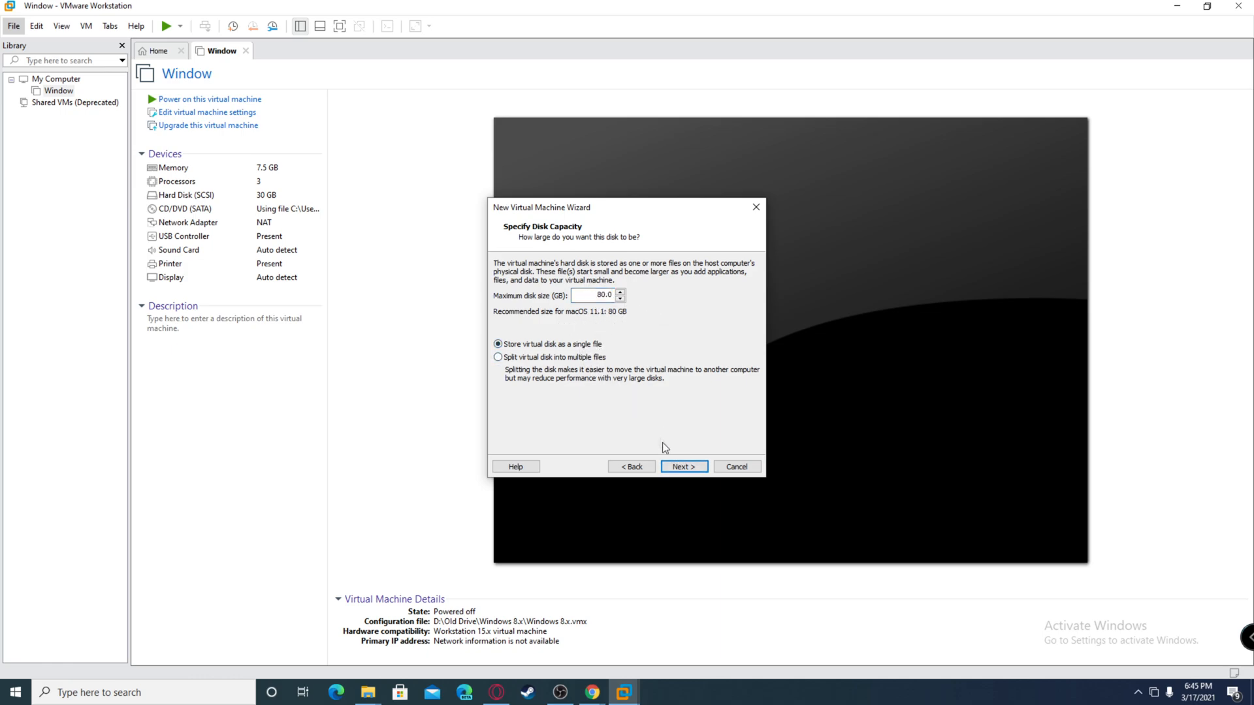
{"action": "left_click", "coordinate": [683, 466]}
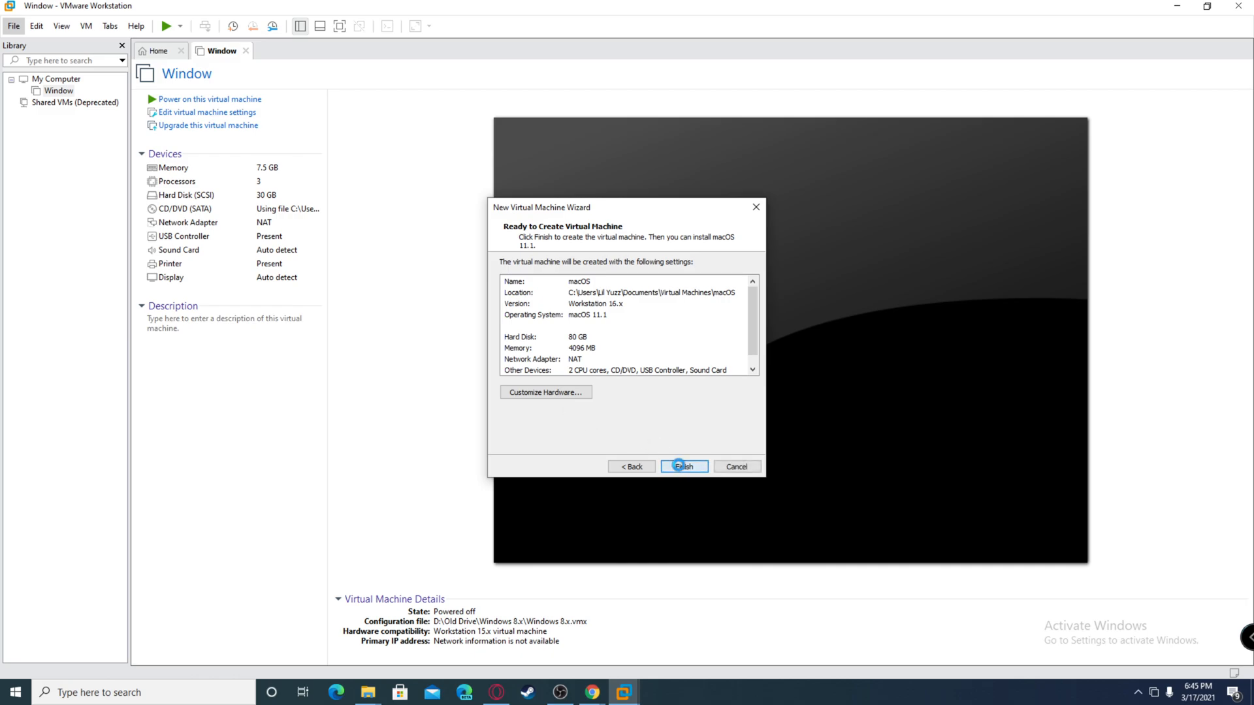
{"action": "left_click", "coordinate": [683, 467]}
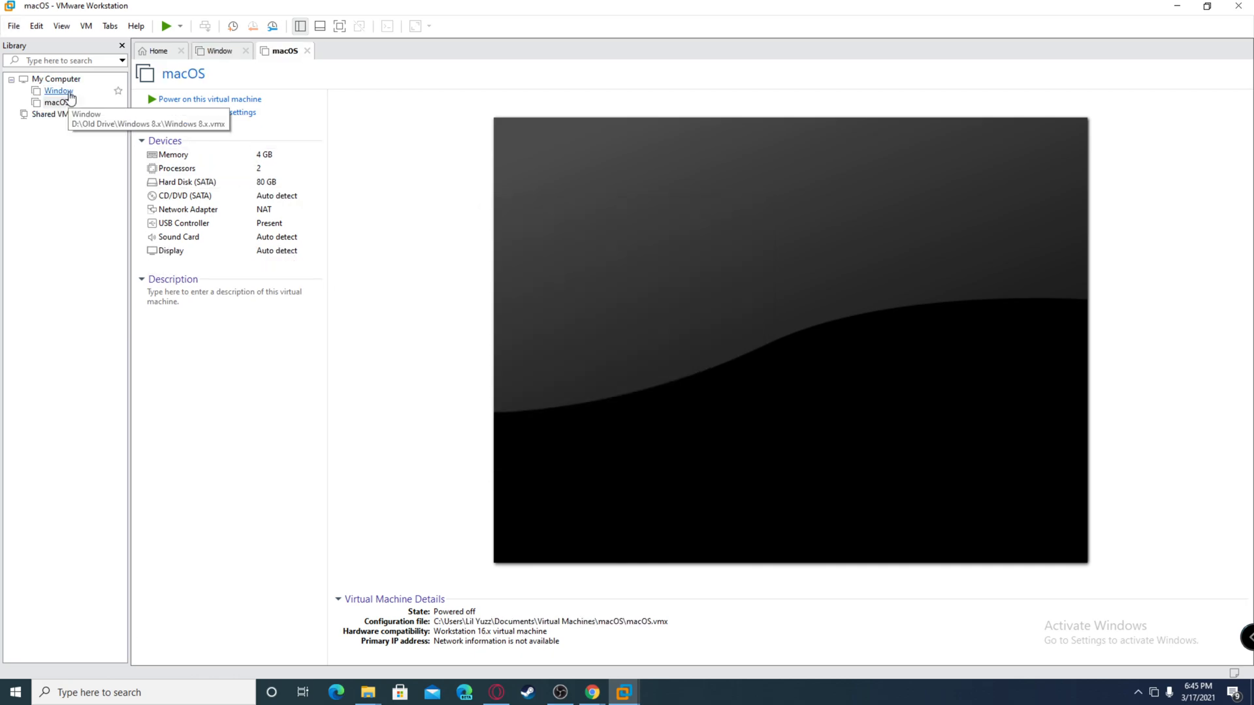
Give the macOS VM 8 GB memory, 4 cores per processor, and Intel VT-x/EPT virtualization
{"action": "left_click", "coordinate": [56, 102]}
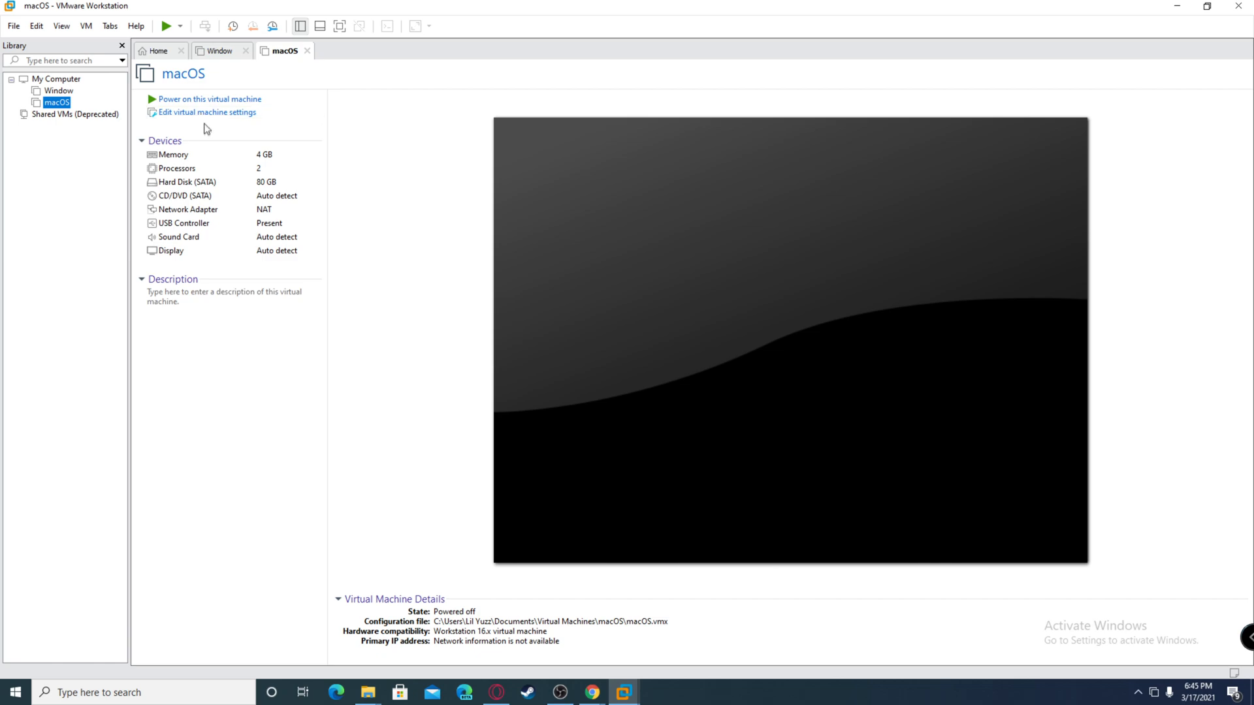
{"action": "left_click", "coordinate": [208, 113]}
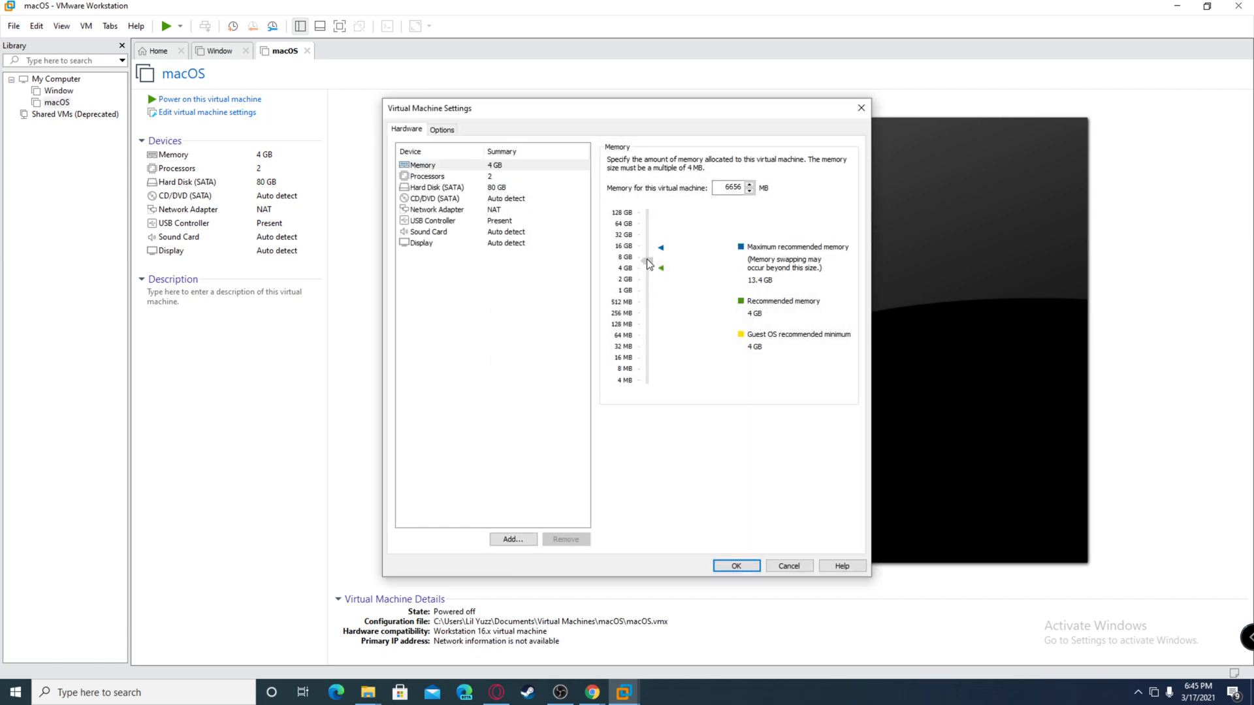
{"action": "left_click_drag", "start_coordinate": [647, 267], "coordinate": [646, 257]}
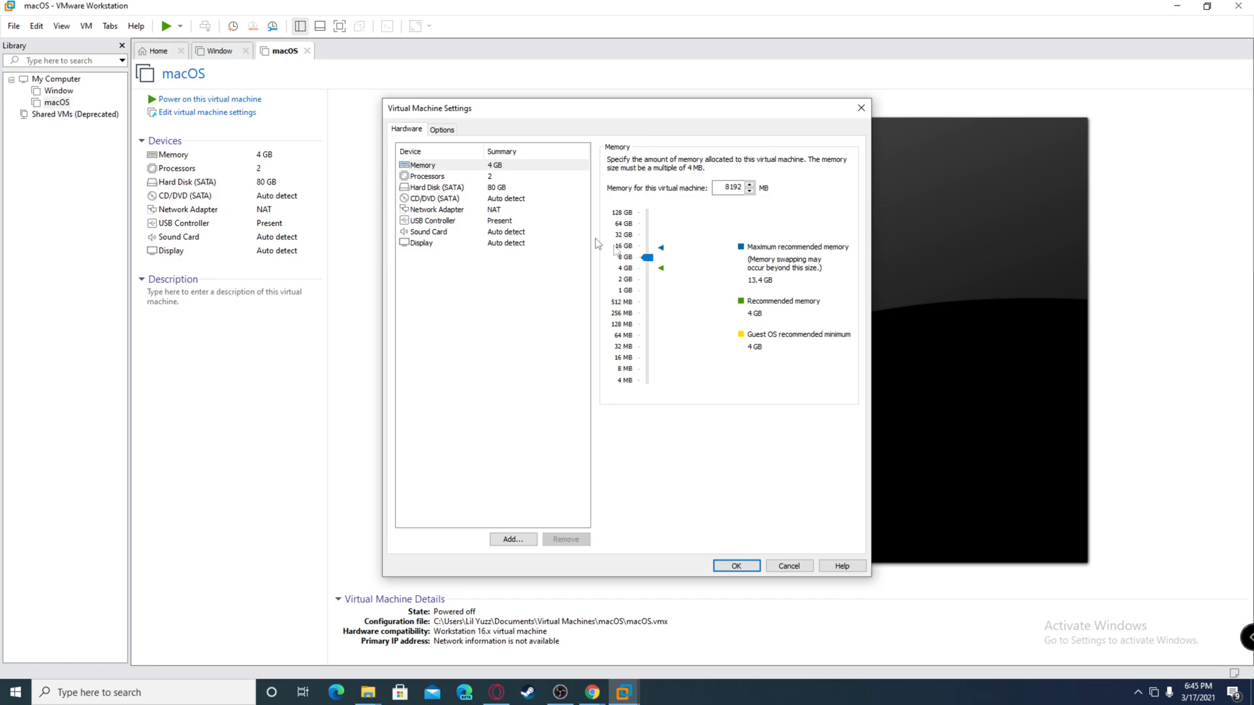
{"action": "left_click", "coordinate": [428, 176]}
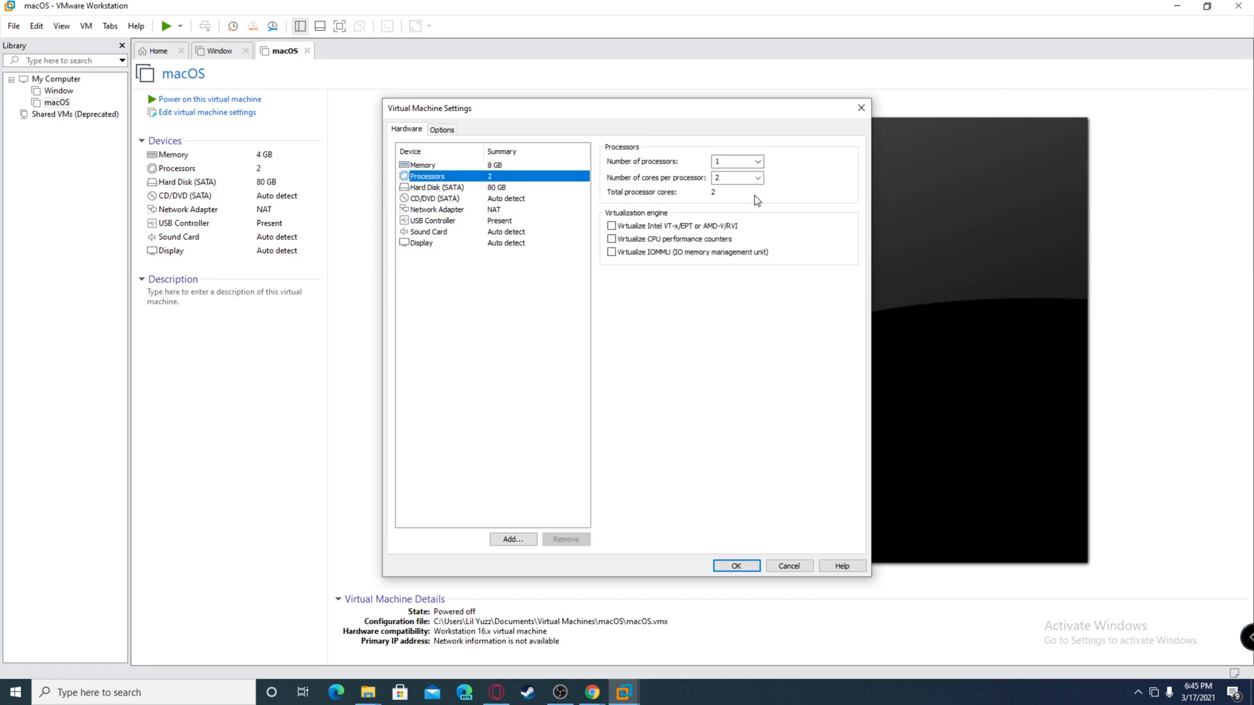
{"action": "left_click", "coordinate": [756, 177]}
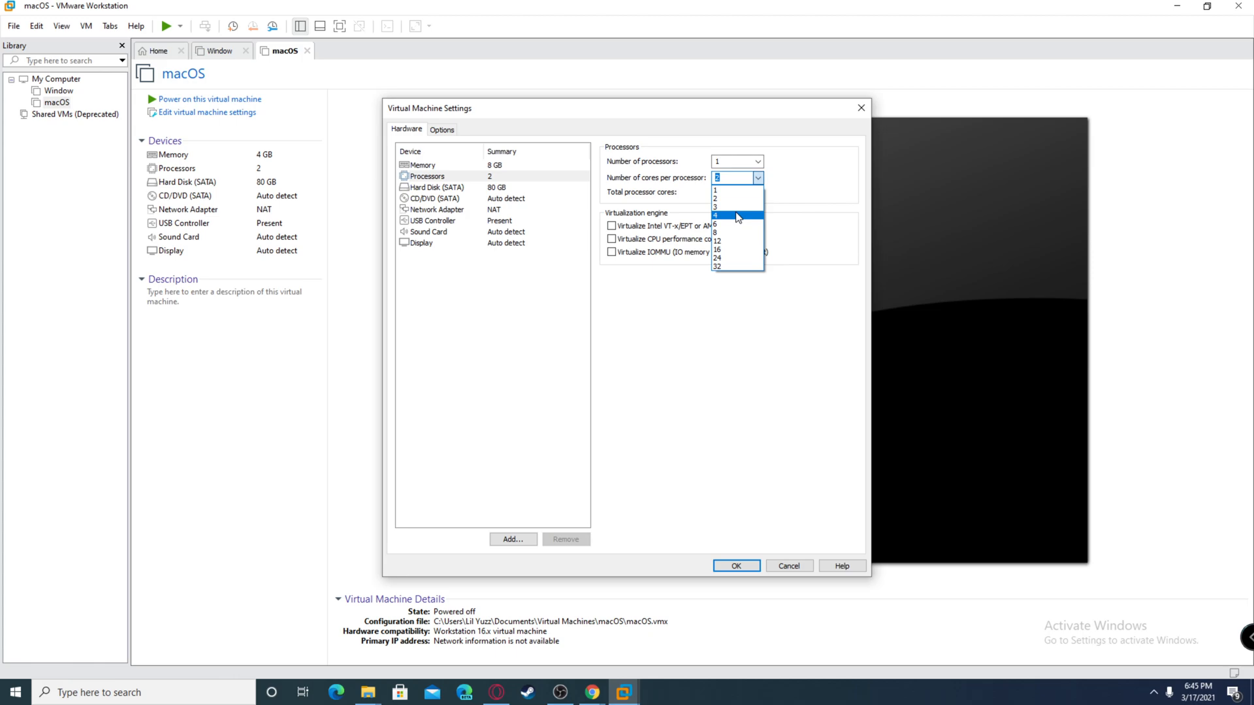
{"action": "left_click", "coordinate": [716, 214]}
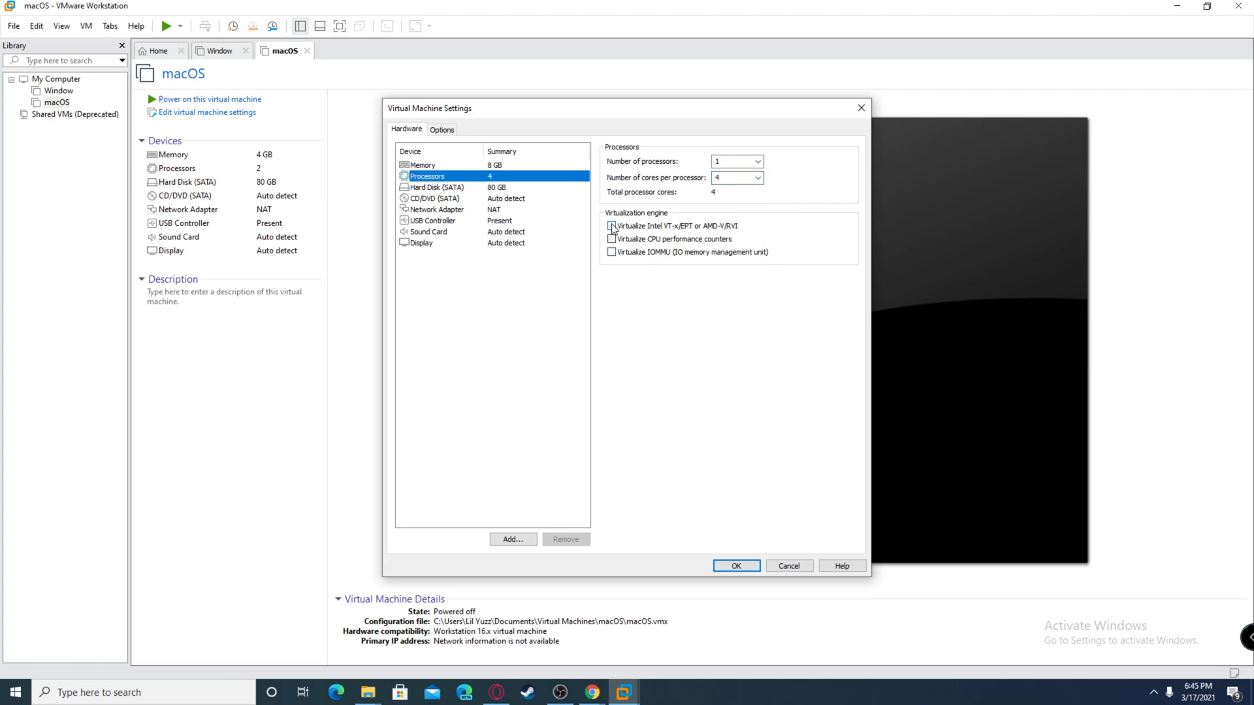
{"action": "left_click", "coordinate": [612, 226]}
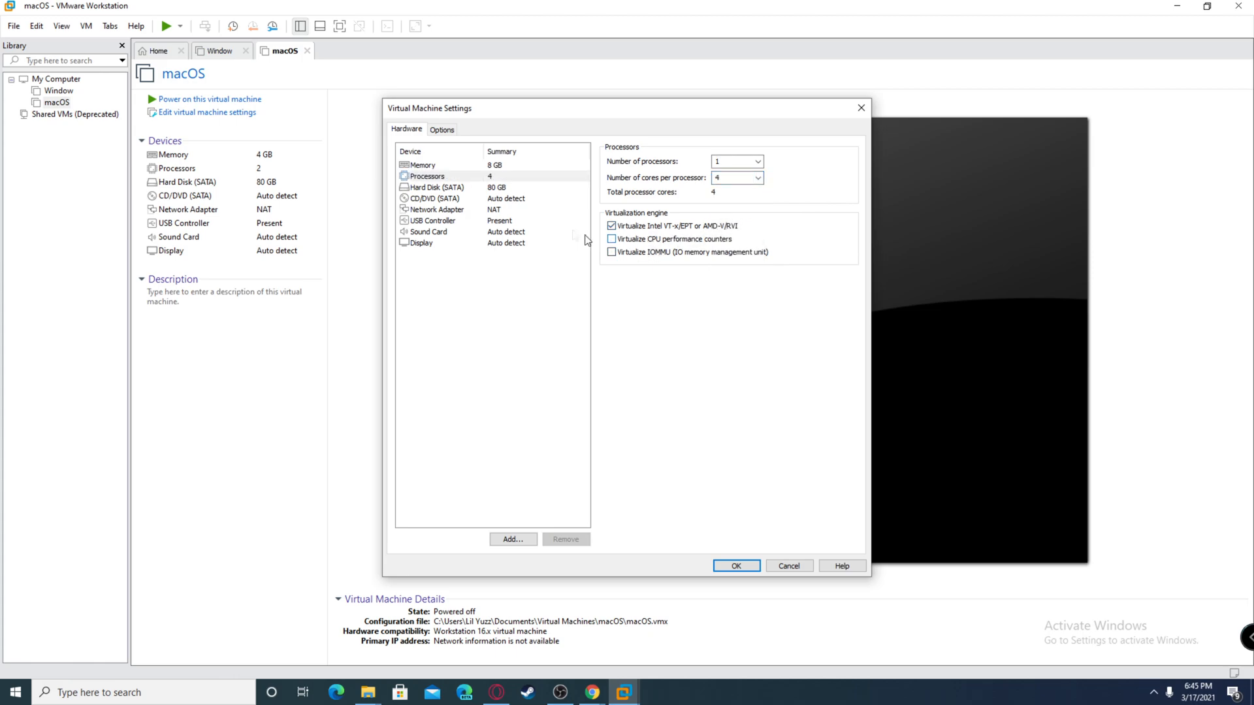
Attach the Big Sur ISO from the Tutorial folder to the CD/DVD drive and save the settings
{"action": "left_click", "coordinate": [433, 199]}
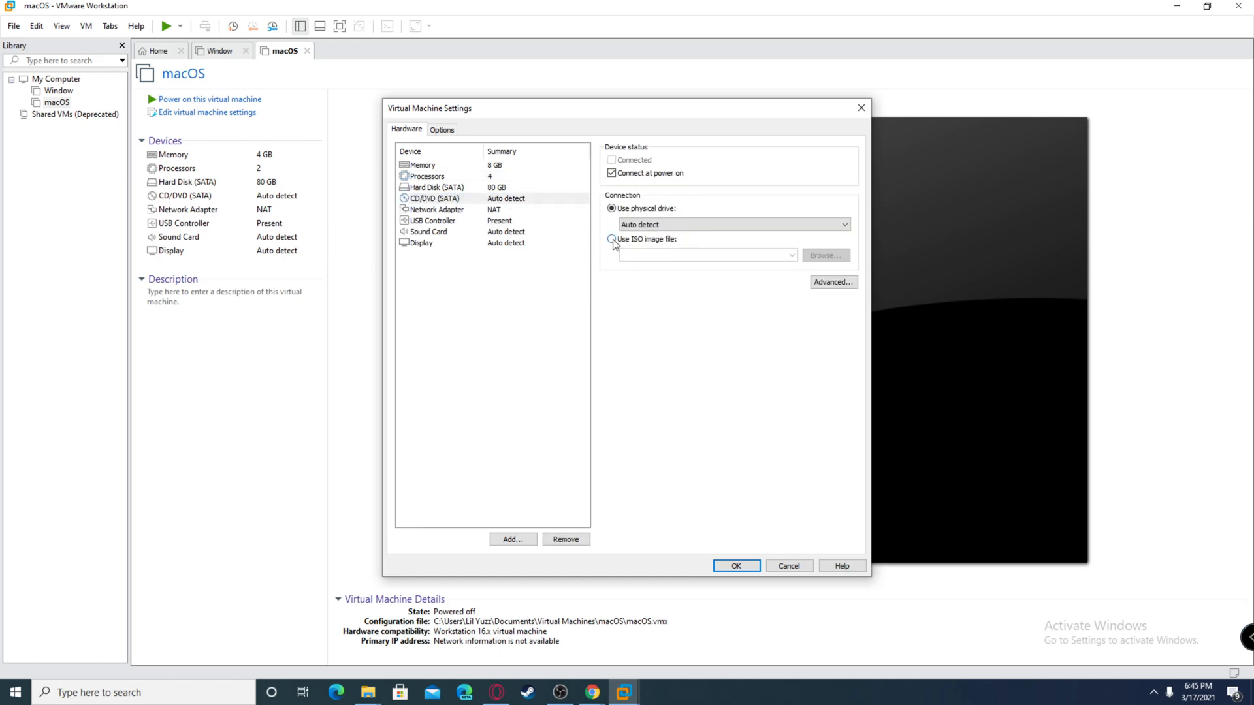
{"action": "left_click", "coordinate": [611, 240]}
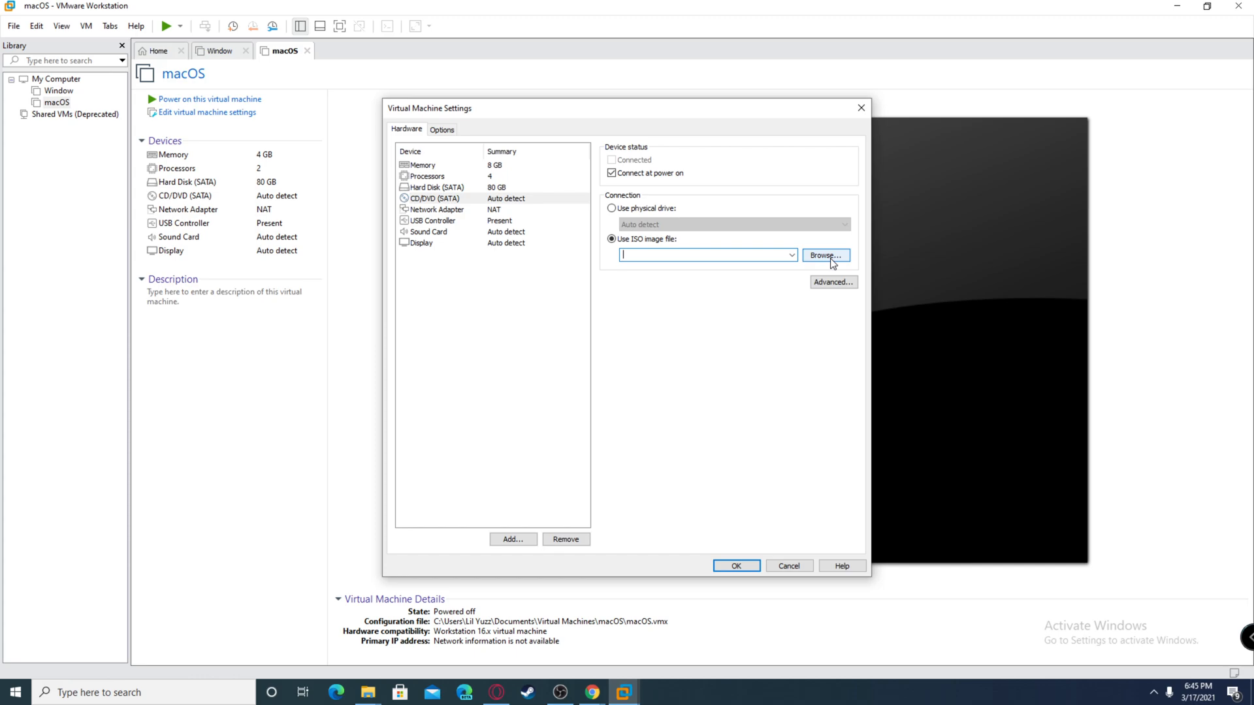
{"action": "left_click", "coordinate": [826, 254]}
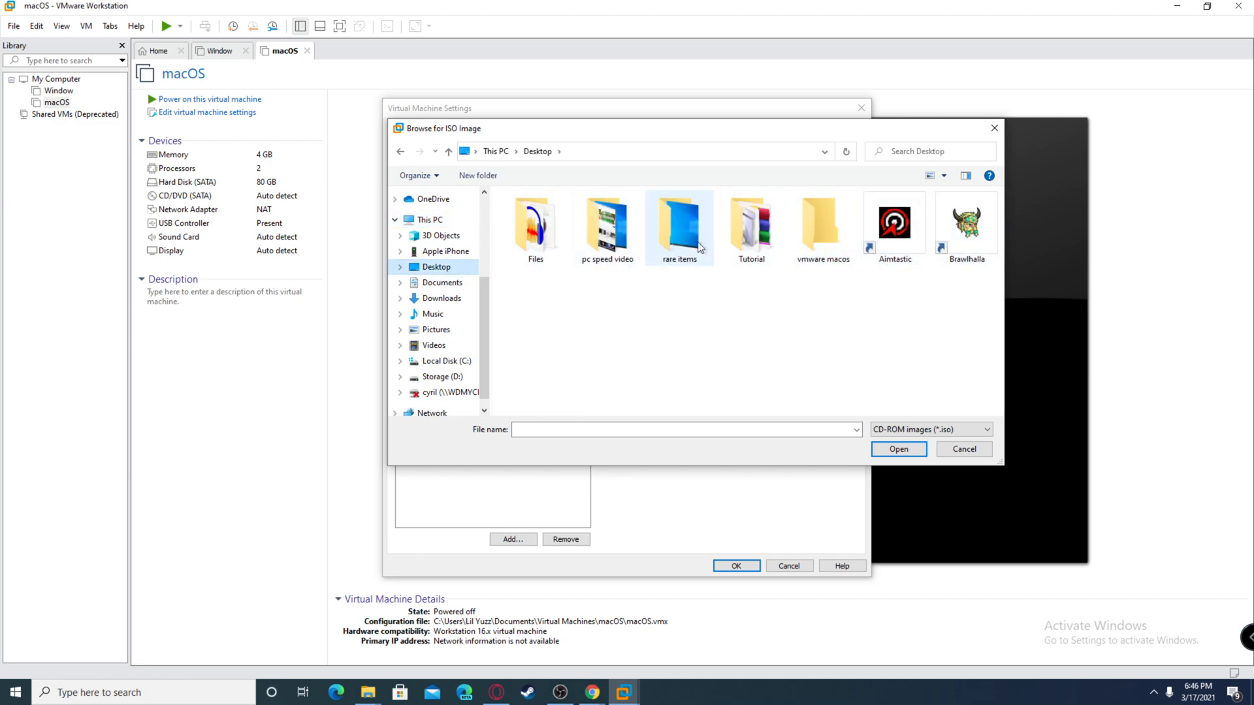
{"action": "double_click", "coordinate": [750, 224]}
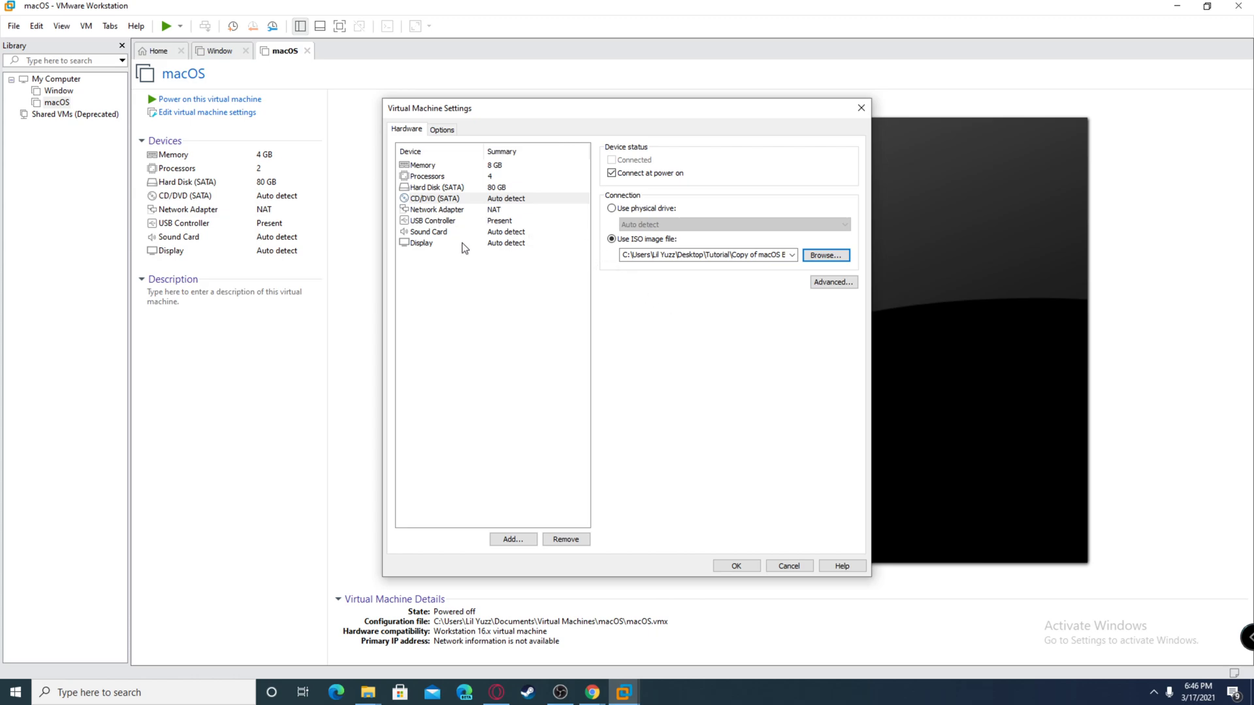
{"action": "left_click", "coordinate": [437, 209]}
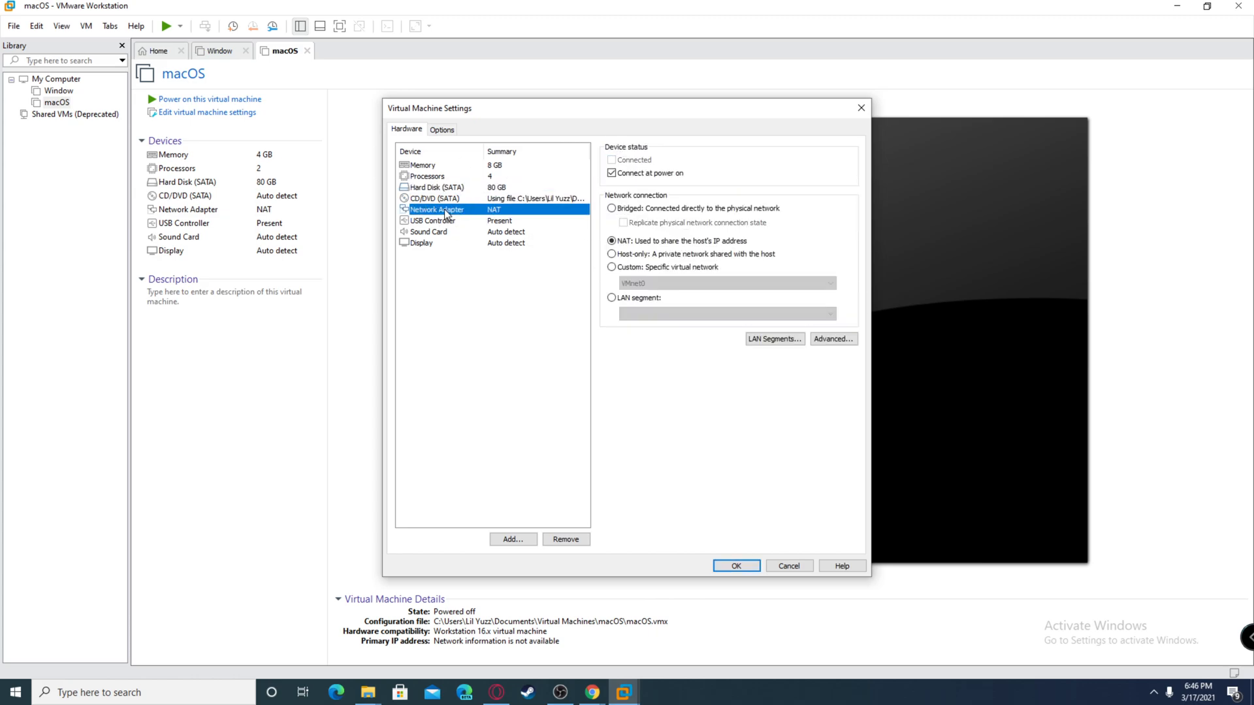
{"action": "left_click", "coordinate": [434, 187]}
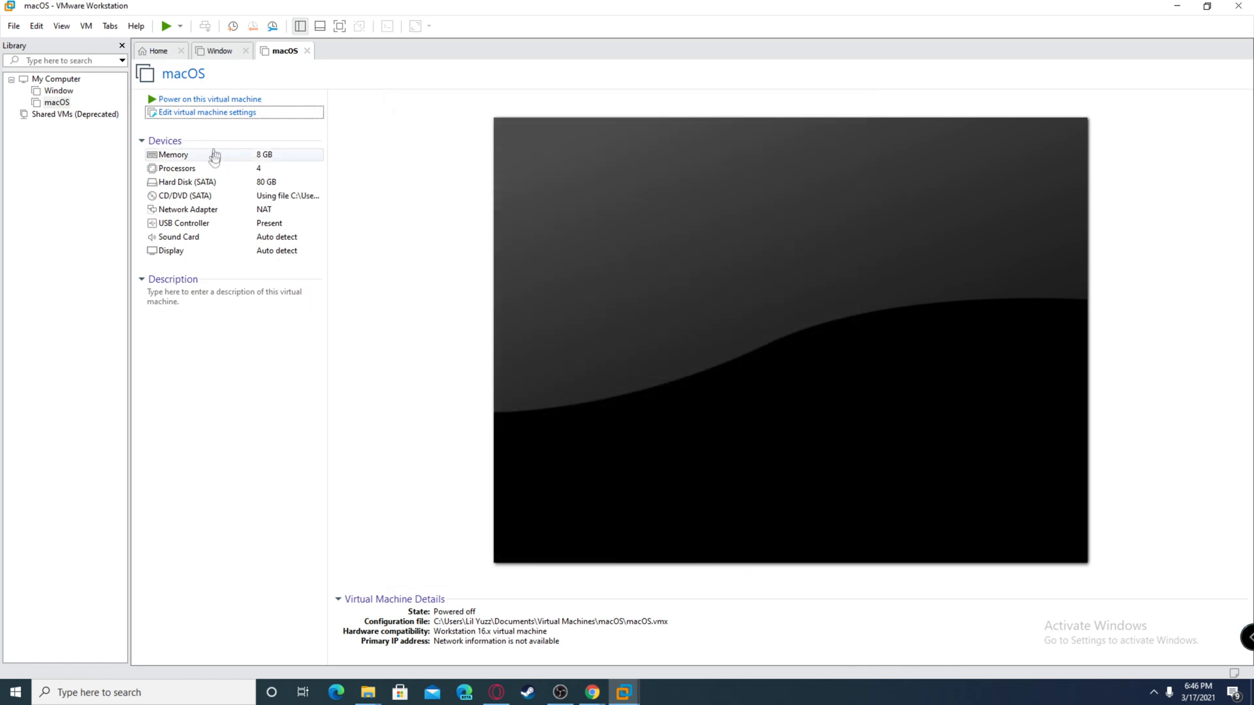
Power on the macOS virtual machine and let it boot to the Apple logo
{"action": "left_click", "coordinate": [209, 98]}
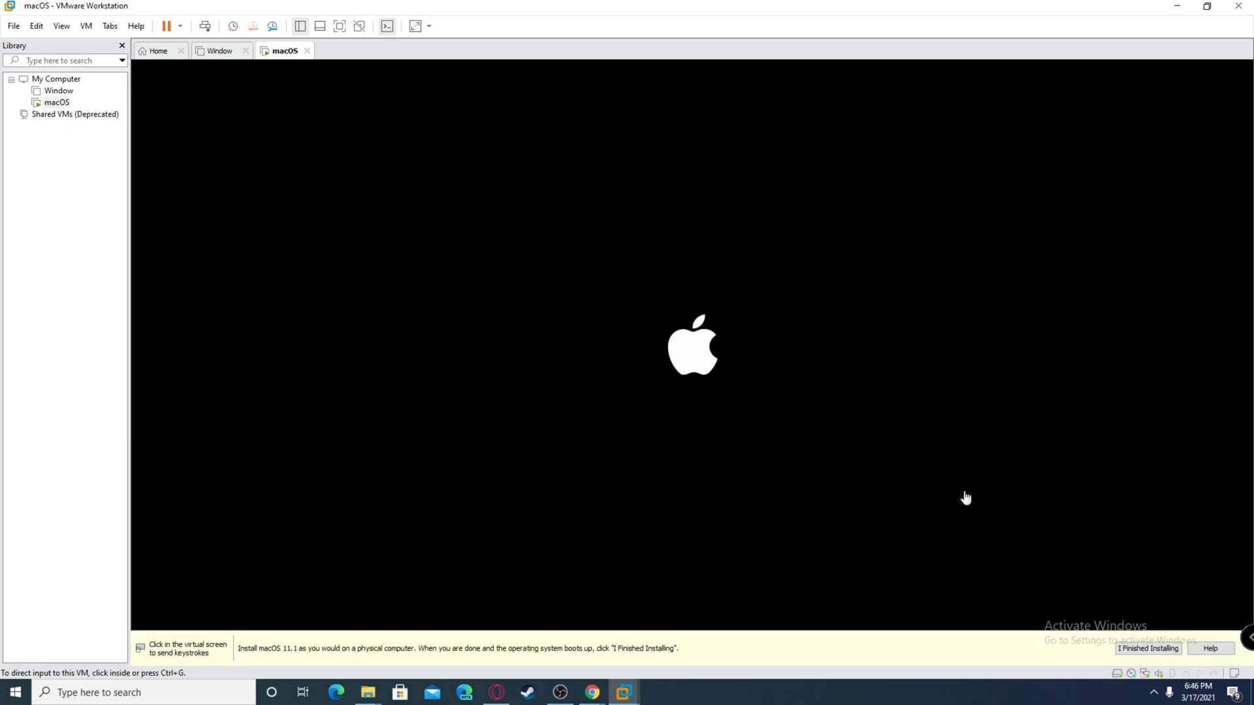
{"action": "mouse_move", "coordinate": [686, 419]}
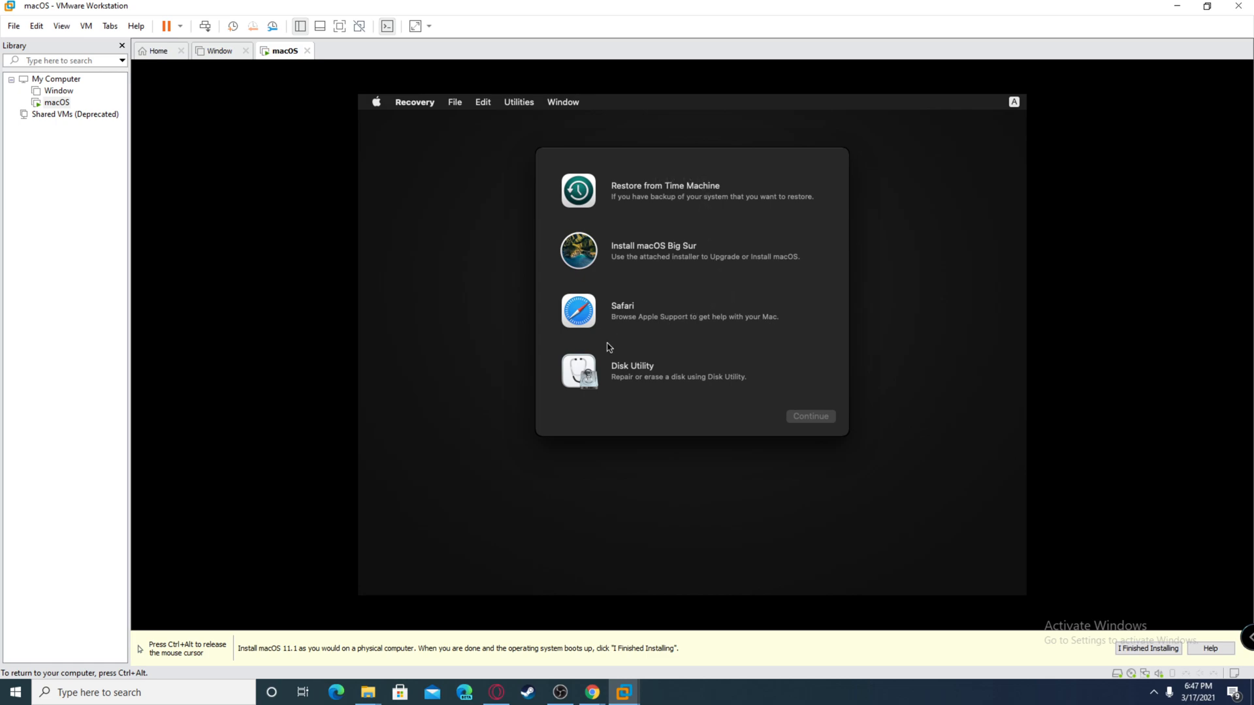
Launch Disk Utility from Recovery and select the VMware Virtual SATA hard drive
{"action": "left_click", "coordinate": [693, 371]}
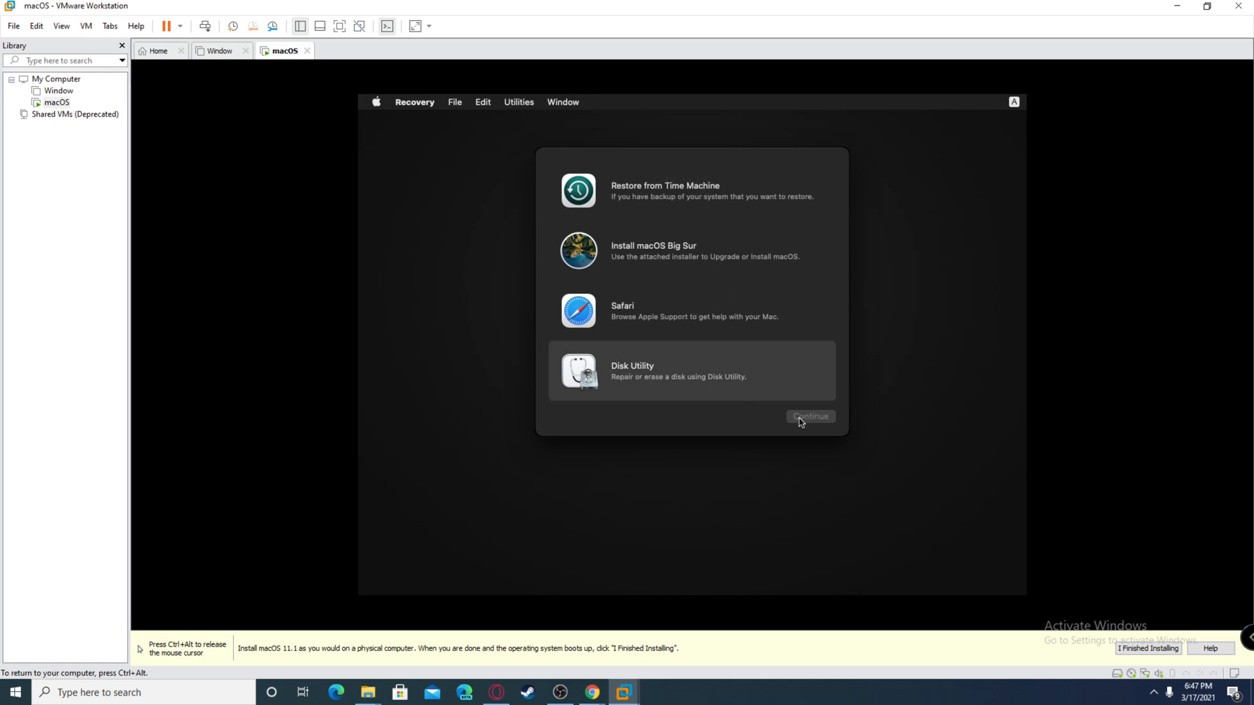
{"action": "left_click", "coordinate": [810, 415]}
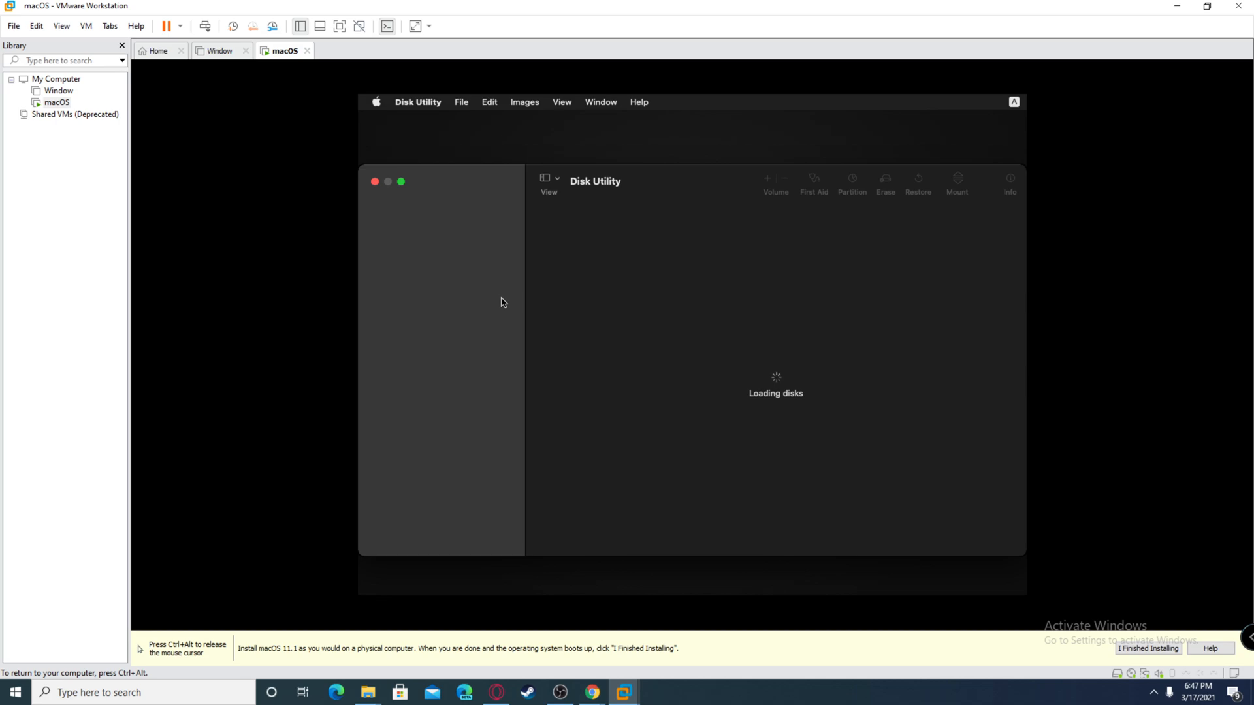
{"action": "mouse_move", "coordinate": [451, 184]}
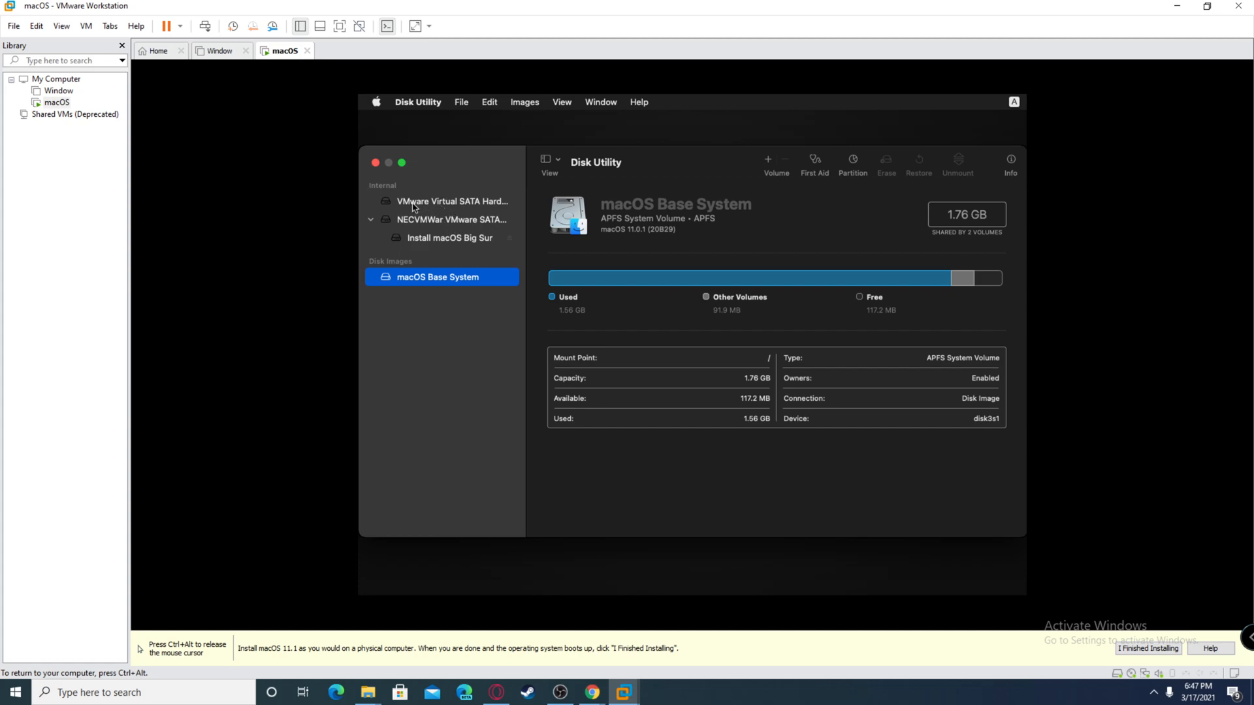
{"action": "left_click", "coordinate": [450, 201]}
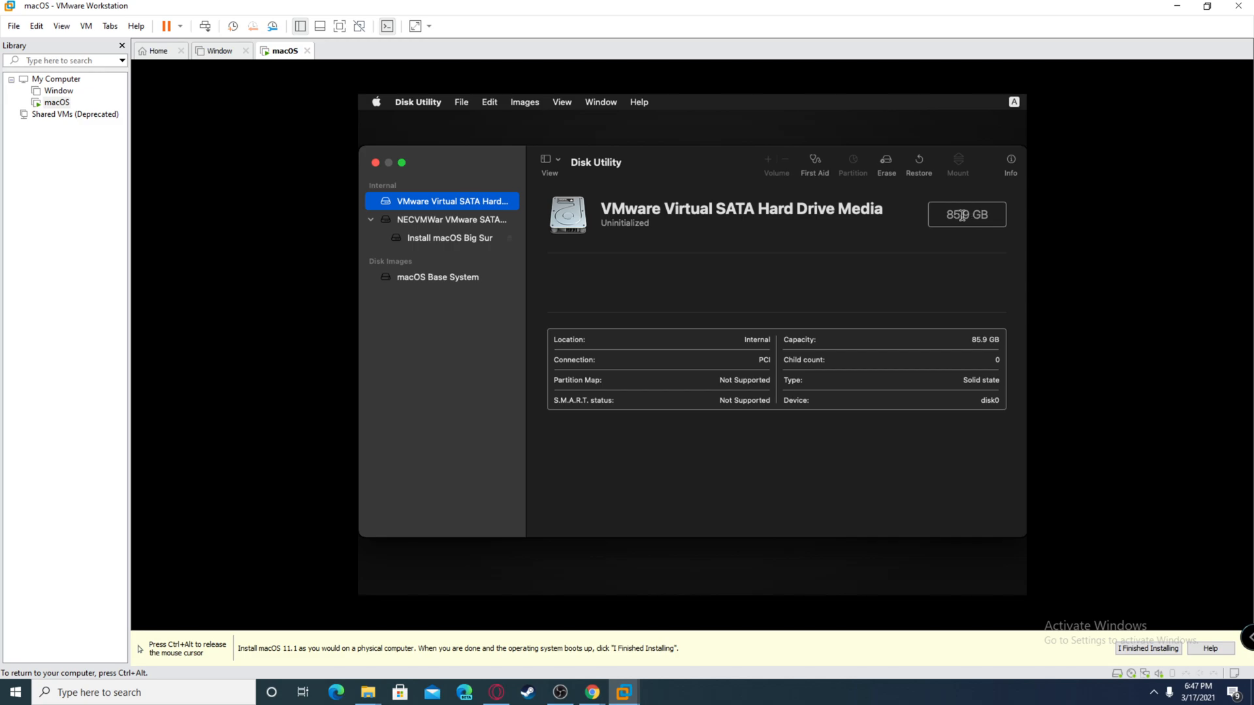
{"action": "mouse_move", "coordinate": [875, 172]}
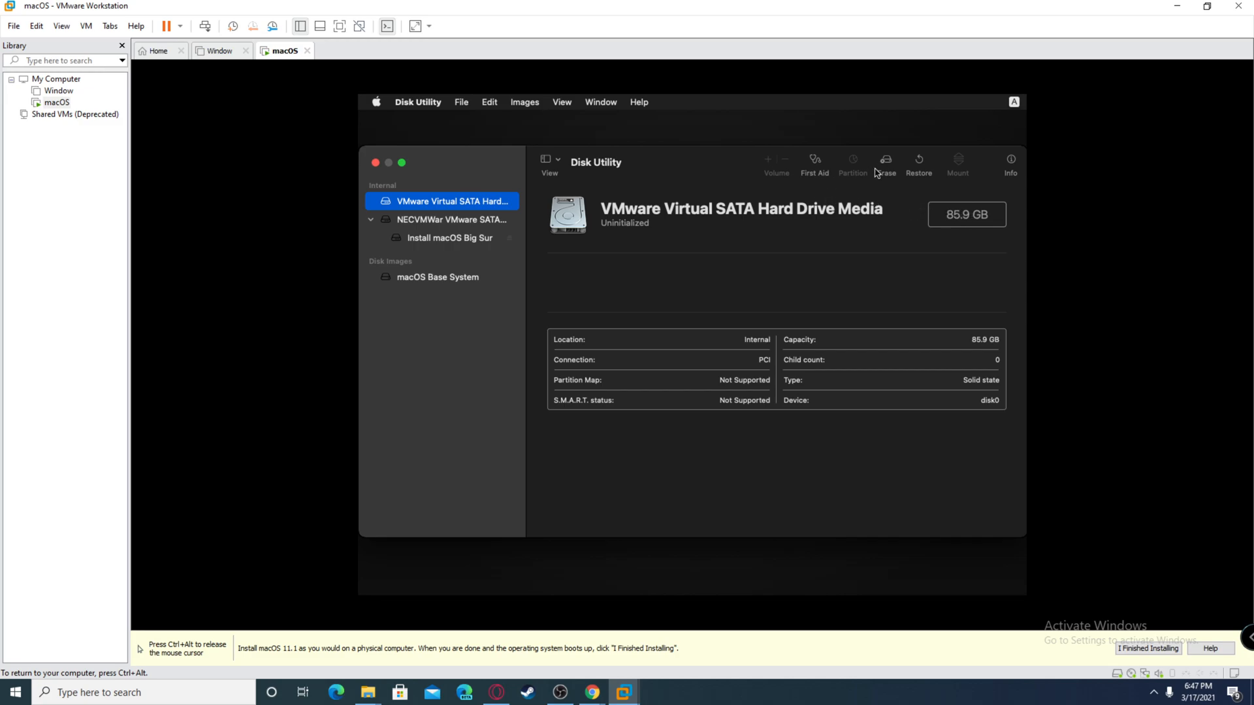
{"action": "mouse_move", "coordinate": [823, 242]}
{"action": "type", "text": "macOS"}
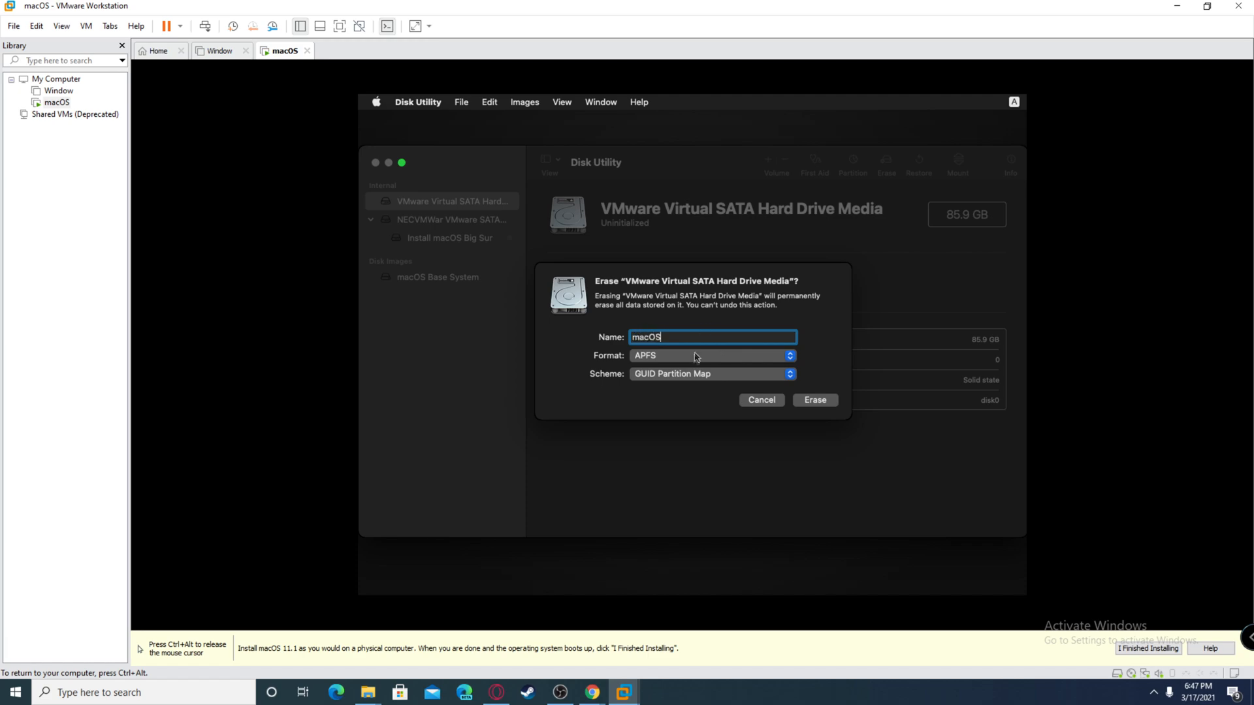
Erase the drive as an APFS volume named macOS and confirm completion
{"action": "left_click", "coordinate": [710, 355]}
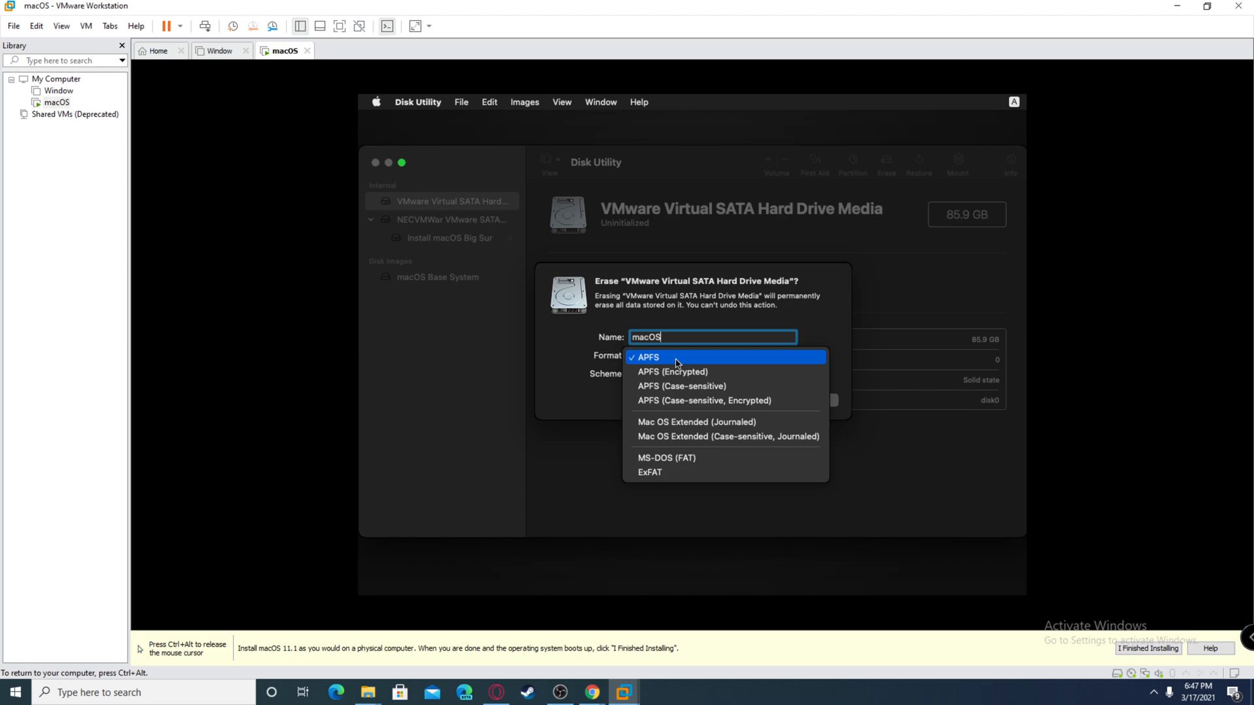
{"action": "left_click", "coordinate": [647, 357]}
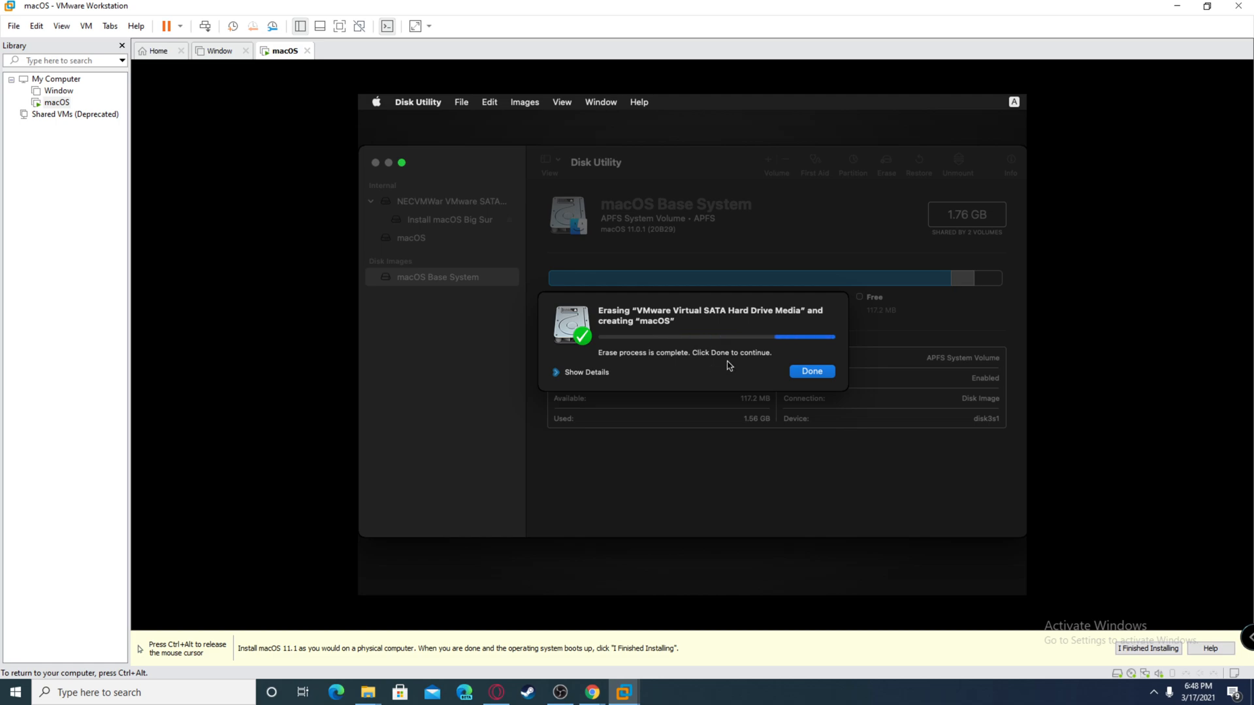
{"action": "left_click", "coordinate": [811, 371]}
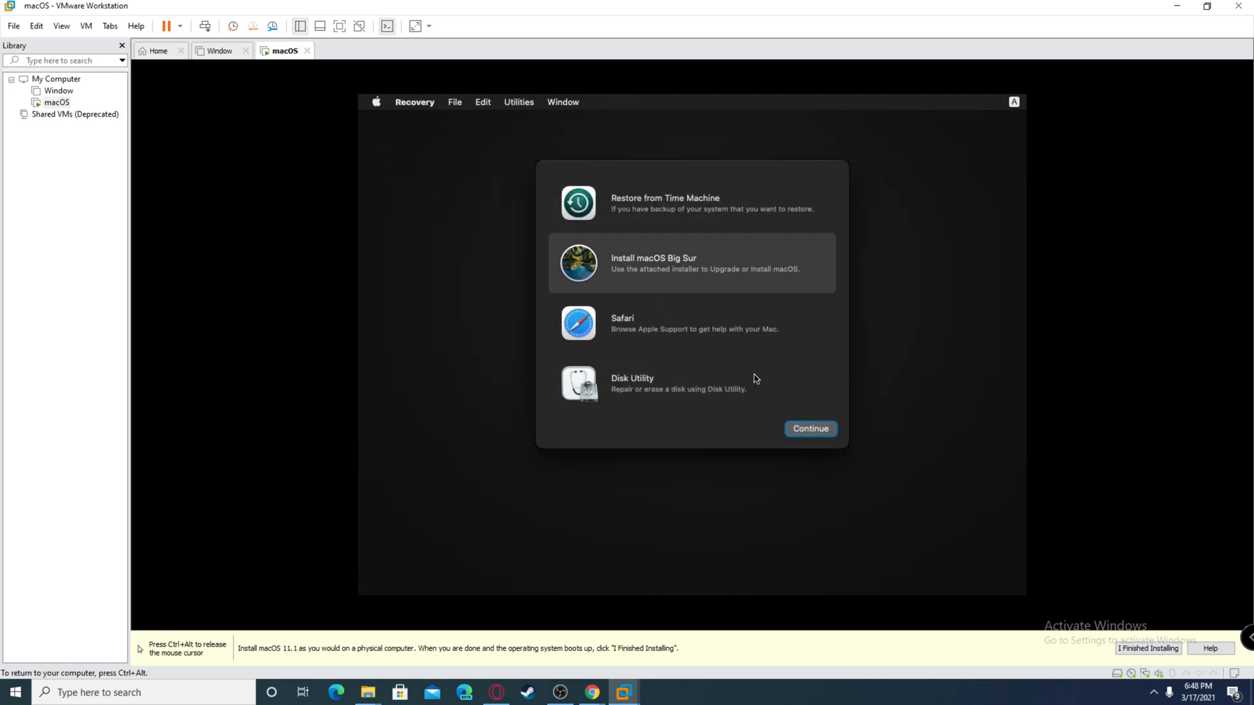
Install macOS Big Sur: agree to the licence and start installing onto the macOS disk
{"action": "left_click", "coordinate": [810, 428]}
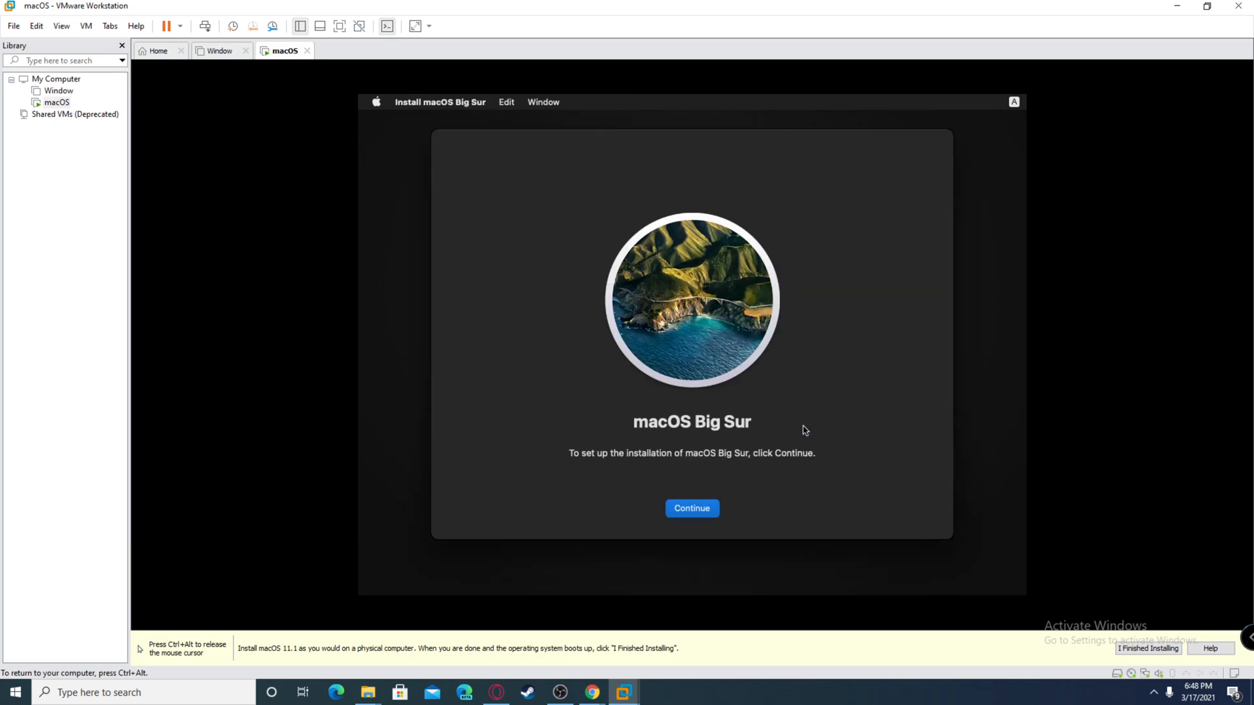
{"action": "left_click", "coordinate": [691, 508]}
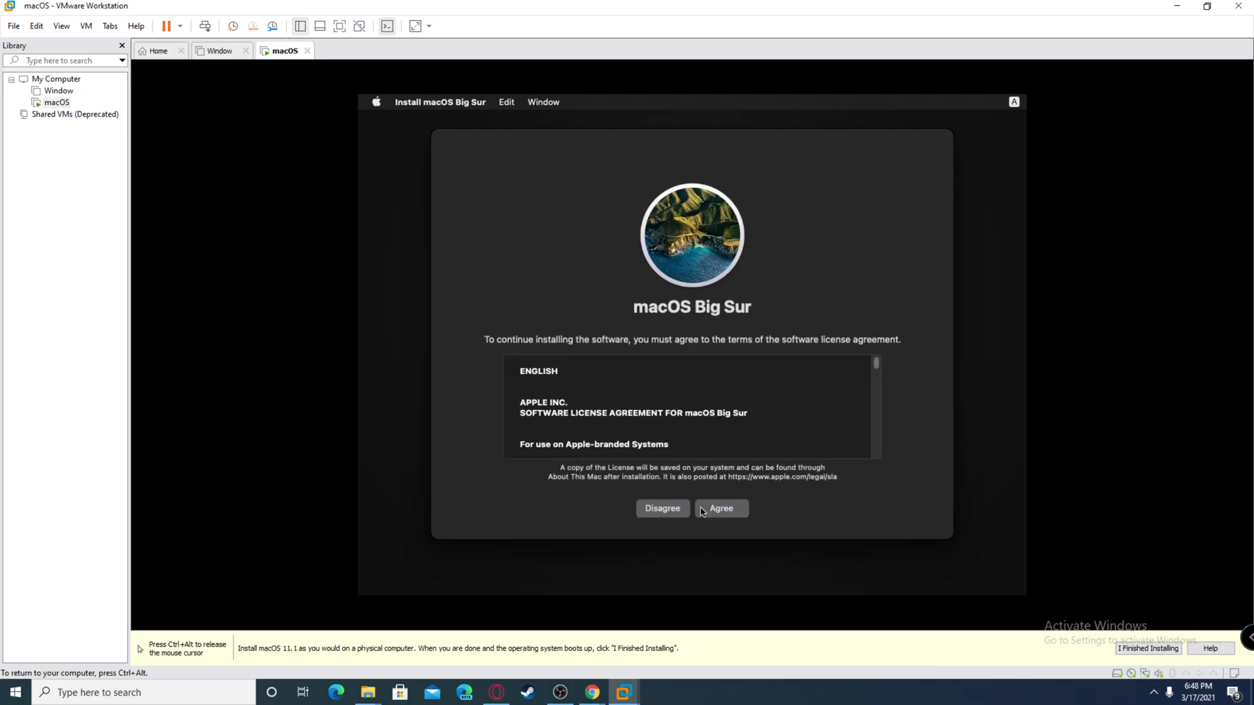
{"action": "left_click", "coordinate": [719, 508]}
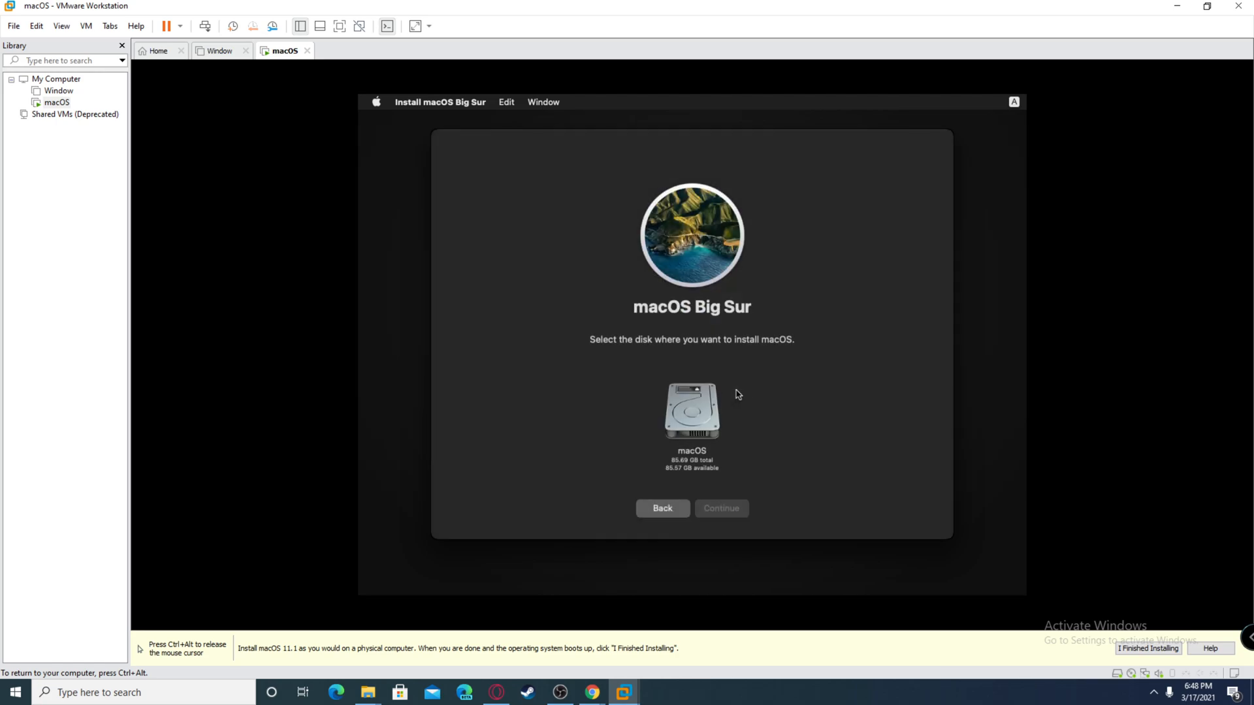
{"action": "left_click", "coordinate": [691, 412]}
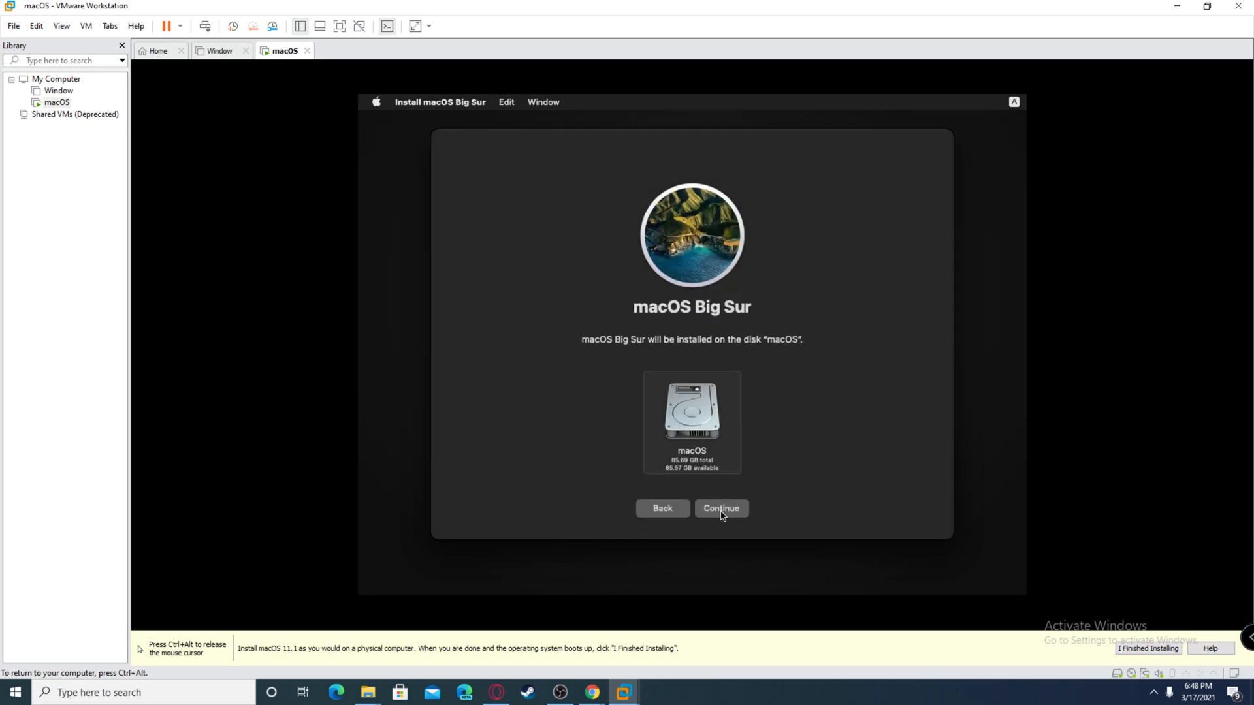
{"action": "left_click", "coordinate": [721, 508]}
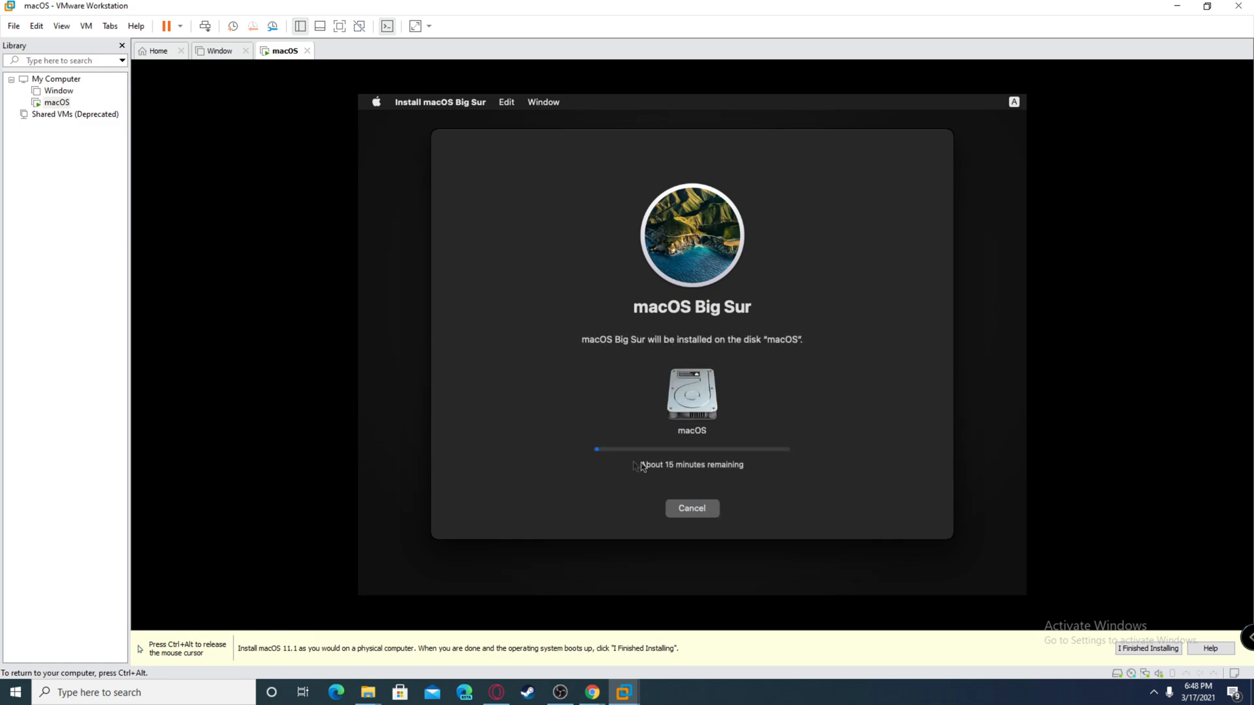
{"action": "mouse_move", "coordinate": [702, 478]}
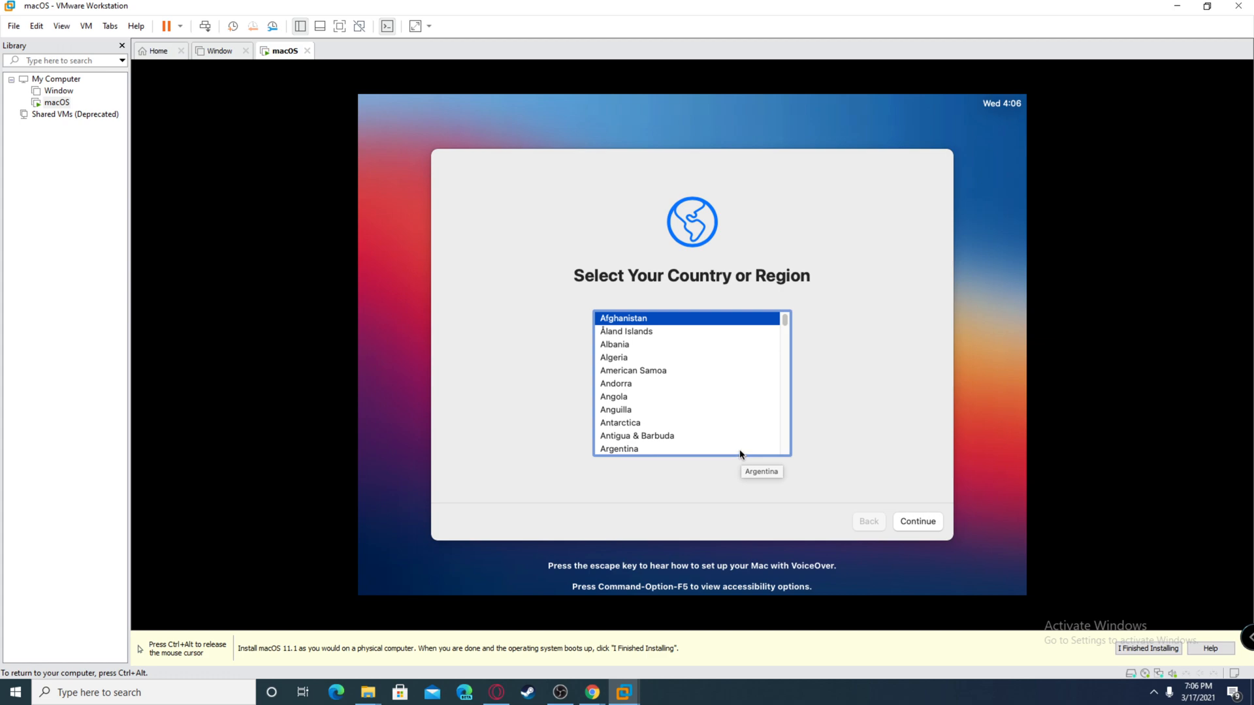
{"action": "mouse_move", "coordinate": [722, 351]}
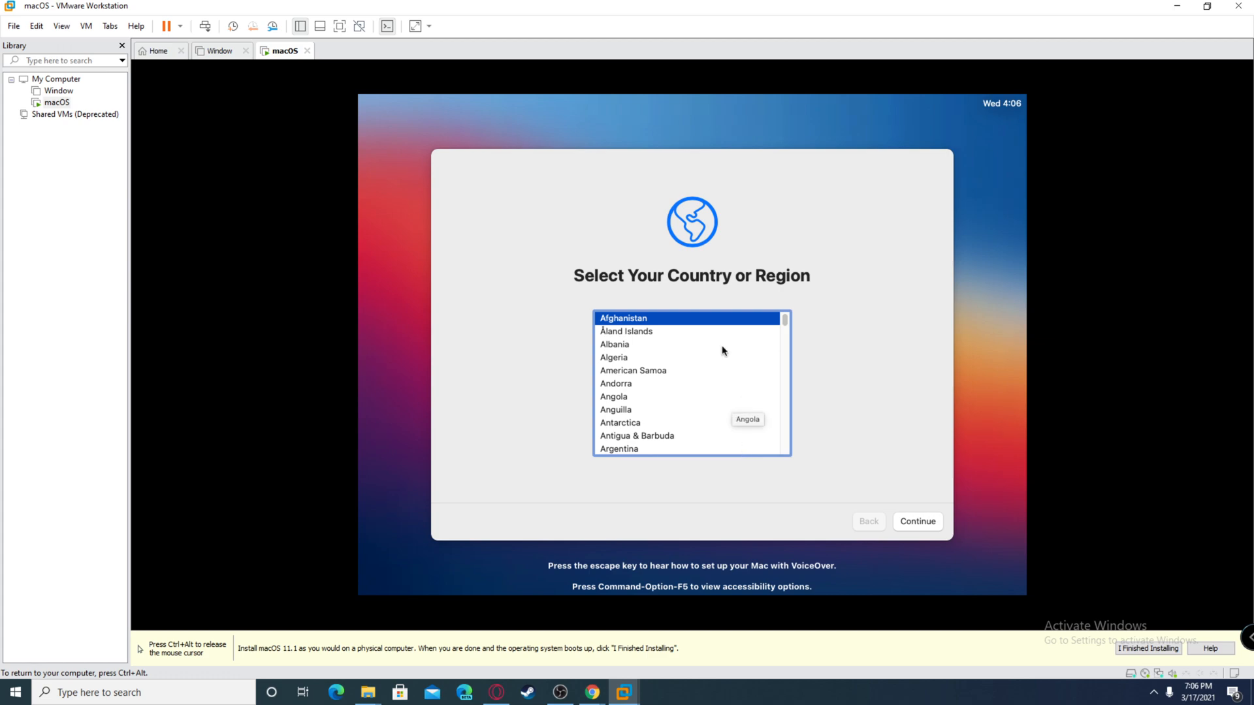
Confirm United States as the country and accept the suggested language and input settings
{"action": "scroll", "scroll_direction": "down", "scroll_amount": 3}
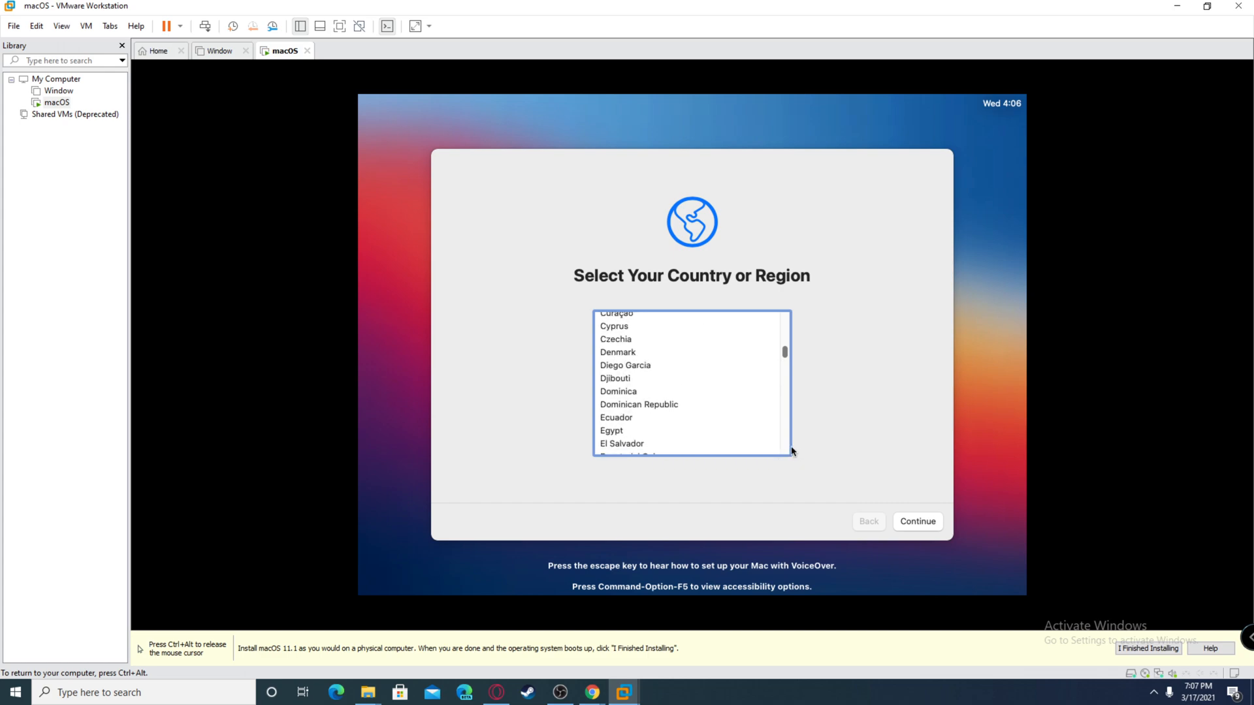
{"action": "scroll", "scroll_direction": "down", "scroll_amount": 3}
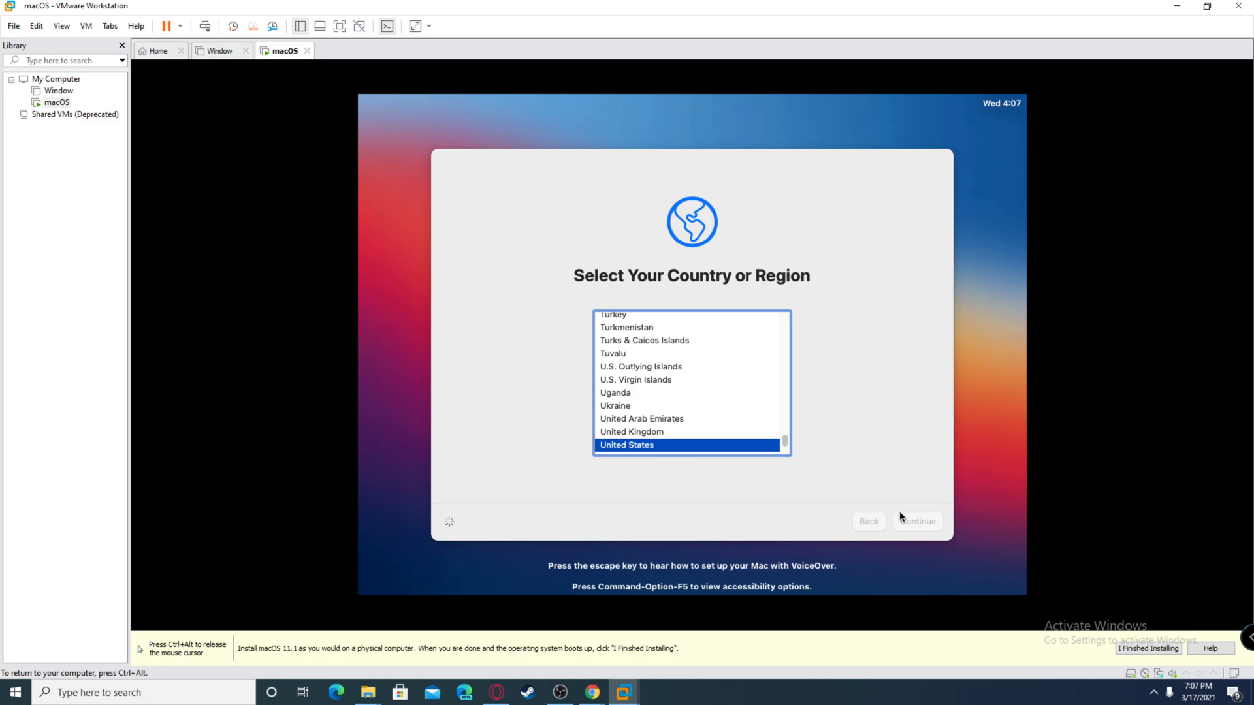
{"action": "left_click", "coordinate": [917, 521]}
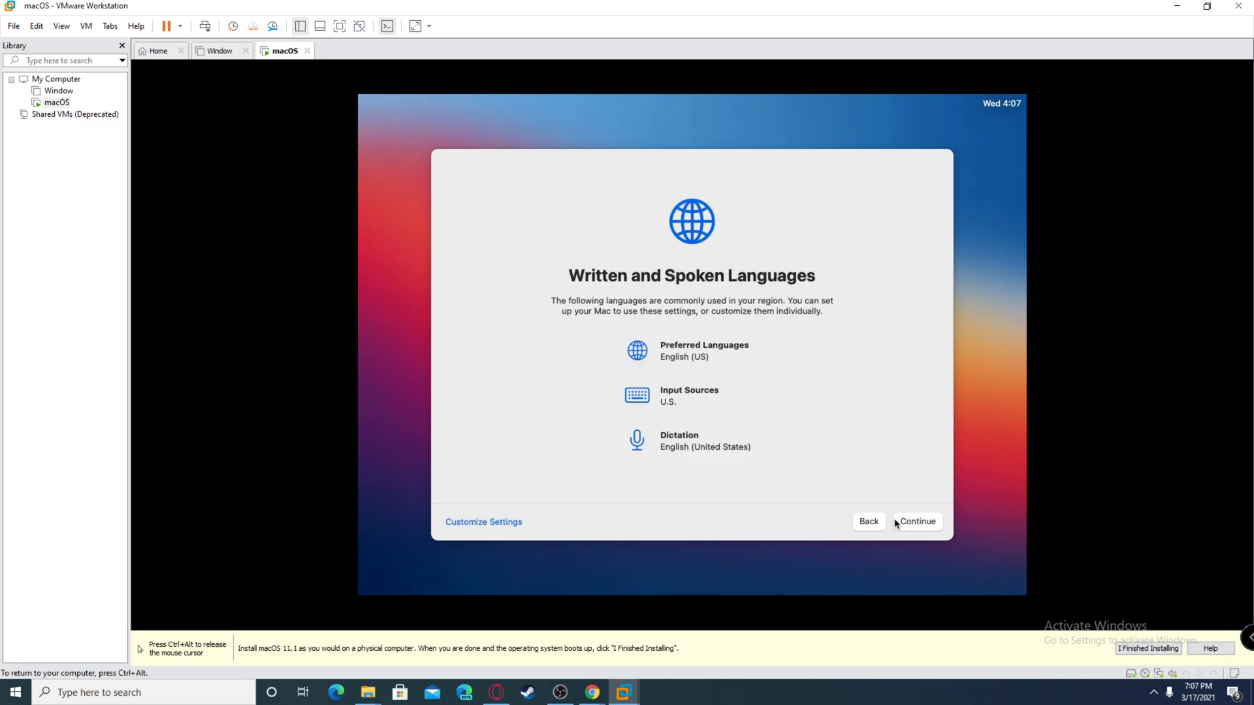
{"action": "mouse_move", "coordinate": [706, 420]}
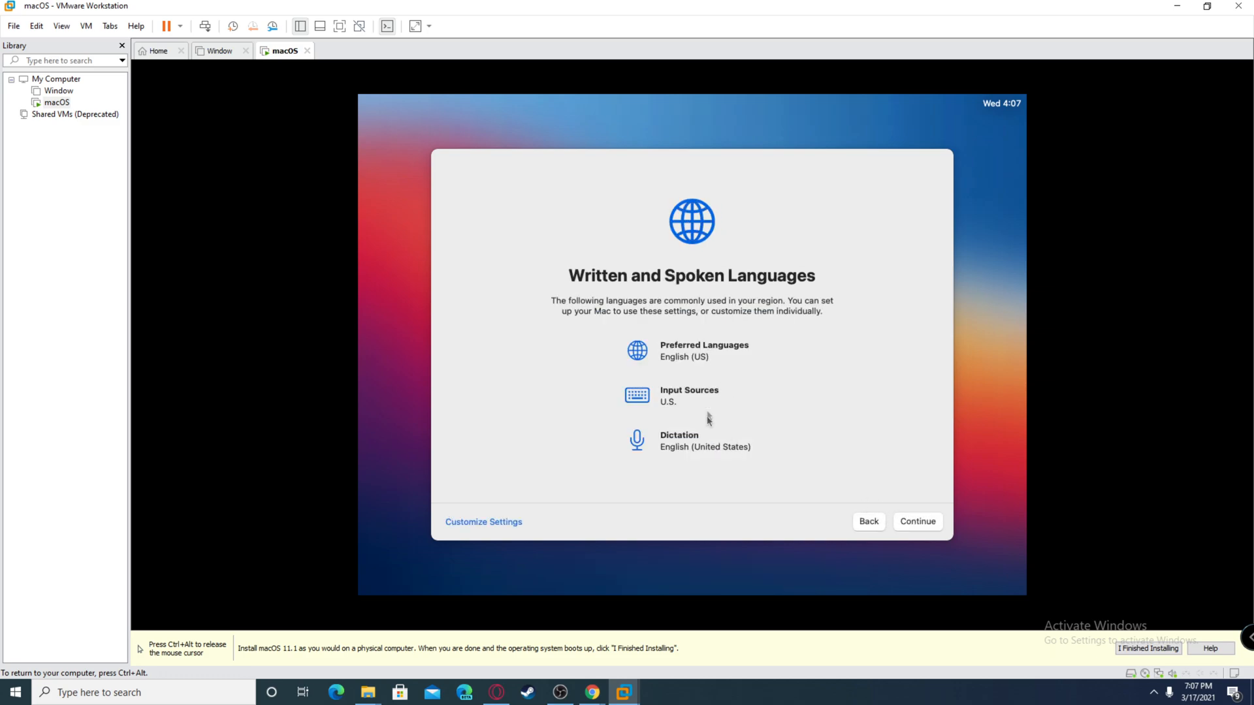
{"action": "left_click", "coordinate": [917, 521]}
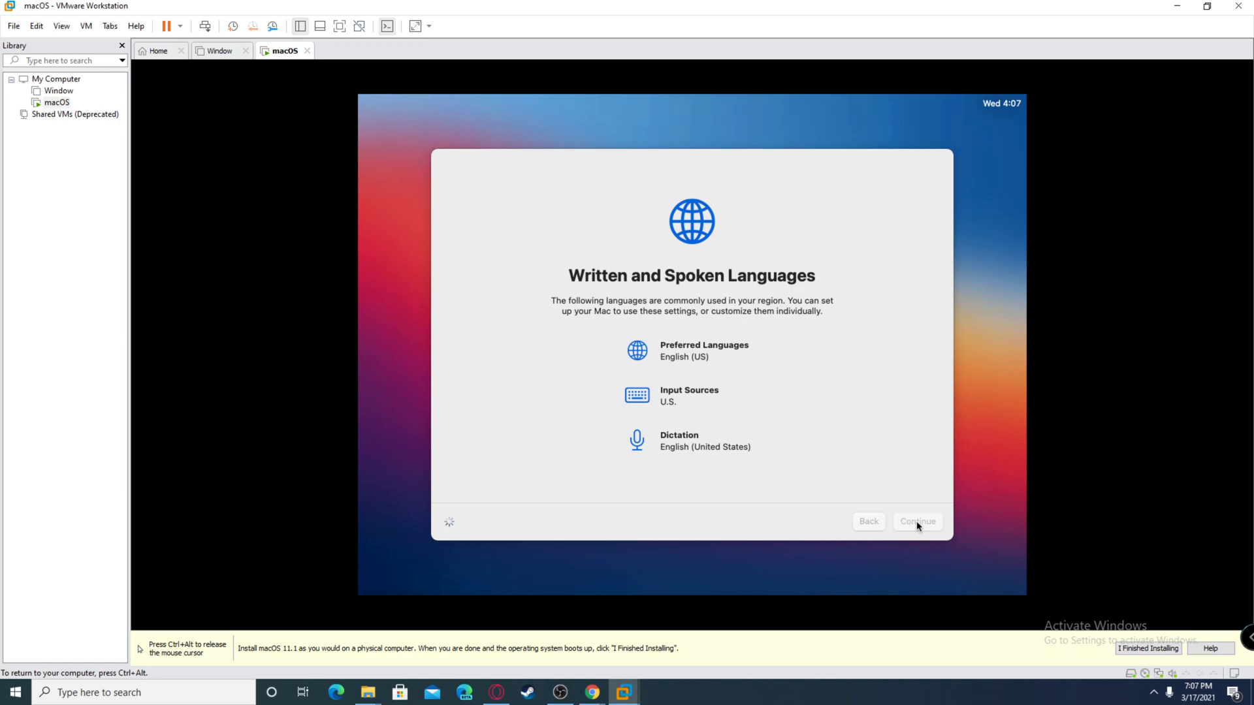
{"action": "left_click", "coordinate": [917, 521]}
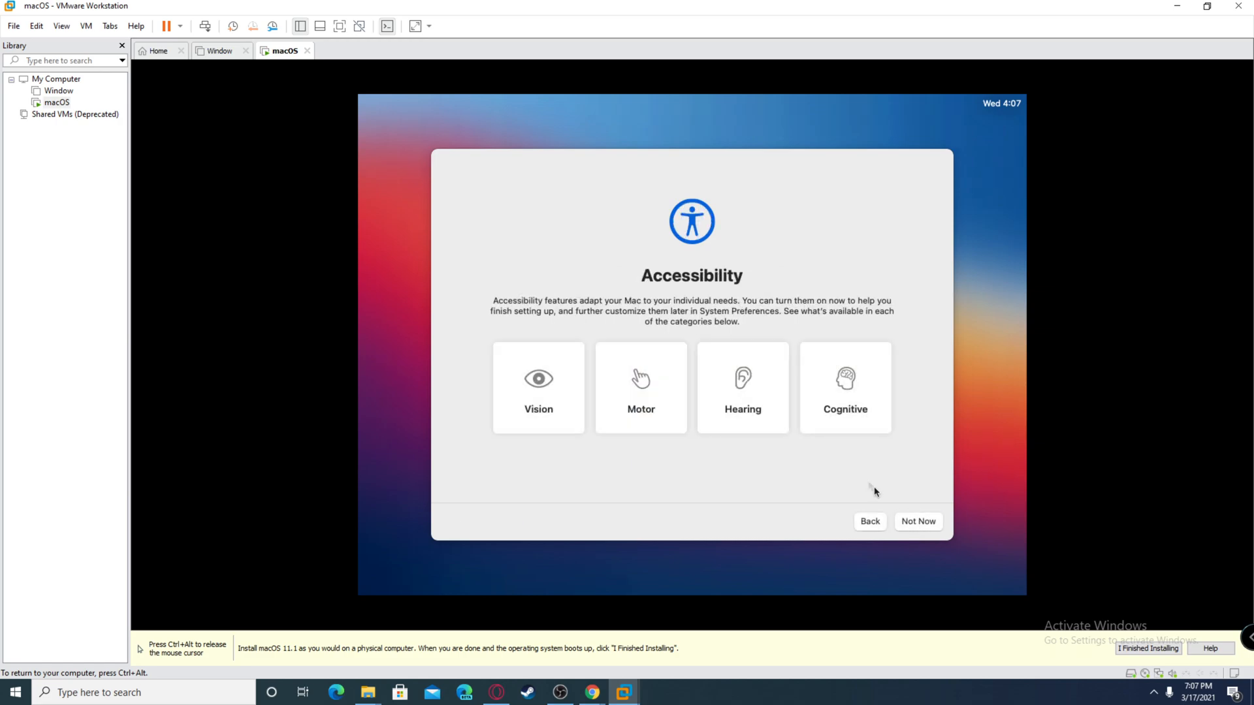
Skip accessibility setup for now and acknowledge the Data & Privacy notice
{"action": "left_click", "coordinate": [918, 521]}
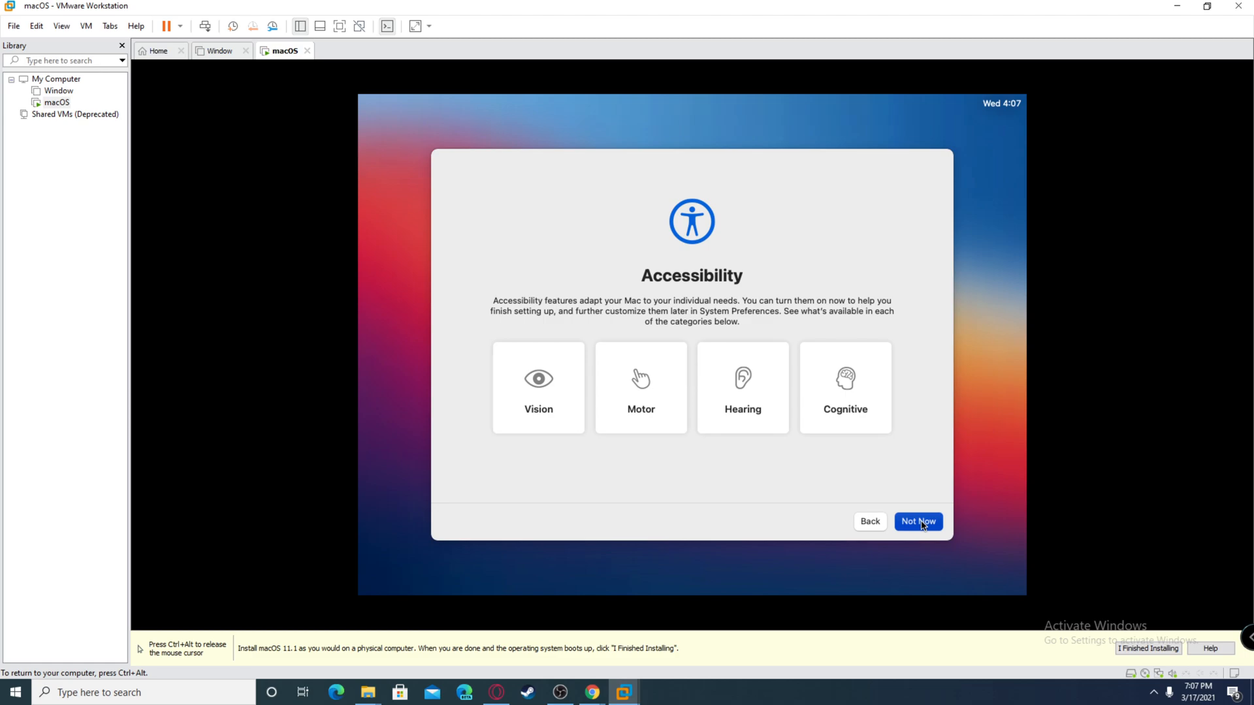
{"action": "left_click", "coordinate": [917, 521]}
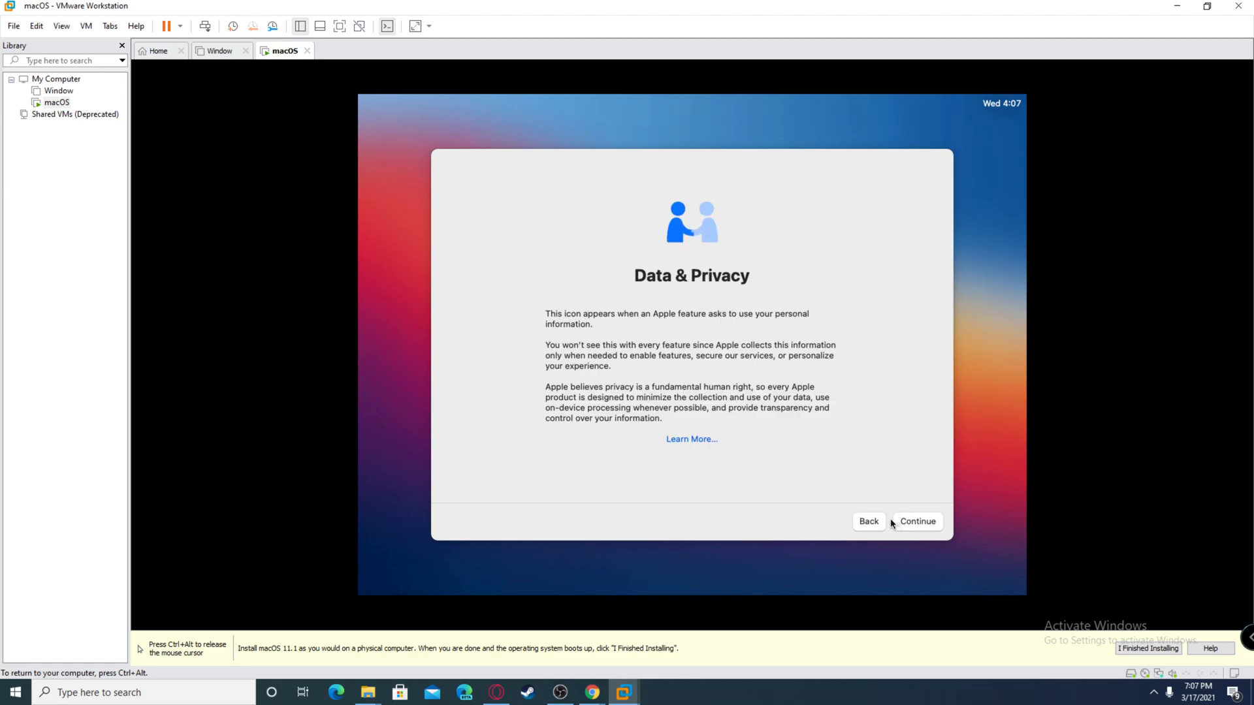
{"action": "left_click", "coordinate": [917, 521]}
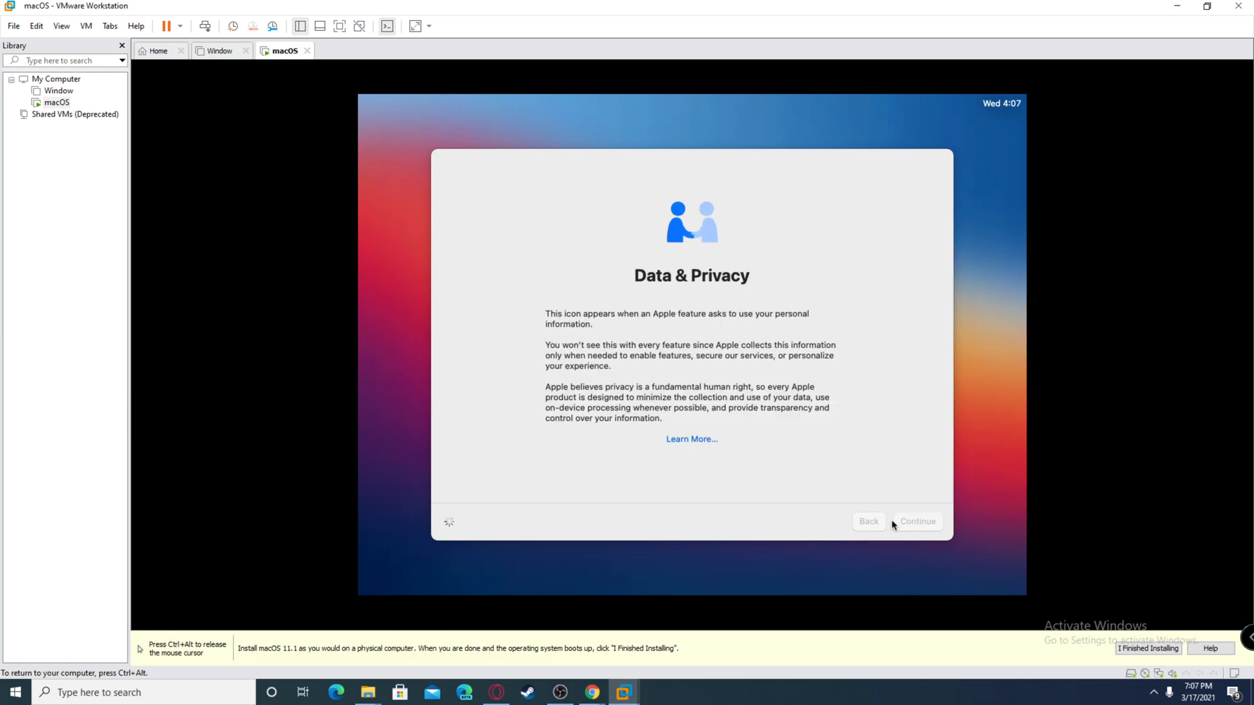
{"action": "left_click", "coordinate": [916, 521]}
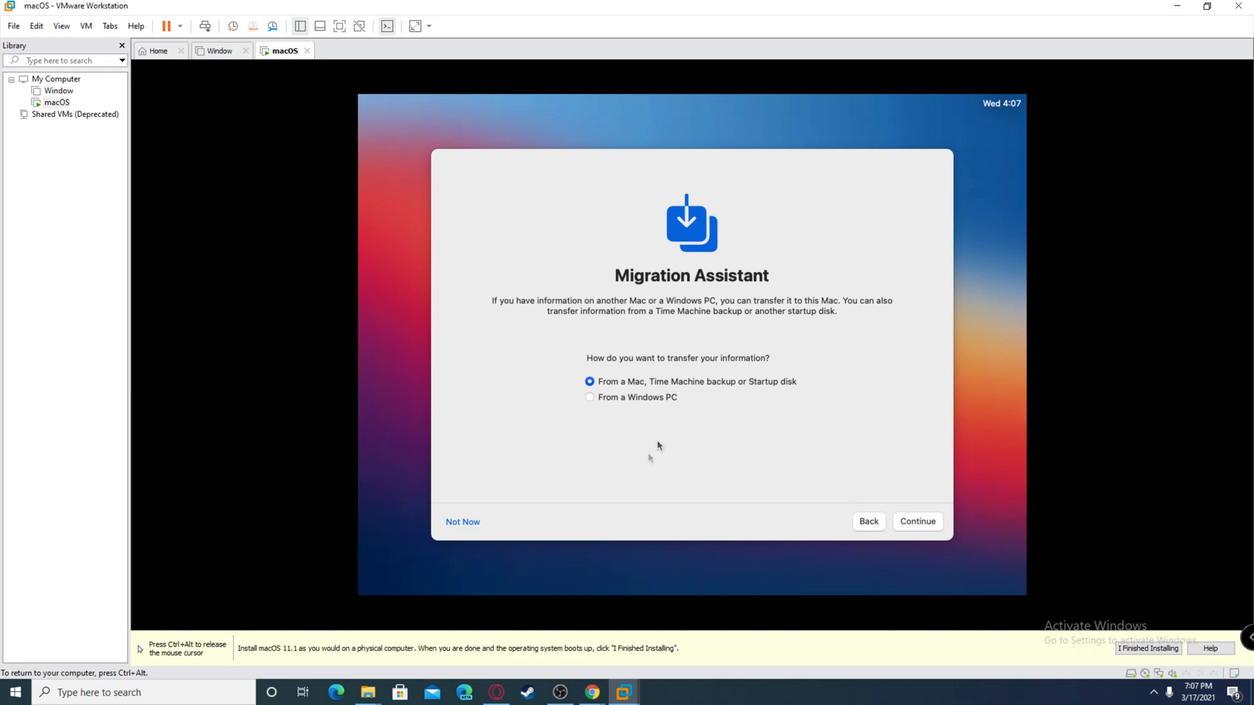
Decline Migration Assistant and choose to set up the Apple ID later
{"action": "left_click", "coordinate": [462, 521]}
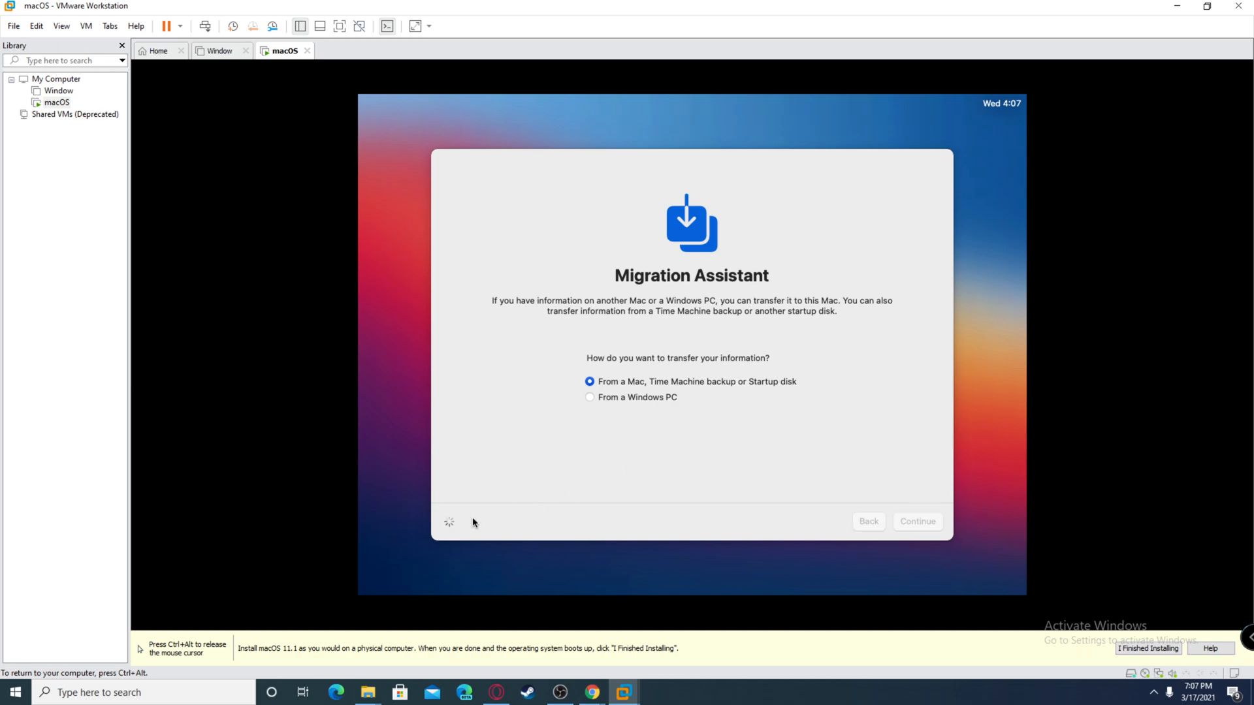
{"action": "left_click", "coordinate": [916, 521]}
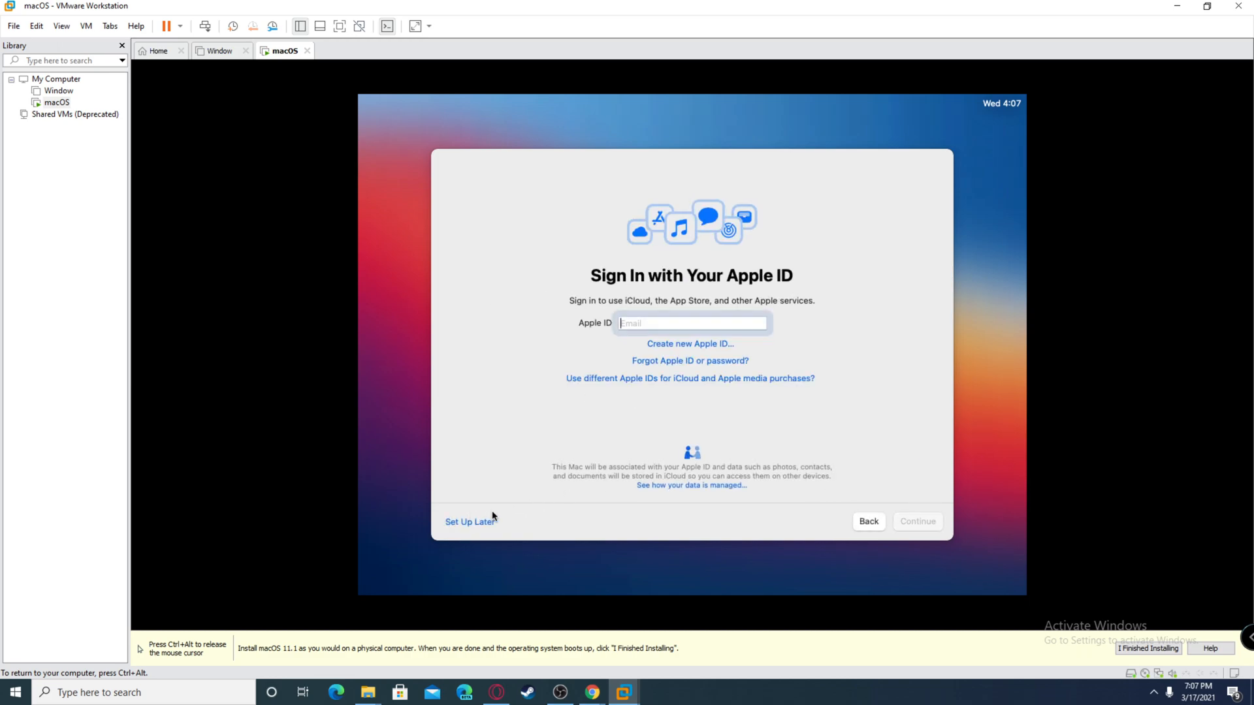
{"action": "left_click", "coordinate": [689, 323]}
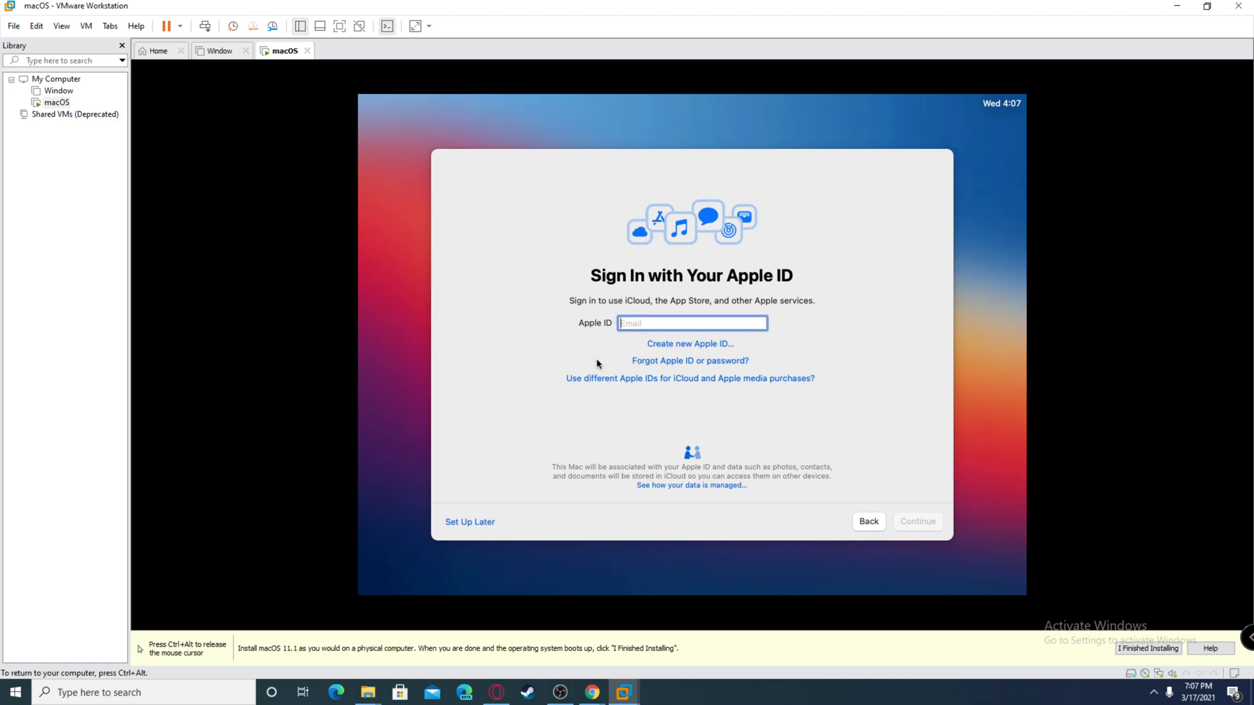
{"action": "mouse_move", "coordinate": [468, 533]}
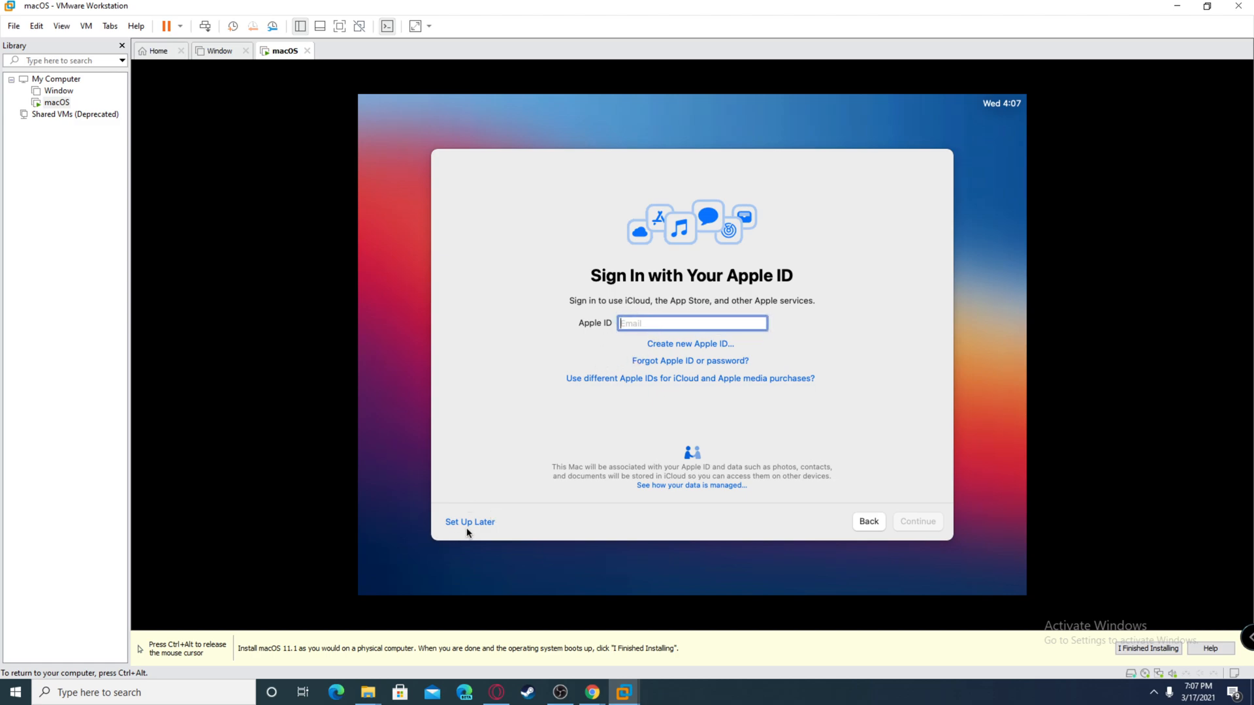
{"action": "left_click", "coordinate": [470, 521]}
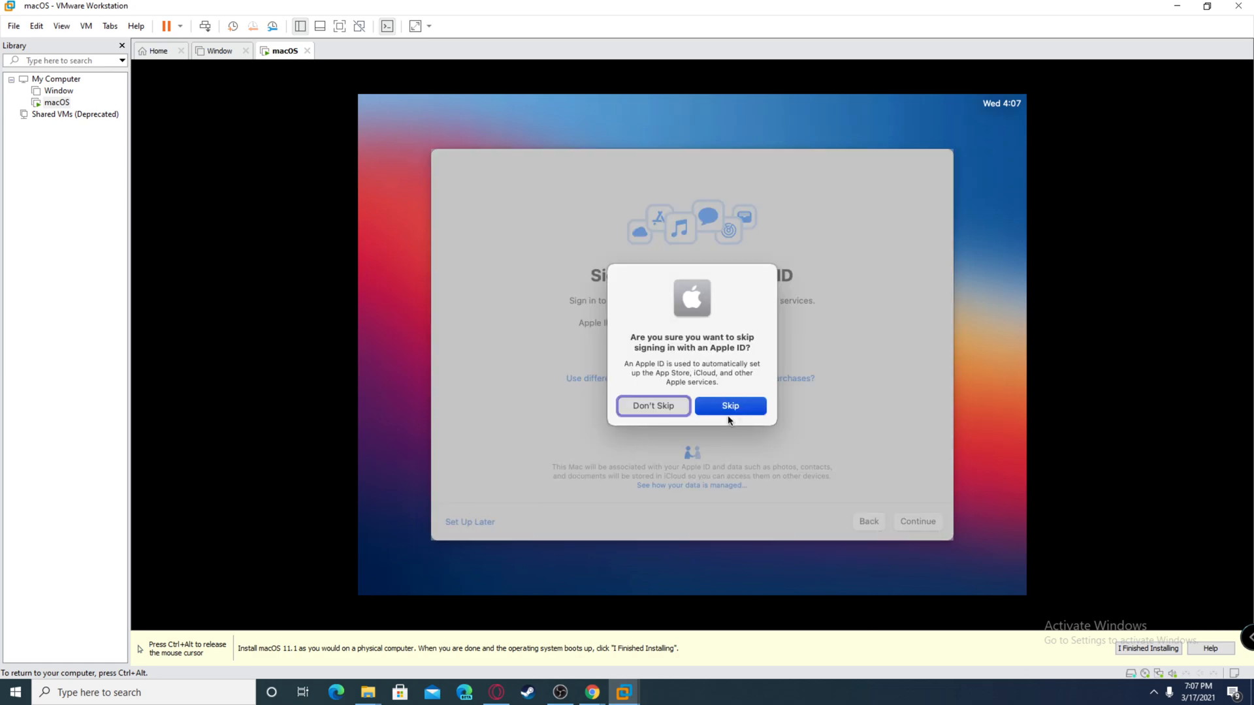
Confirm skipping Apple ID sign-in and agree to the macOS software license
{"action": "left_click", "coordinate": [727, 405]}
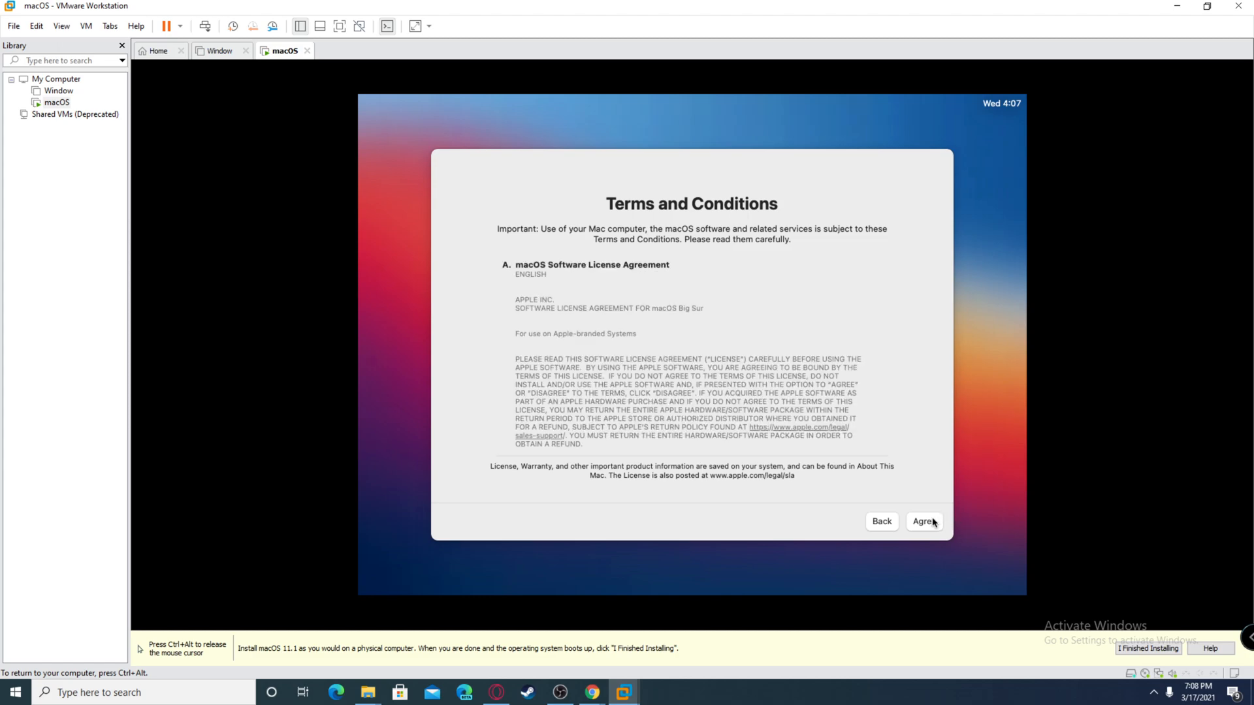
{"action": "left_click", "coordinate": [924, 521]}
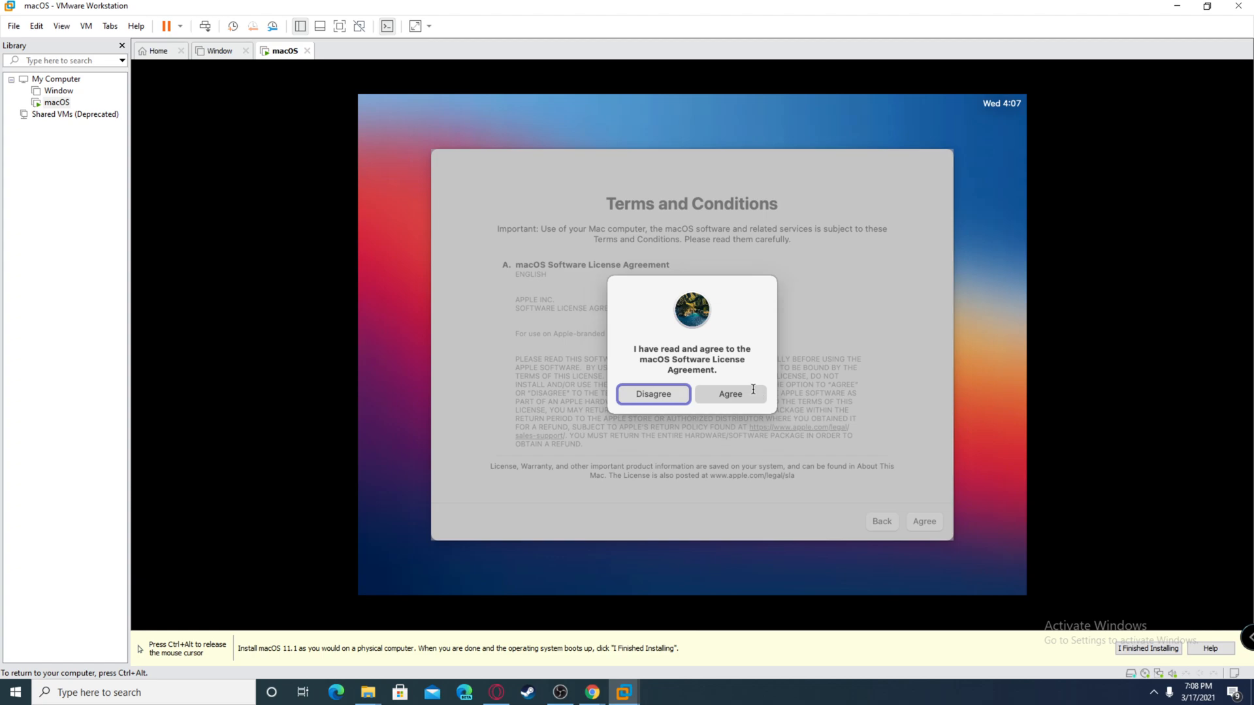
{"action": "left_click", "coordinate": [728, 393]}
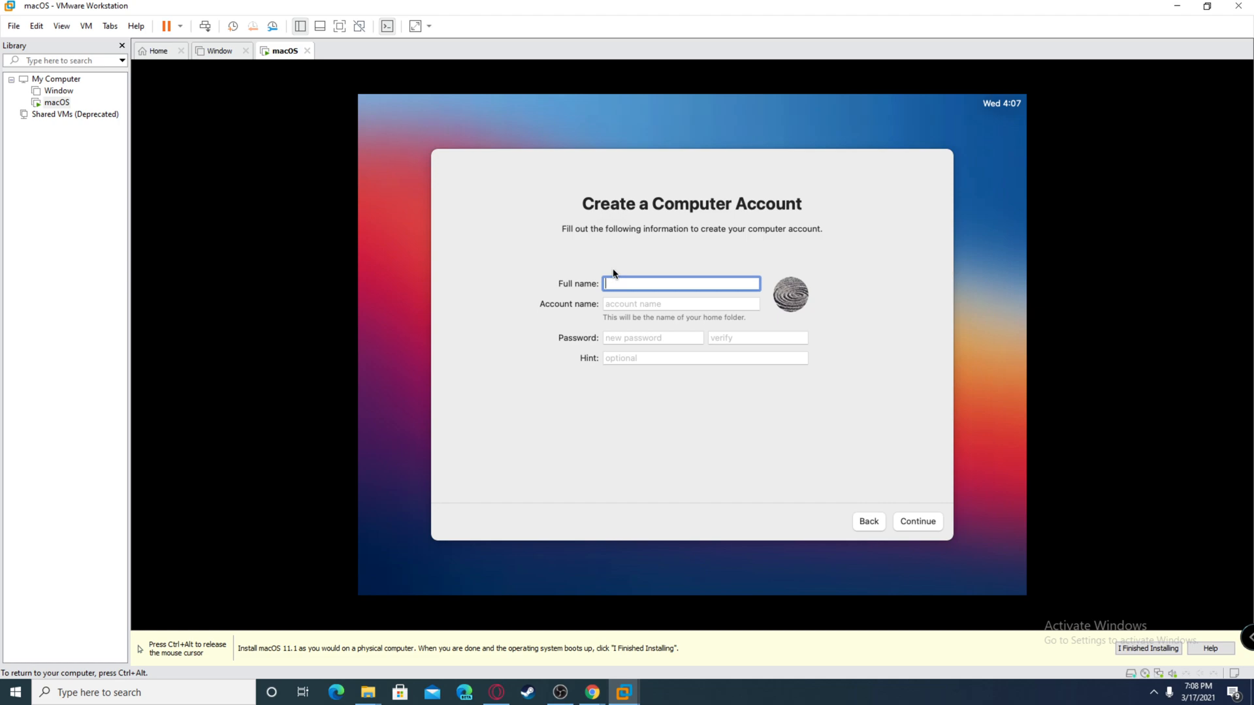
Enter the full name 'mark' and go back from the missing-password warning
{"action": "type", "text": "mark"}
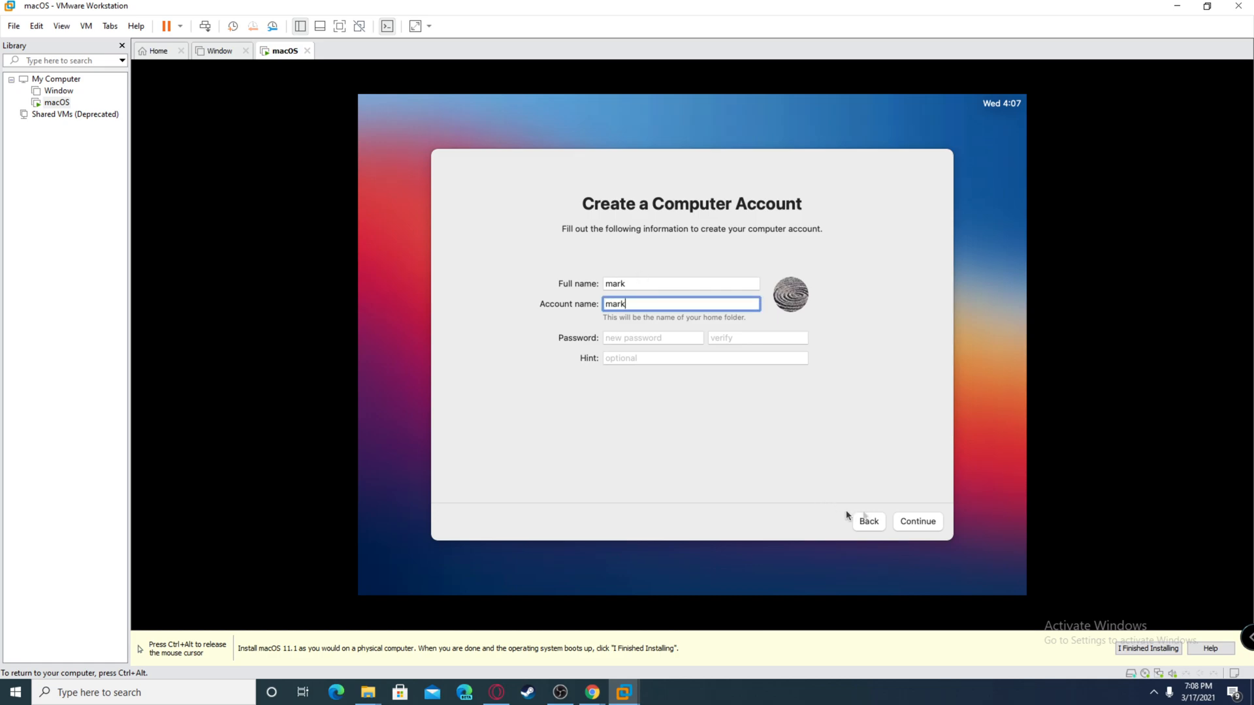
{"action": "left_click", "coordinate": [917, 522]}
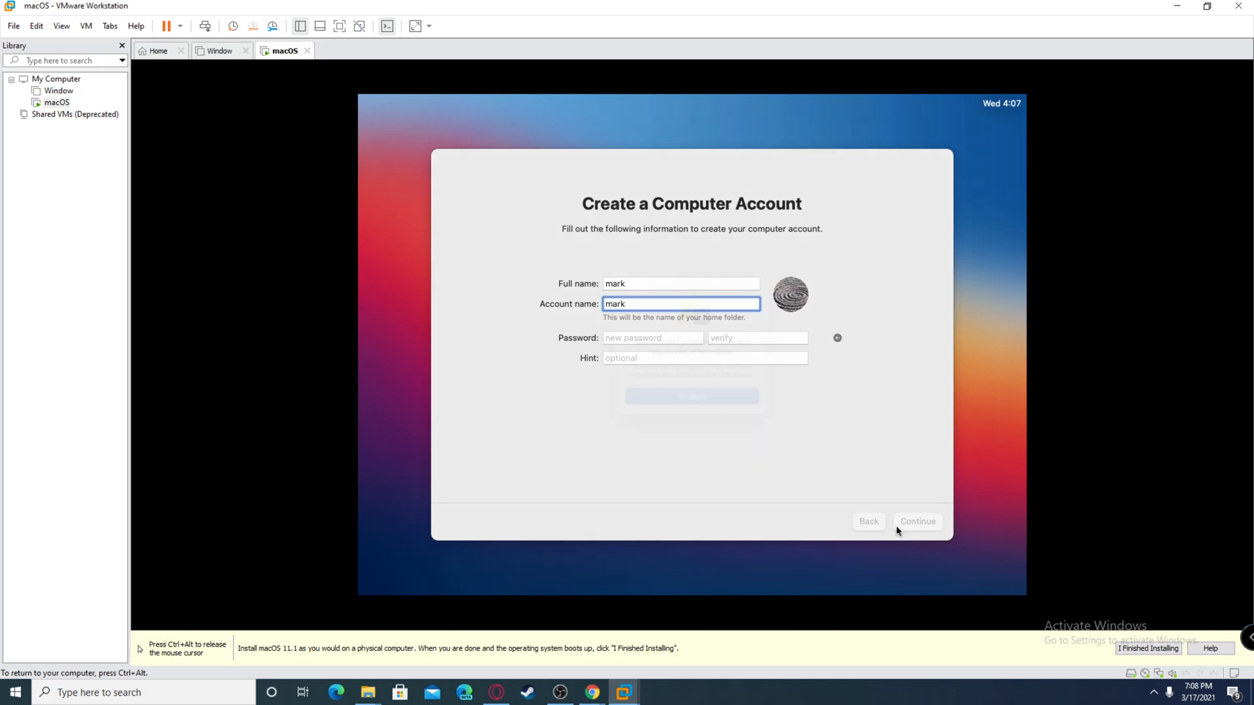
{"action": "left_click", "coordinate": [917, 522]}
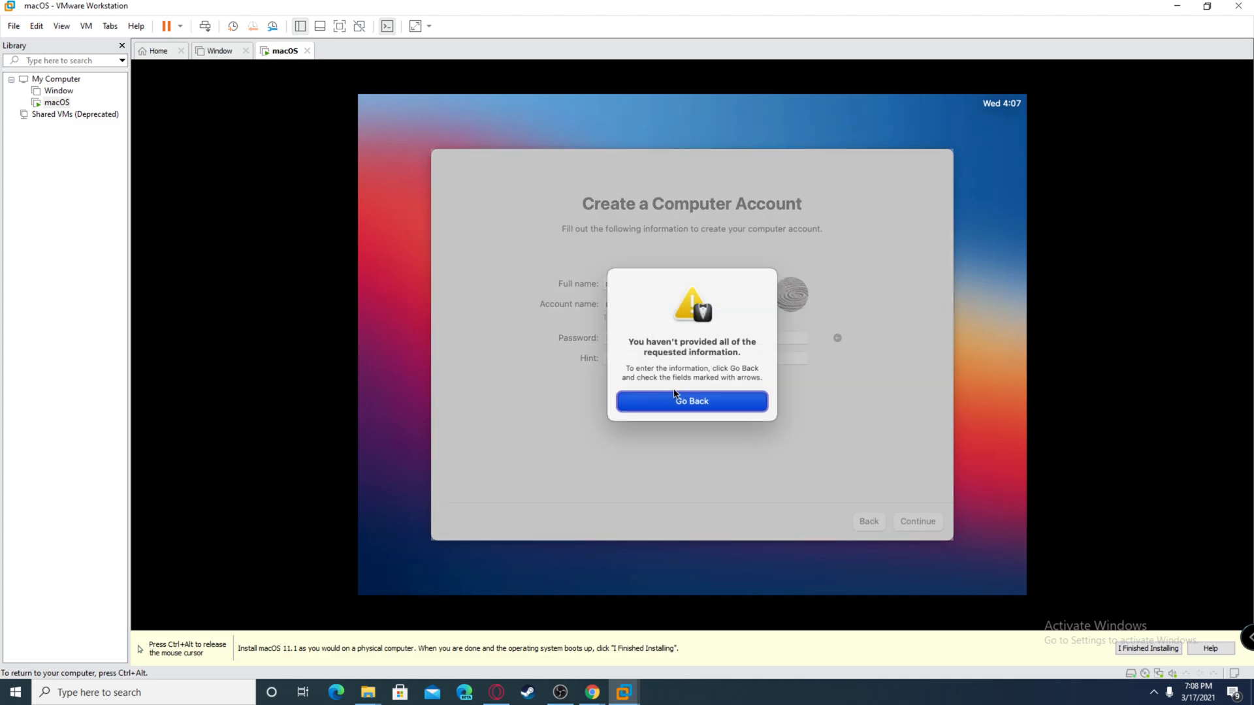
{"action": "left_click", "coordinate": [690, 401]}
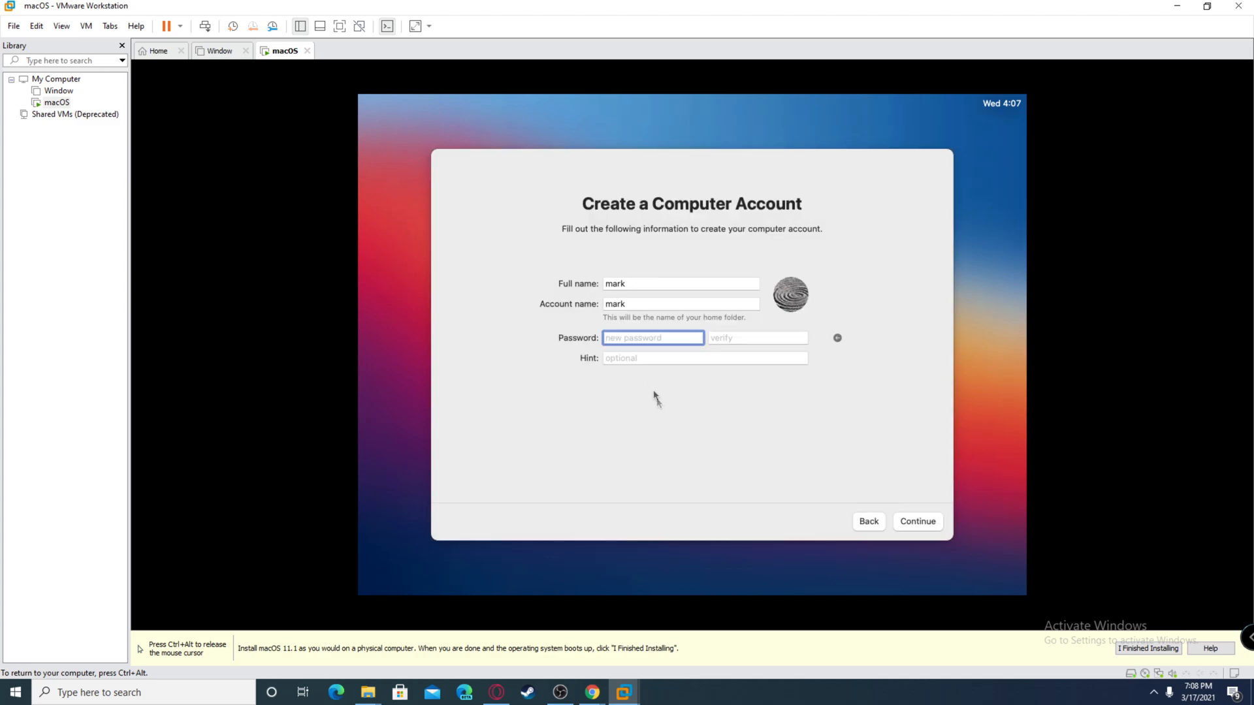
Fill in and verify the account password, then submit the computer account
{"action": "type", "text": "••"}
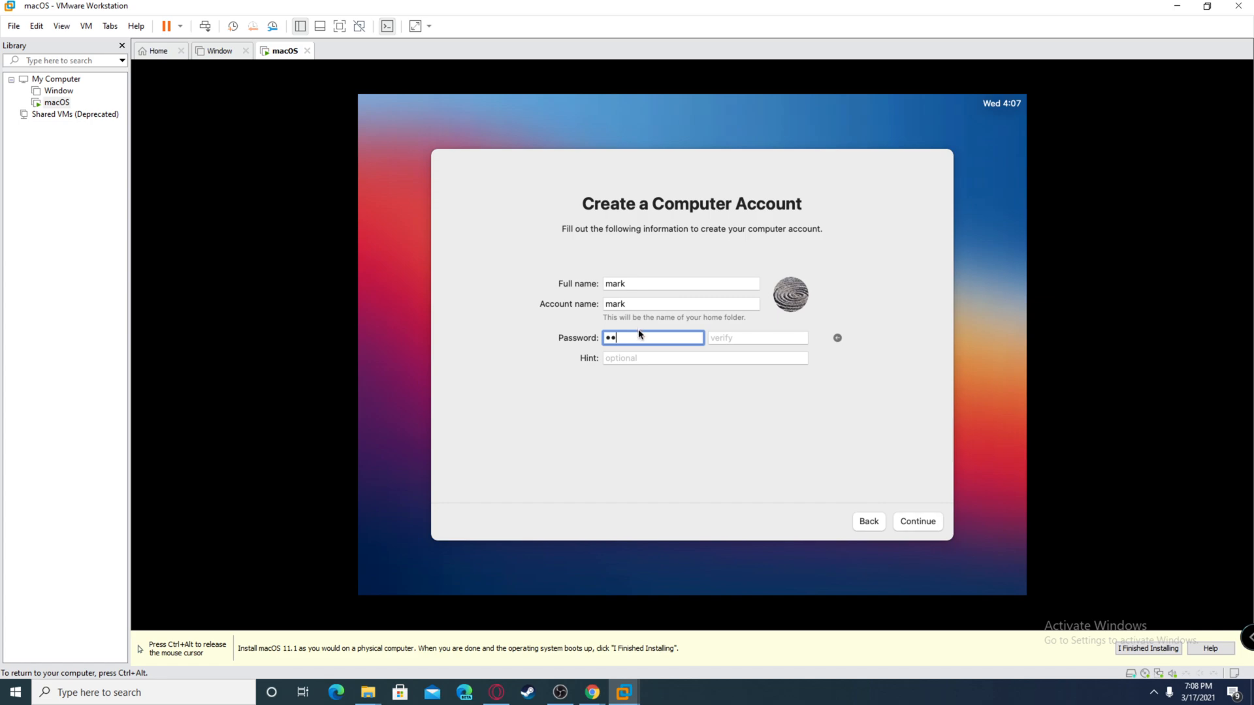
{"action": "type", "text": "••"}
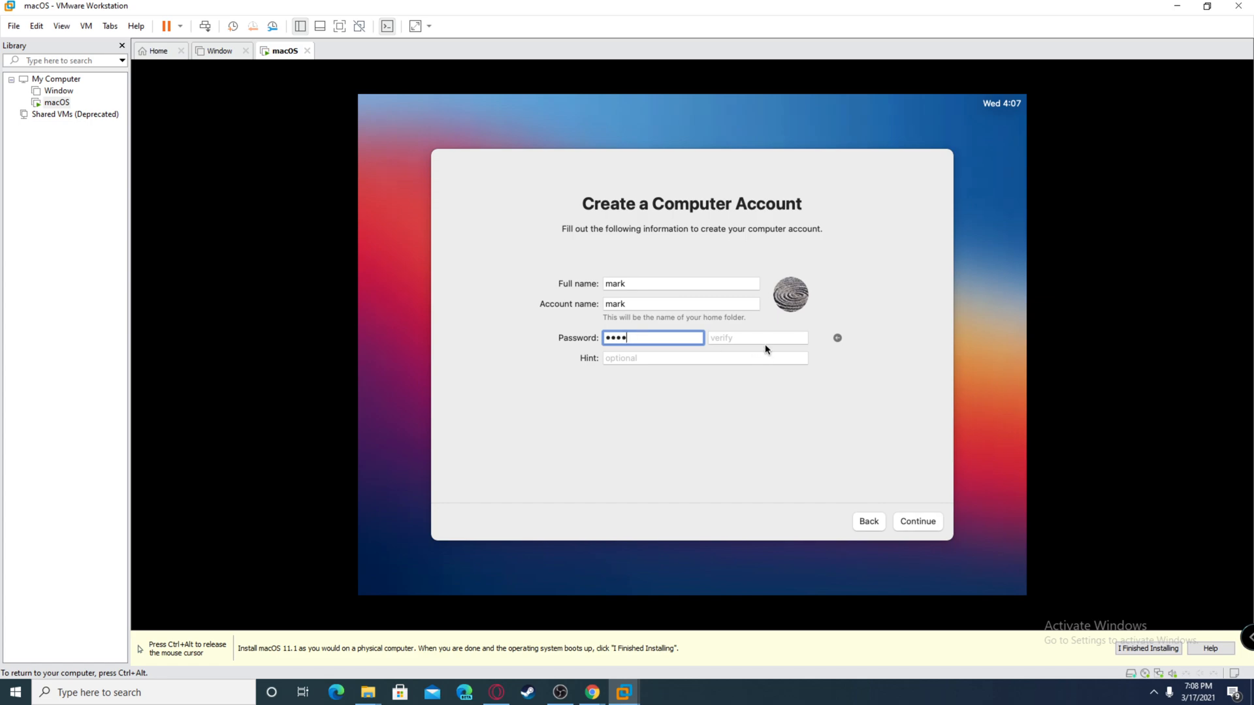
{"action": "left_click", "coordinate": [756, 337]}
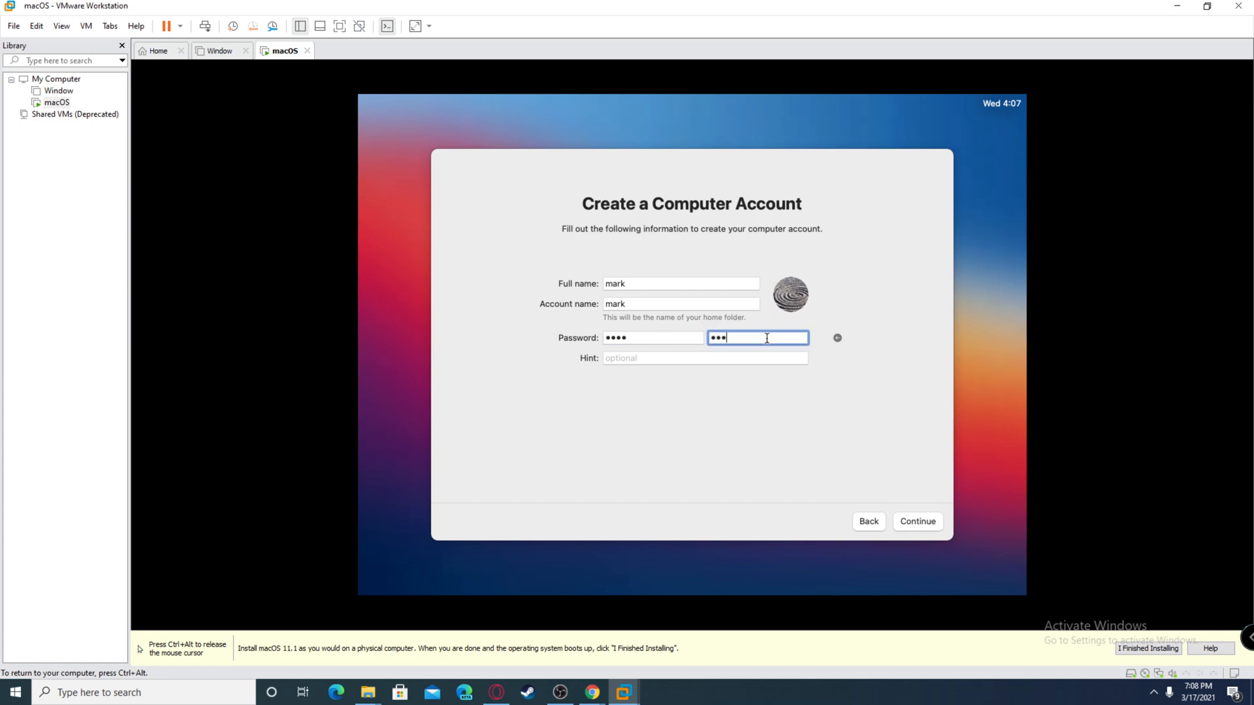
{"action": "type", "text": "x"}
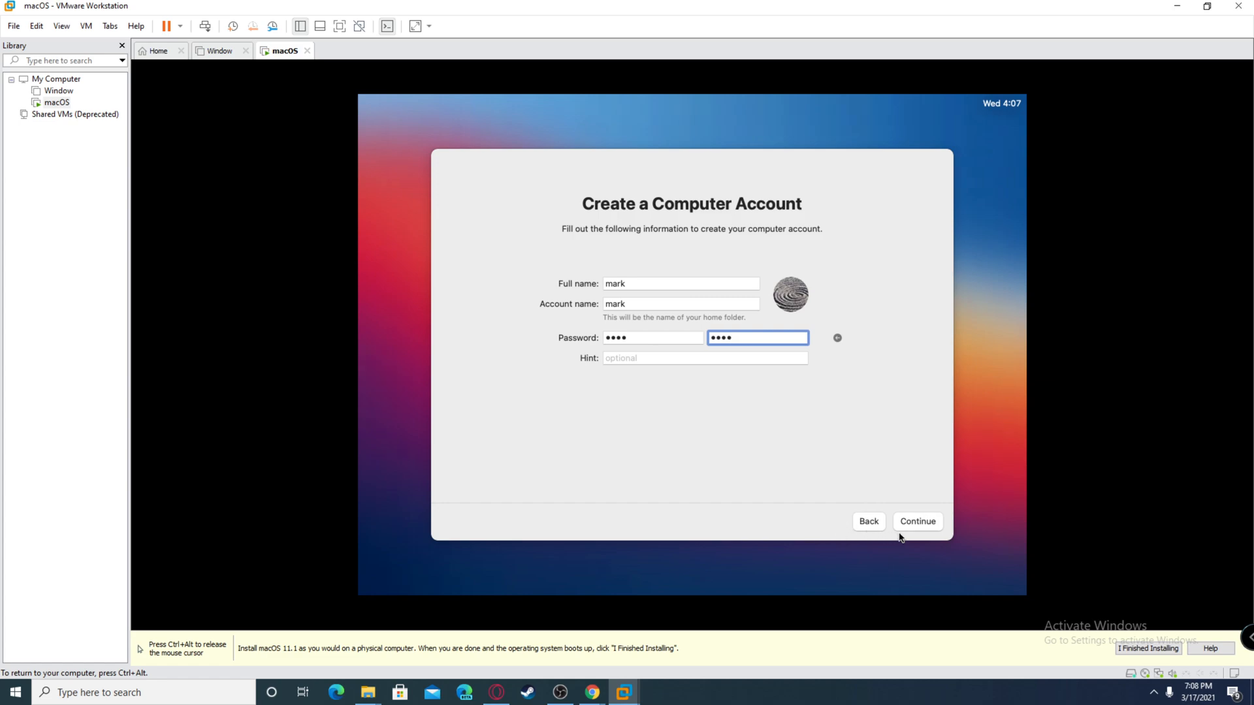
{"action": "left_click", "coordinate": [917, 522]}
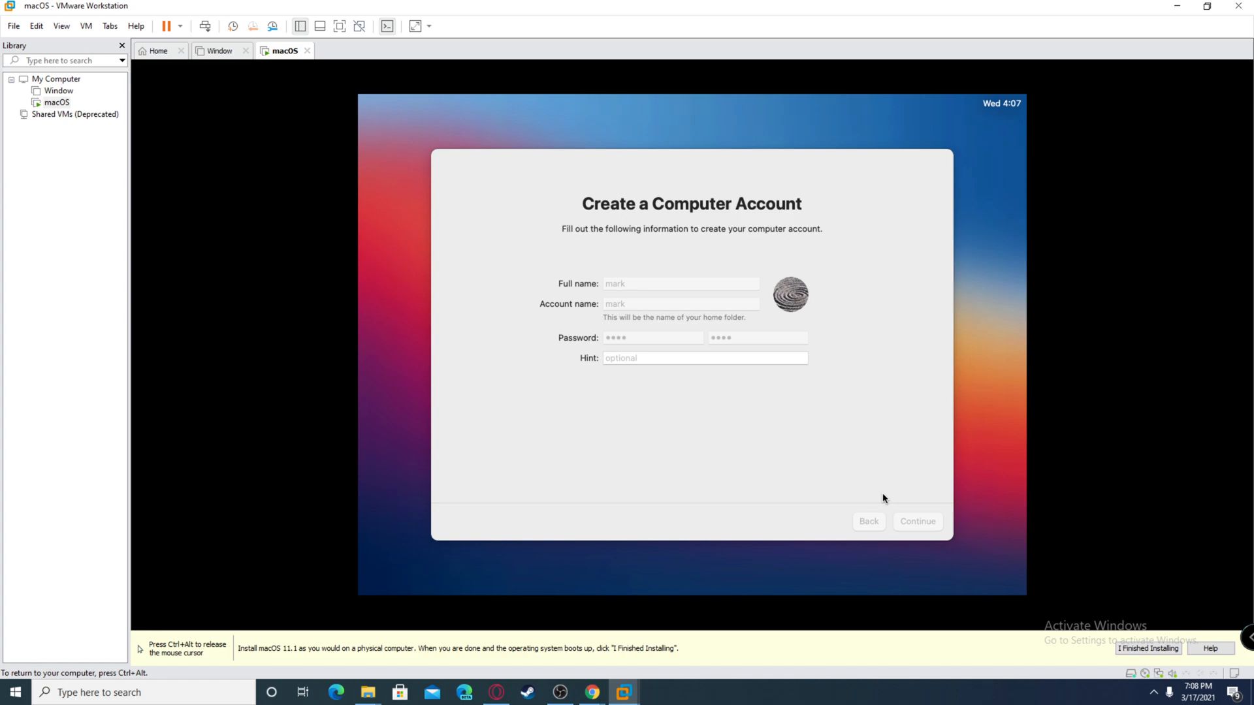
Accept Express Set Up, continue without sharing crash data, and postpone Screen Time
{"action": "left_click", "coordinate": [917, 521]}
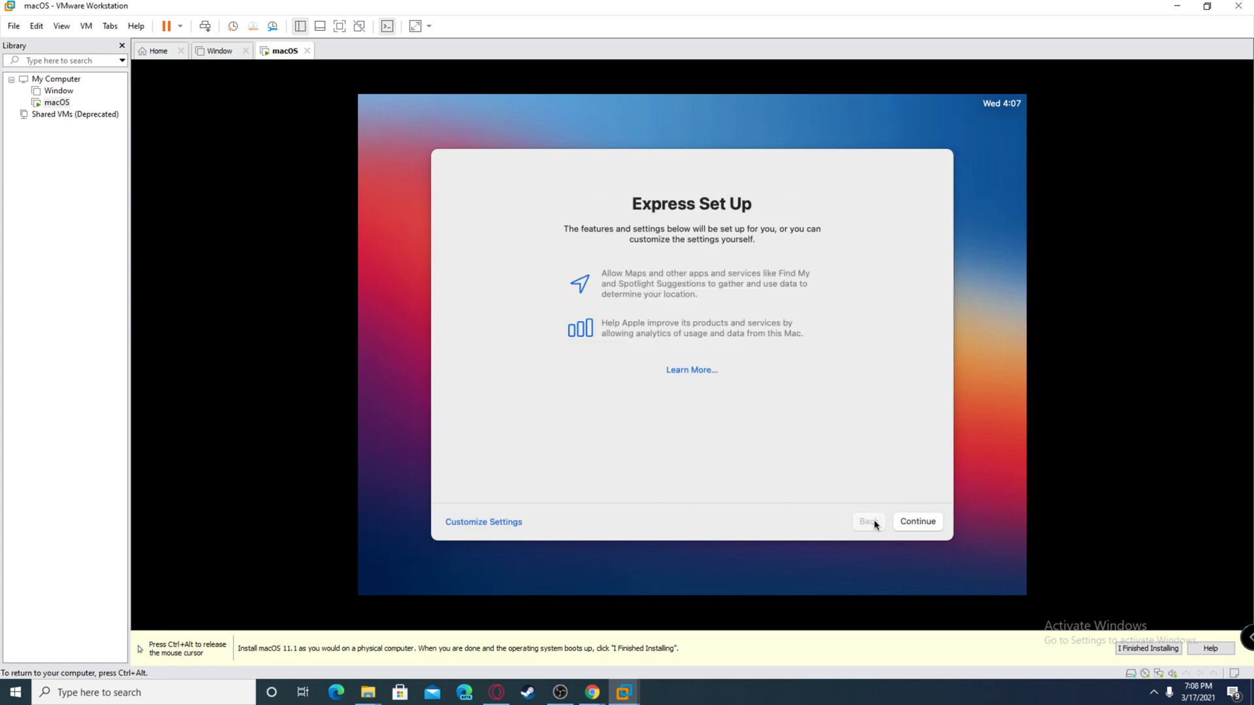
{"action": "left_click", "coordinate": [917, 521]}
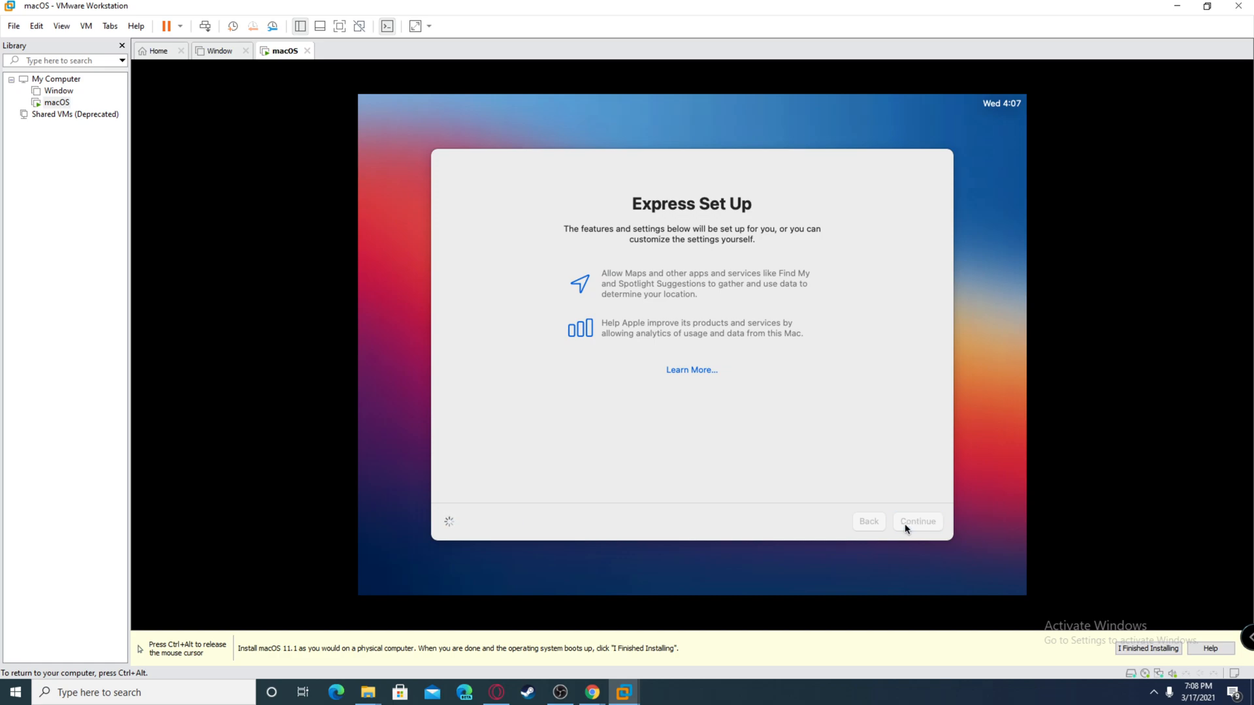
{"action": "left_click", "coordinate": [917, 521]}
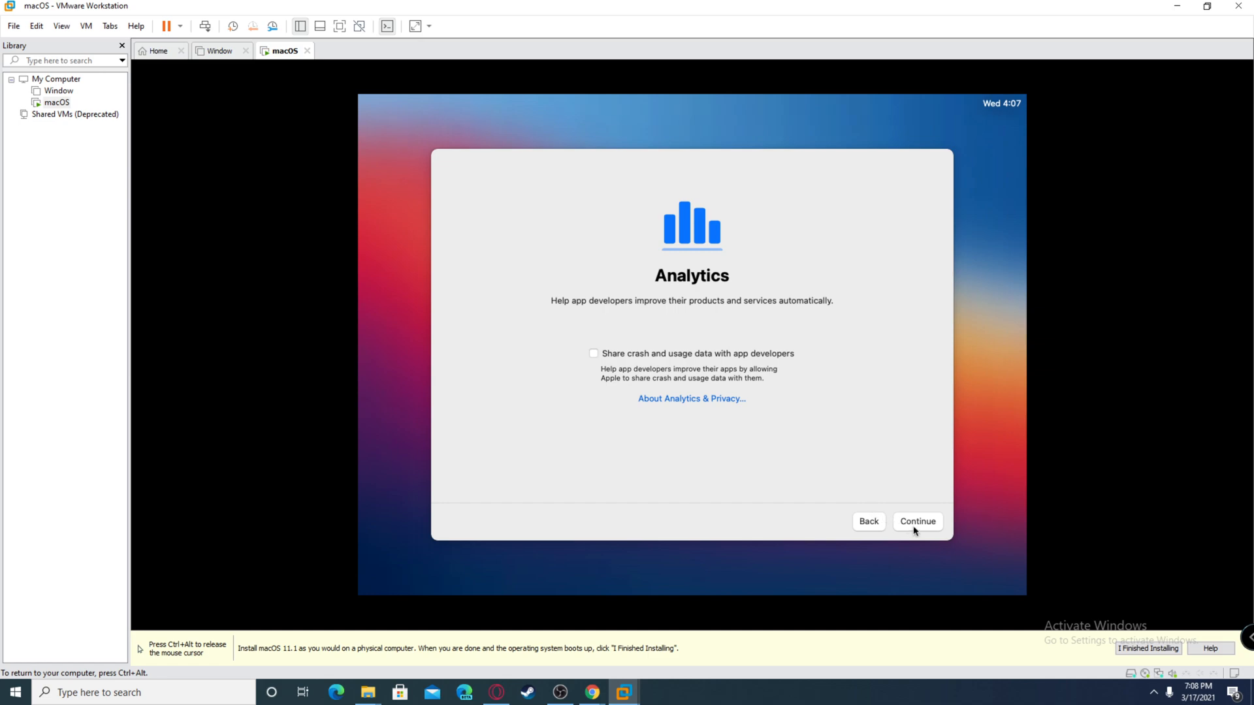
{"action": "left_click", "coordinate": [917, 521]}
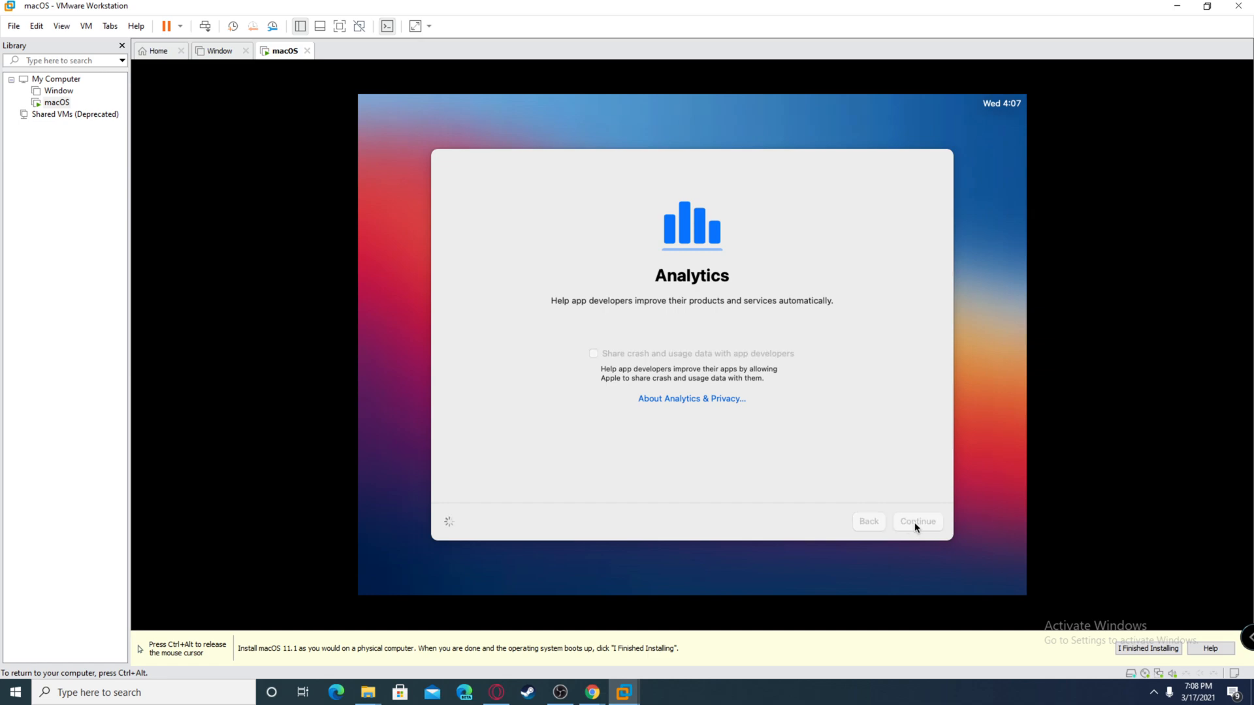
{"action": "left_click", "coordinate": [917, 521]}
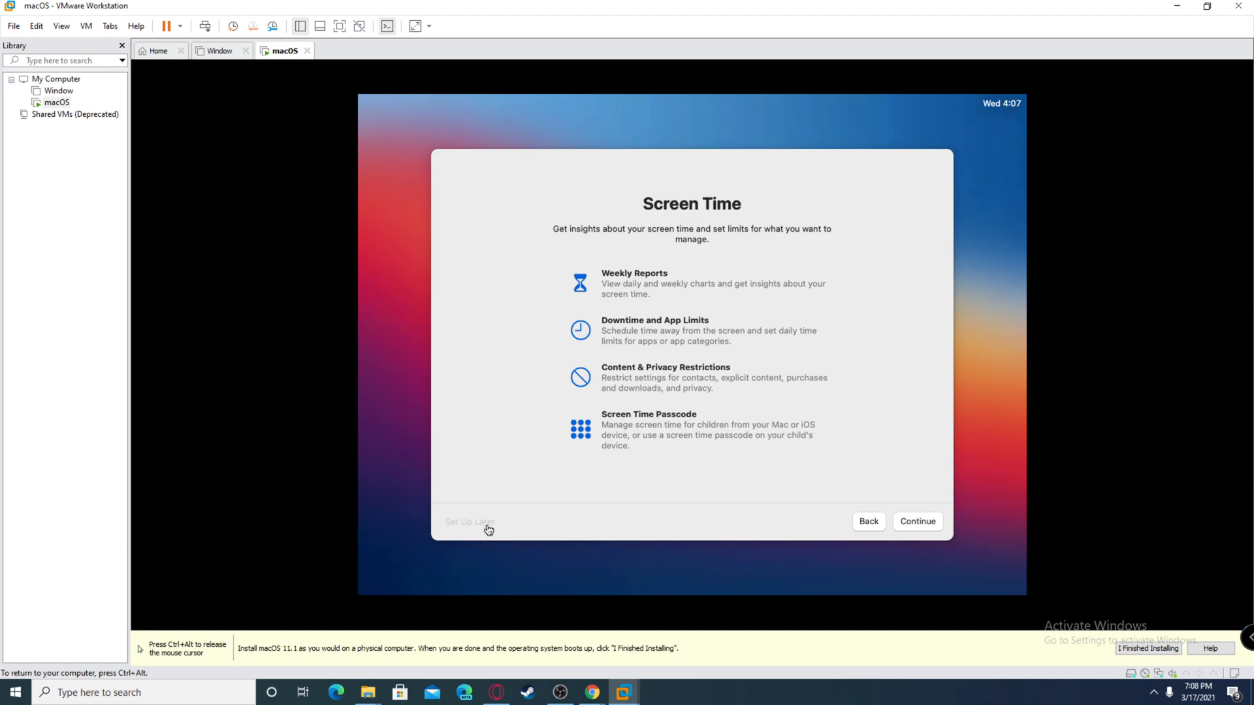
{"action": "left_click", "coordinate": [918, 521]}
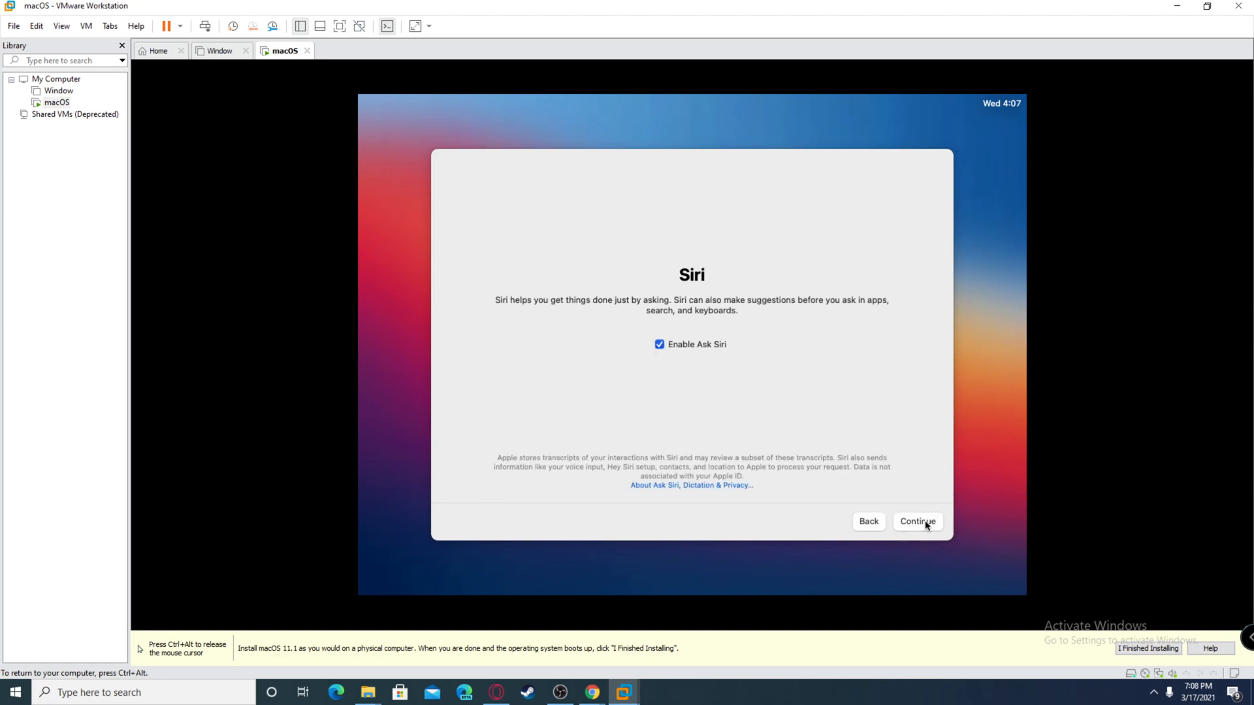
Keep Ask Siri enabled but choose Not Now for sharing audio recordings with Apple
{"action": "left_click", "coordinate": [917, 521]}
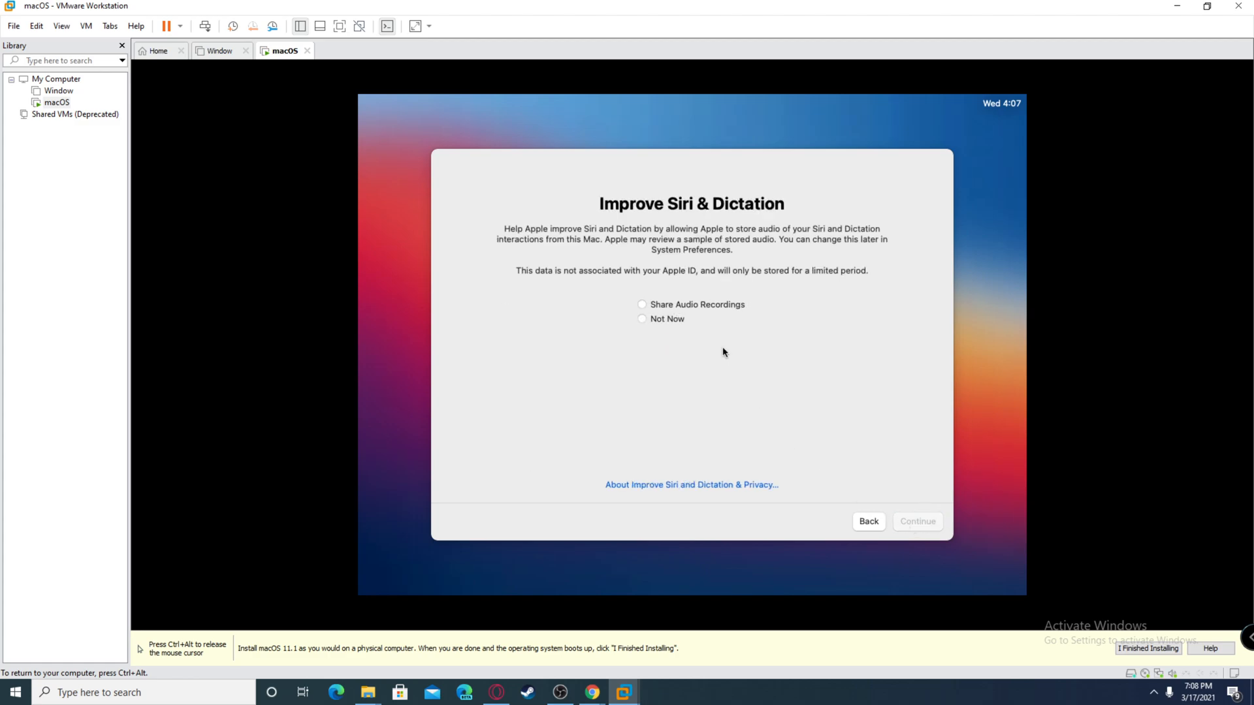
{"action": "left_click", "coordinate": [642, 319]}
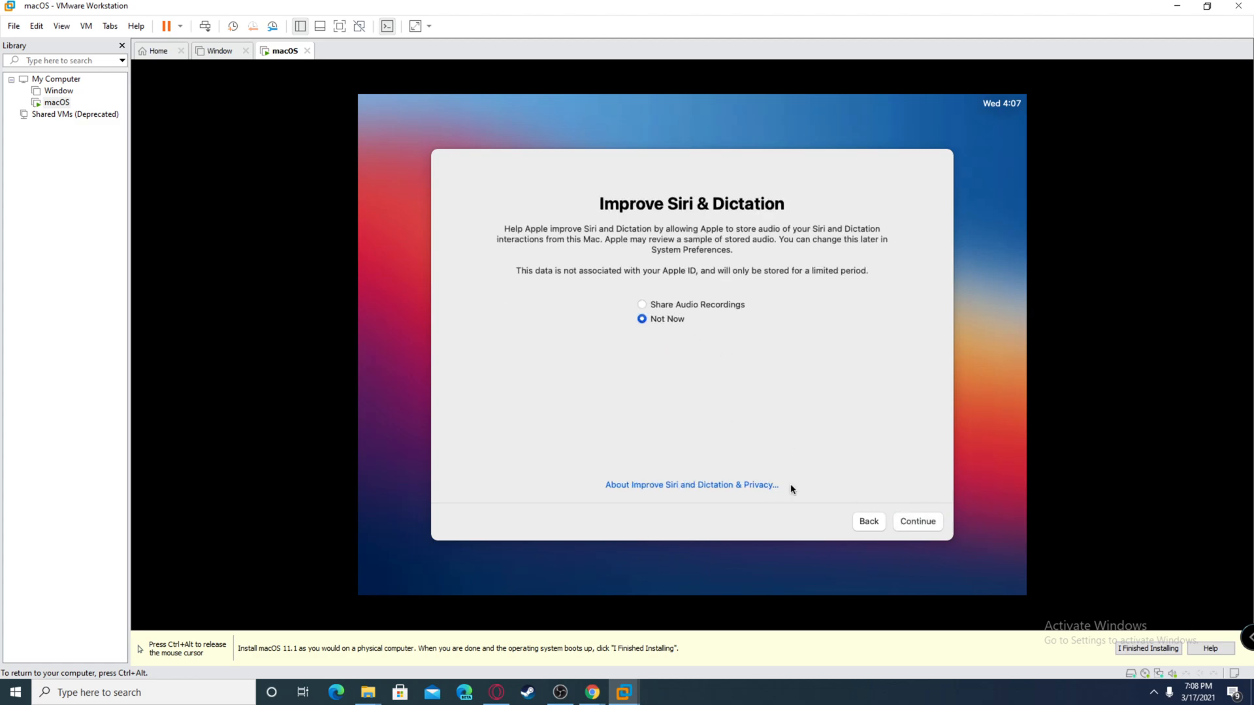
{"action": "left_click", "coordinate": [917, 521]}
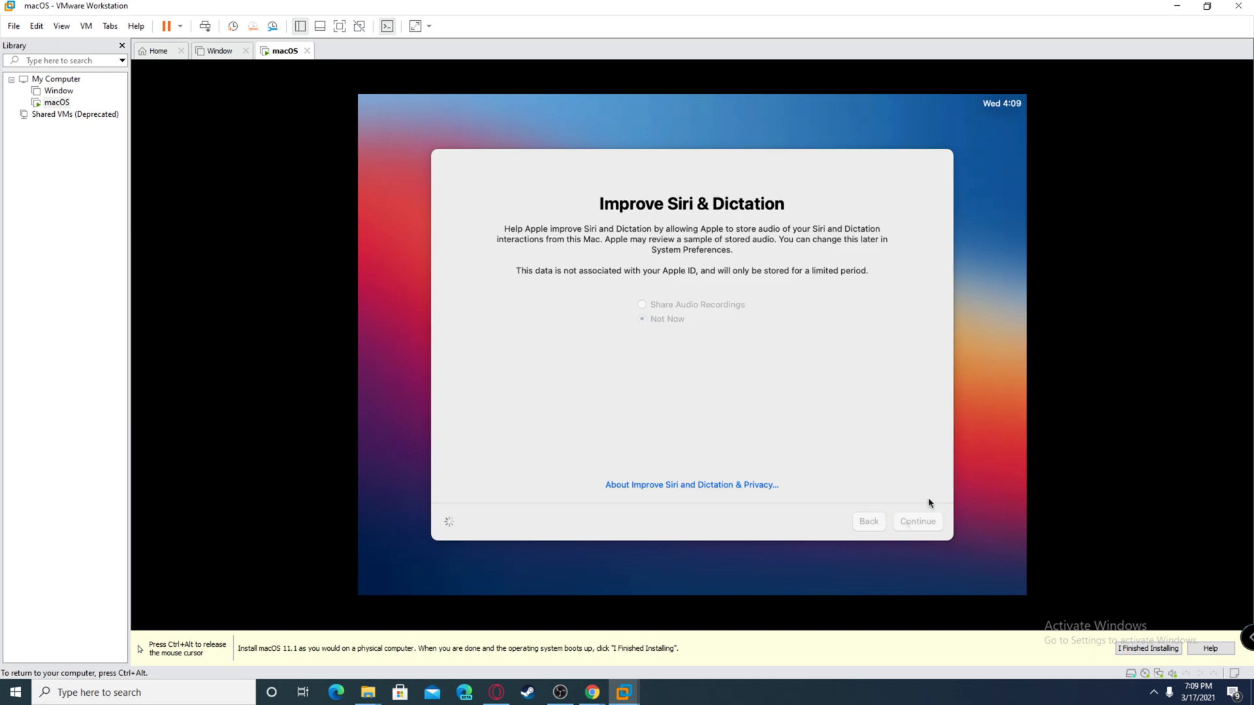
Choose the Dark appearance and finish setup onto the Big Sur desktop
{"action": "left_click", "coordinate": [918, 522]}
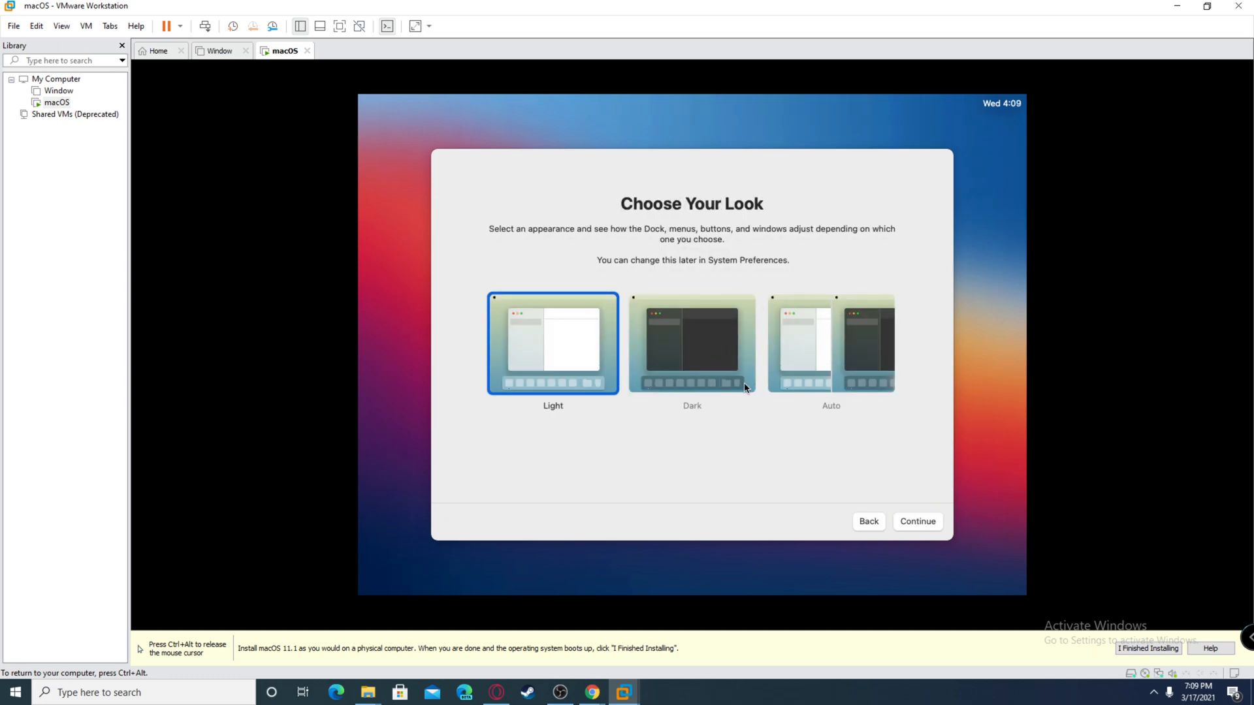
{"action": "left_click", "coordinate": [693, 343]}
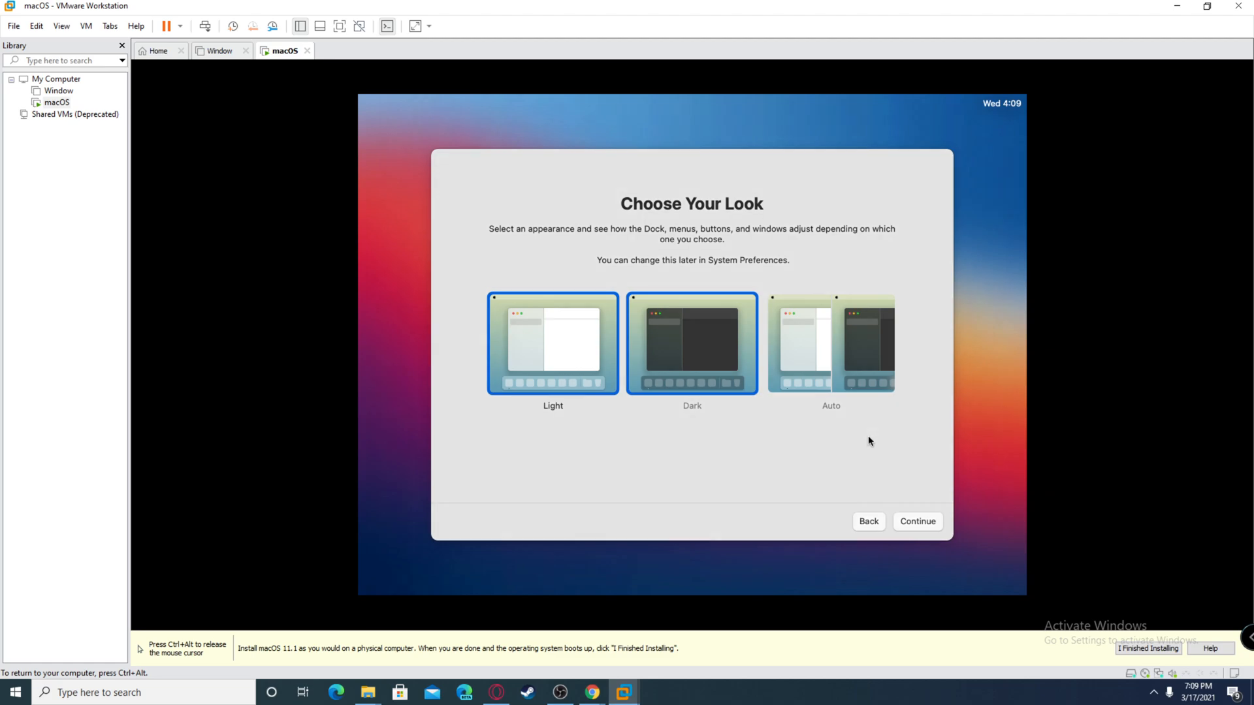
{"action": "left_click", "coordinate": [693, 344]}
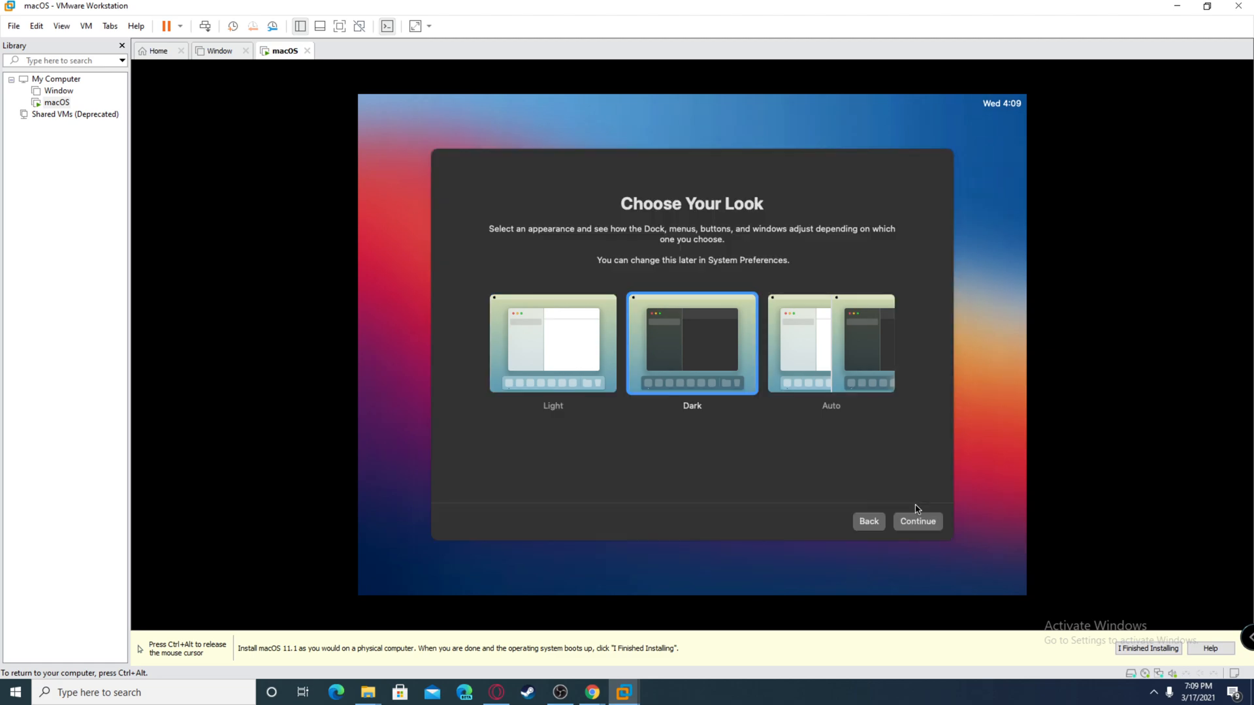
{"action": "left_click", "coordinate": [917, 521]}
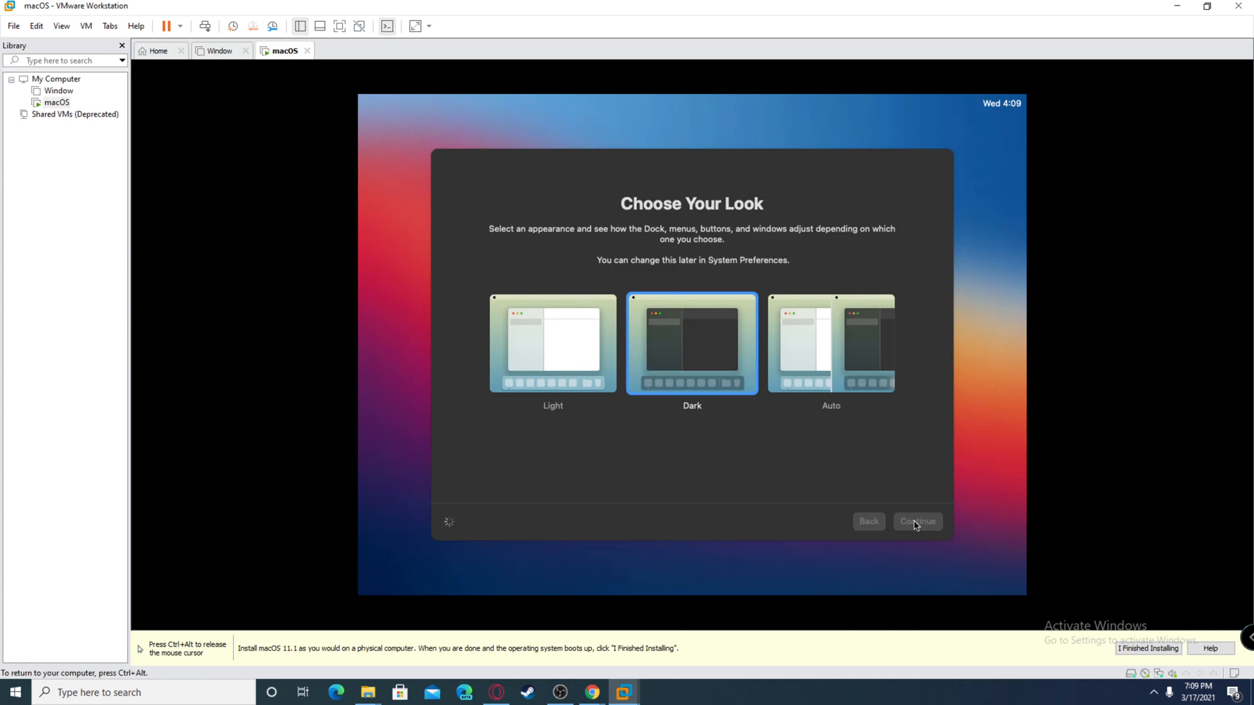
{"action": "left_click", "coordinate": [917, 521]}
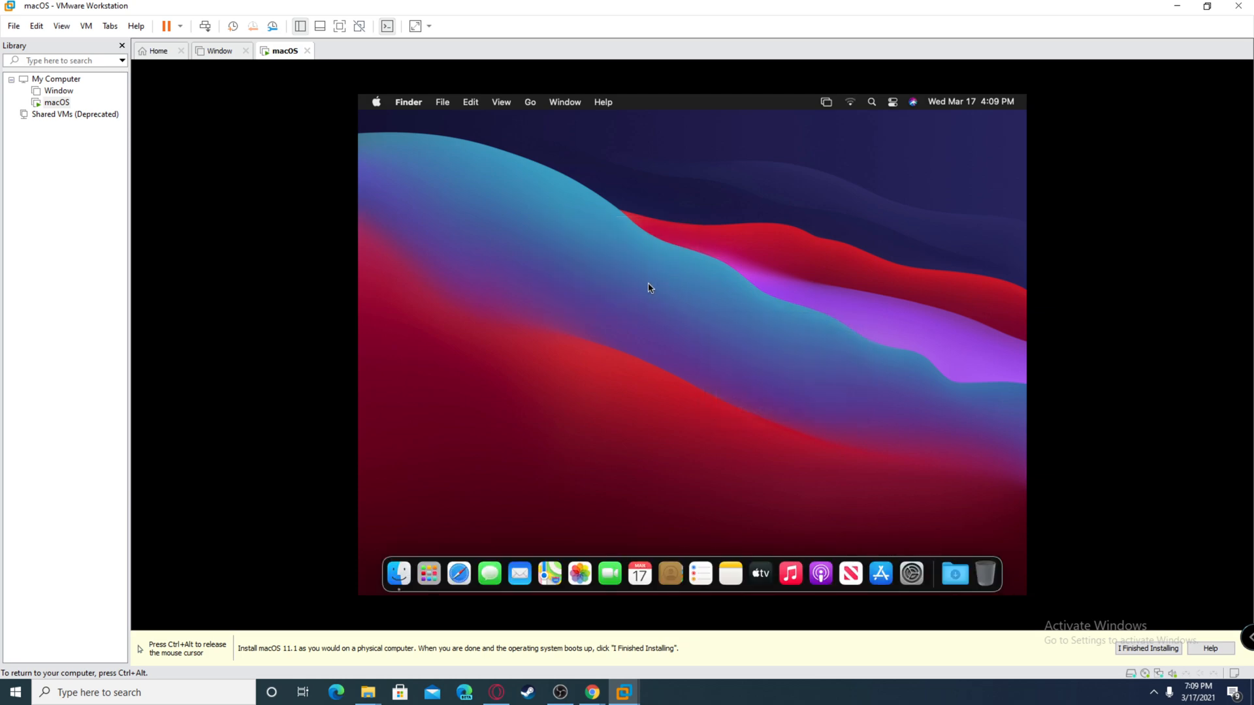
Eject the Install macOS Big Sur disc from the desktop via its context menu
{"action": "right_click", "coordinate": [649, 287]}
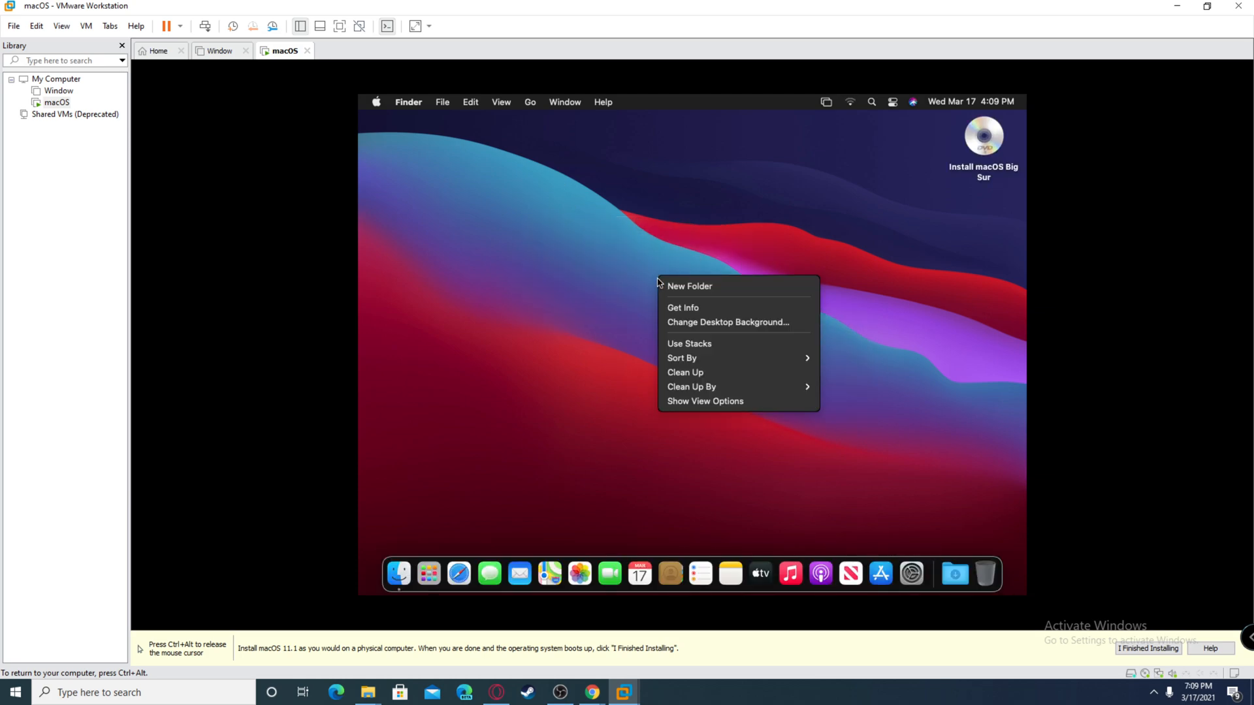
{"action": "left_click", "coordinate": [686, 380]}
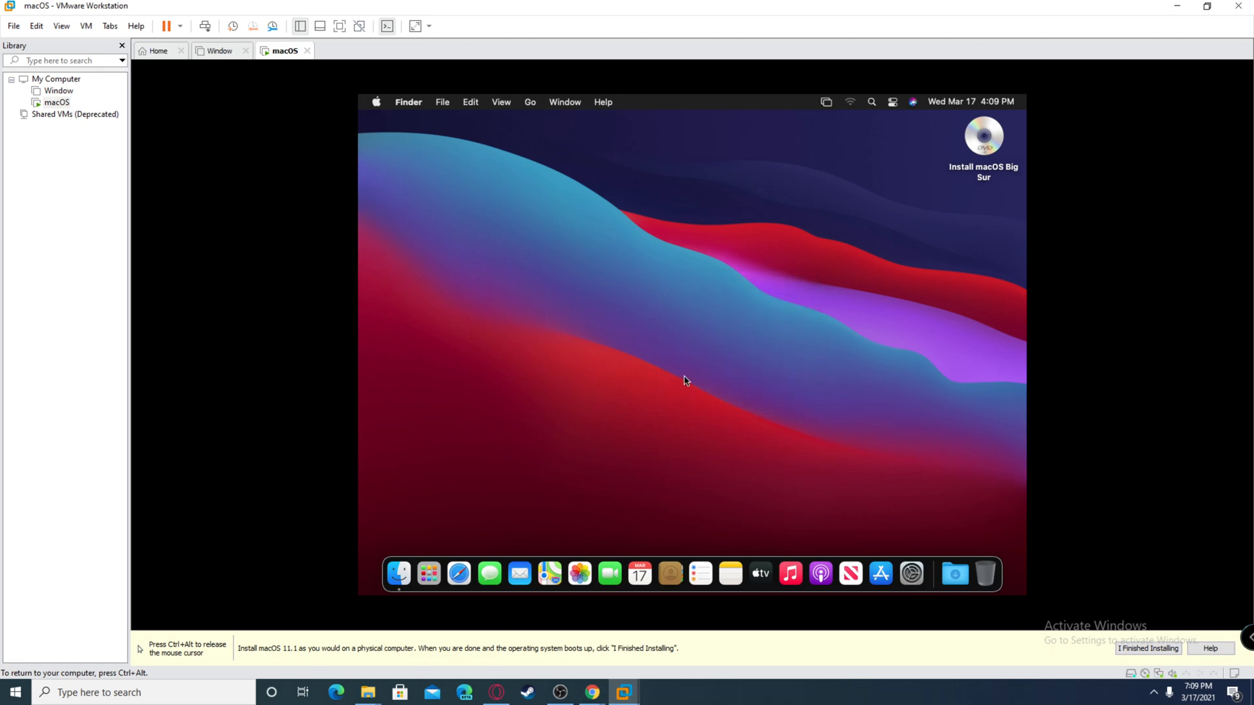
{"action": "right_click", "coordinate": [984, 135]}
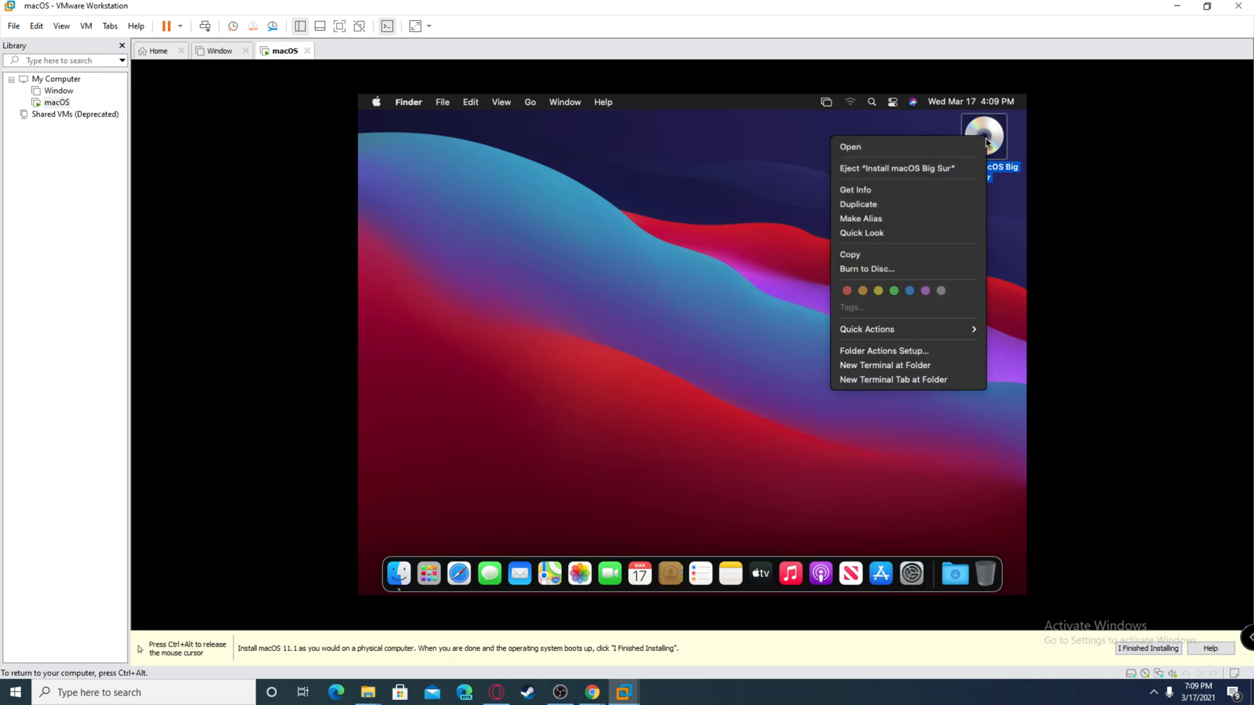
{"action": "mouse_move", "coordinate": [879, 169]}
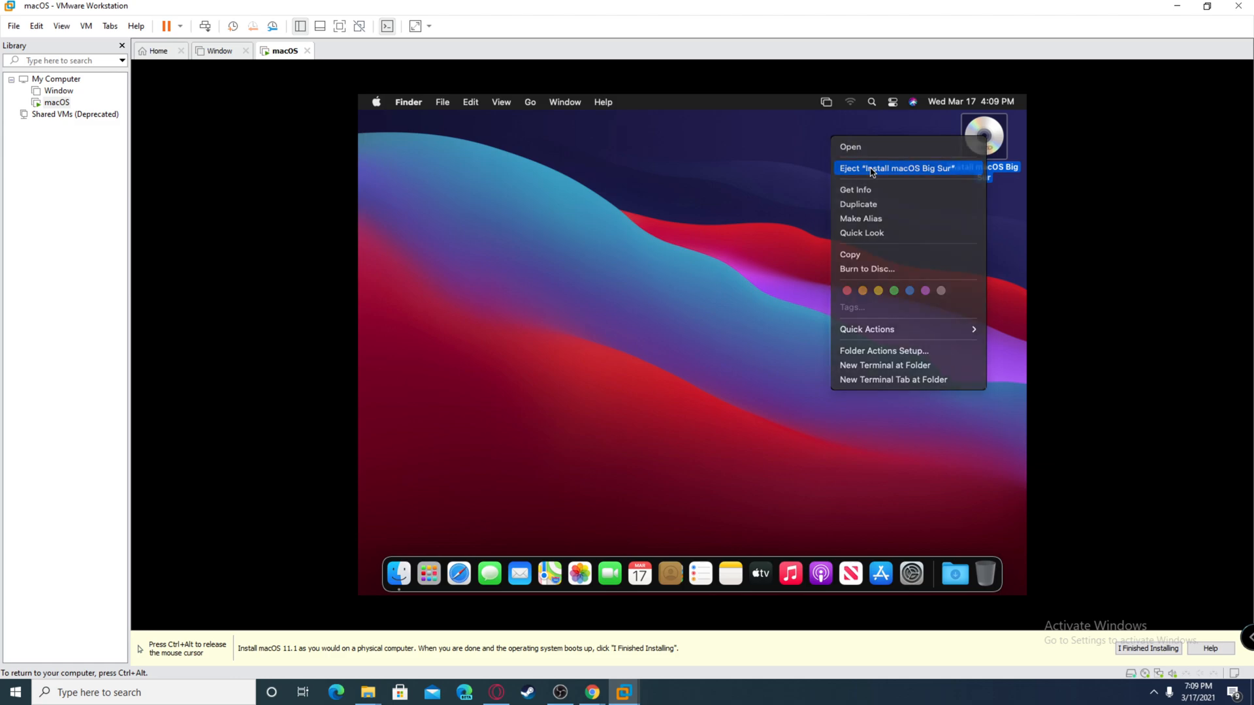
{"action": "left_click", "coordinate": [887, 169]}
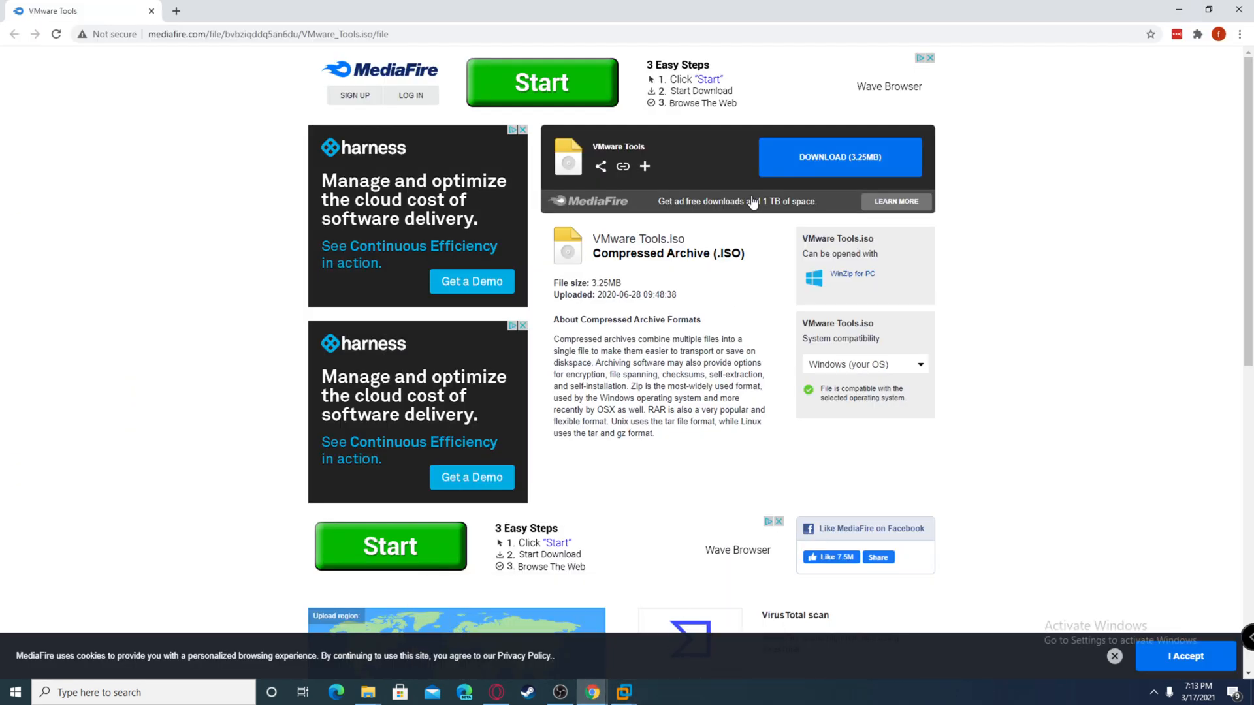
Start the VMware Tools.iso (3.25MB) download from MediaFire
{"action": "left_click", "coordinate": [839, 156]}
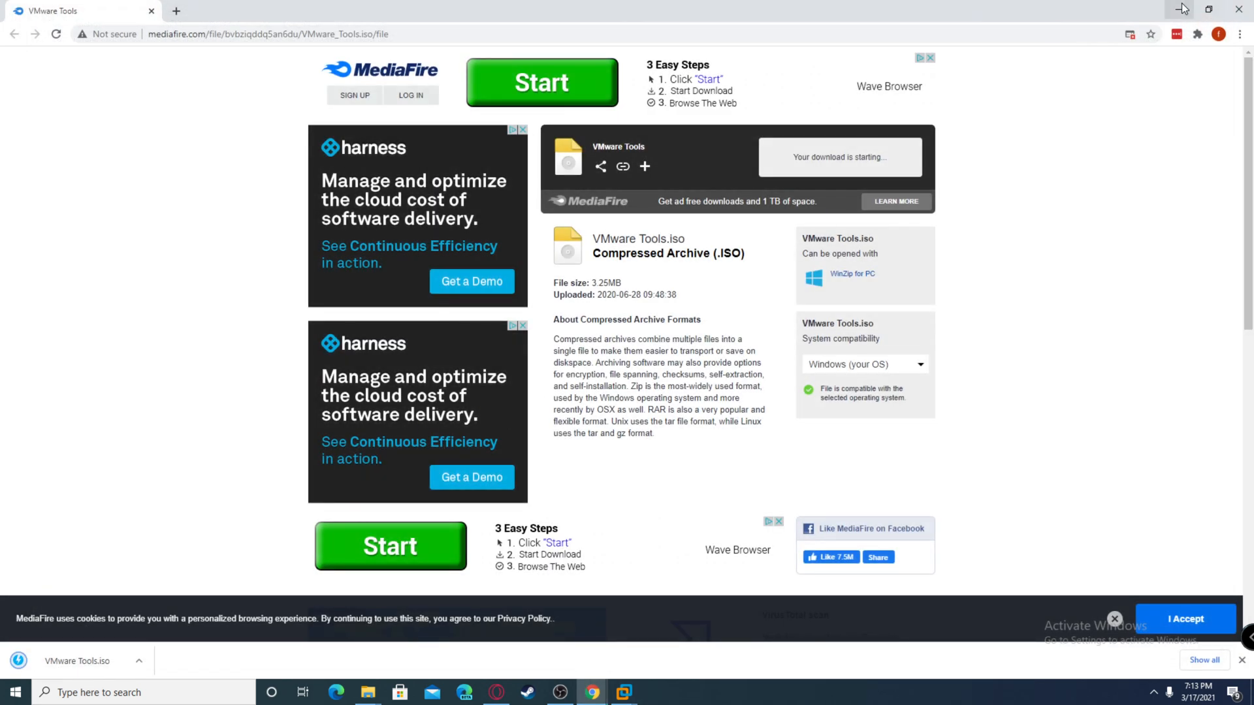
Return to the VM and bring up its CD/DVD (SATA) settings
{"action": "left_click", "coordinate": [13, 26]}
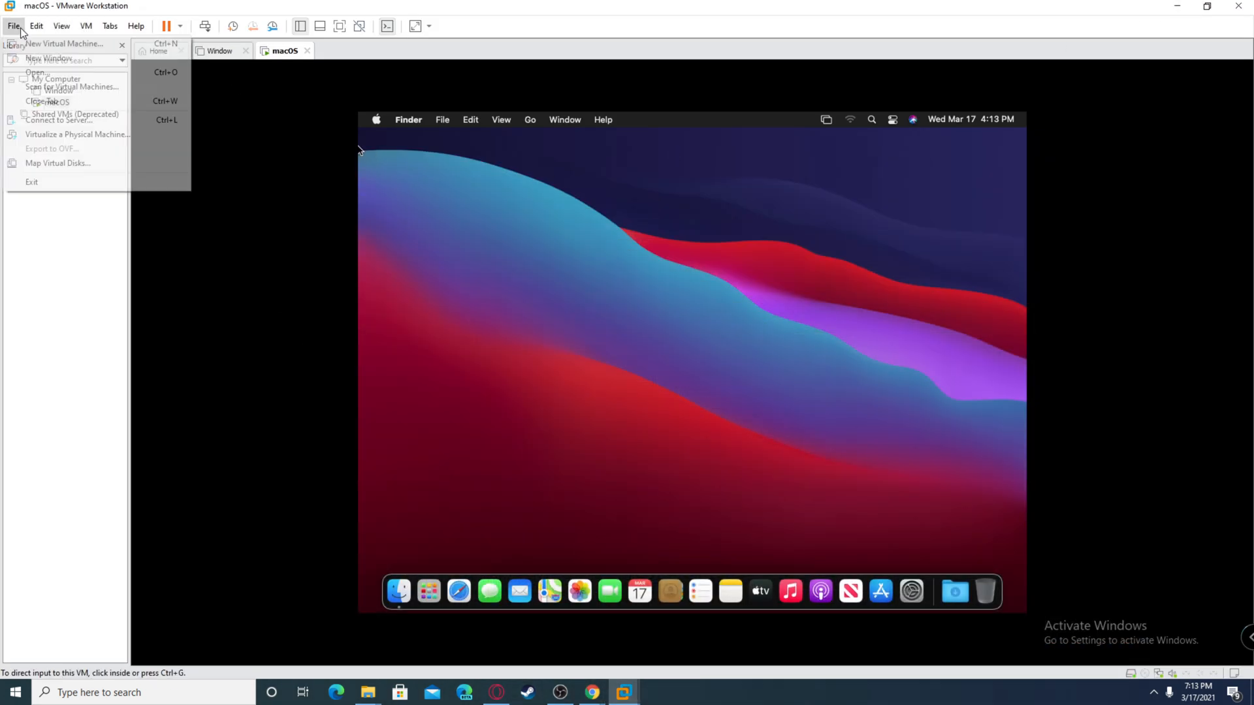
{"action": "left_click", "coordinate": [86, 26]}
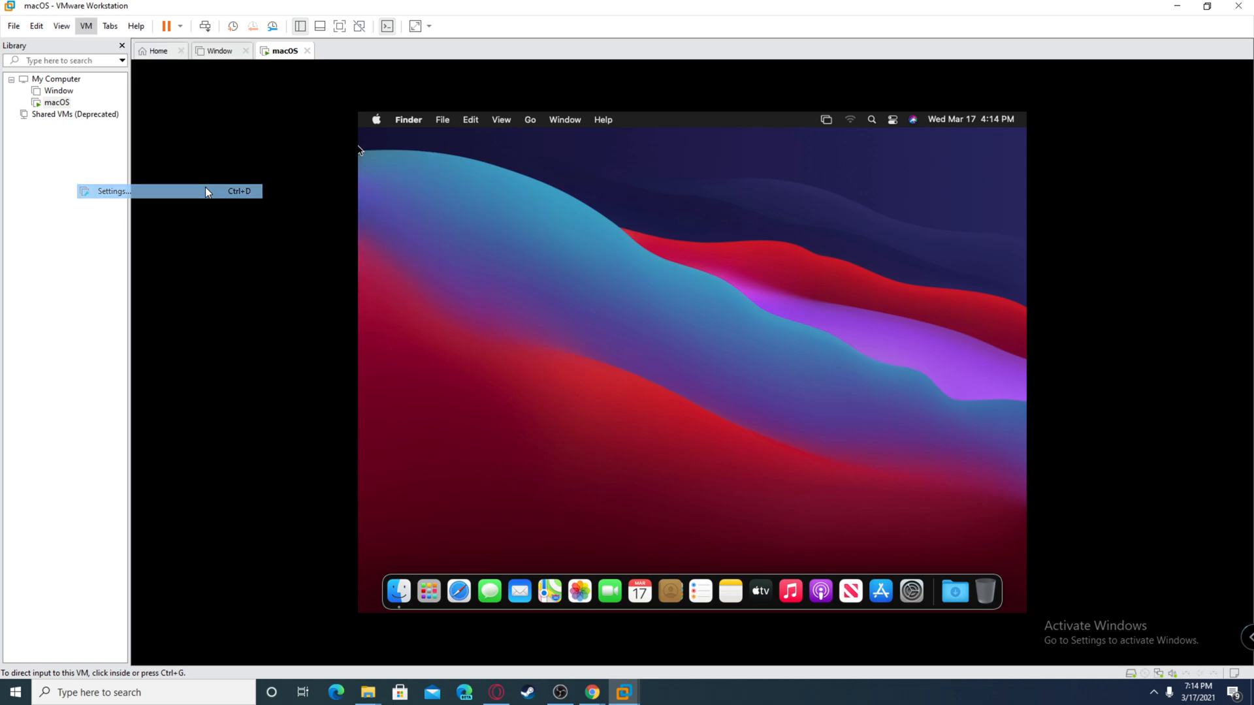
{"action": "left_click", "coordinate": [114, 191]}
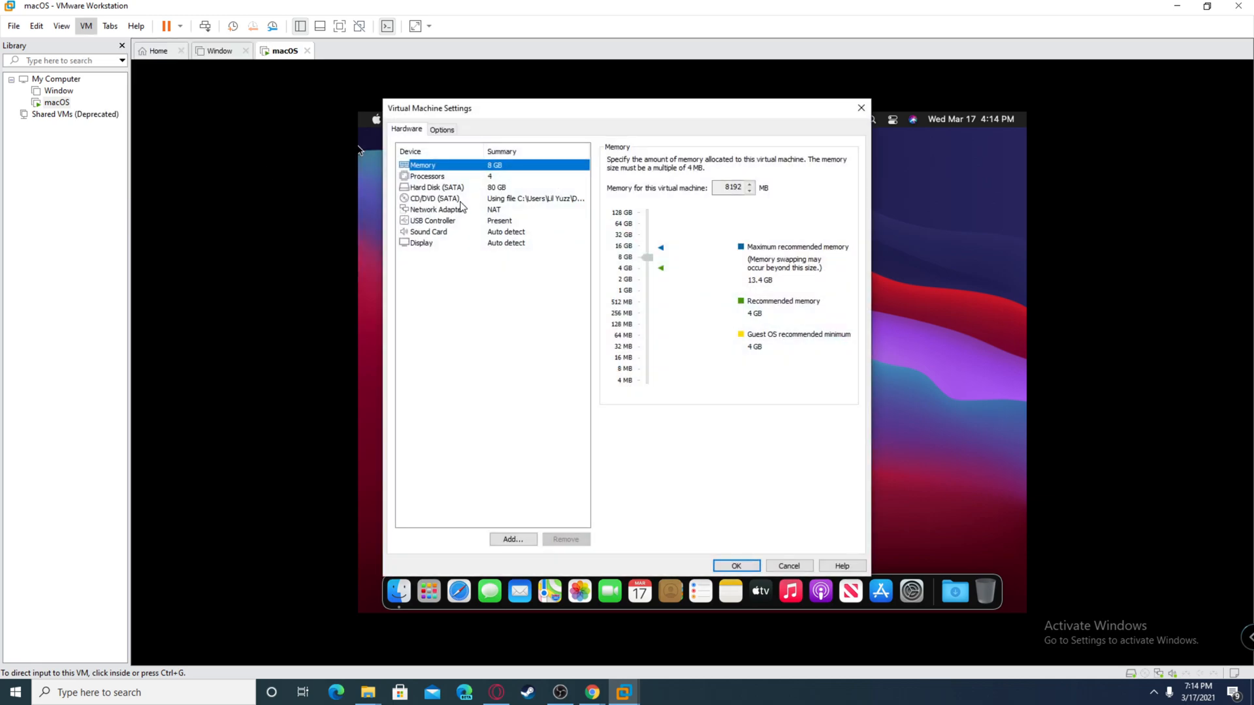
{"action": "left_click", "coordinate": [433, 197]}
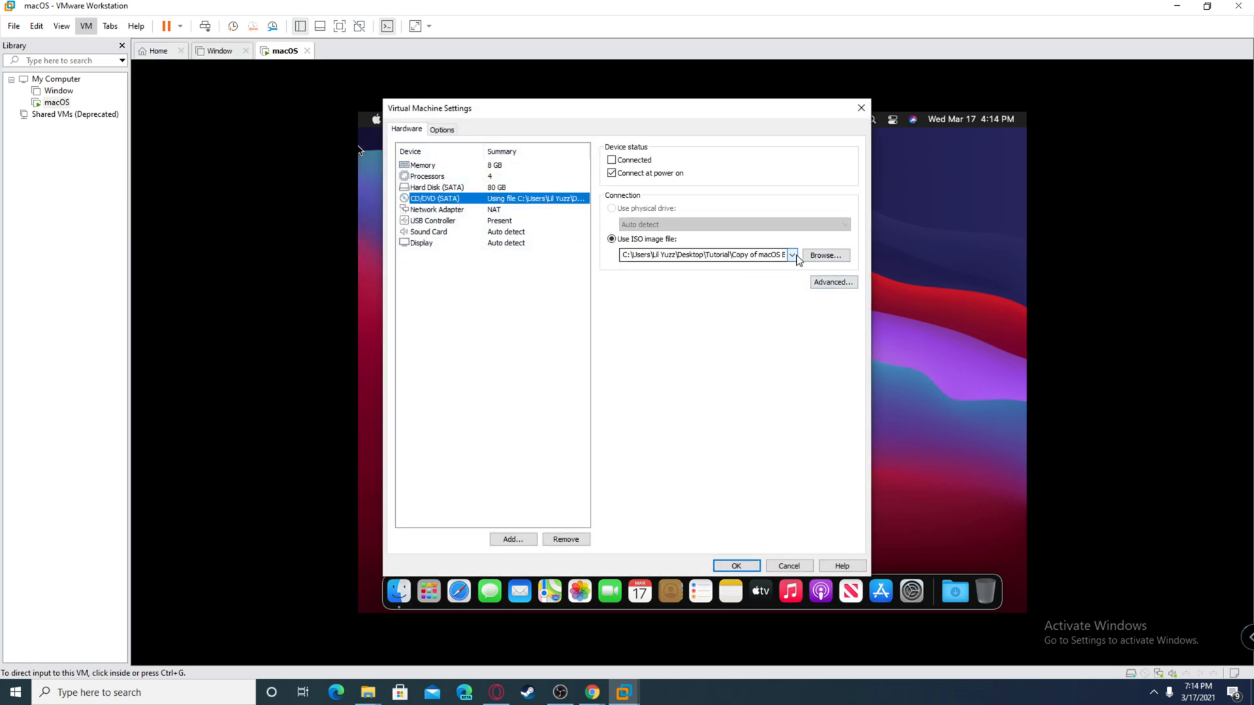
Point the CD/DVD drive at VMware Tools.iso from Downloads and save the settings
{"action": "left_click", "coordinate": [826, 255]}
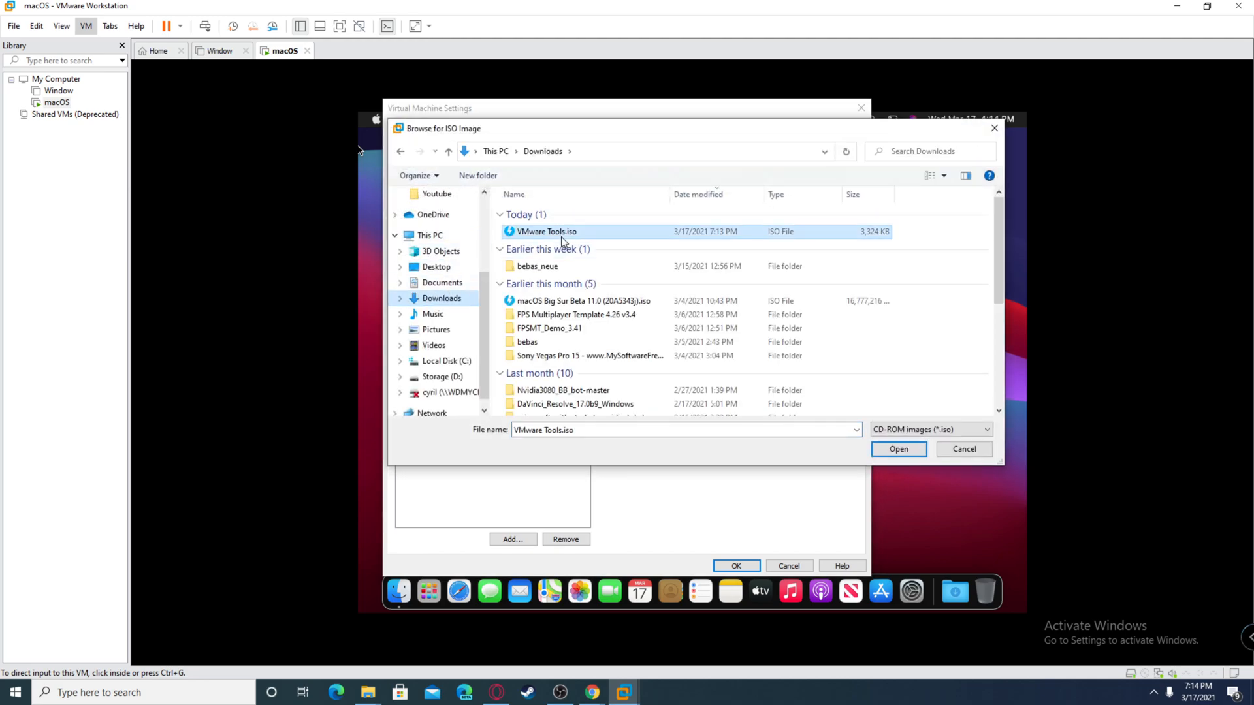
{"action": "left_click", "coordinate": [899, 448]}
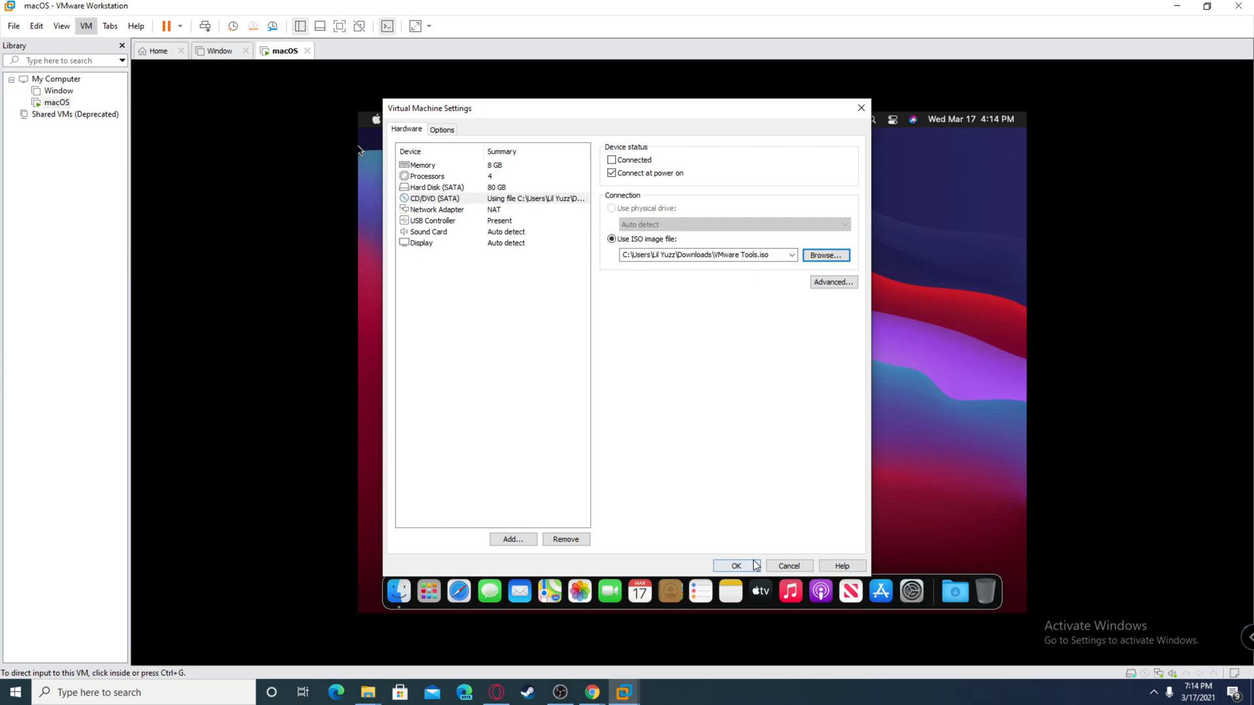
{"action": "left_click", "coordinate": [736, 569]}
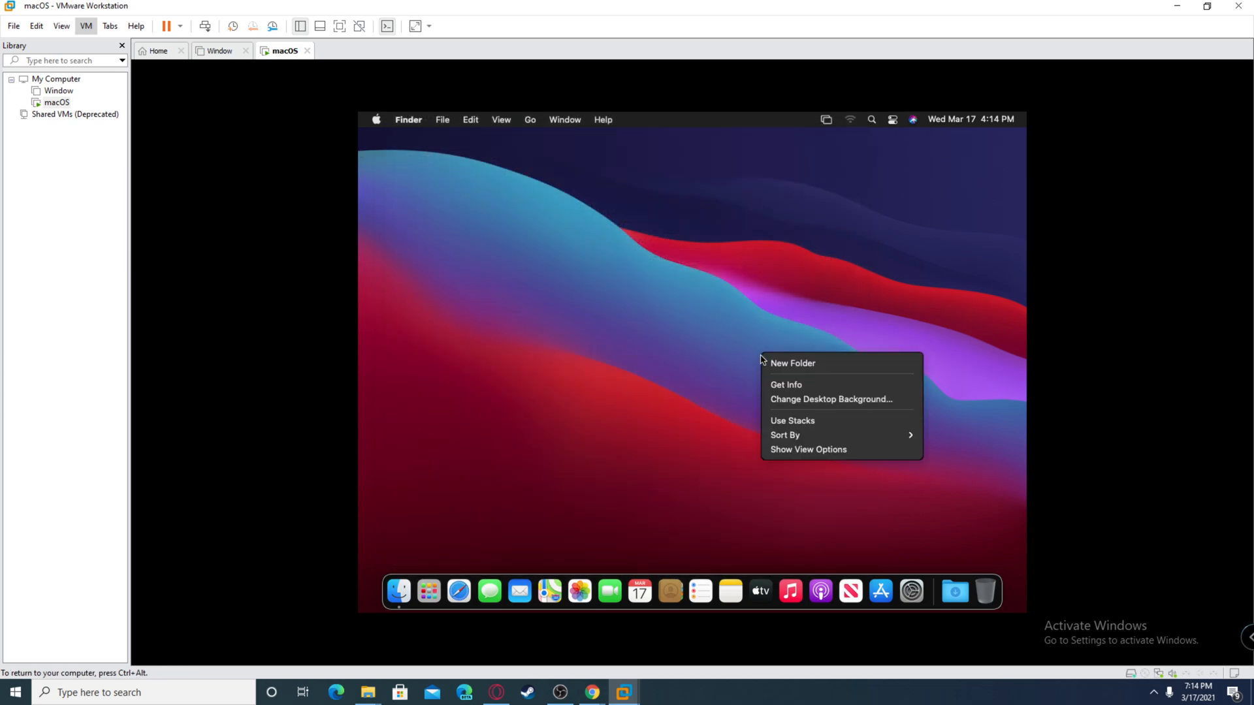
{"action": "left_click", "coordinate": [803, 345]}
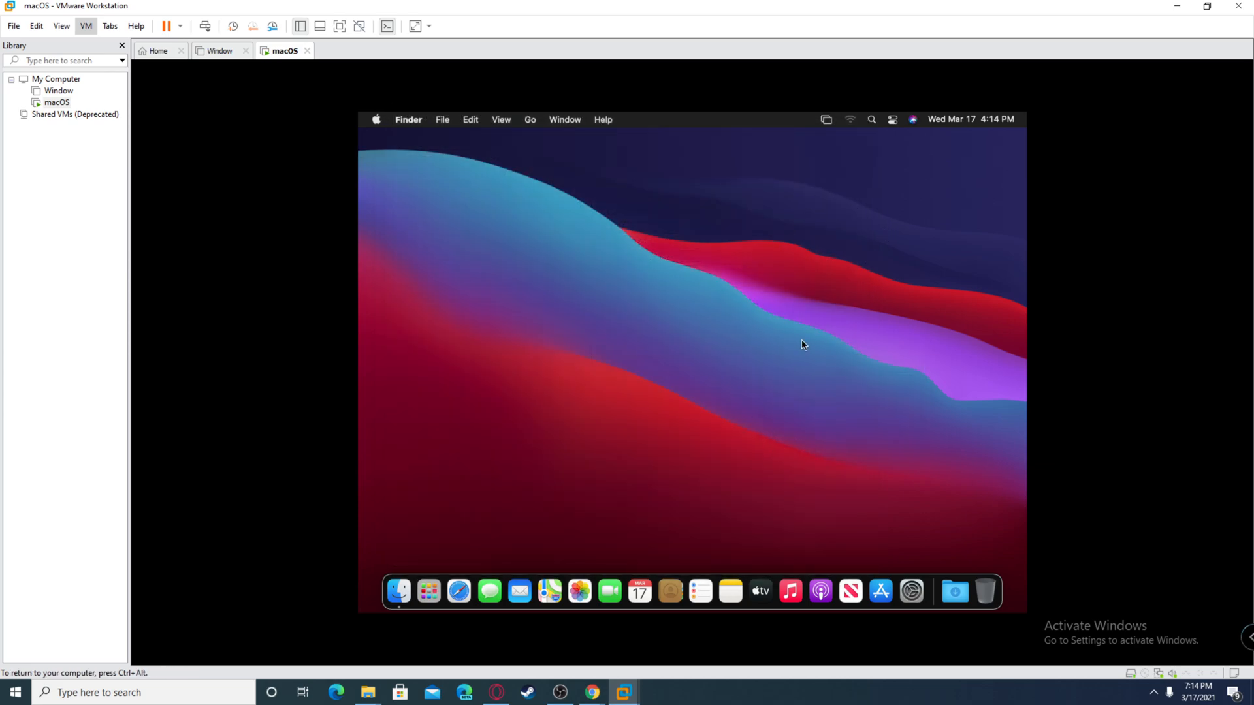
Connect the CD/DVD, run Install VMware Tools and authorize the installation with the password
{"action": "left_click", "coordinate": [86, 26]}
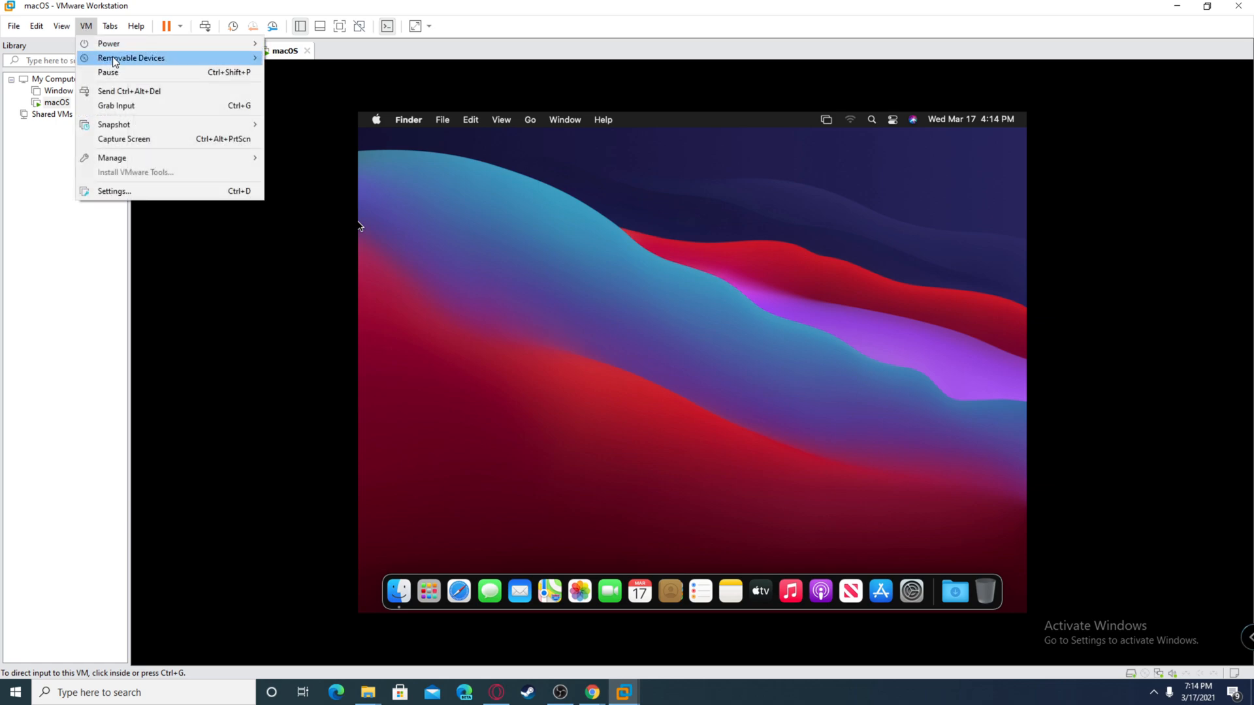
{"action": "mouse_move", "coordinate": [130, 57]}
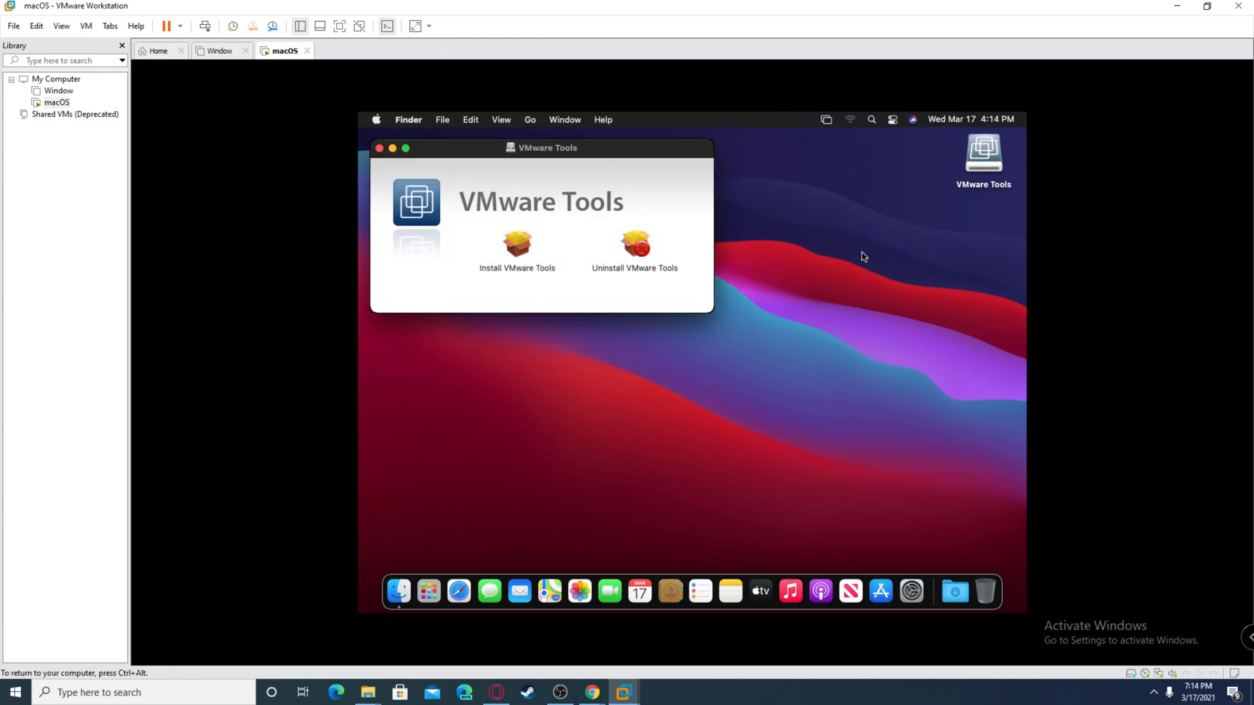
{"action": "mouse_move", "coordinate": [539, 230]}
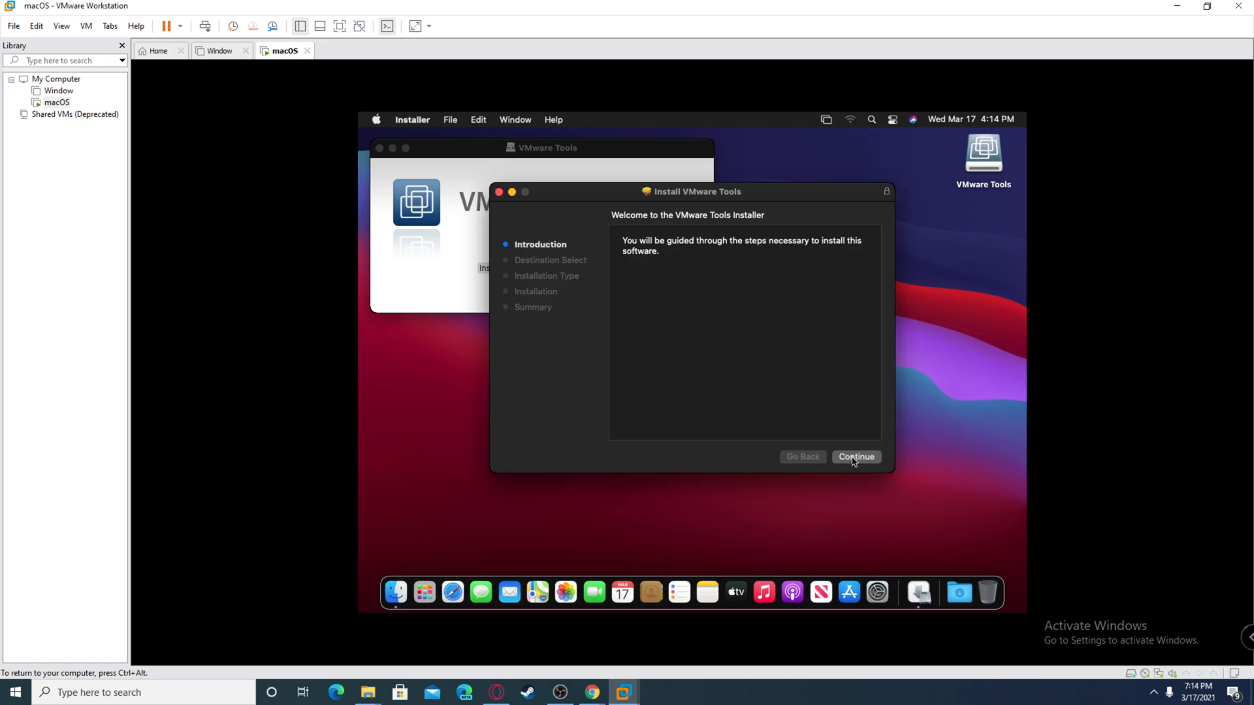
{"action": "left_click", "coordinate": [855, 457]}
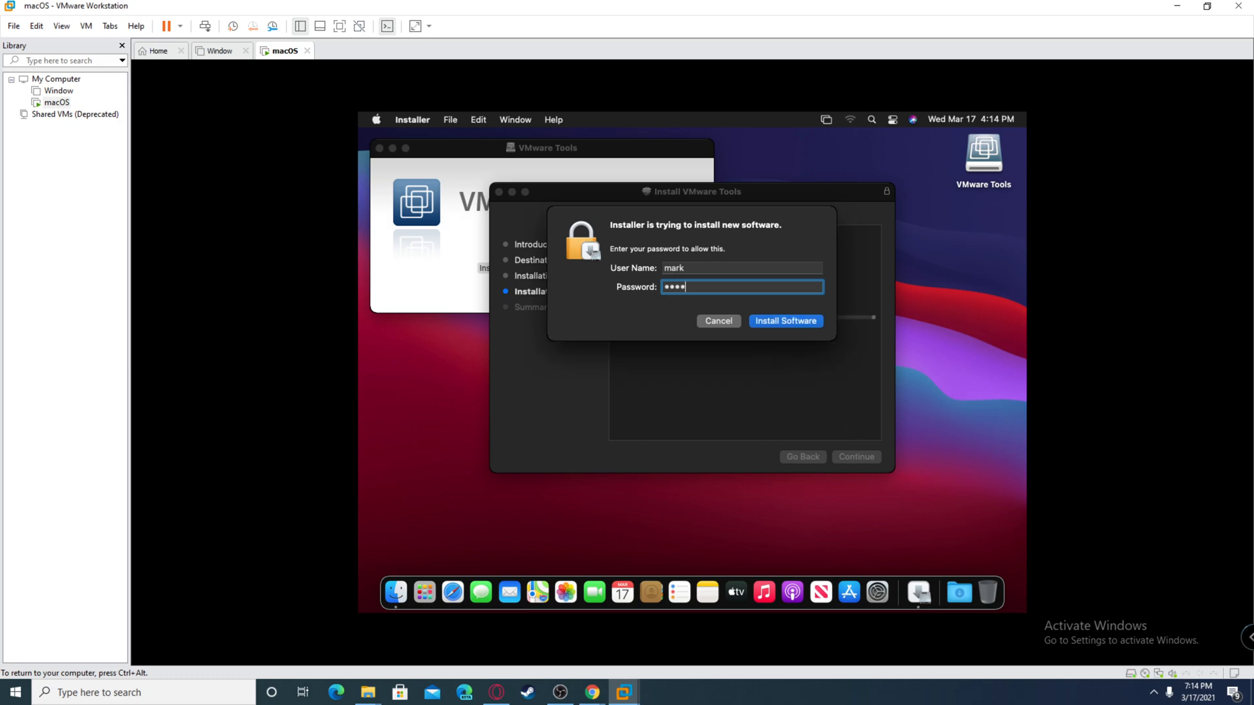
{"action": "left_click", "coordinate": [785, 322]}
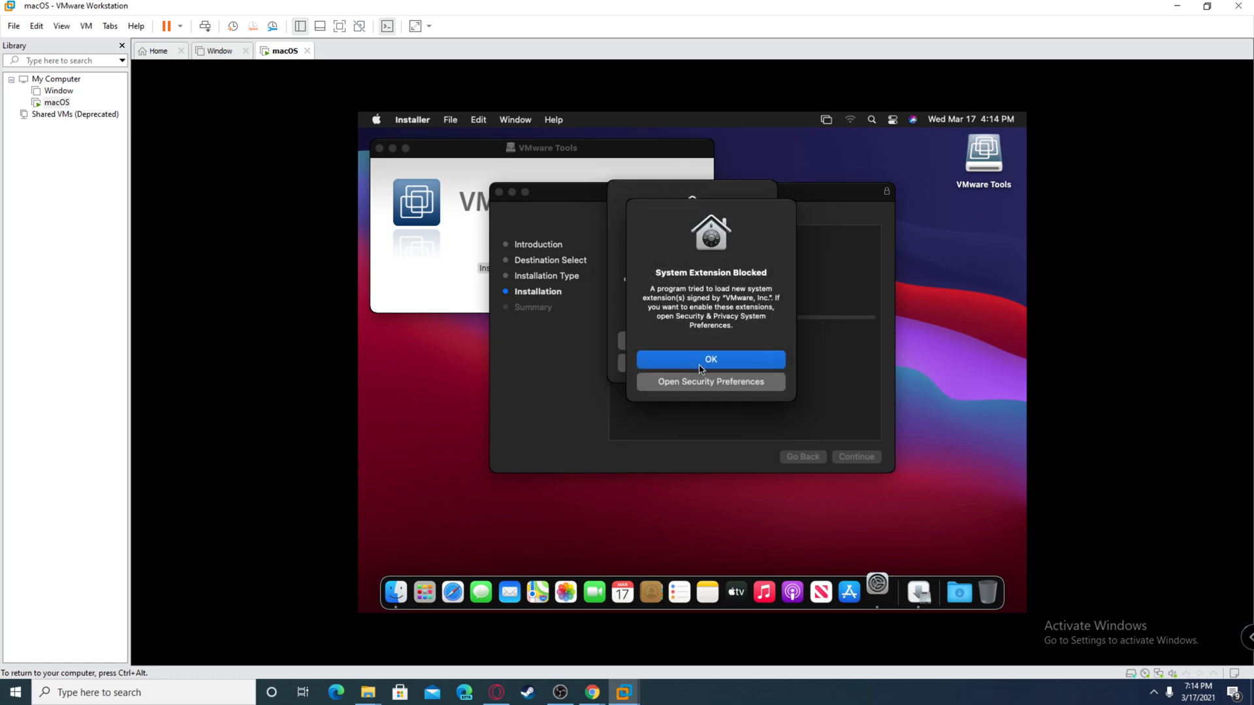
Go to Security & Privacy for the blocked extension and unlock it with the account password
{"action": "left_click", "coordinate": [708, 381]}
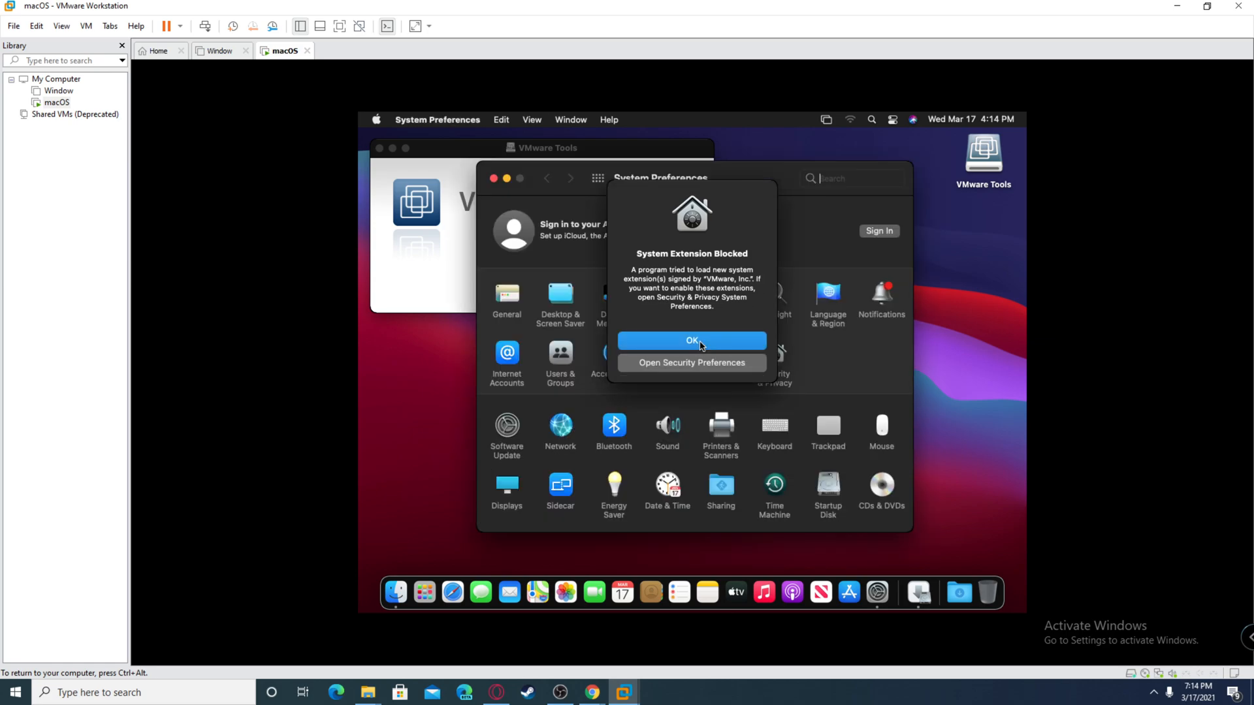
{"action": "left_click", "coordinate": [691, 340]}
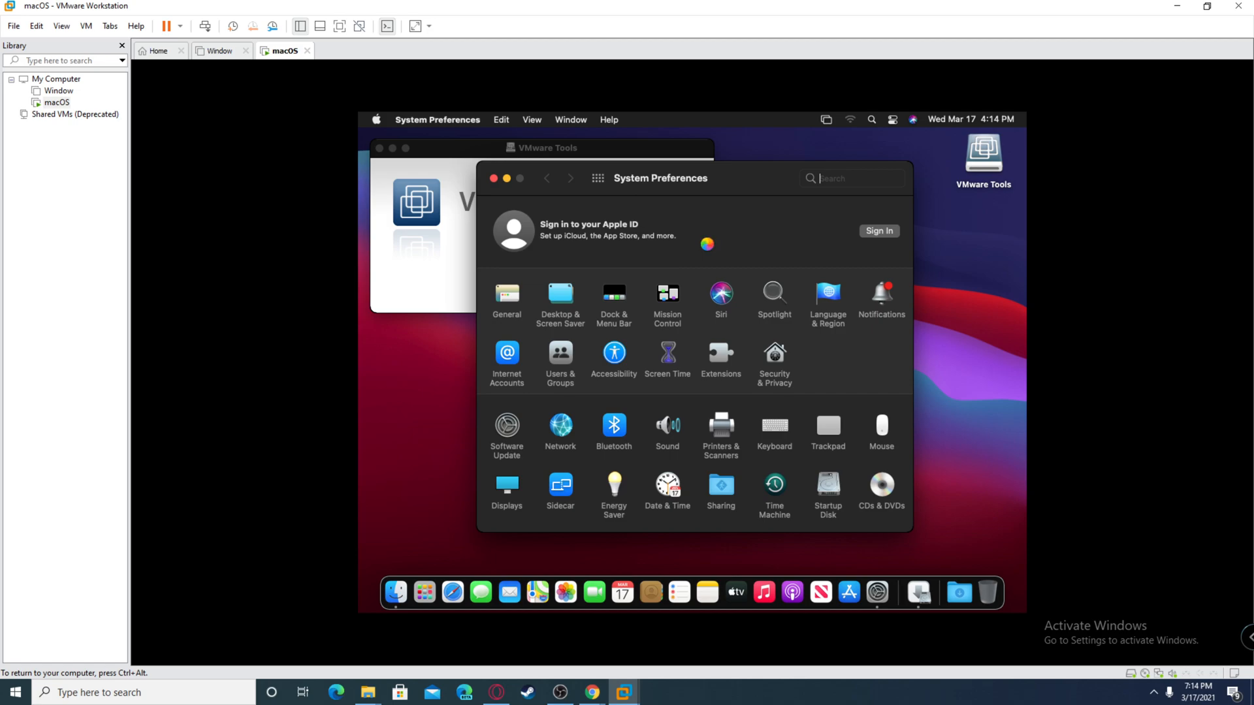
{"action": "left_click", "coordinate": [774, 356]}
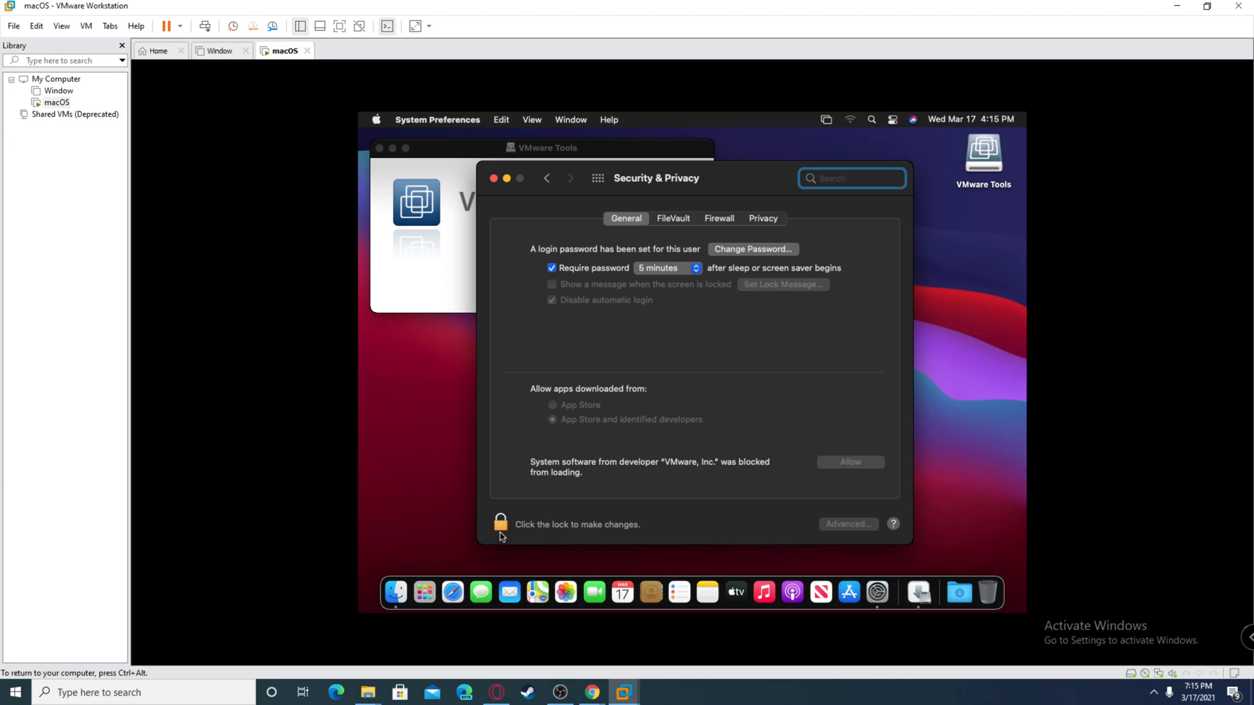
{"action": "left_click", "coordinate": [501, 524]}
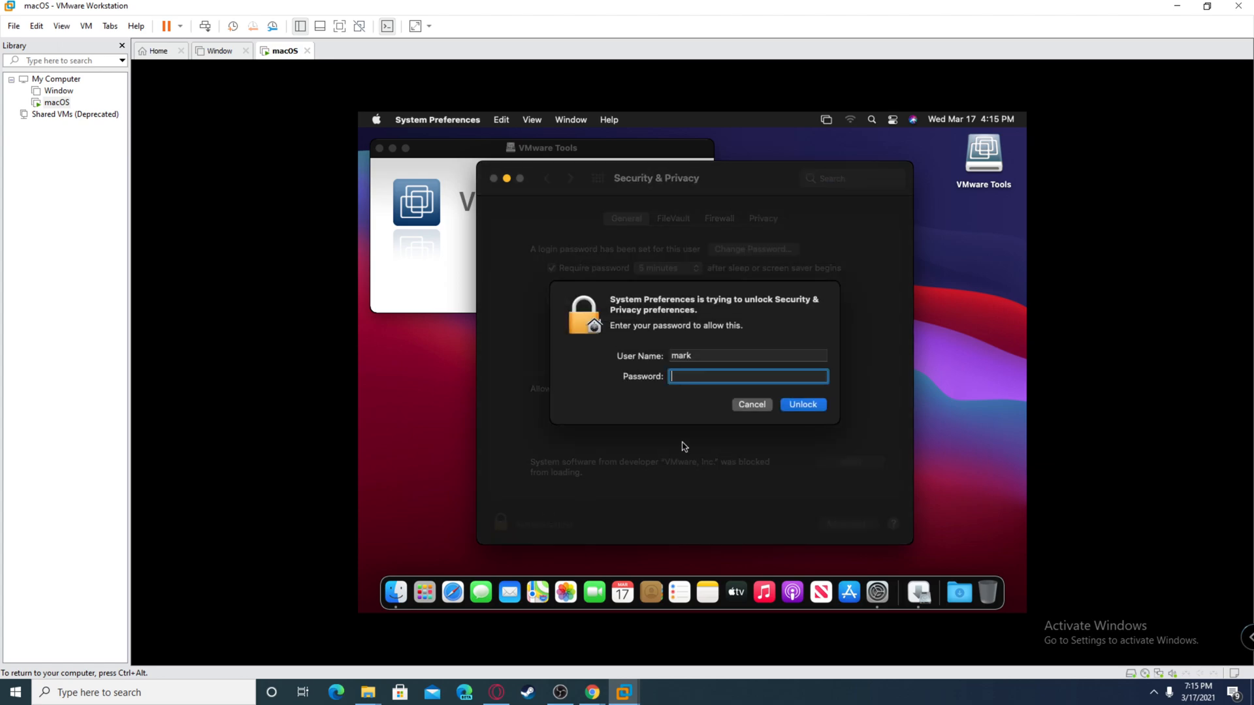
{"action": "type", "text": "••••"}
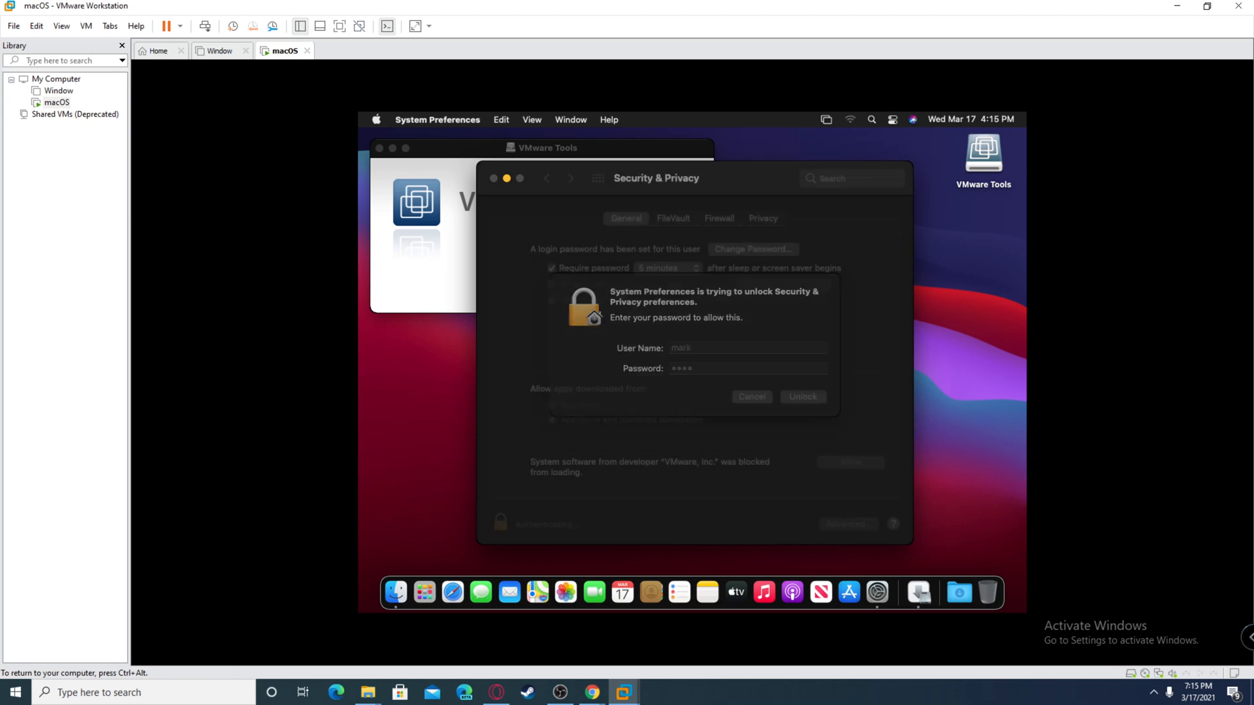
{"action": "left_click", "coordinate": [804, 398]}
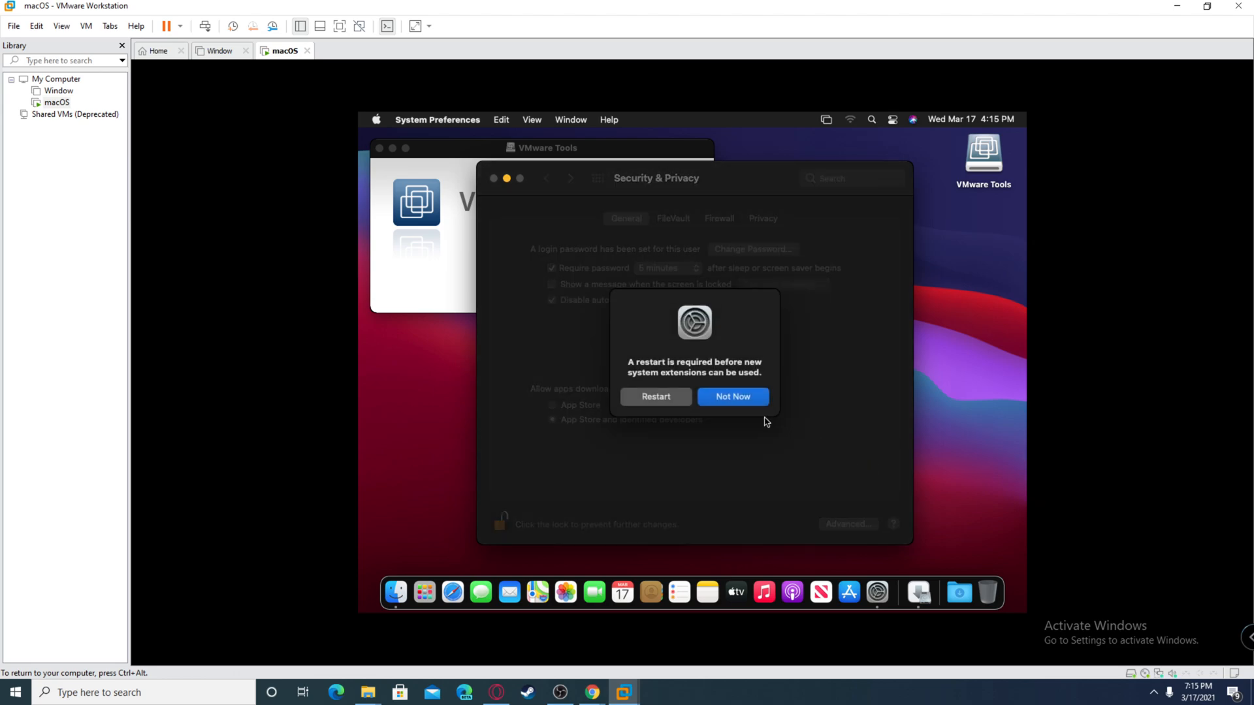
Postpone the restart and dismiss the installer-busy notice so VMware Tools finishes
{"action": "left_click", "coordinate": [731, 397]}
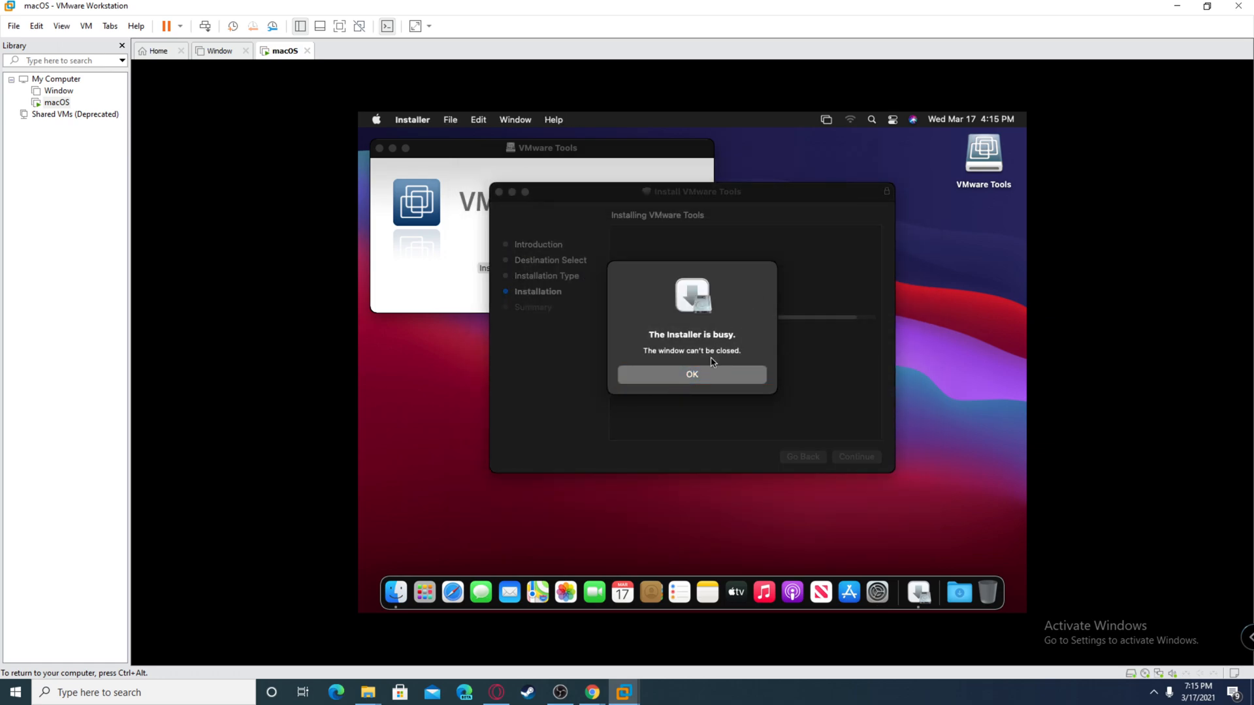
{"action": "left_click", "coordinate": [692, 375]}
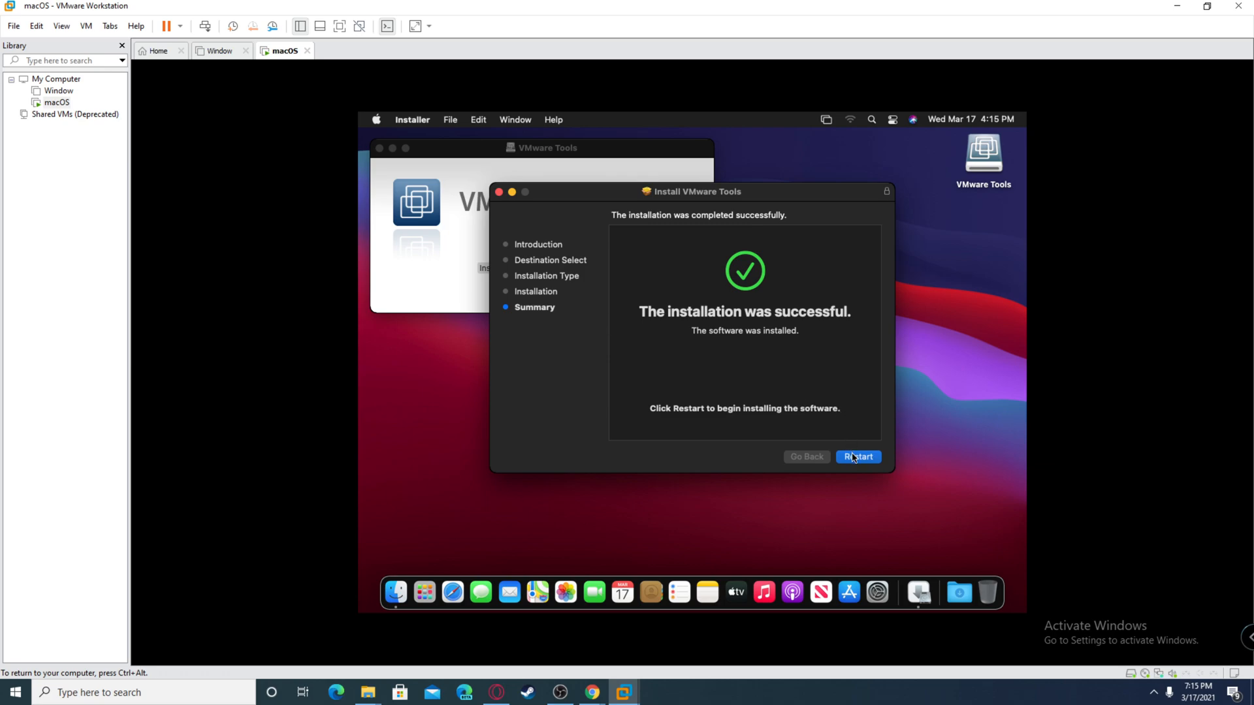
Restart the macOS guest from the Installer summary to finish the VMware Tools install
{"action": "left_click", "coordinate": [857, 457]}
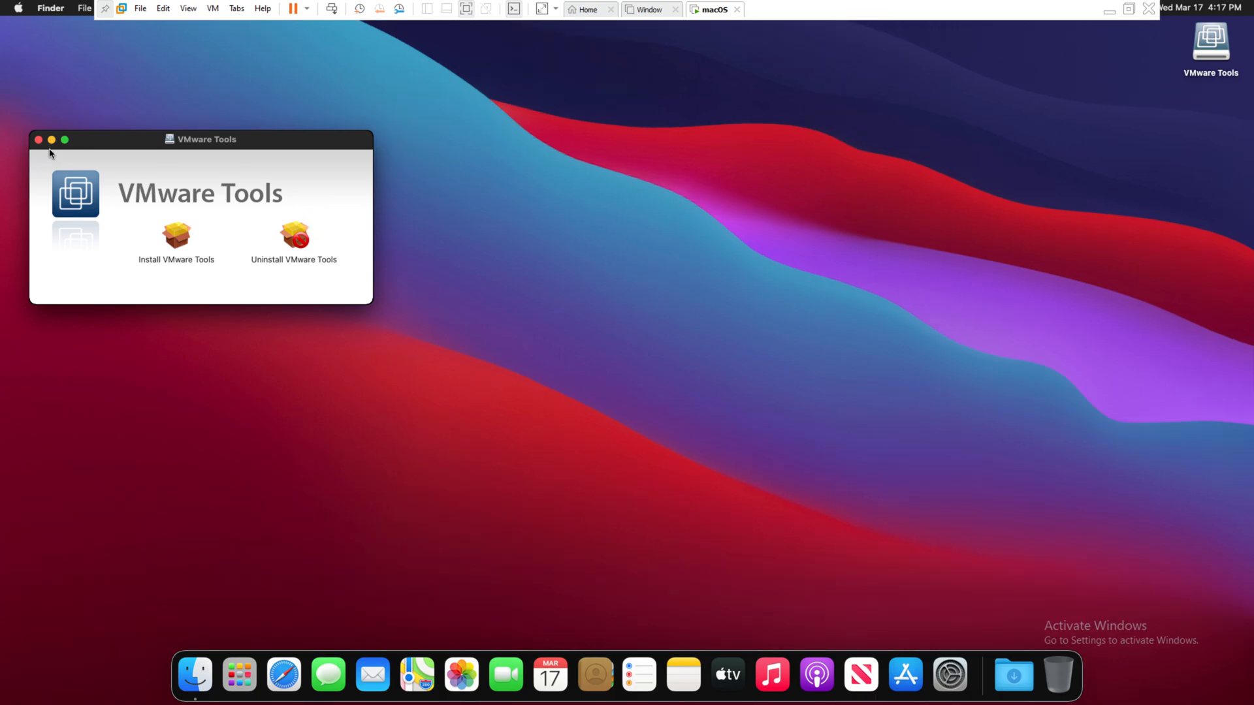
Attempt to disconnect the VMware Tools CD/DVD device and dismiss the resulting error
{"action": "right_click", "coordinate": [490, 302]}
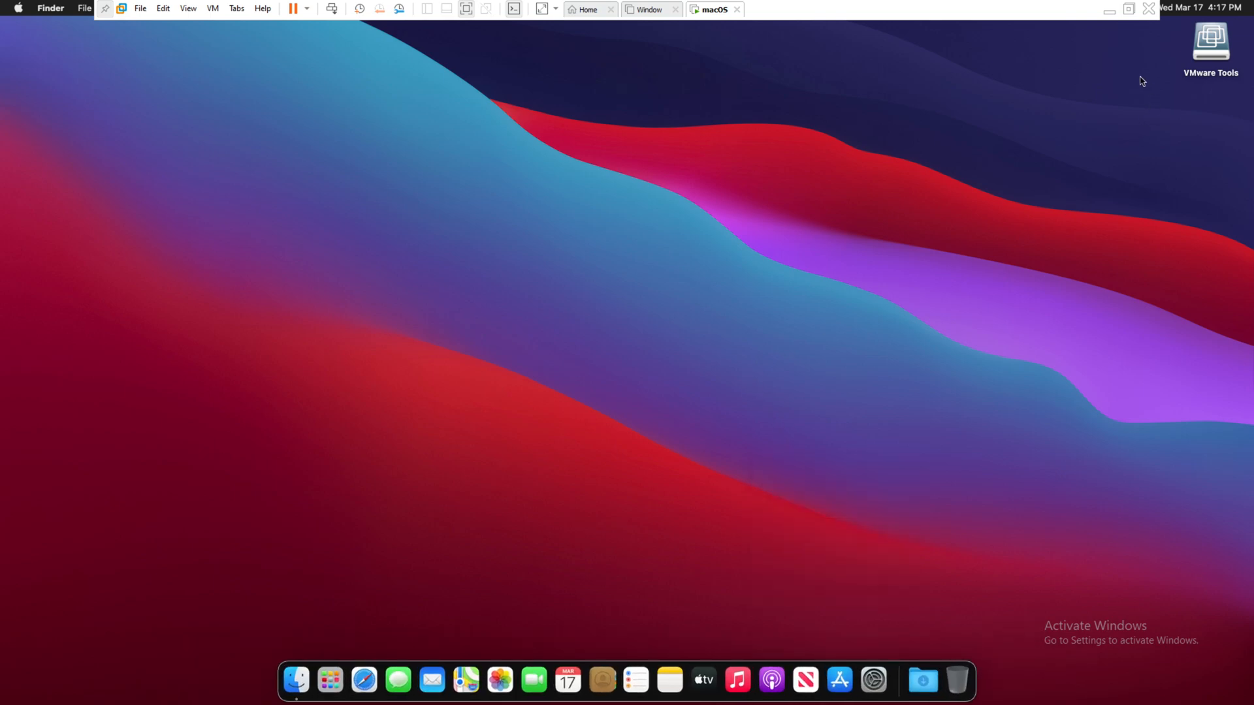
{"action": "mouse_move", "coordinate": [189, 27]}
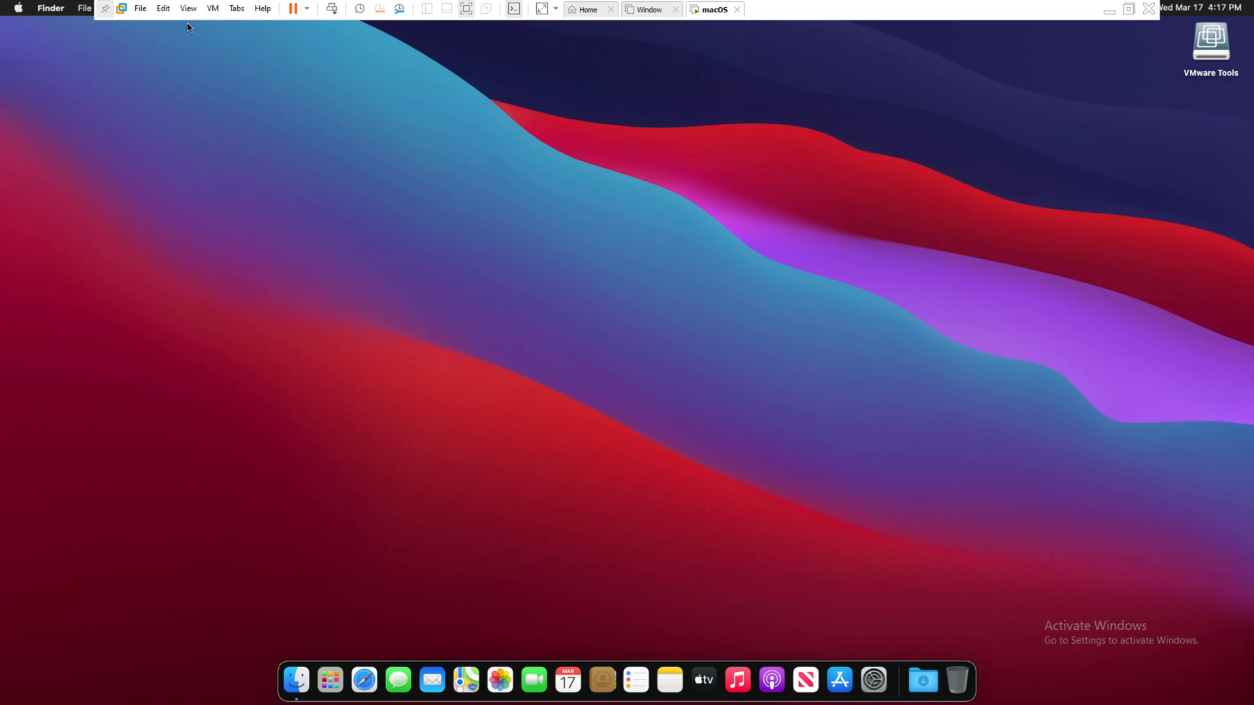
{"action": "left_click", "coordinate": [211, 8]}
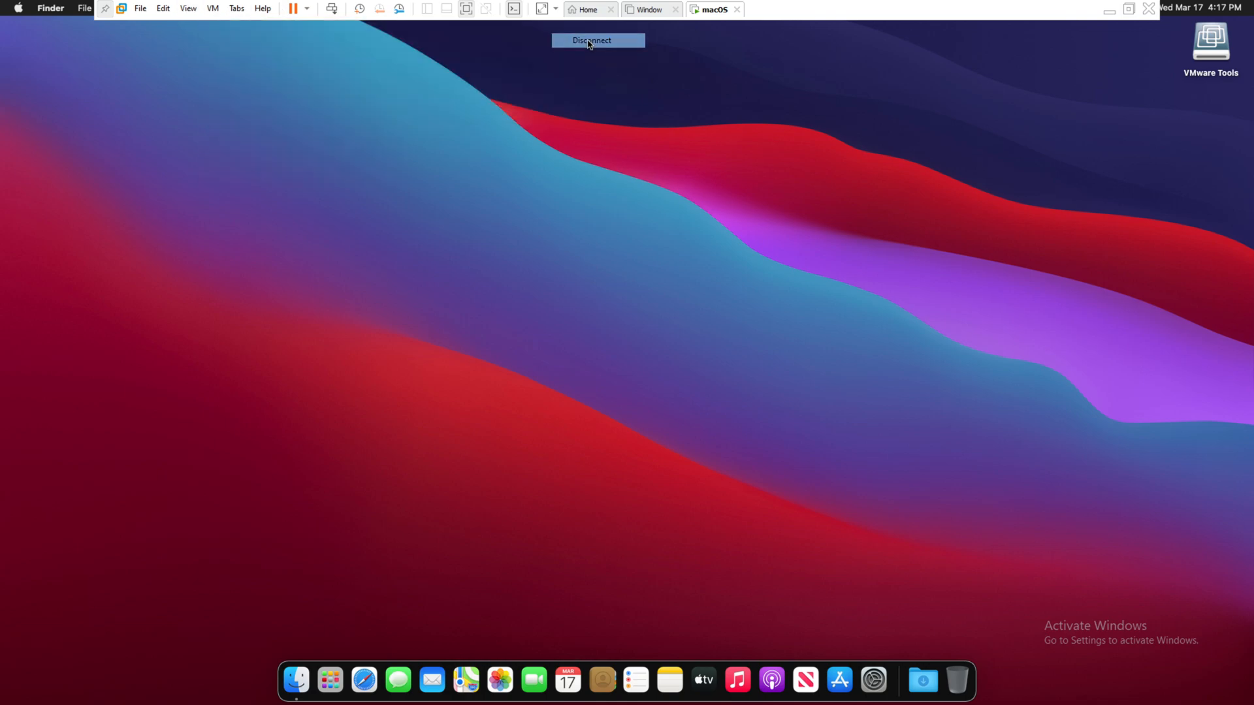
{"action": "left_click", "coordinate": [597, 40]}
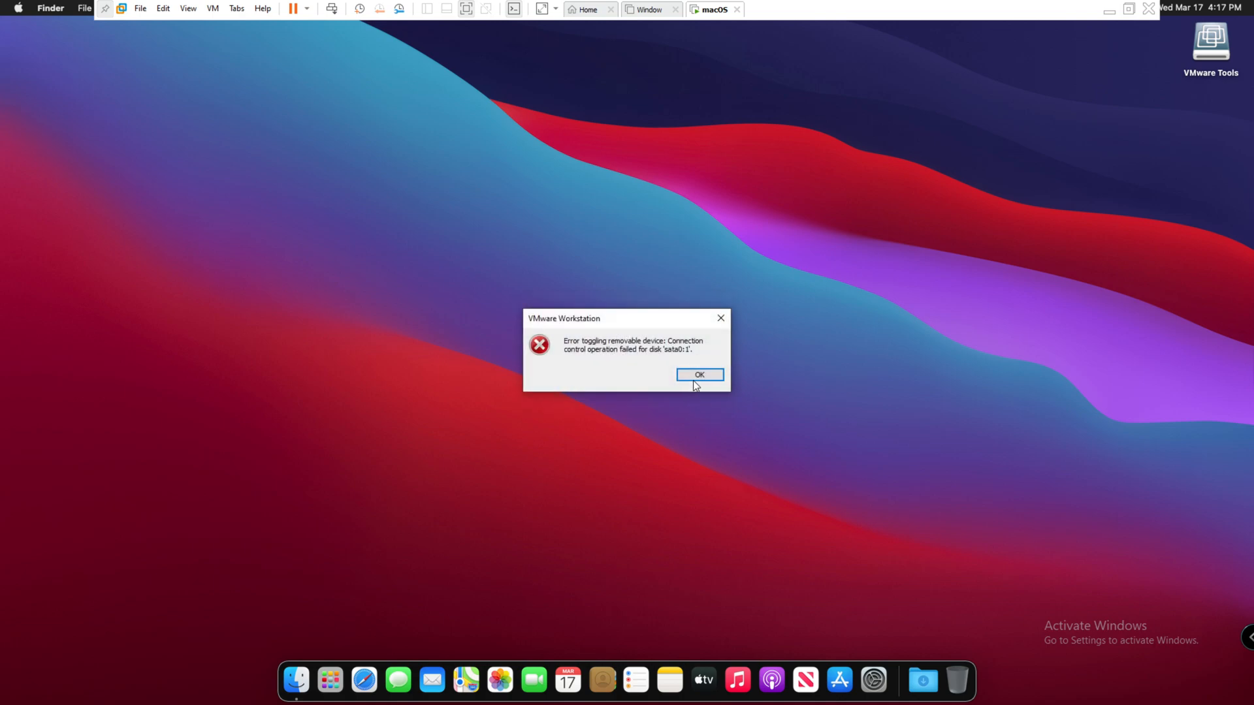
{"action": "left_click", "coordinate": [698, 375]}
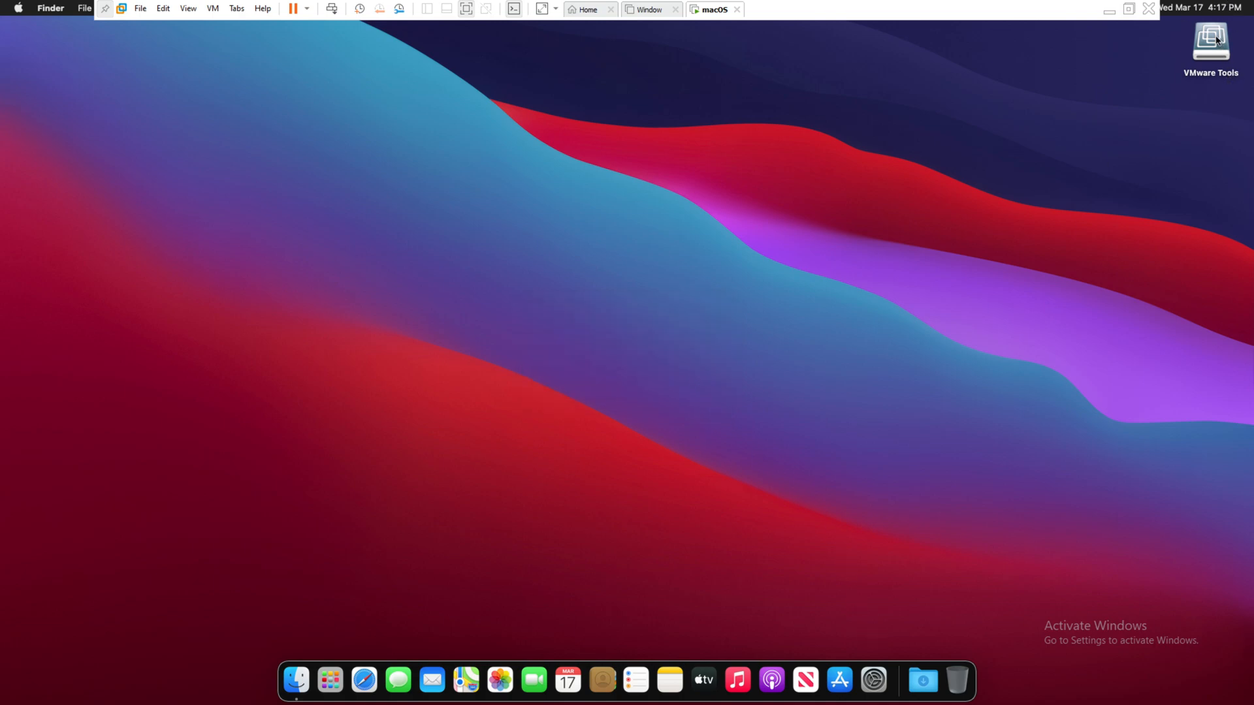
Reopen the VMware Tools disc from the desktop and close its window, leaving a clean desktop
{"action": "right_click", "coordinate": [1210, 42]}
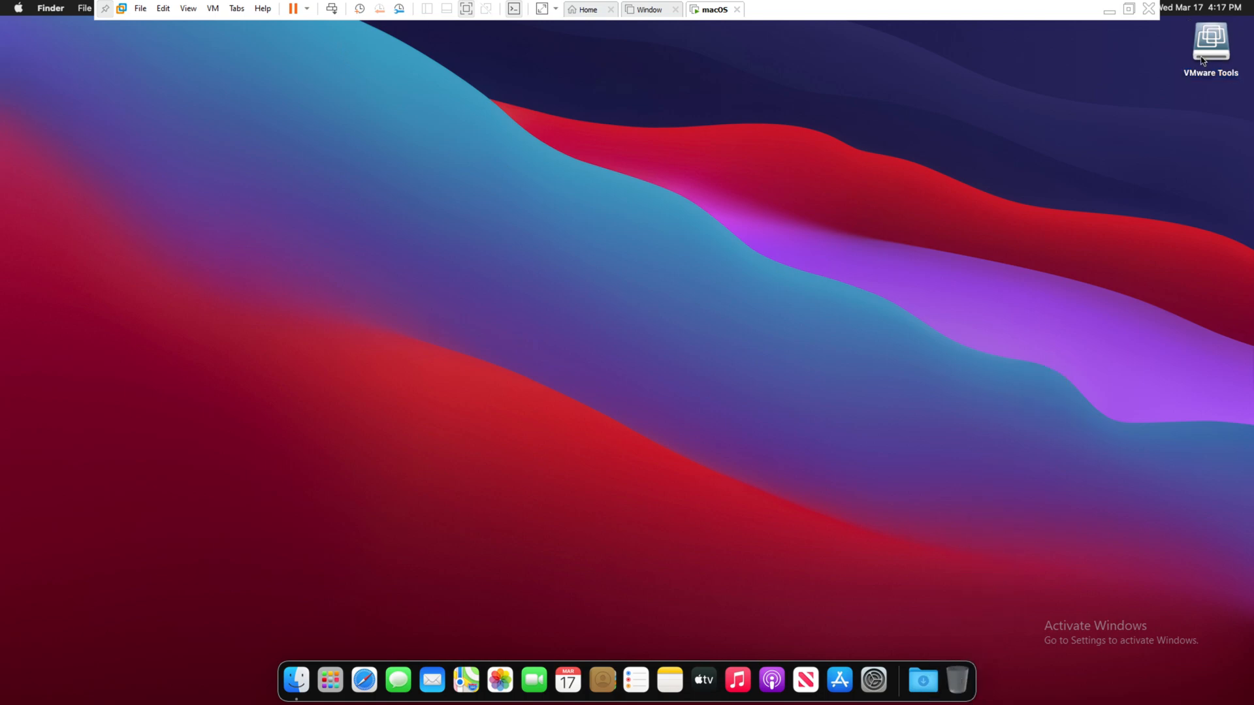
{"action": "double_click", "coordinate": [1210, 42]}
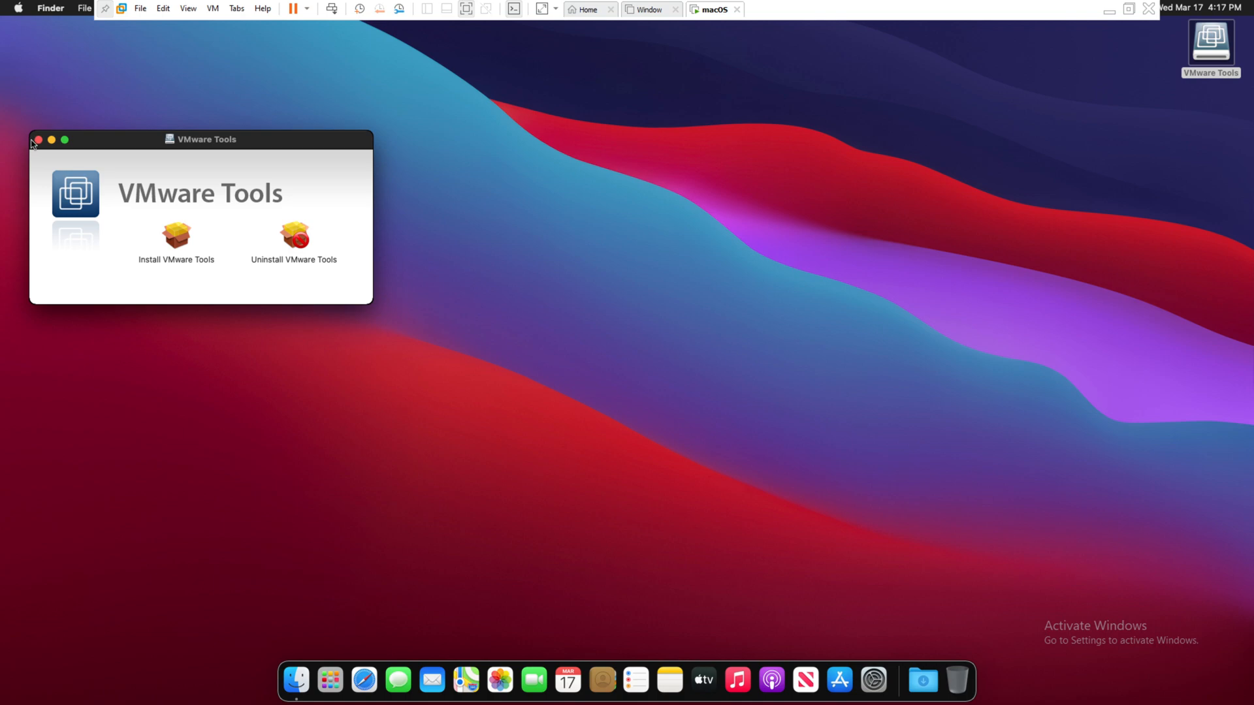
{"action": "left_click", "coordinate": [212, 8]}
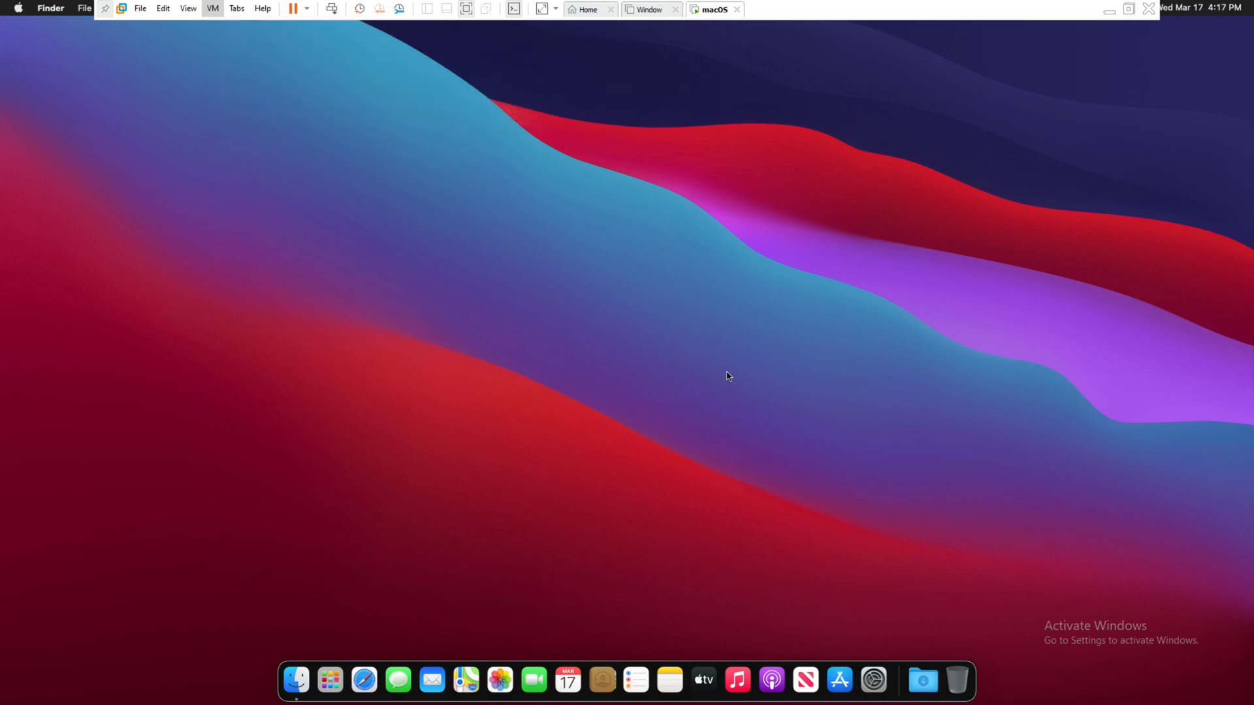
{"action": "mouse_move", "coordinate": [900, 674]}
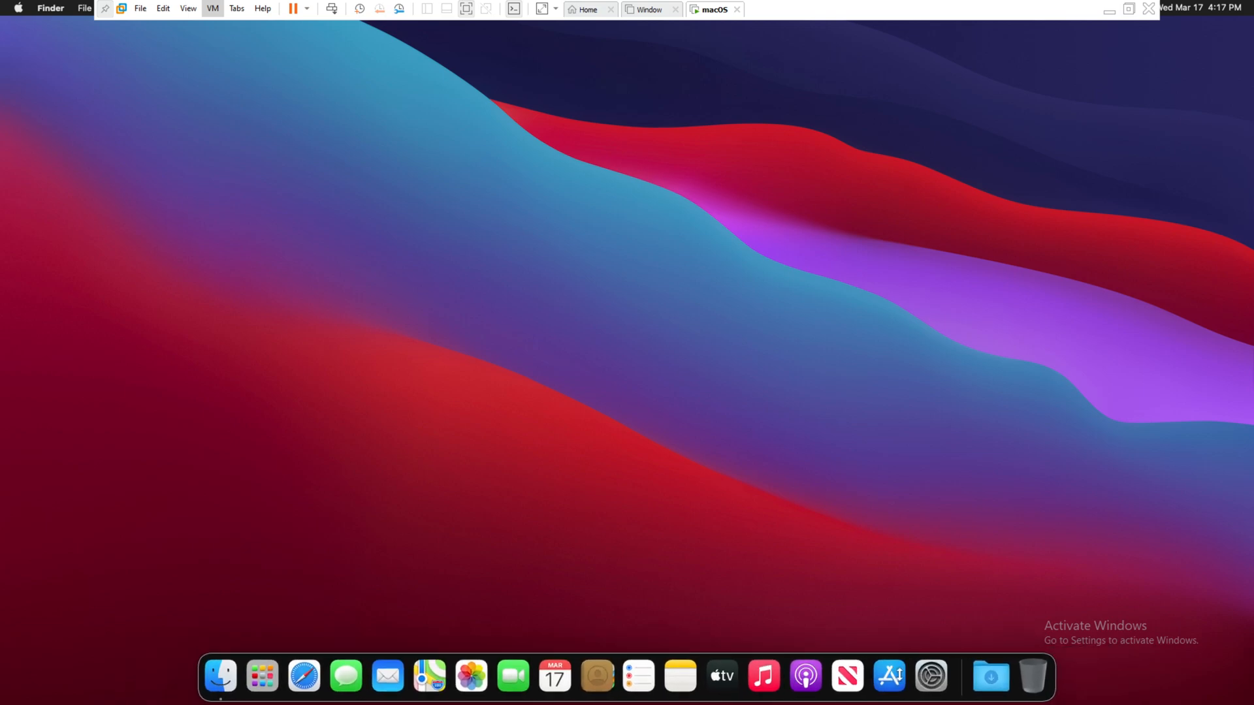
Reach the Accessibility list in Security & Privacy > Privacy from the accessibility prompt
{"action": "left_click", "coordinate": [17, 10]}
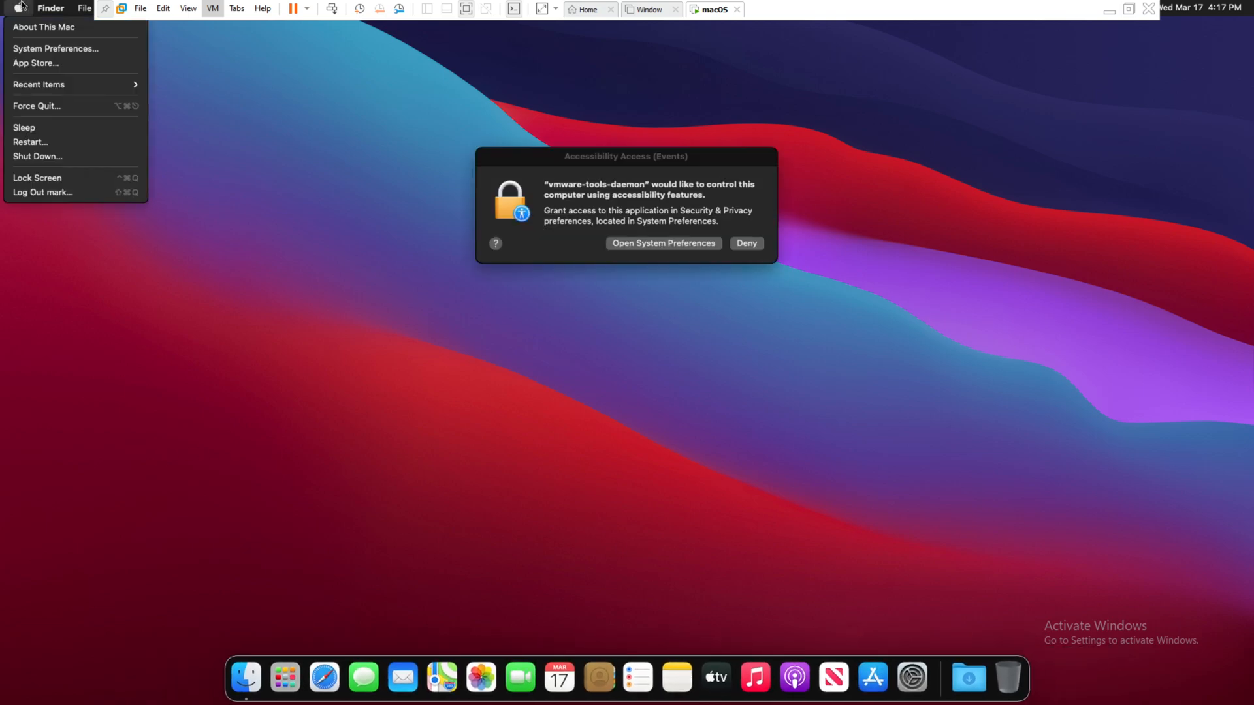
{"action": "left_click", "coordinate": [661, 327]}
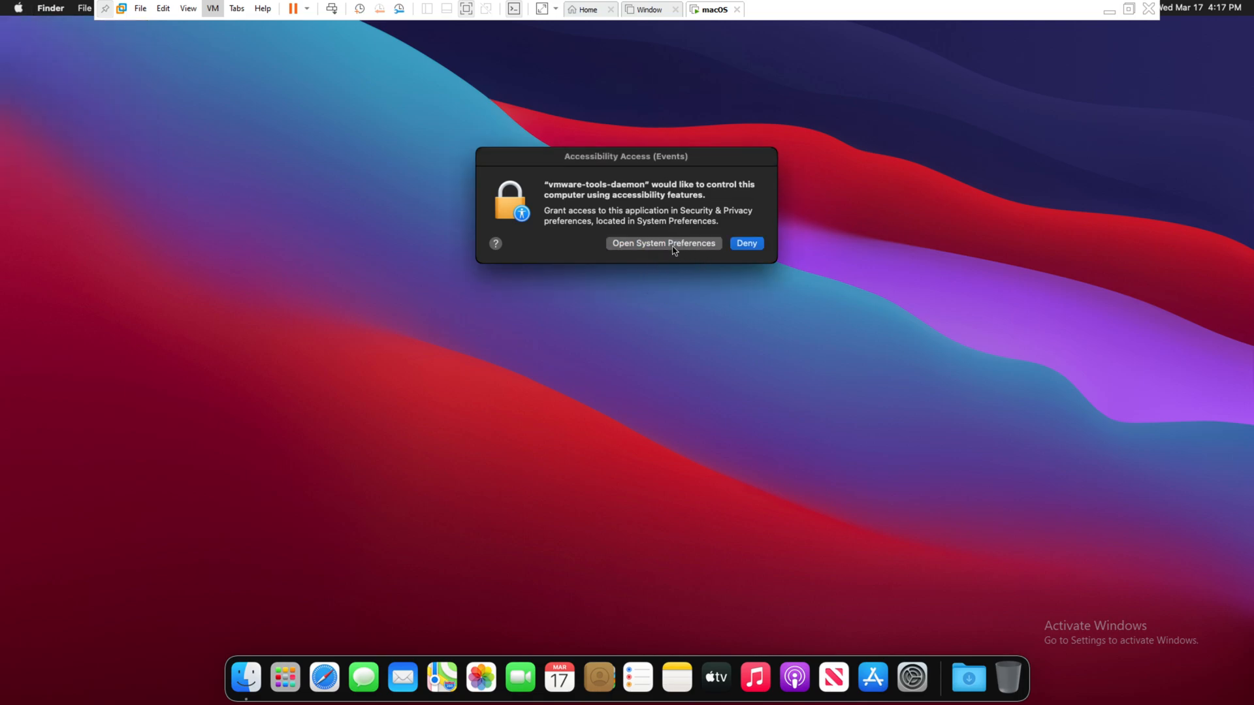
{"action": "left_click", "coordinate": [663, 243]}
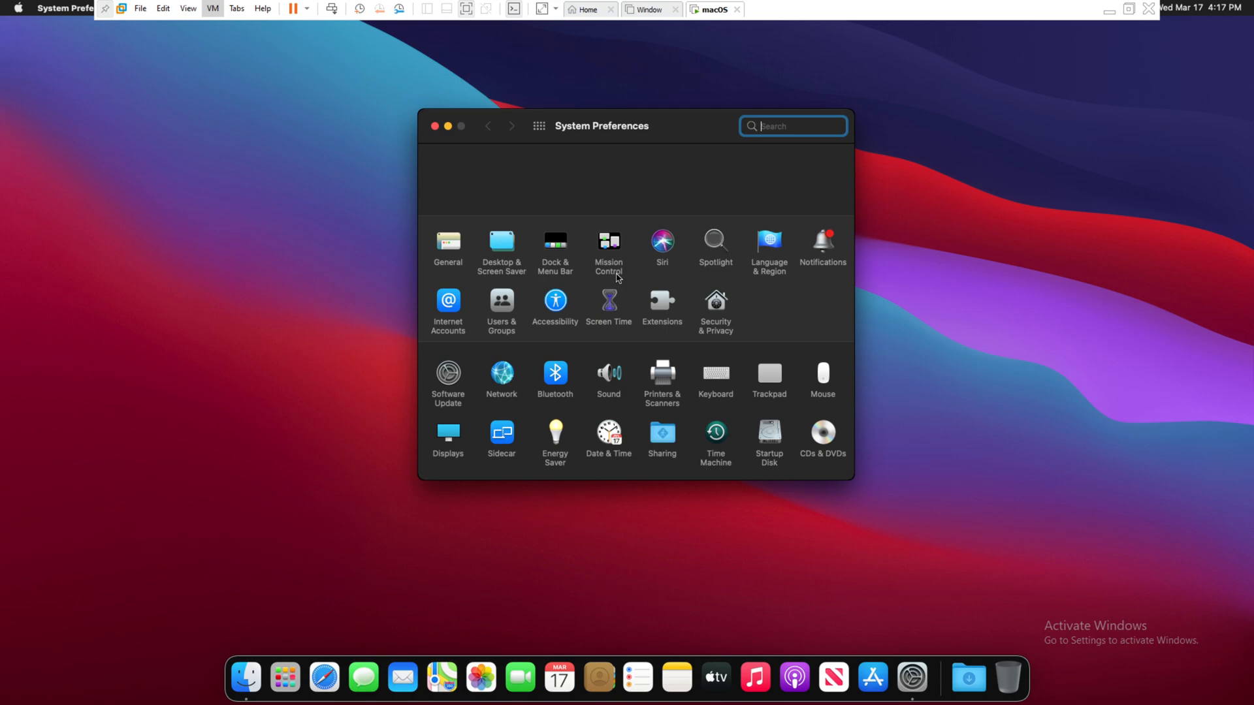
{"action": "left_click", "coordinate": [715, 306]}
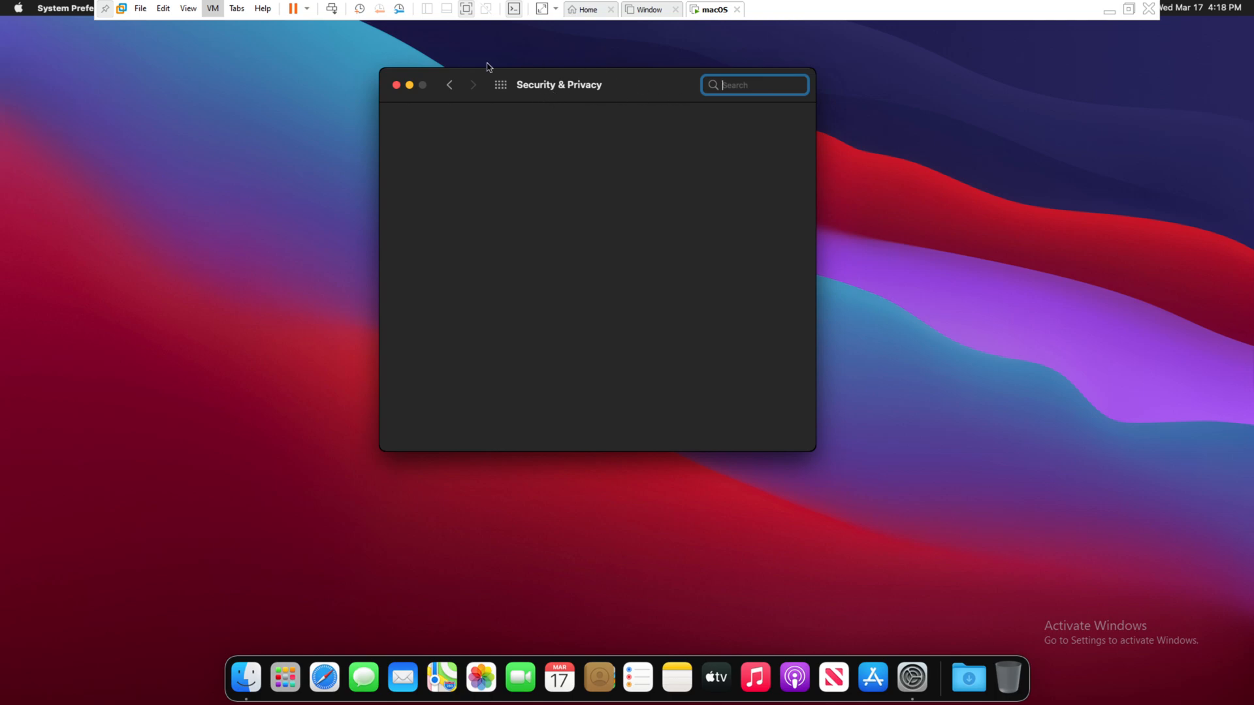
{"action": "left_click", "coordinate": [665, 125]}
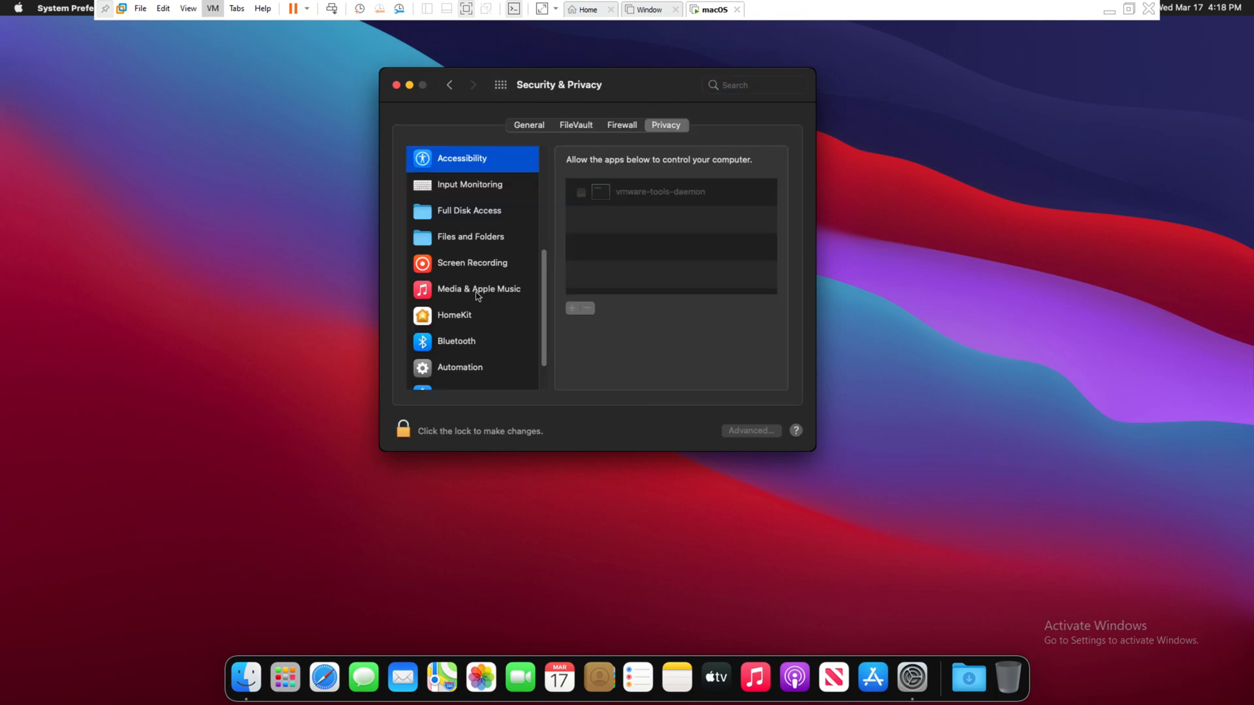
Unlock the settings, grant vmware-tools-daemon accessibility access, and close Security & Privacy
{"action": "left_click", "coordinate": [404, 430]}
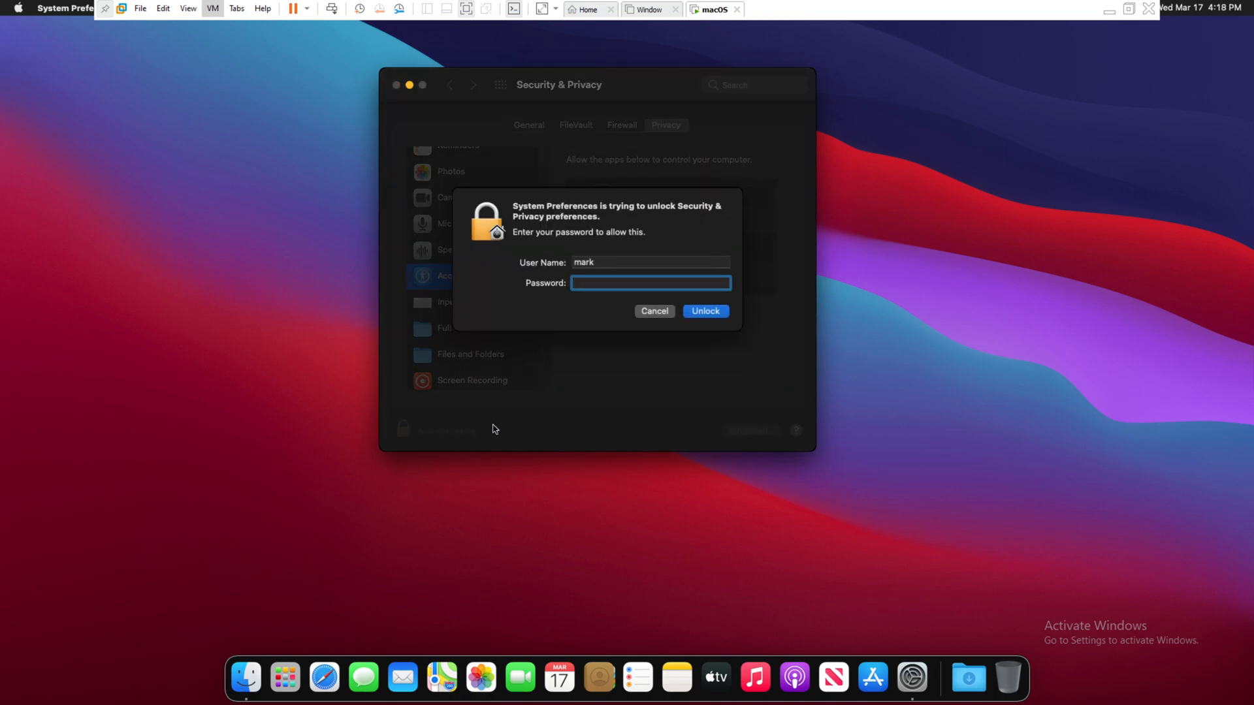
{"action": "left_click", "coordinate": [705, 311]}
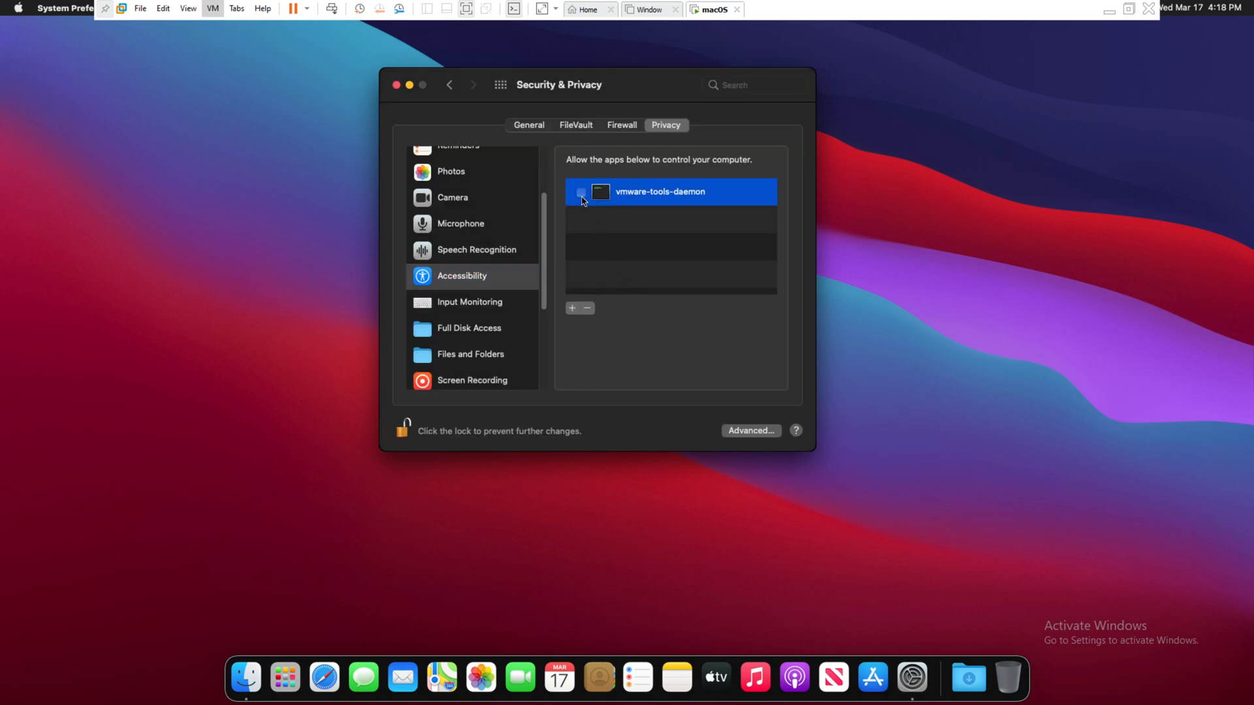
{"action": "left_click", "coordinate": [580, 192]}
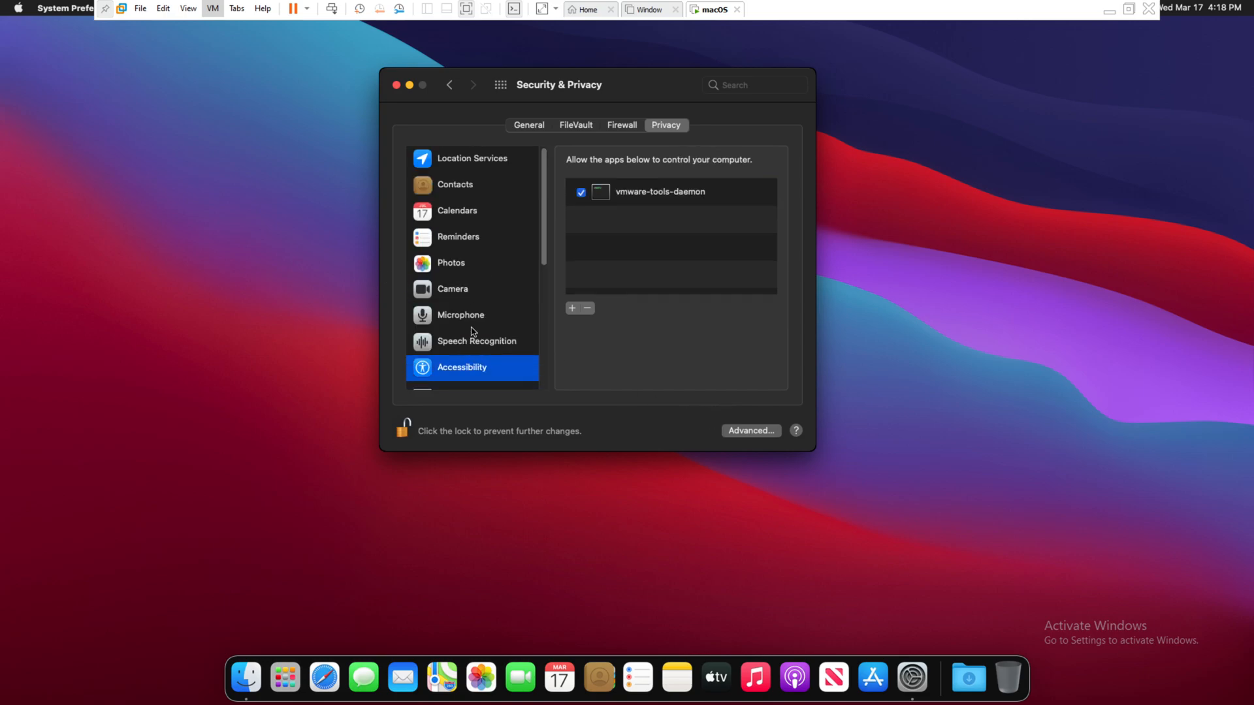
{"action": "left_click", "coordinate": [394, 85]}
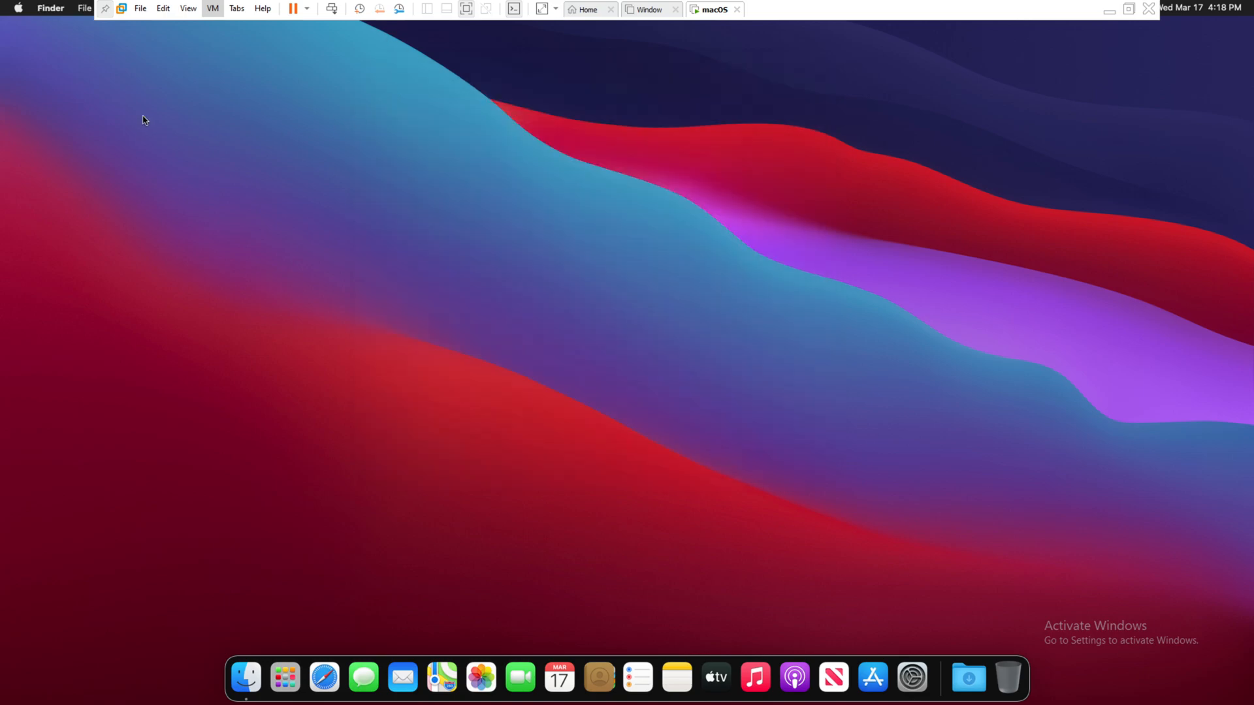
{"action": "mouse_move", "coordinate": [361, 308]}
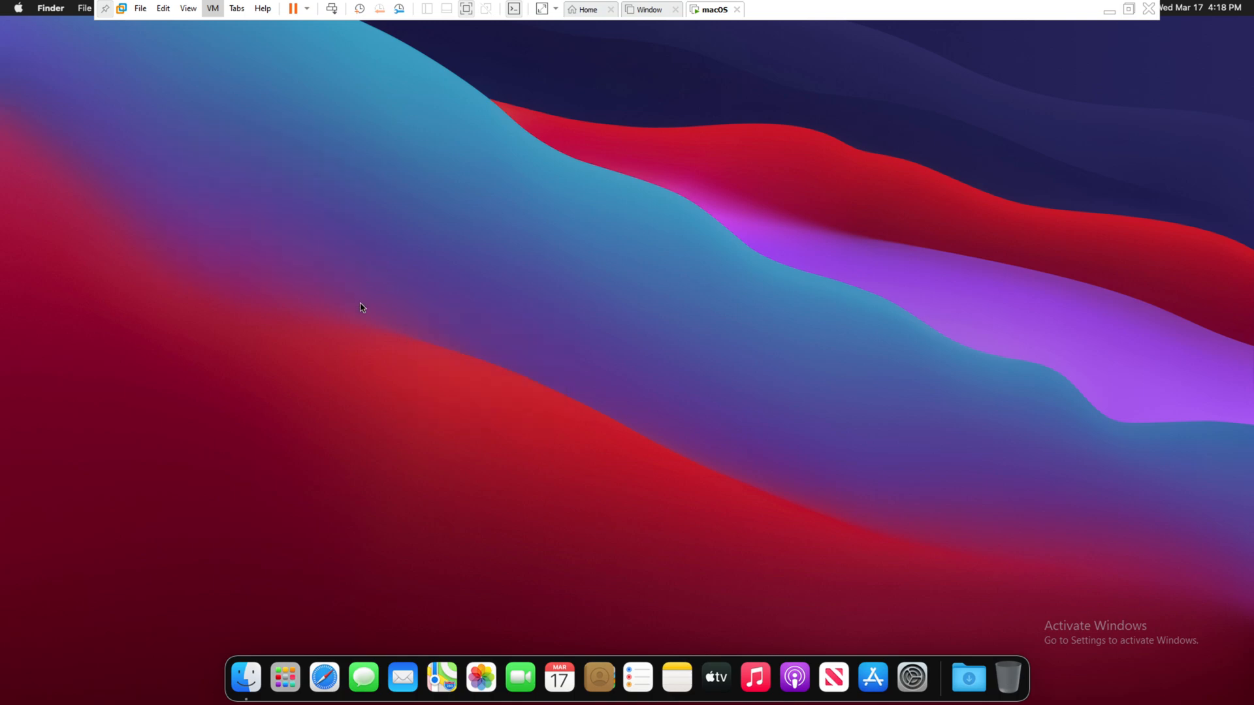
{"action": "mouse_move", "coordinate": [332, 223]}
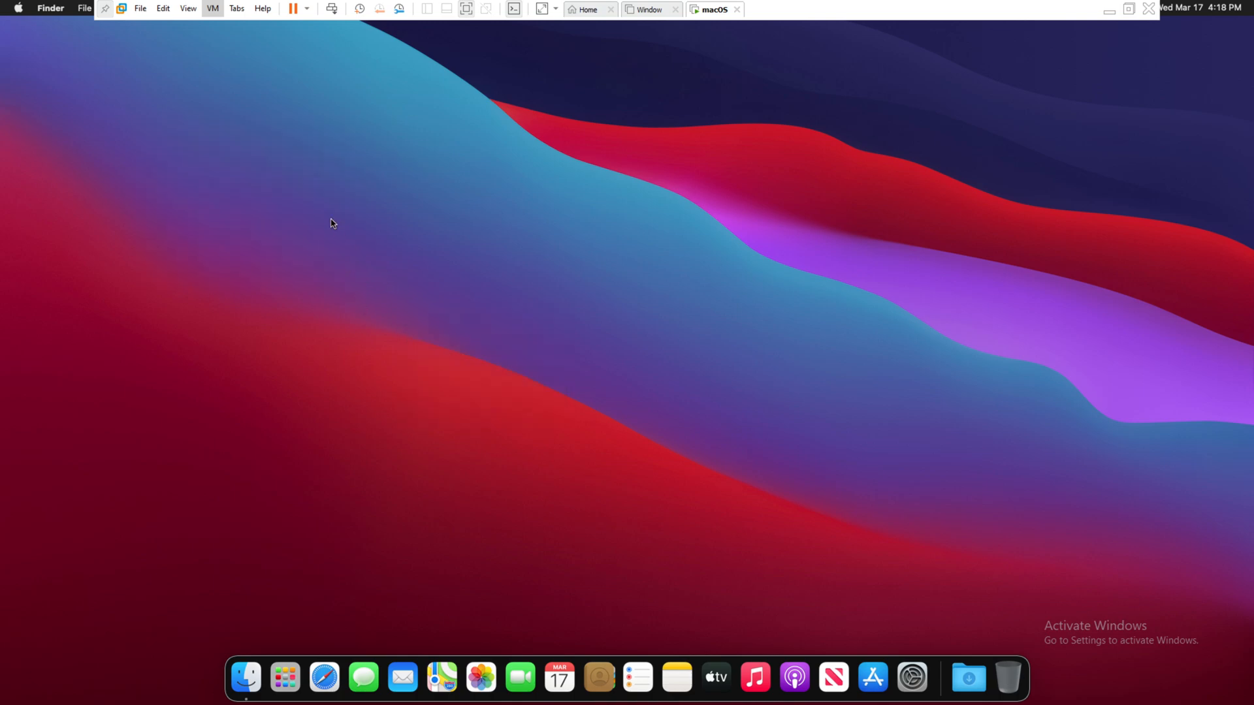